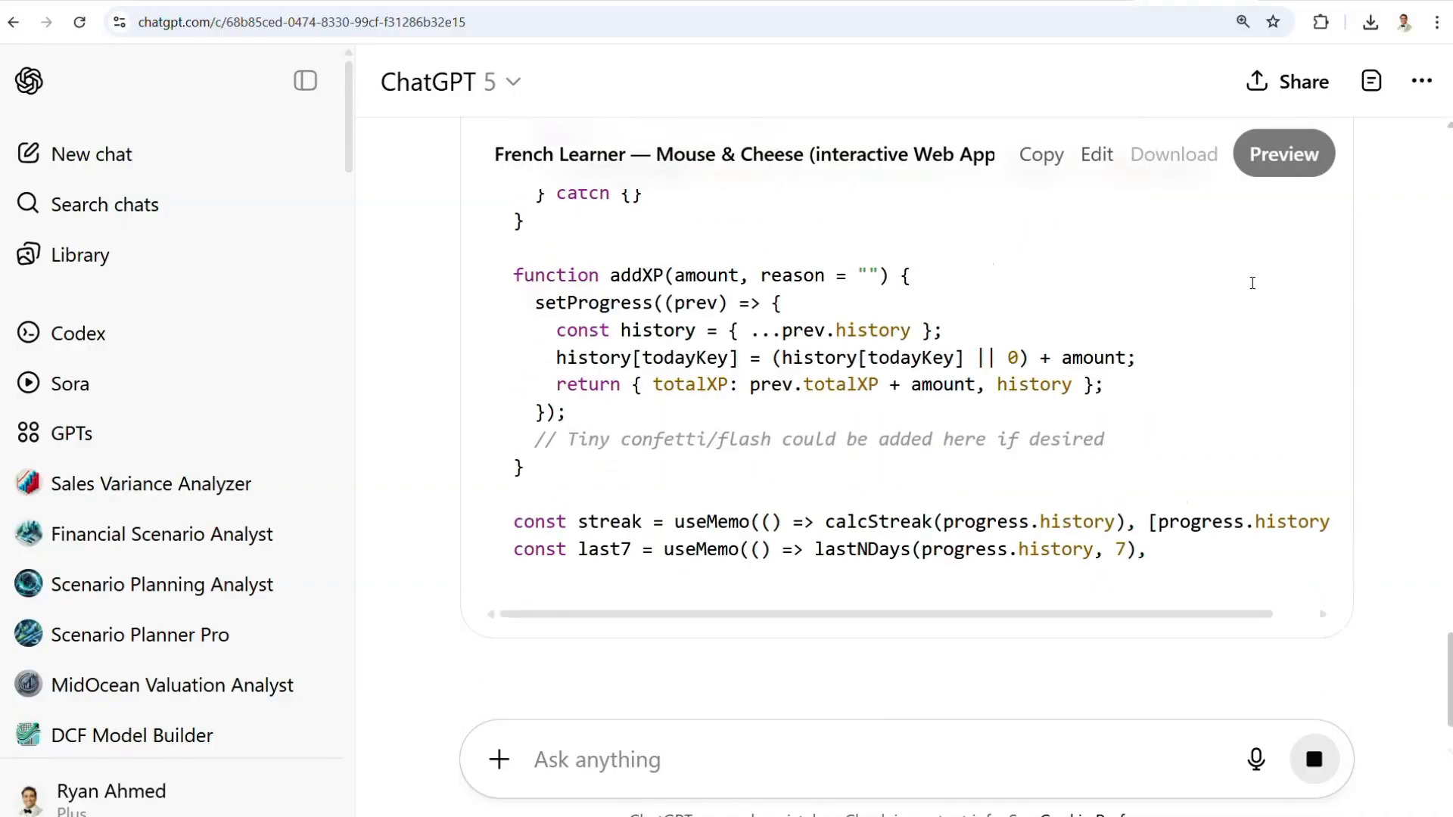
Step: Review the generated SOC-estimation paper's literature review and EKF equation sections as it finishes
click(103, 466)
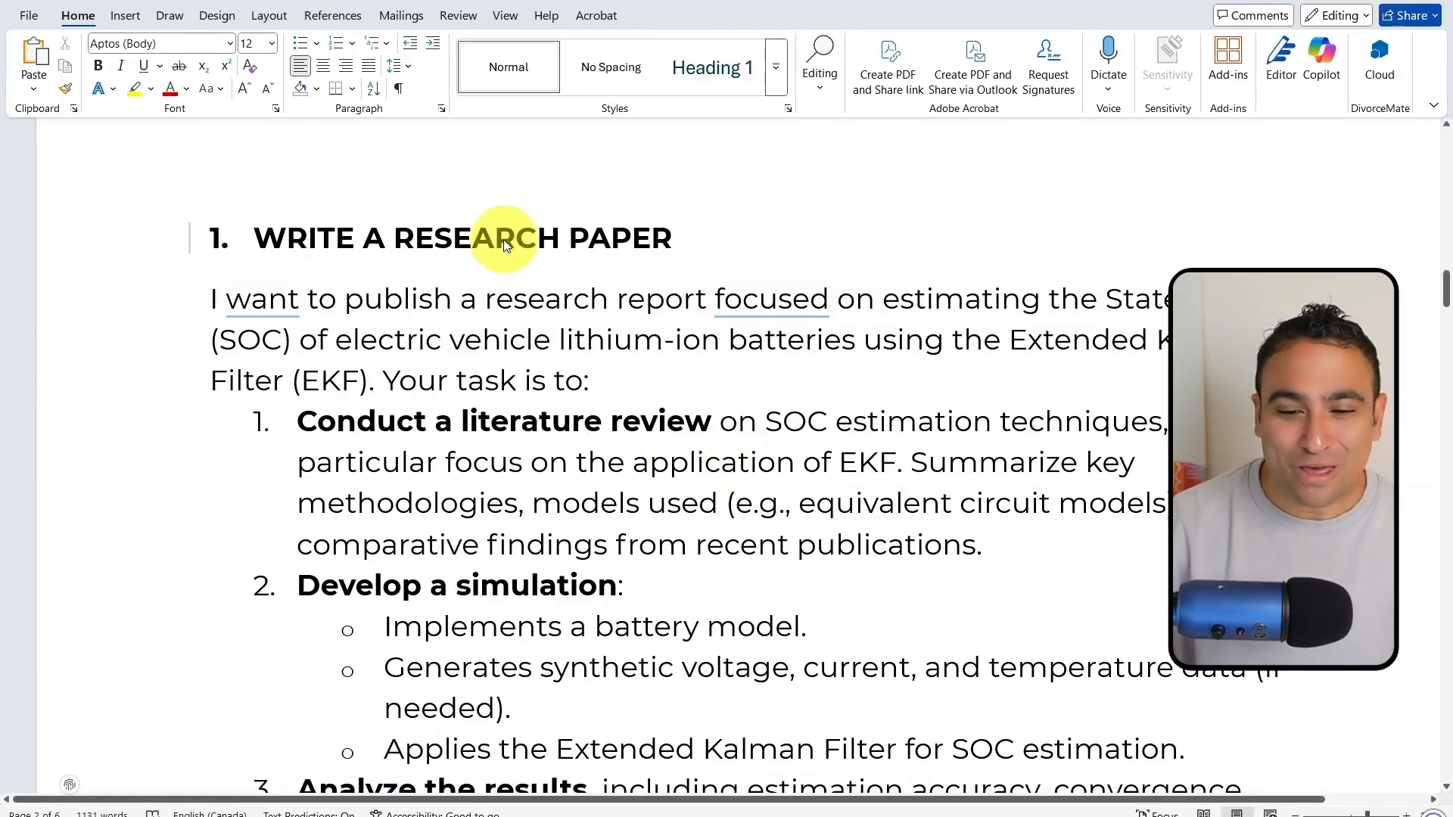
mouse_move(939, 370)
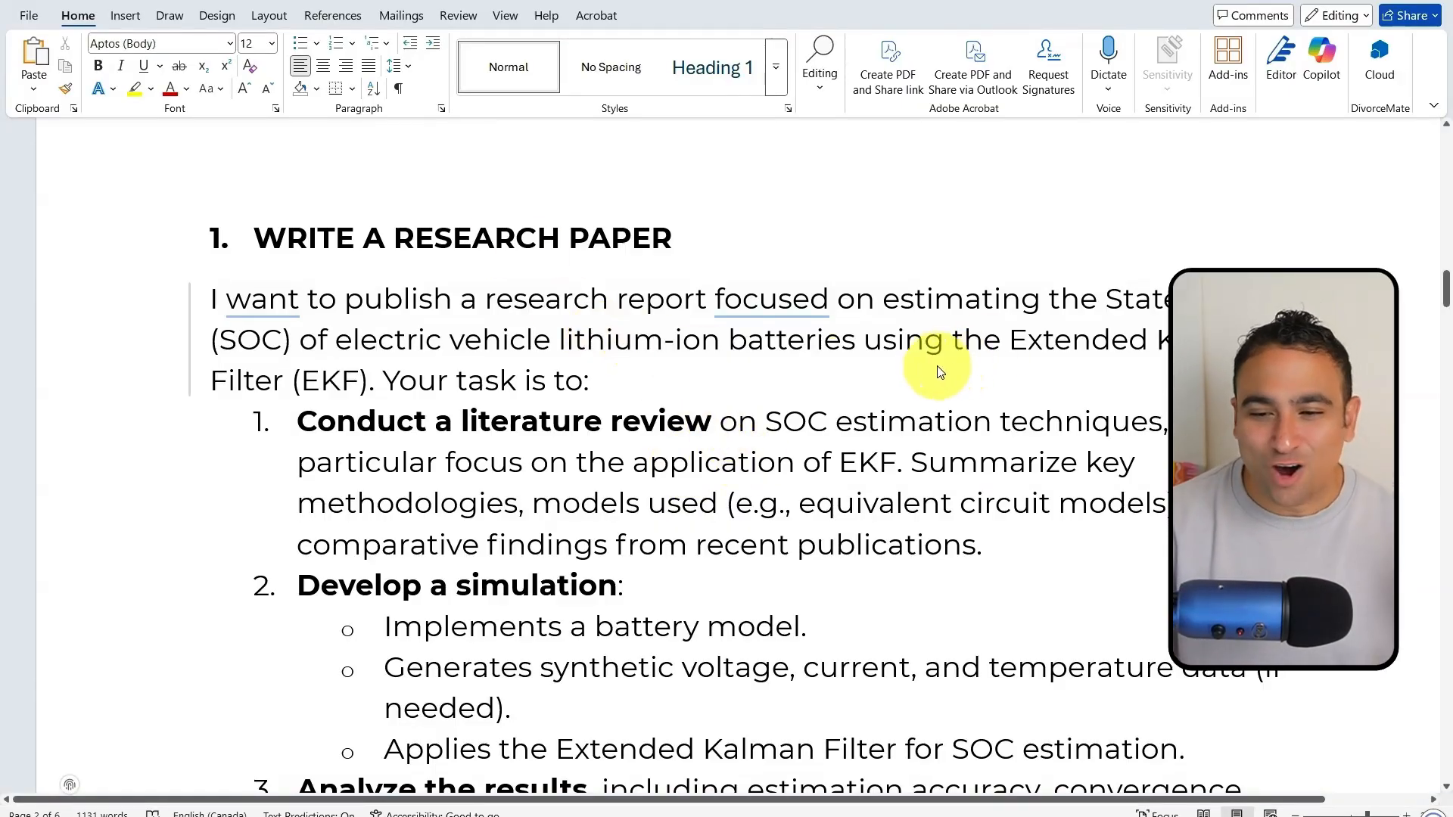
mouse_move(472, 371)
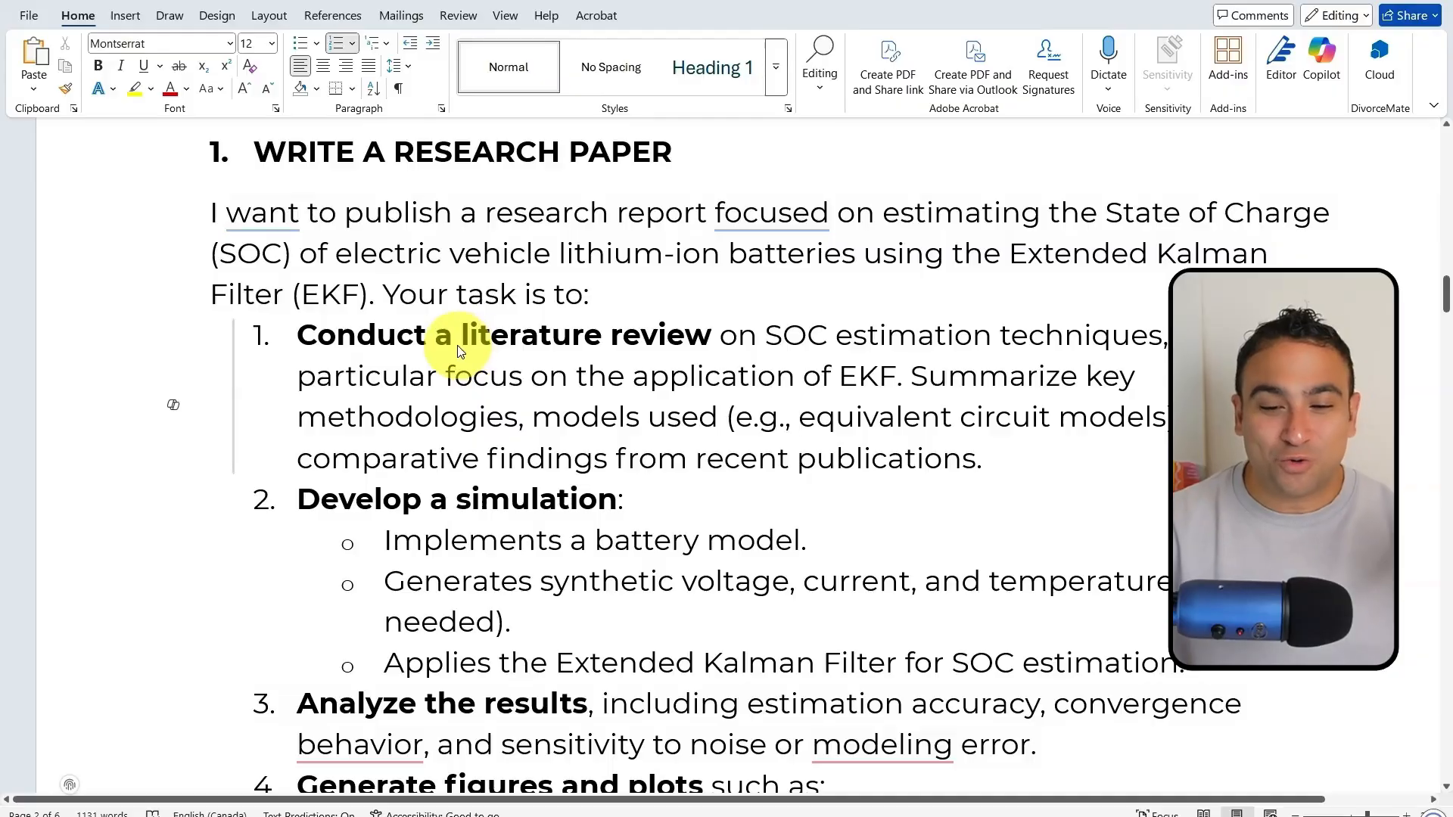
scroll(down, 3)
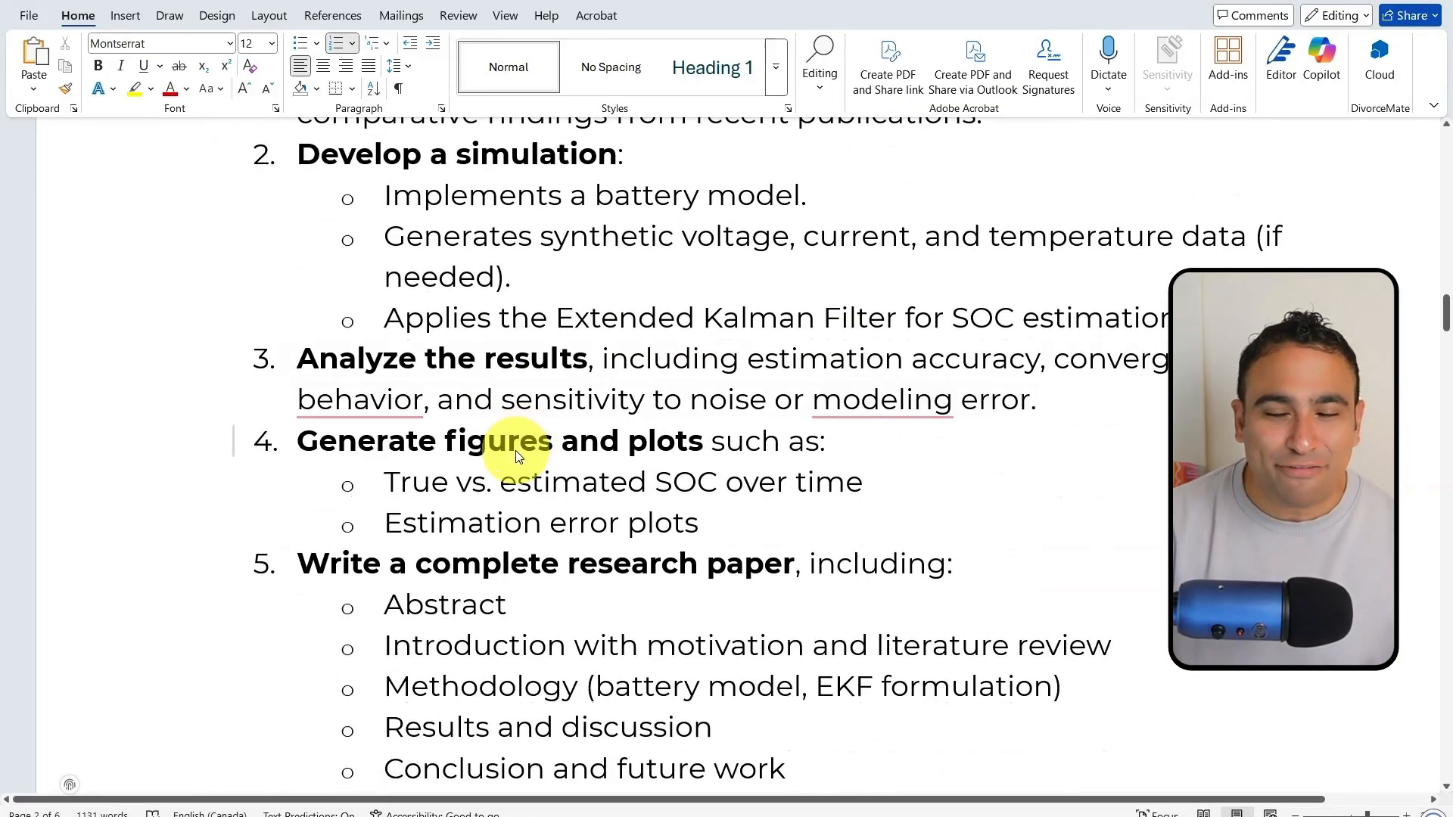
scroll(down, 3)
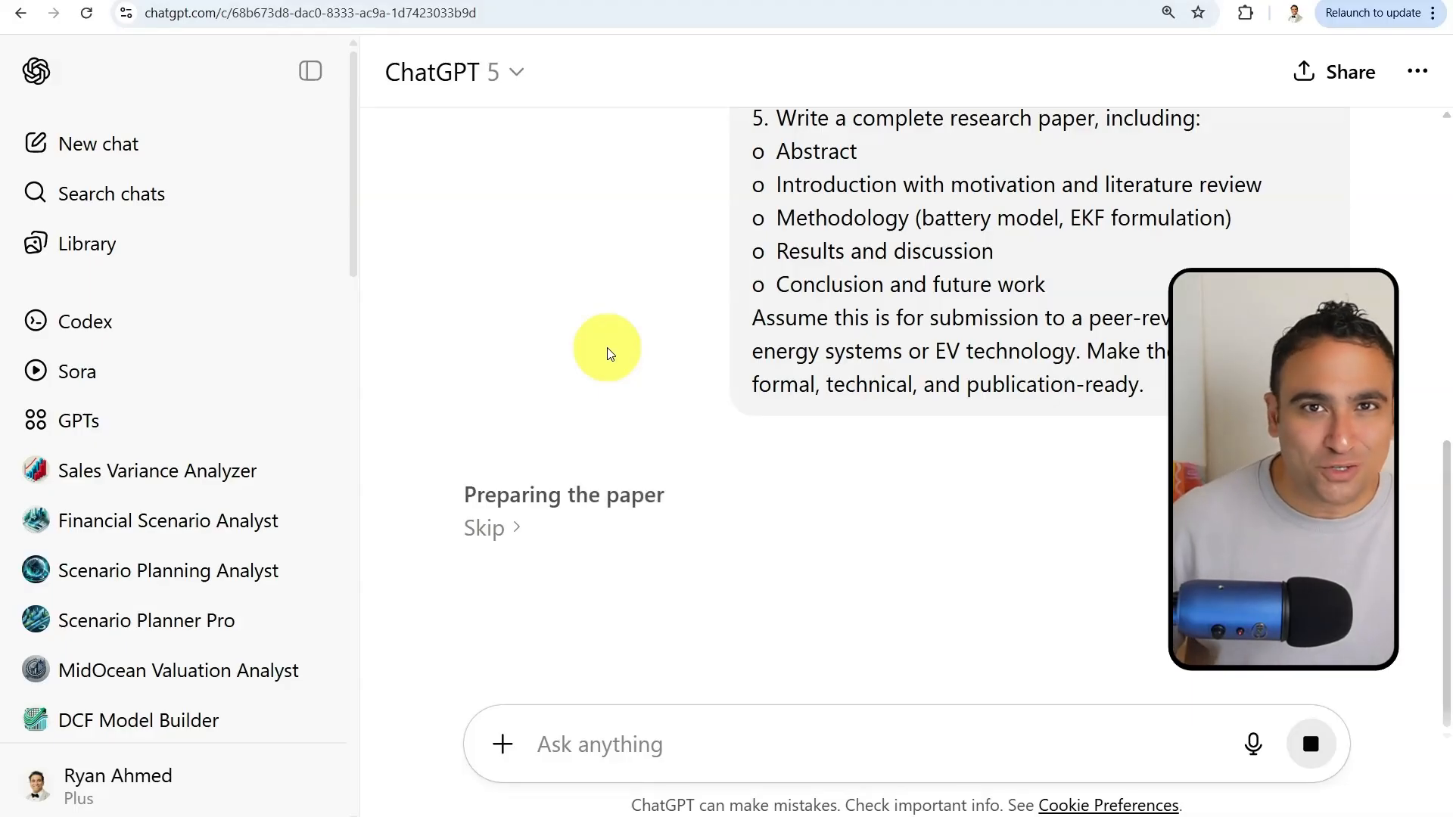
scroll(down, 3)
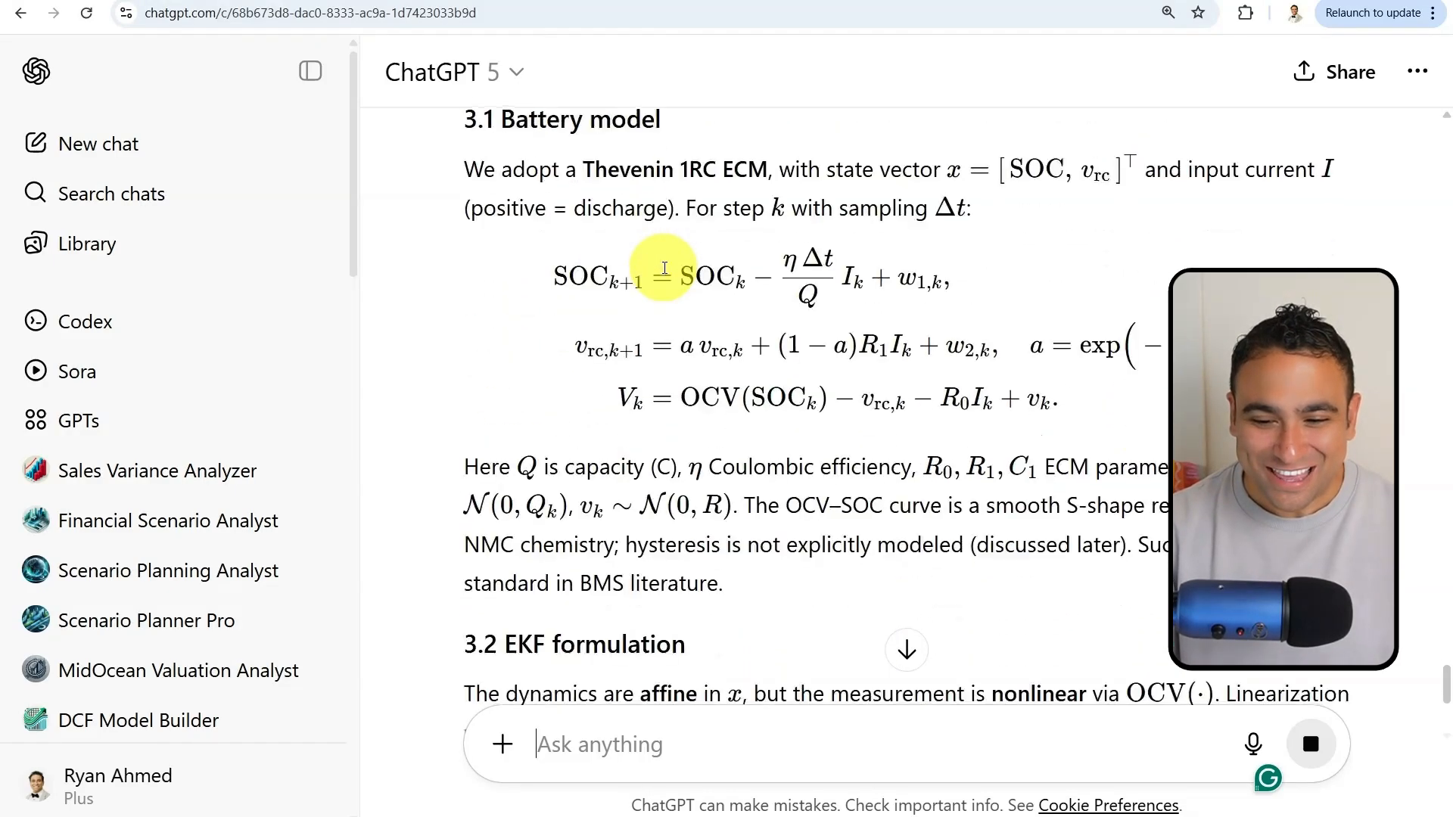
scroll(down, 3)
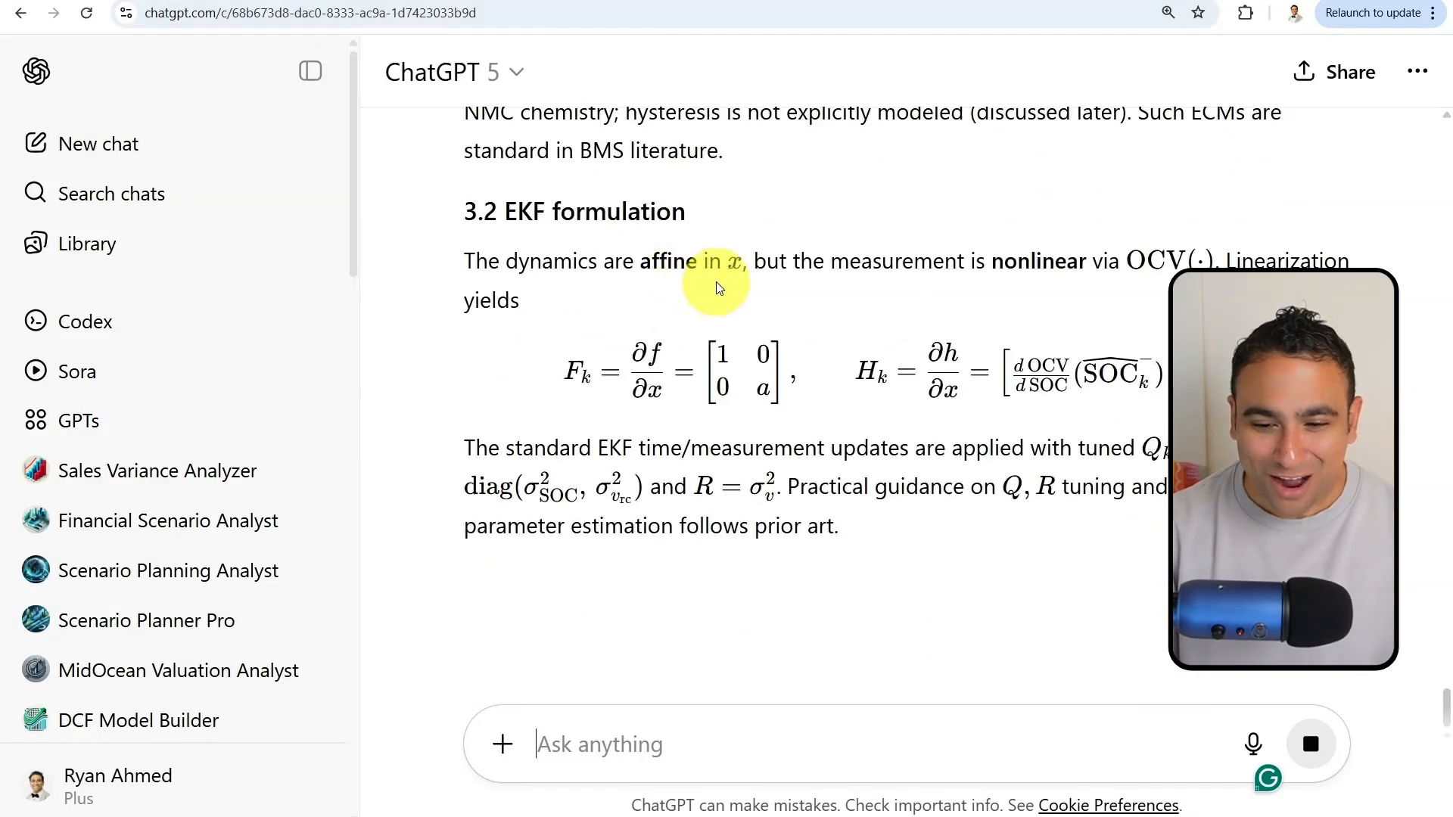
scroll(down, 3)
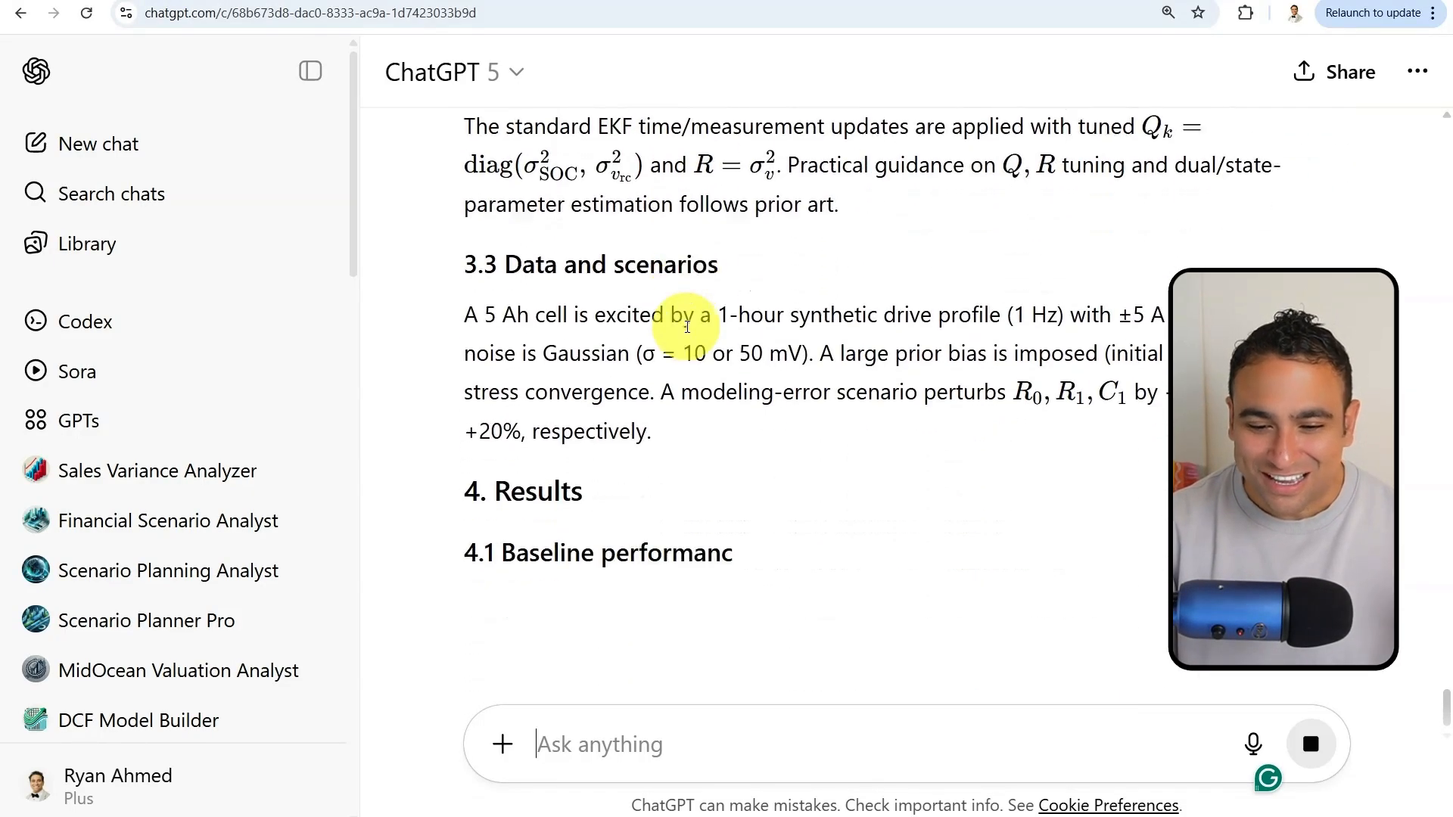
scroll(down, 3)
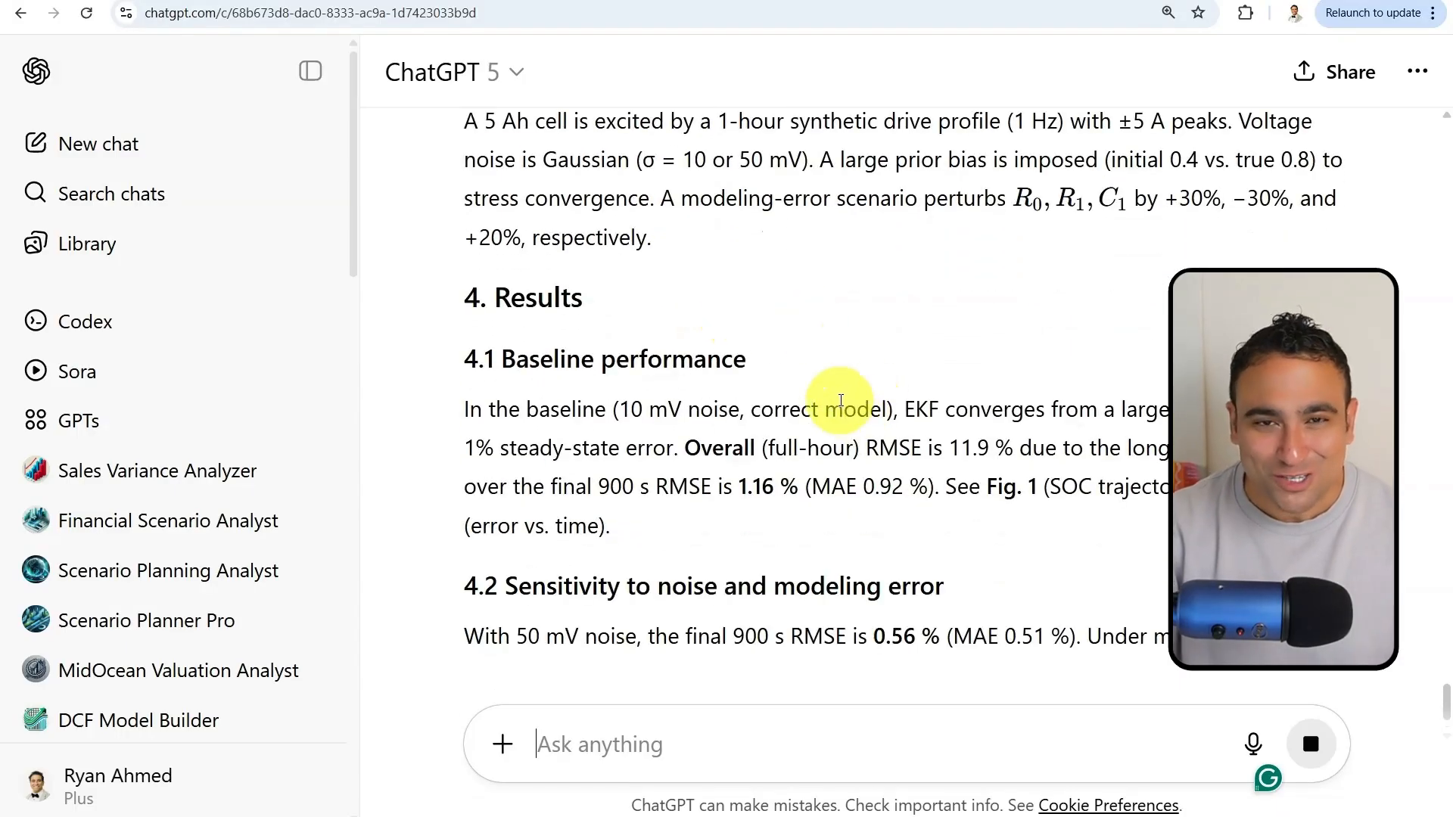
scroll(down, 3)
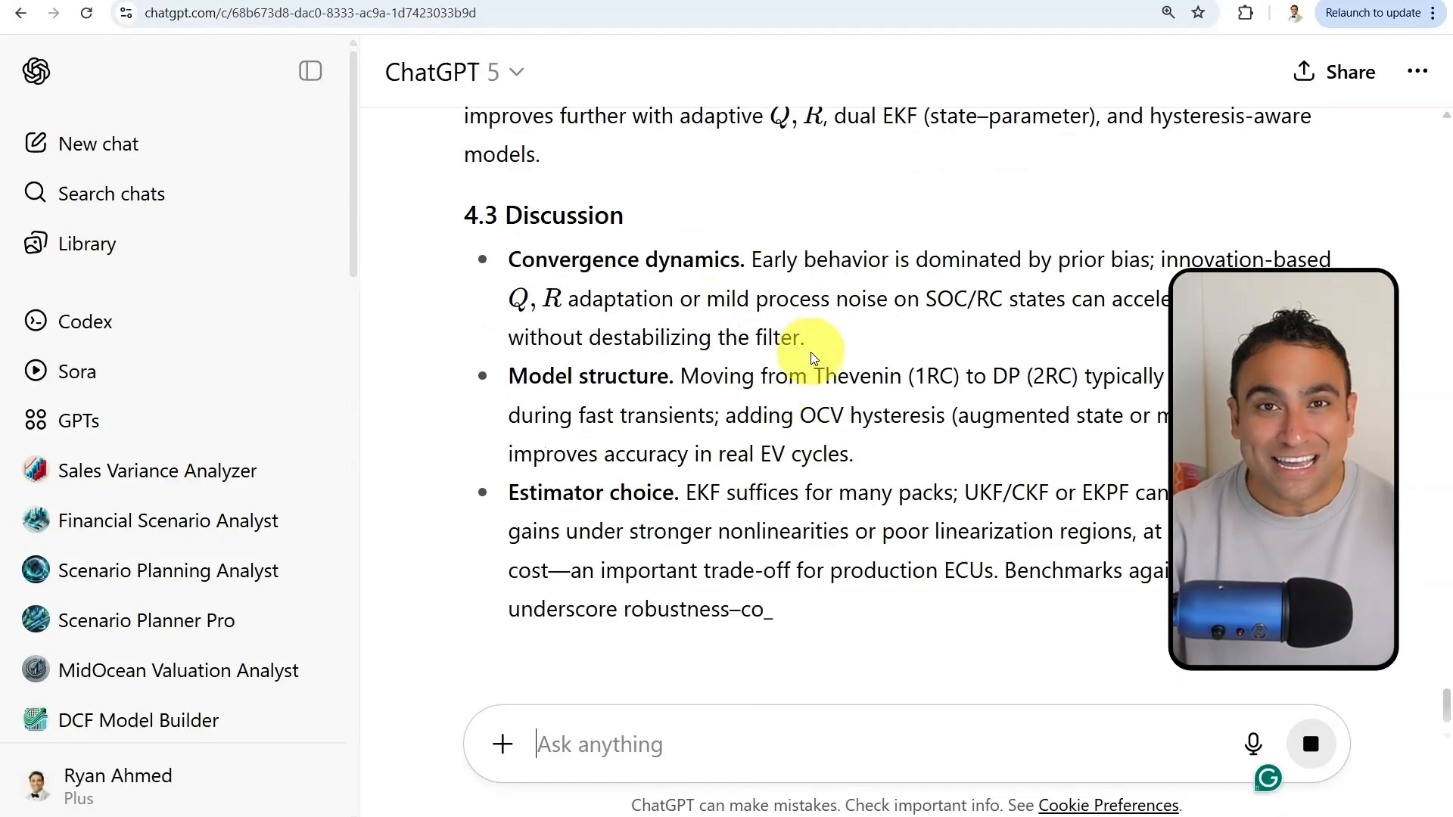
scroll(down, 3)
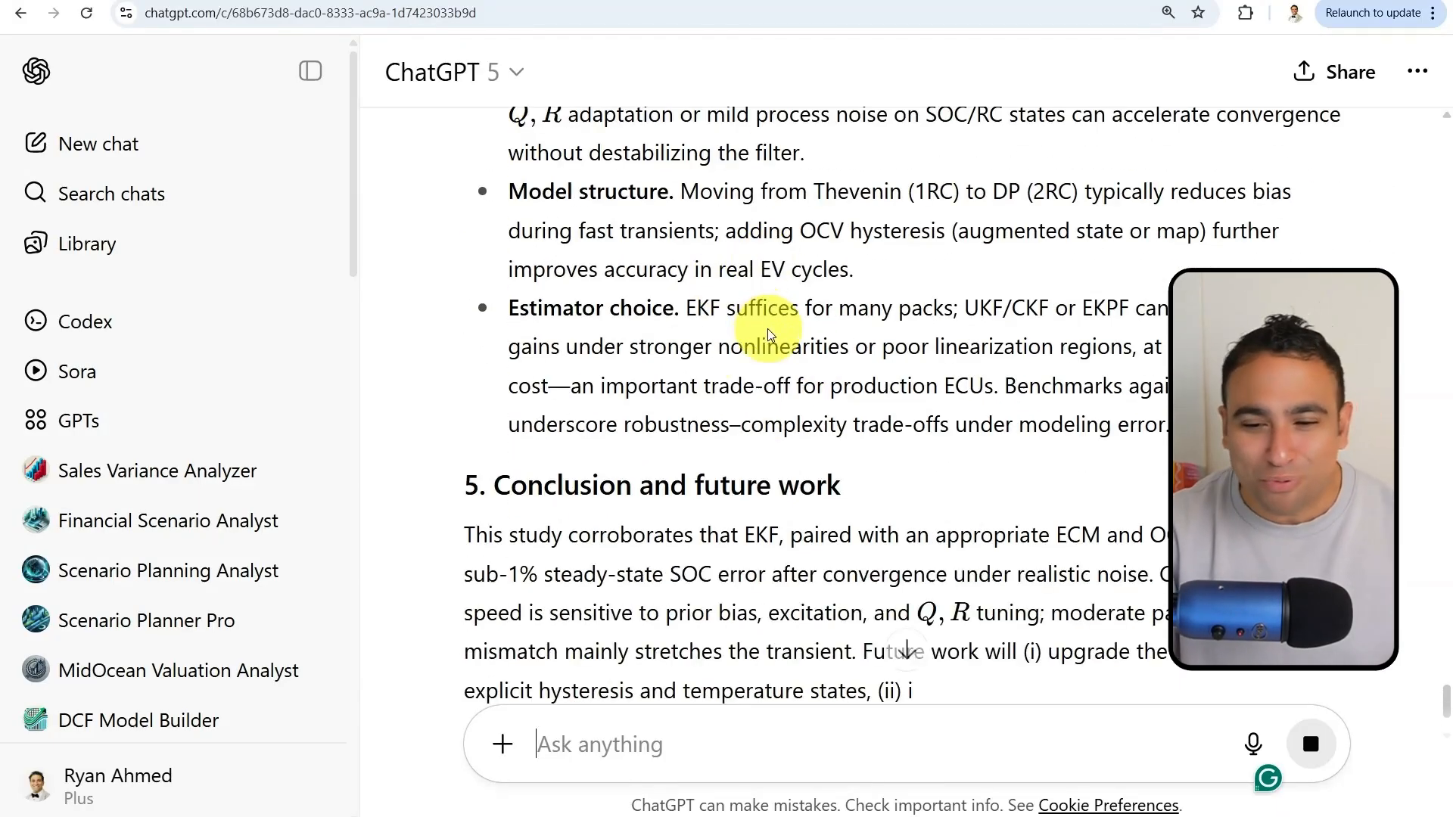
scroll(down, 3)
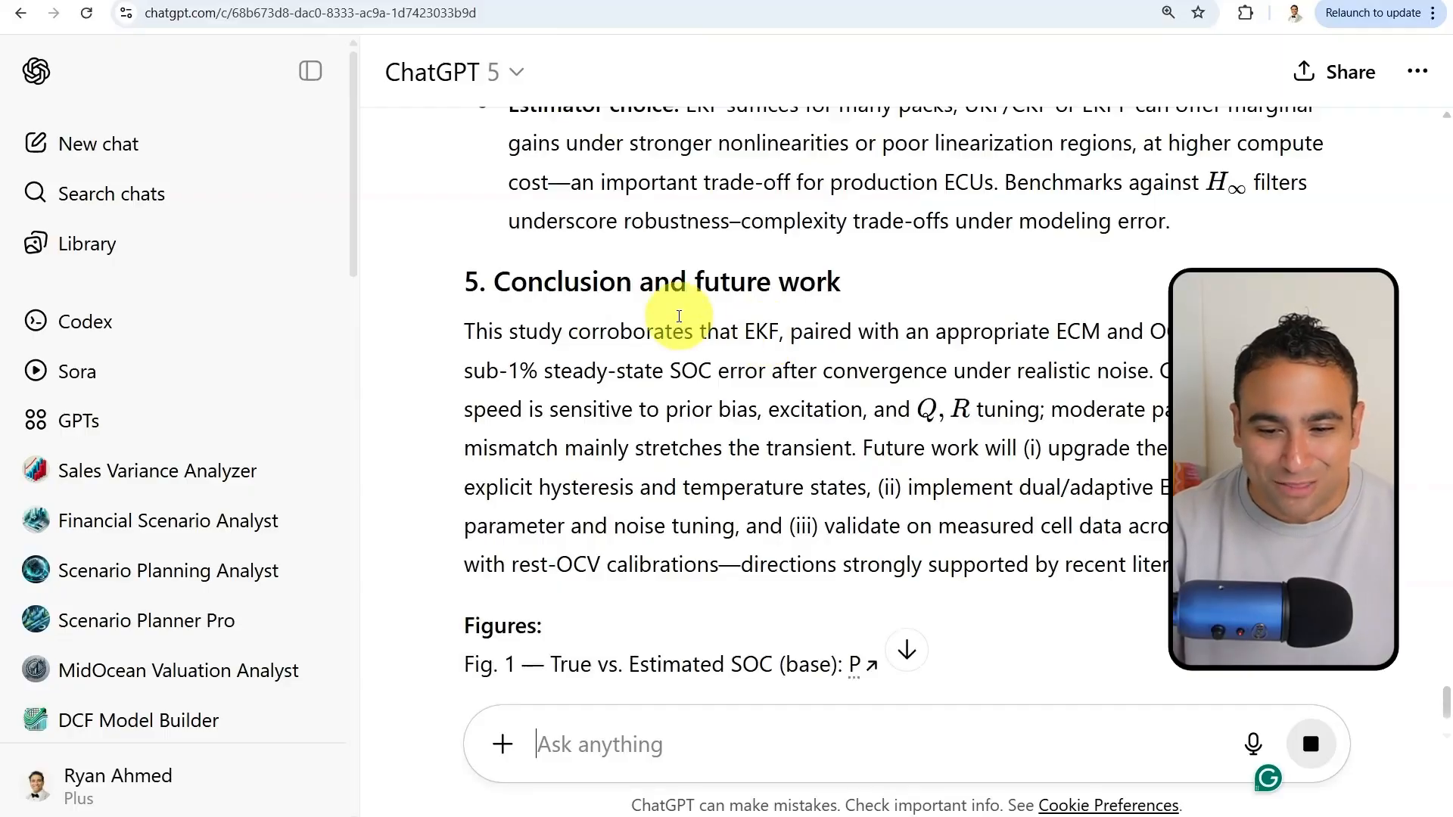
Step: Scroll through the paper's simulation plots, figure links, metrics and references
scroll(down, 3)
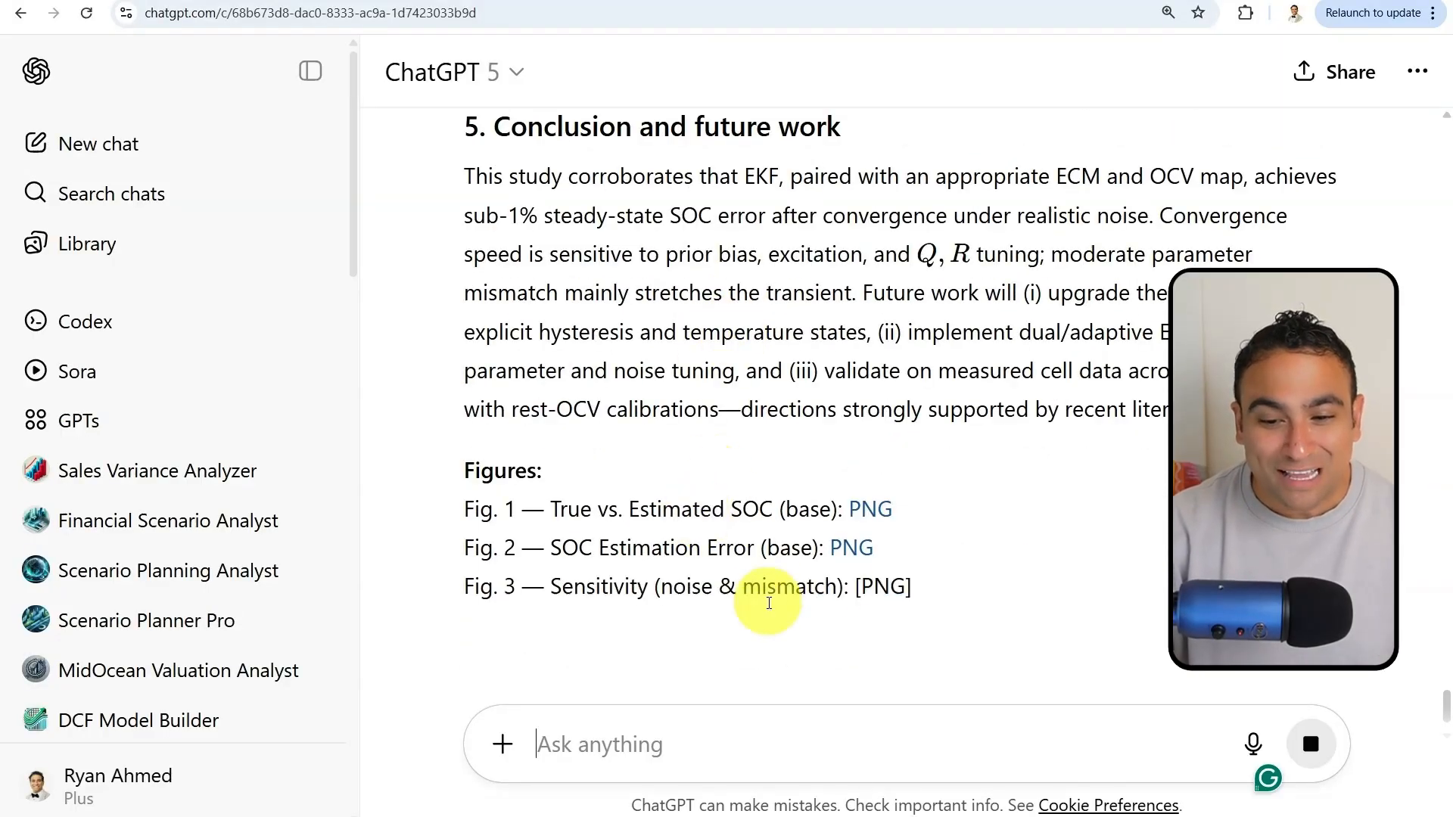
scroll(down, 3)
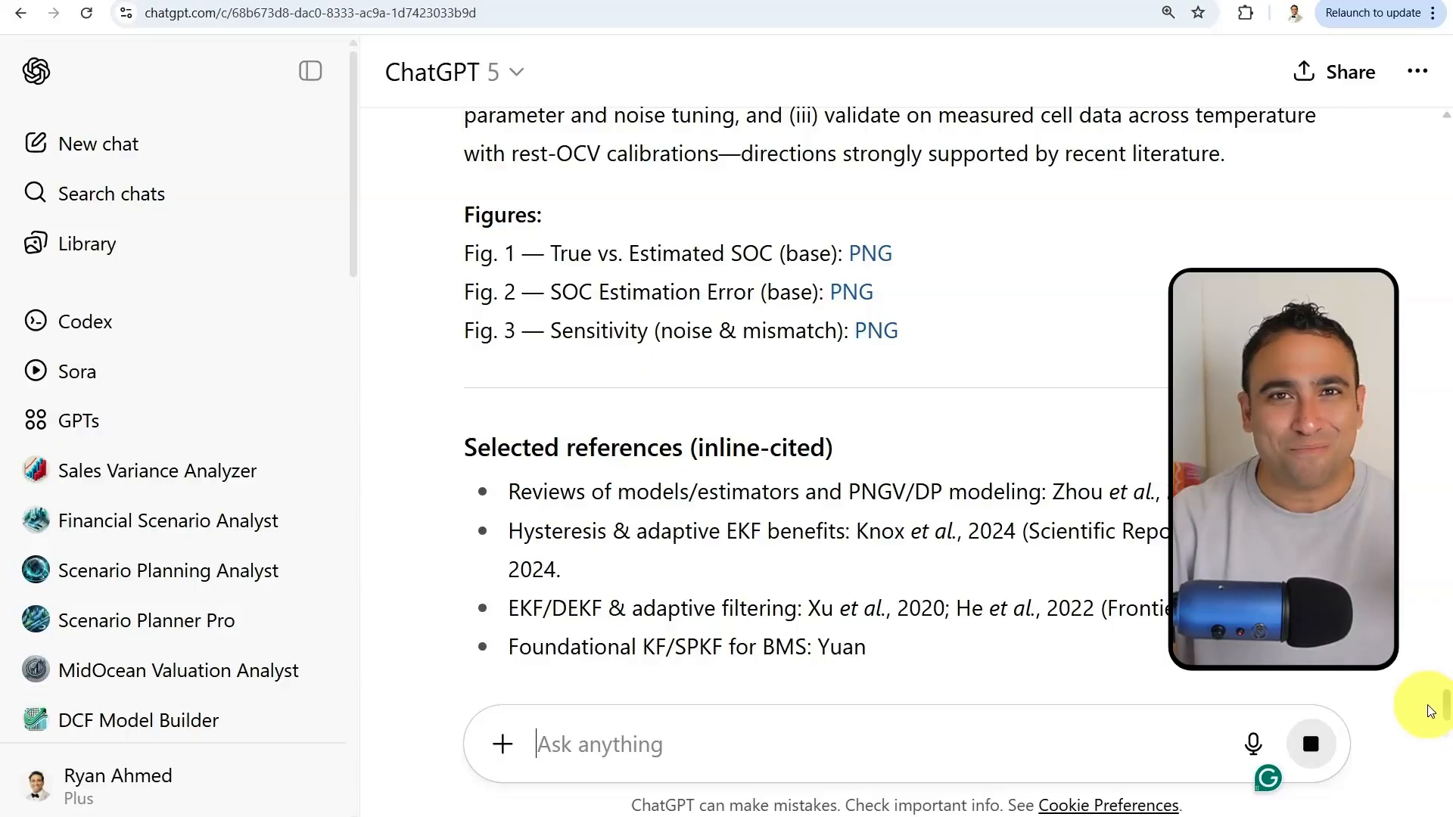
scroll(down, 3)
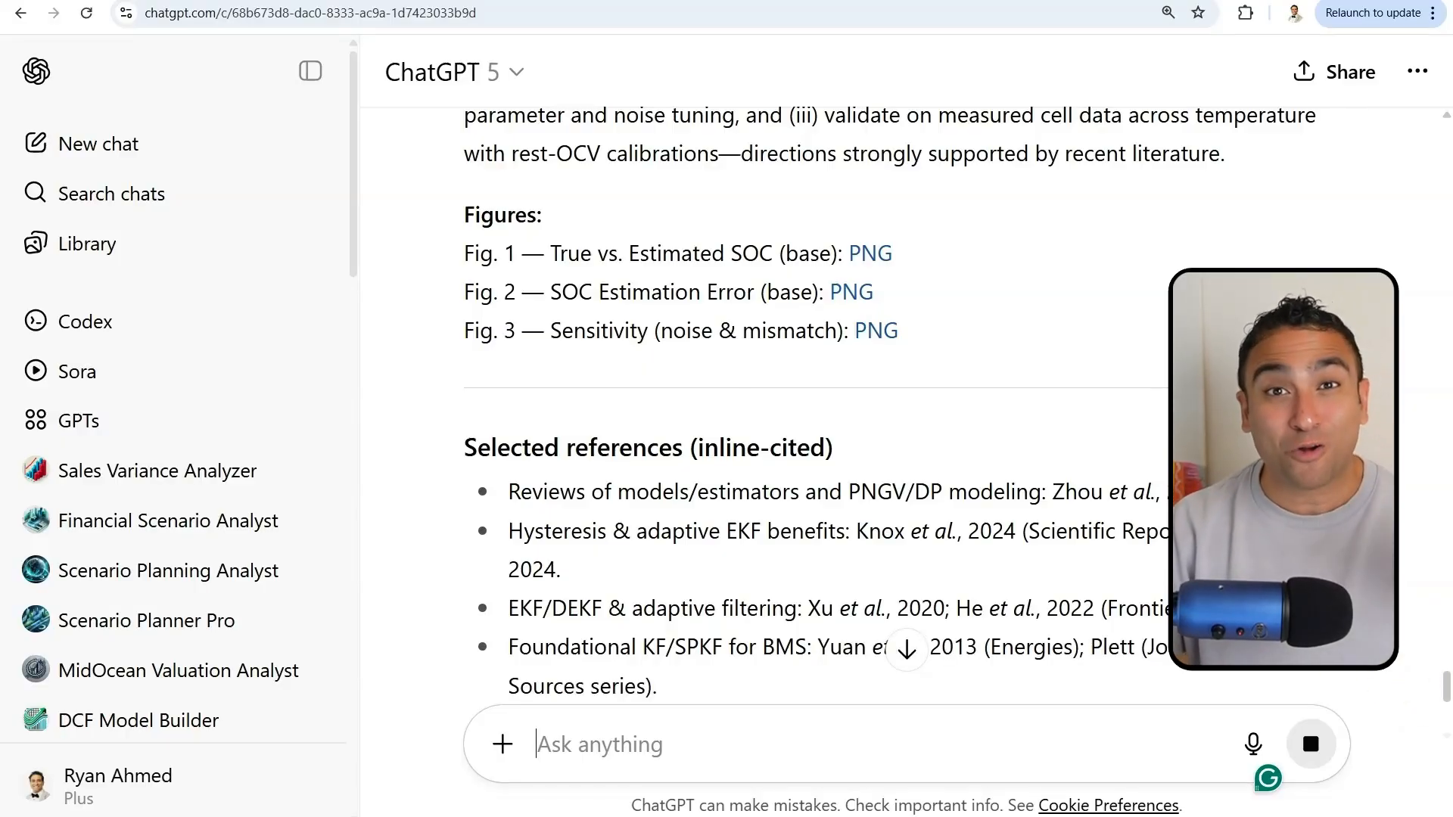
scroll(down, 3)
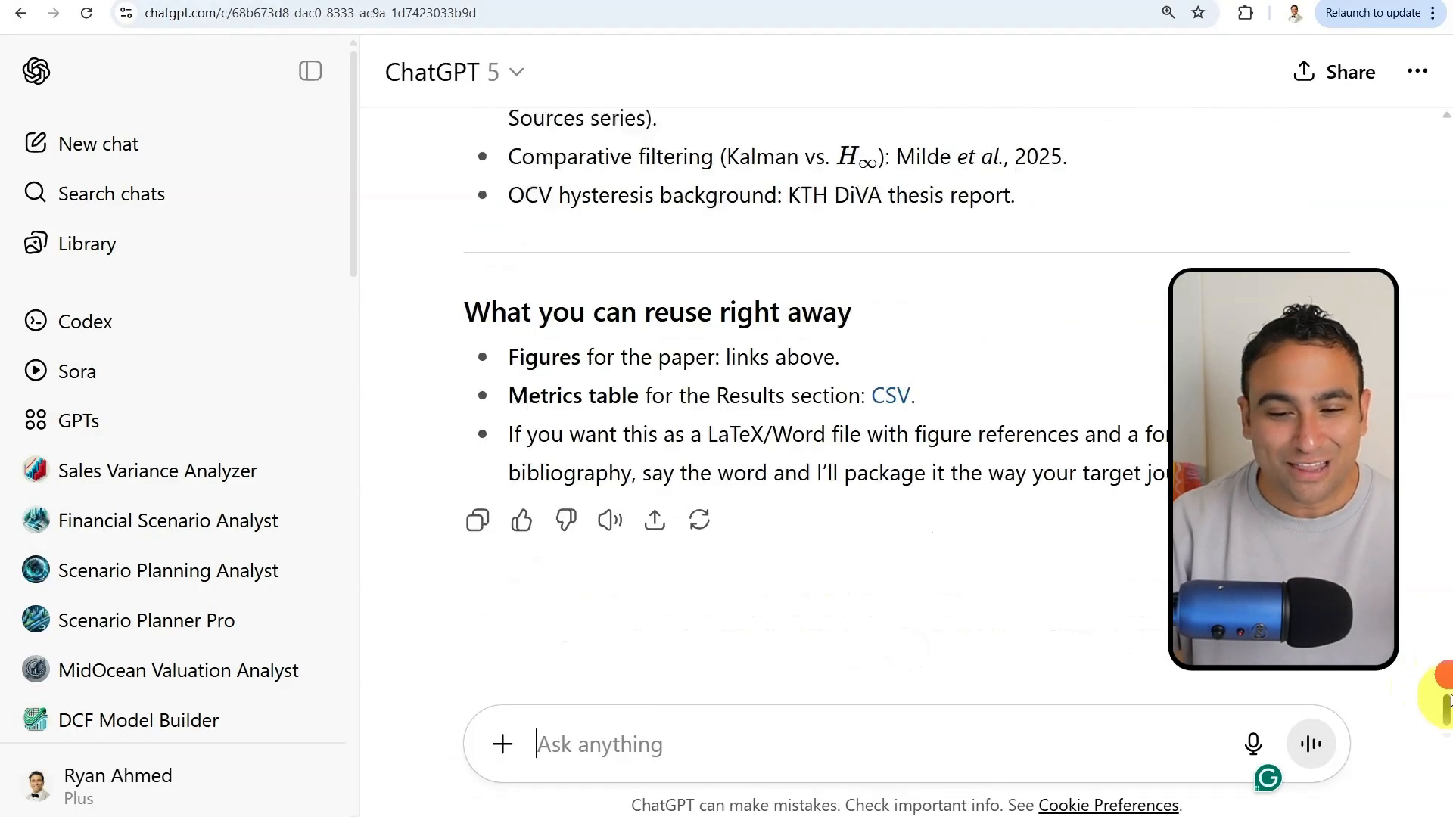
scroll(down, 3)
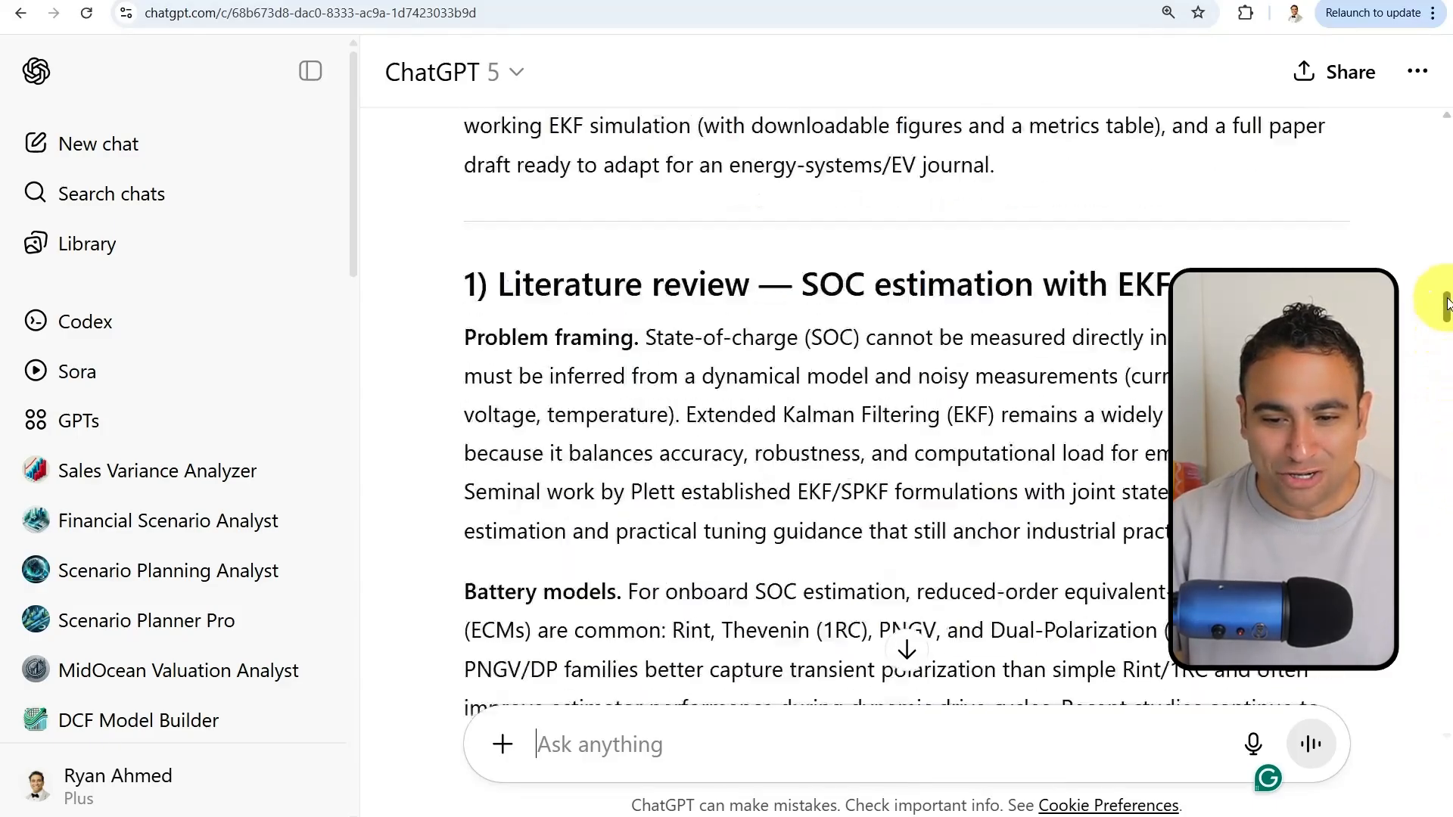
scroll(down, 3)
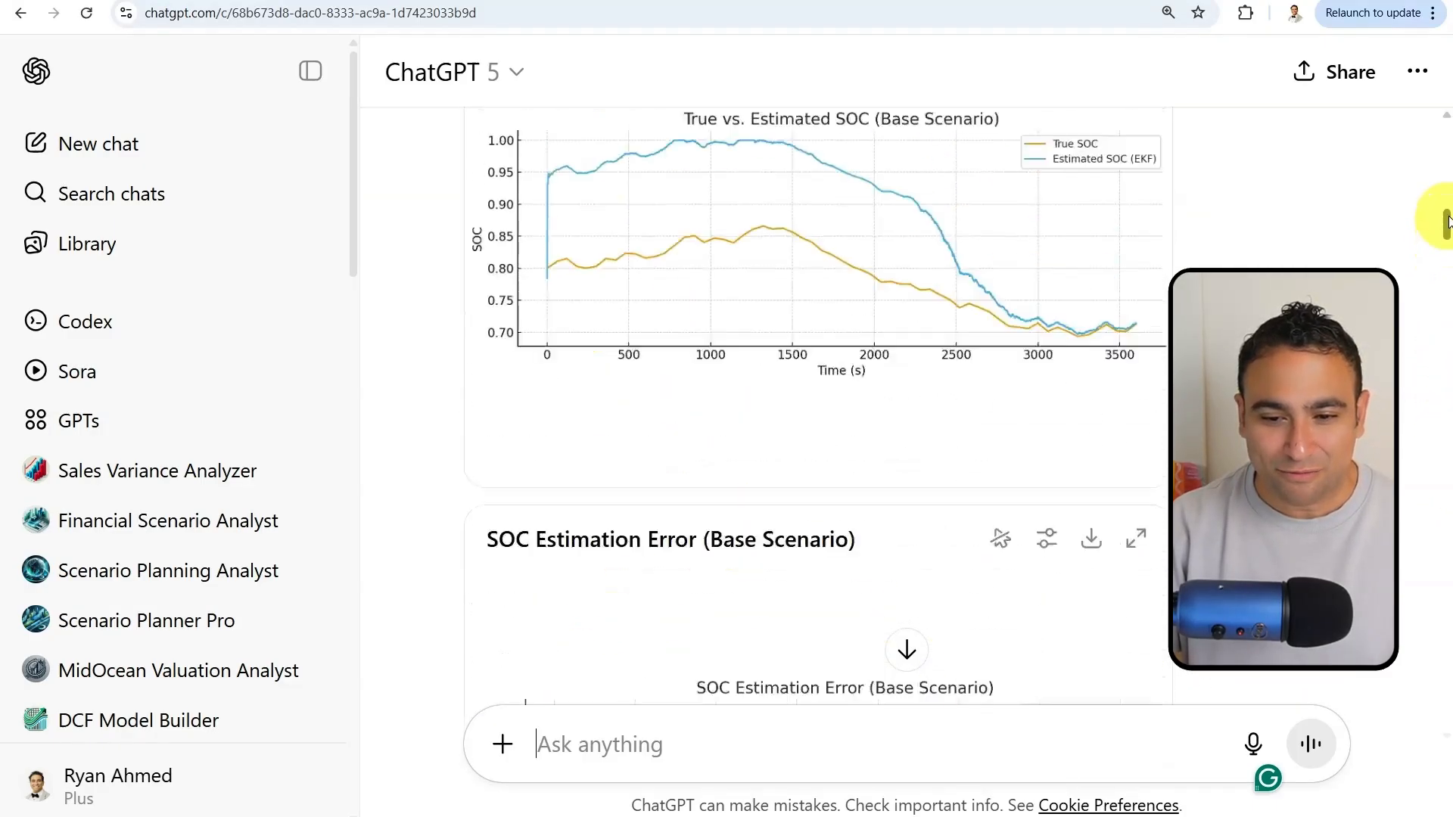
scroll(down, 3)
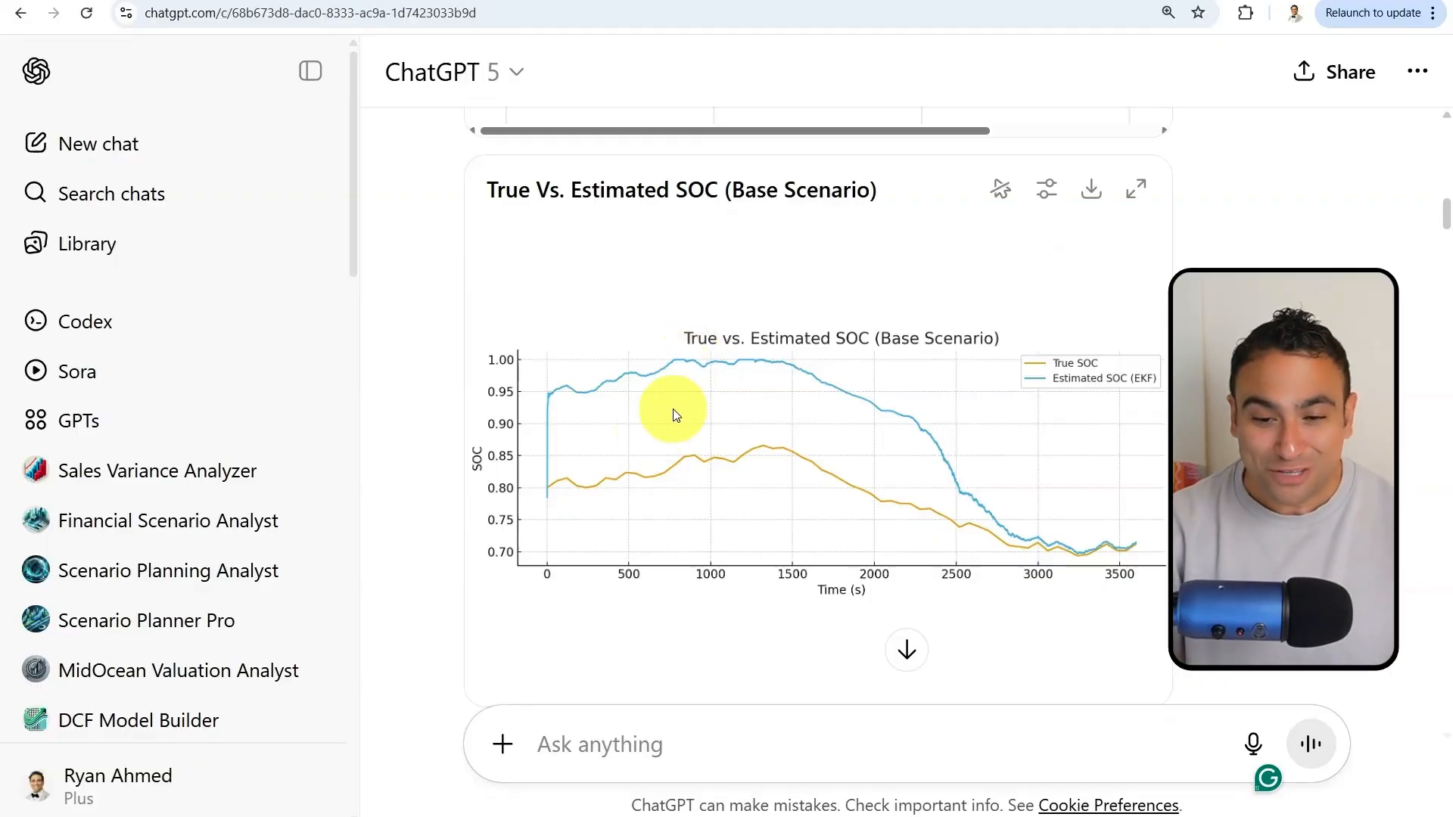
scroll(down, 3)
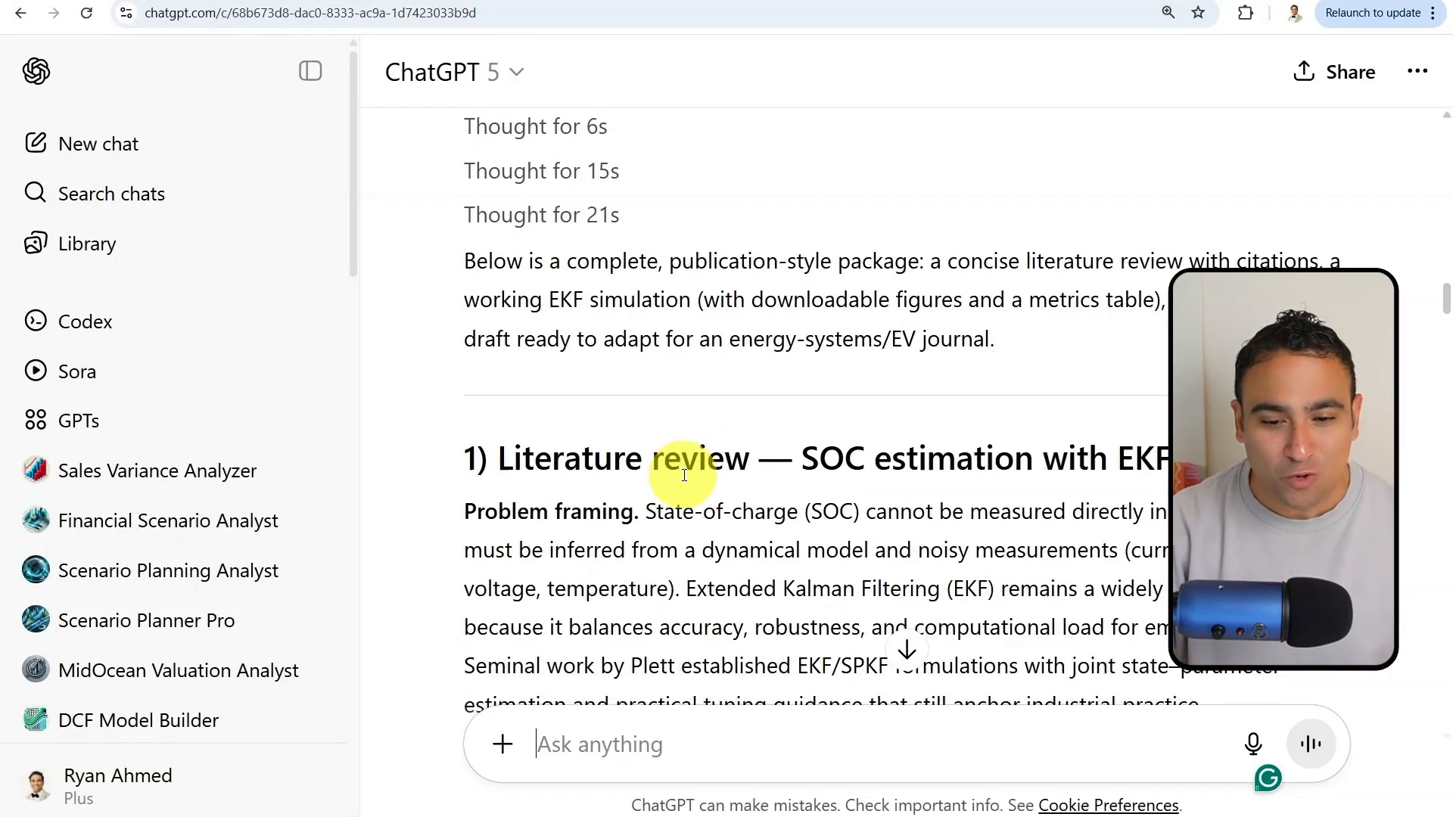
scroll(down, 3)
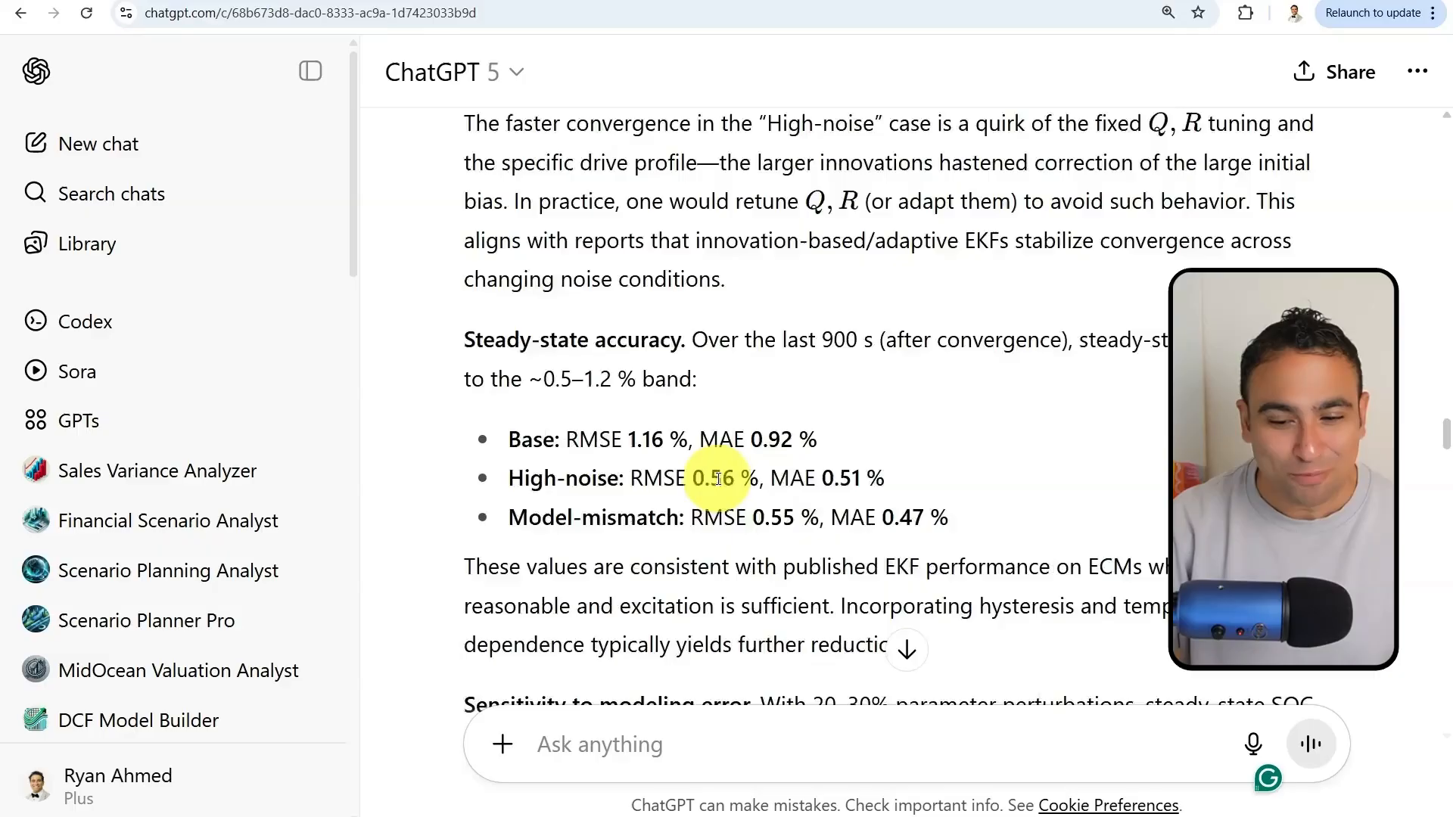
scroll(up, 3)
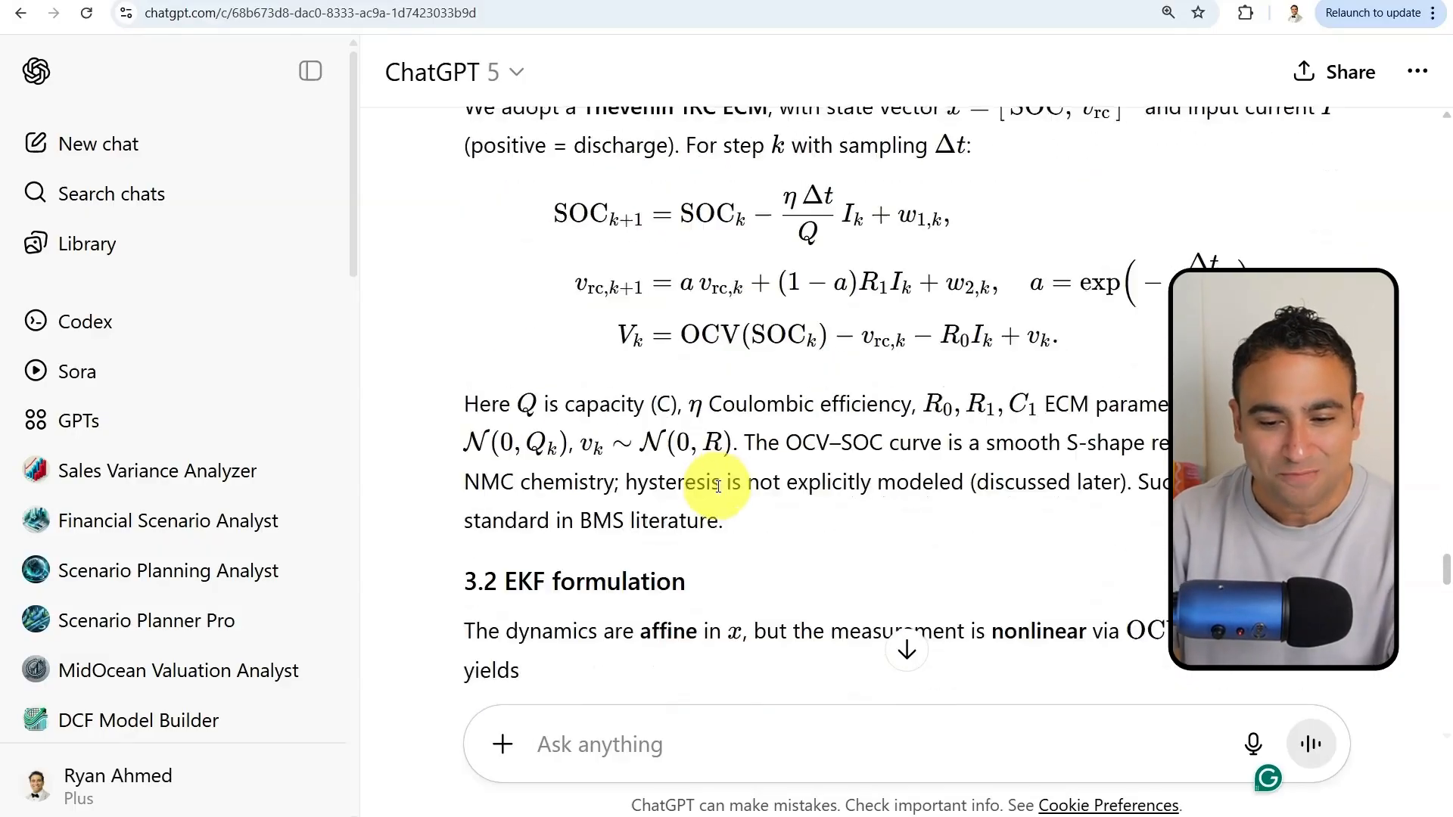
click(649, 744)
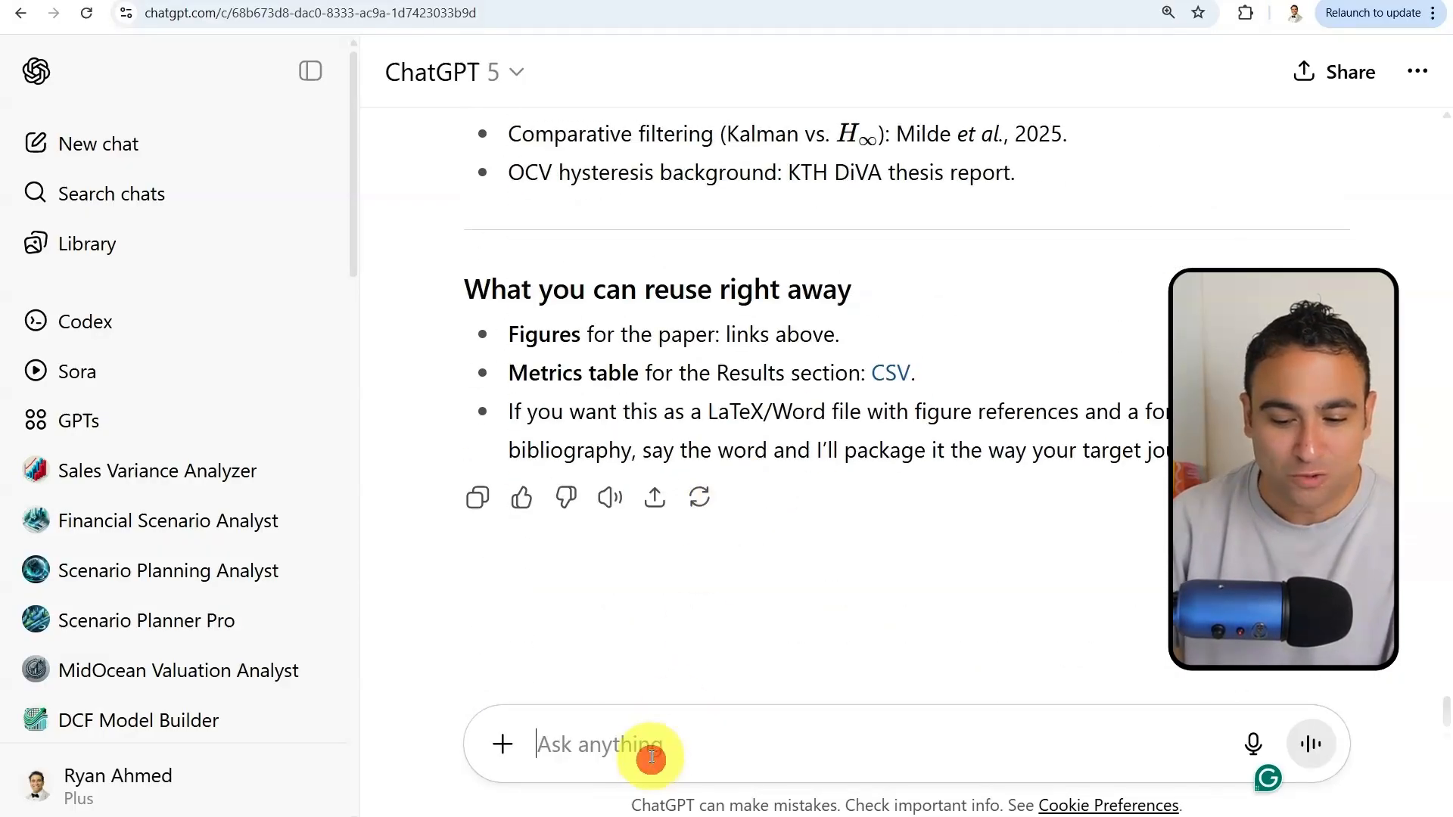
text(show me the cvo)
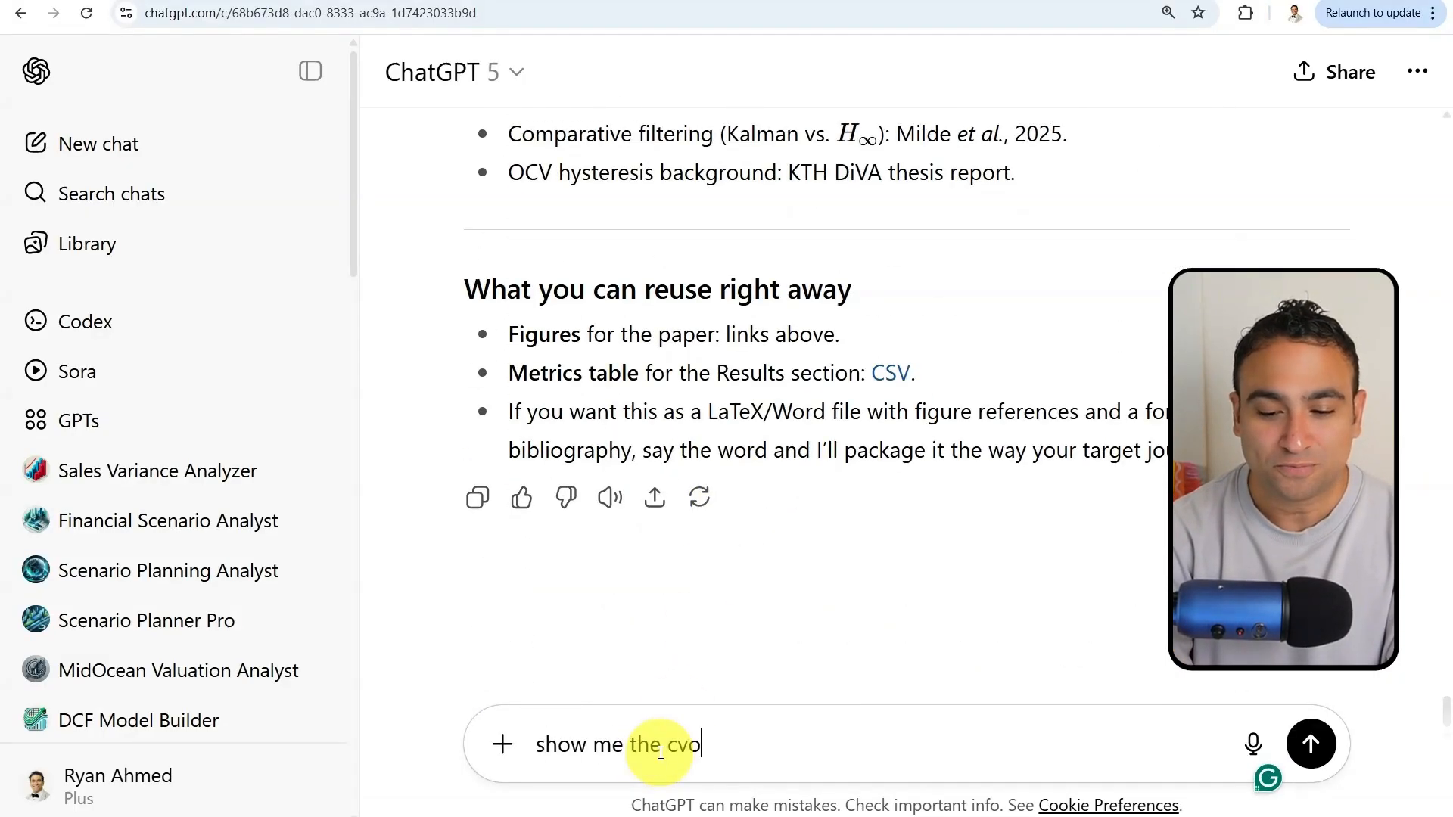
click(1309, 743)
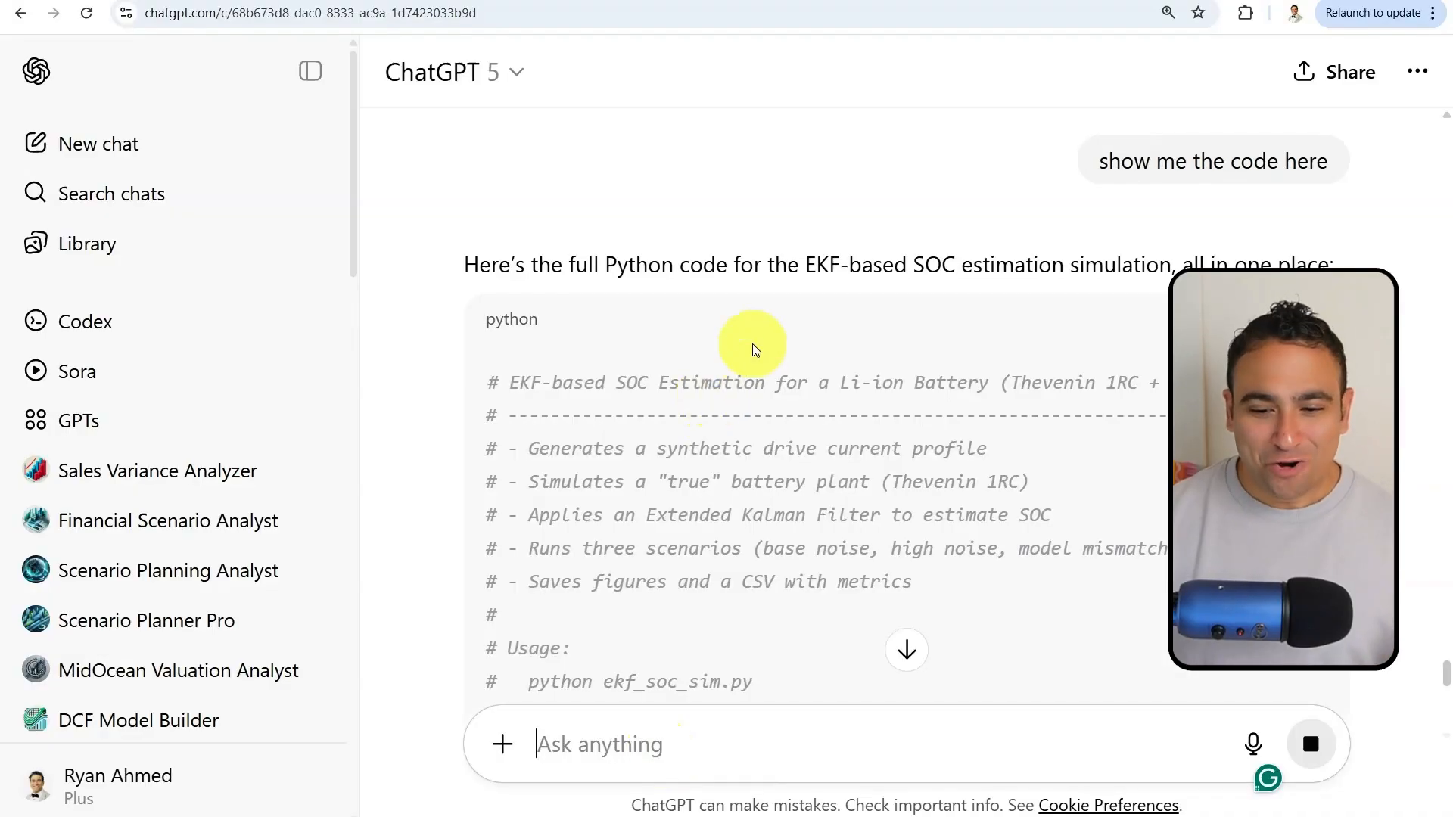
scroll(down, 3)
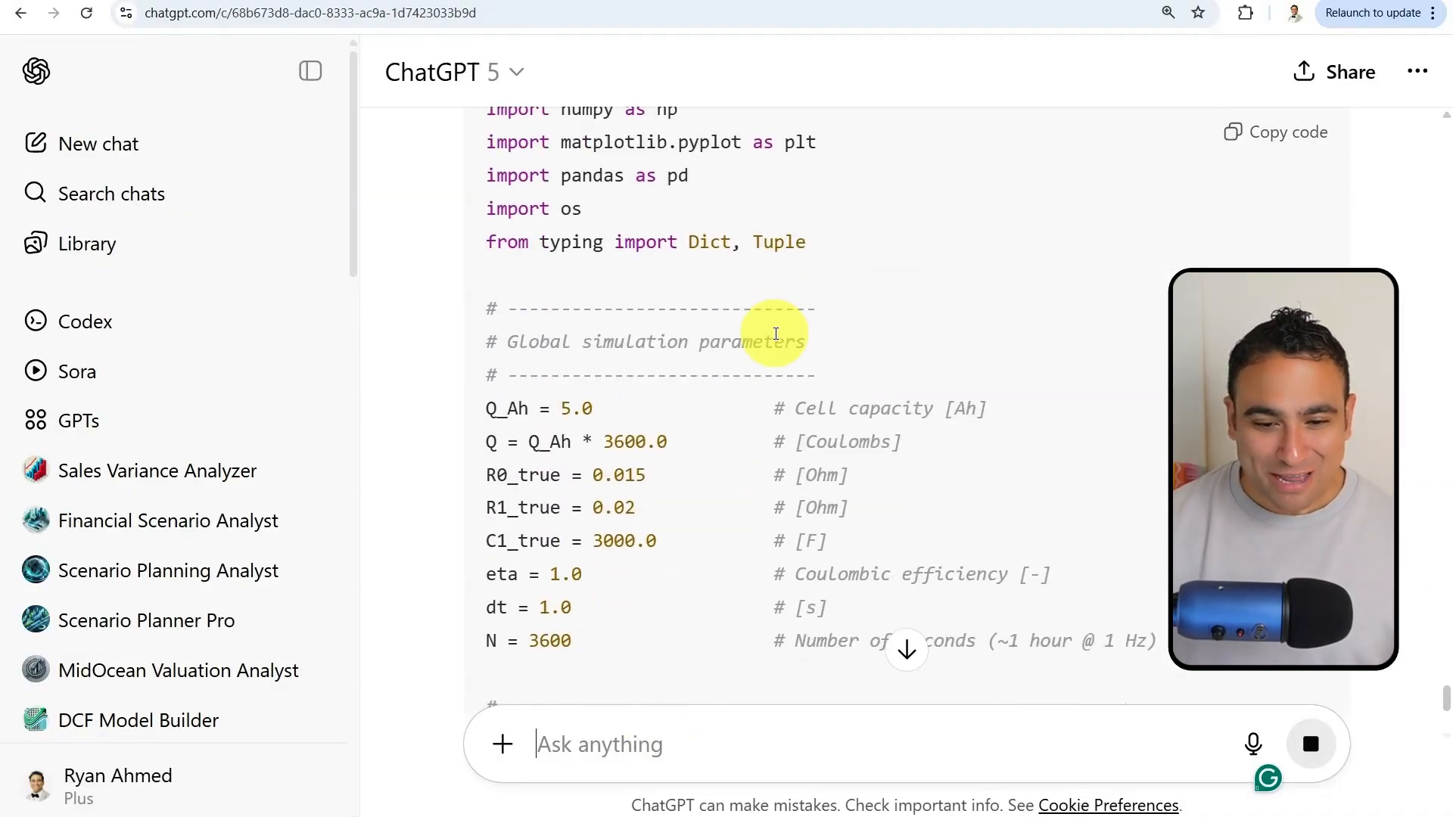
scroll(down, 3)
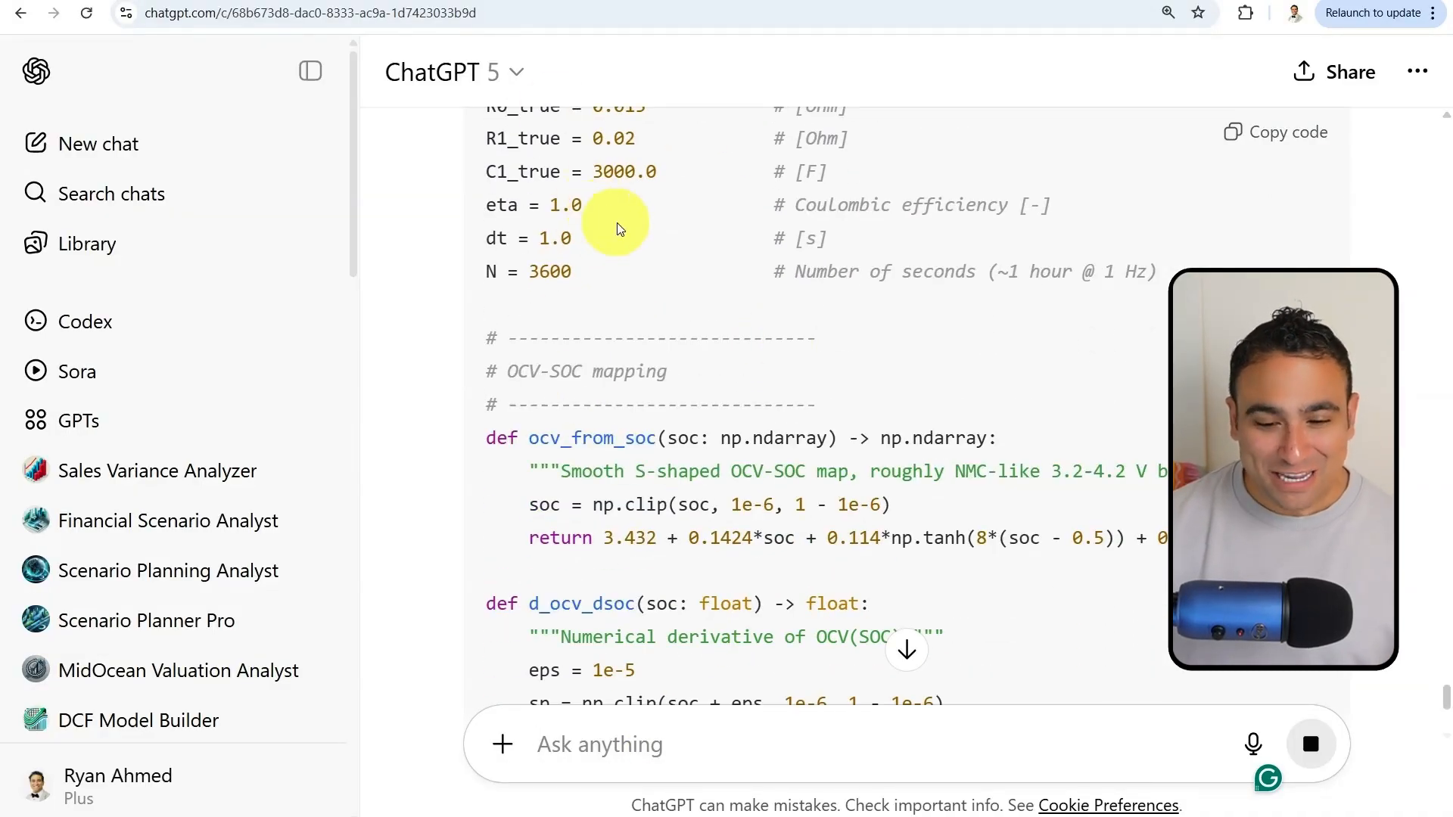
scroll(down, 3)
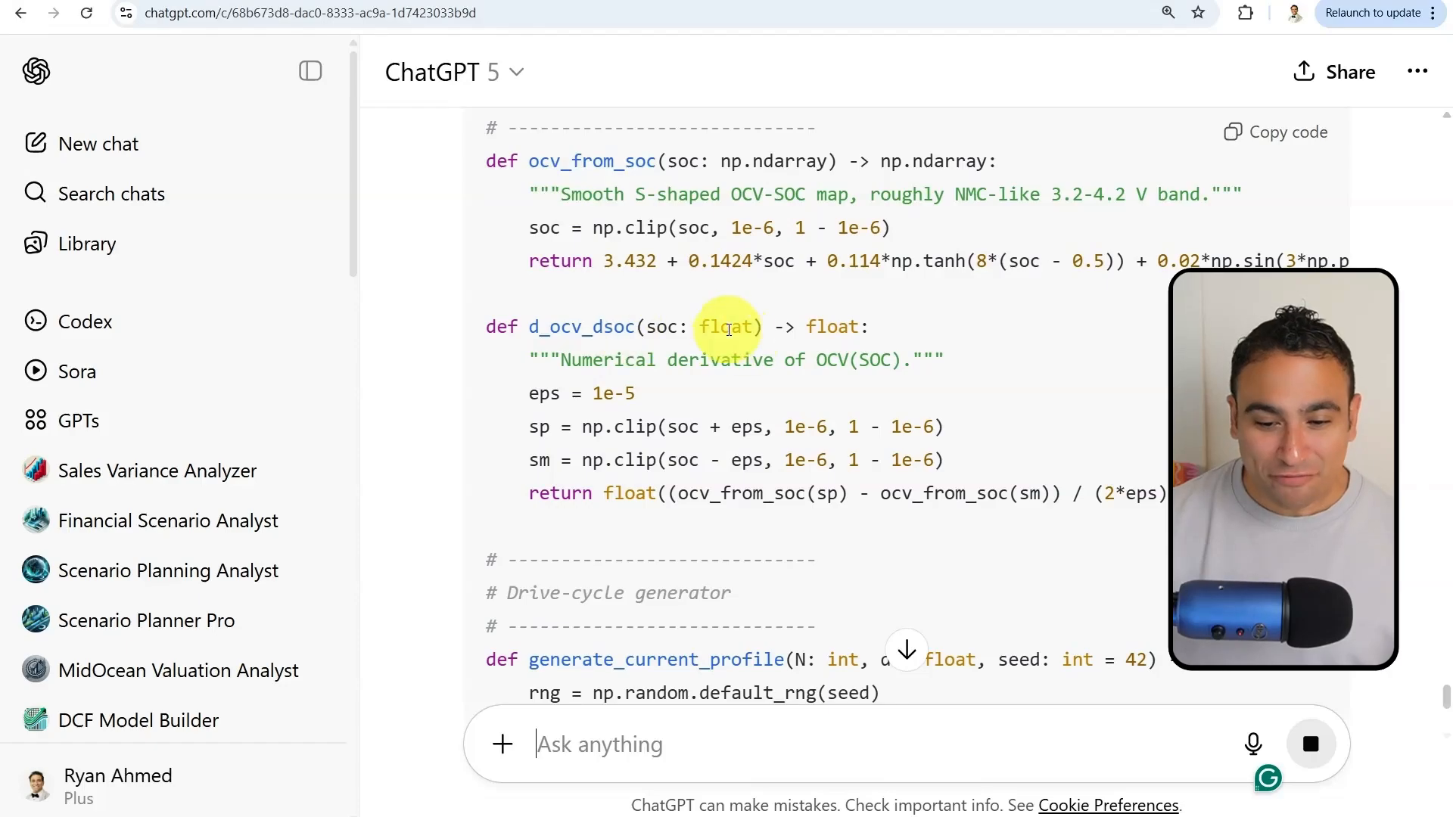
scroll(down, 3)
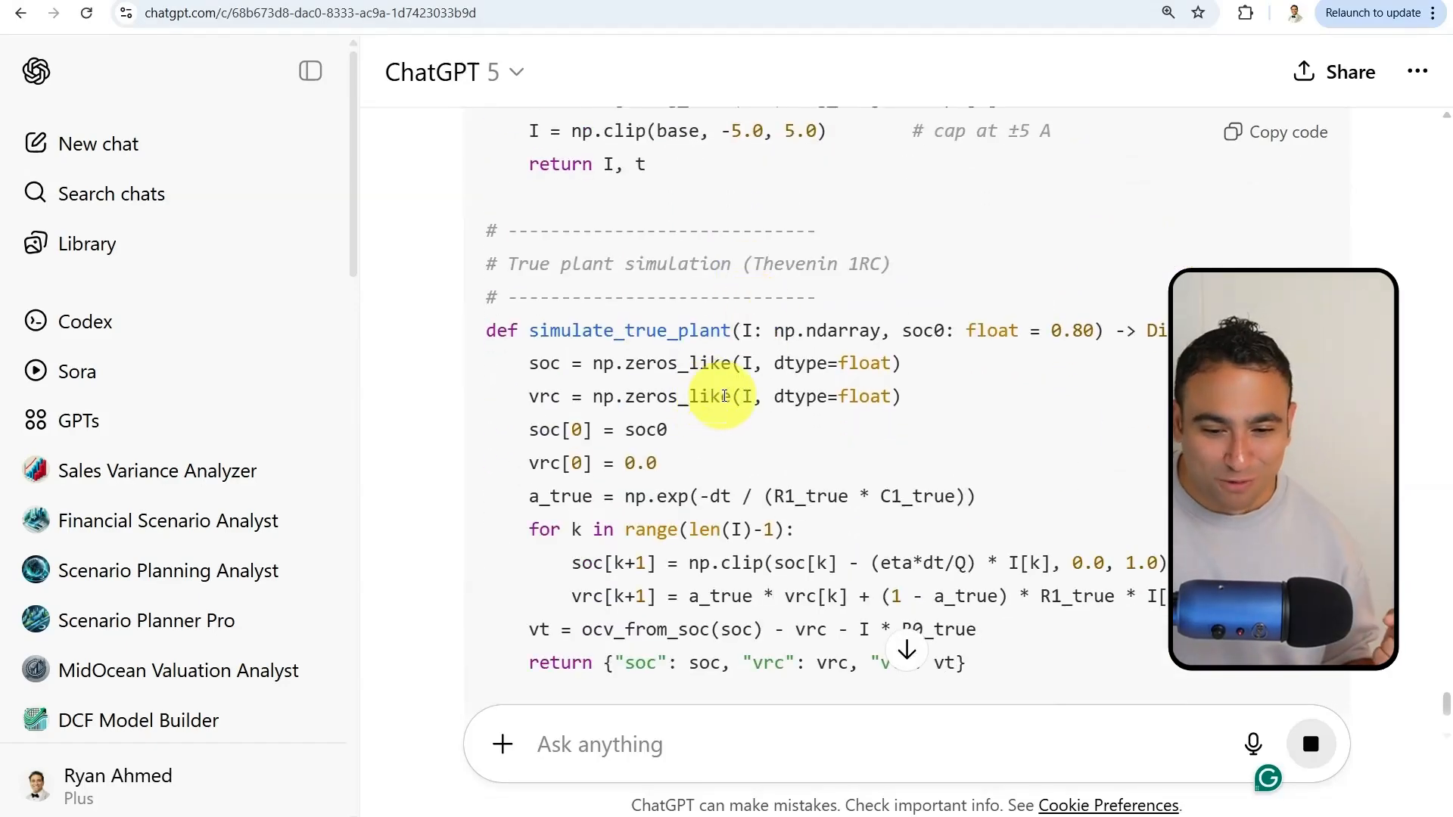
scroll(down, 3)
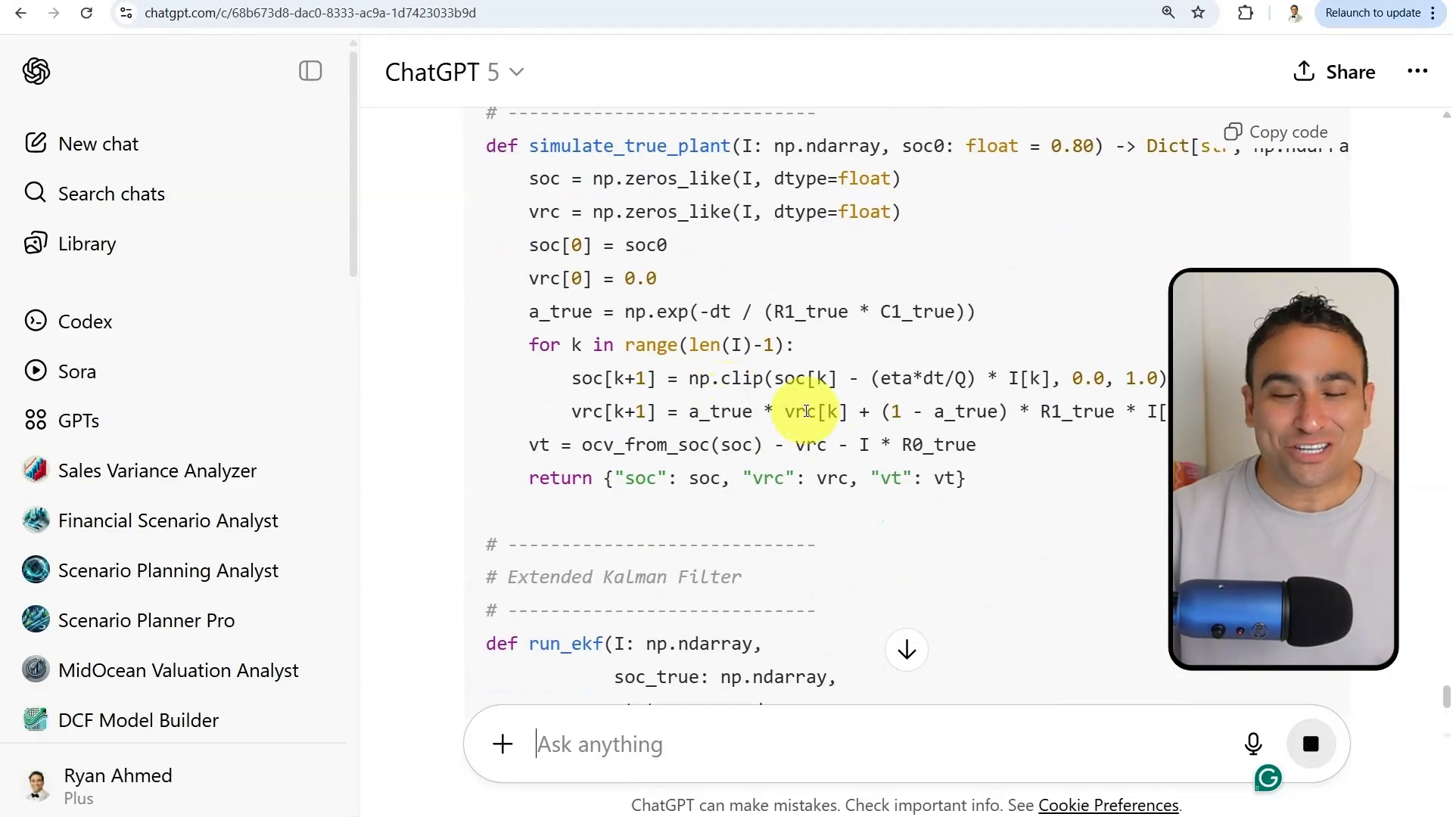
scroll(down, 3)
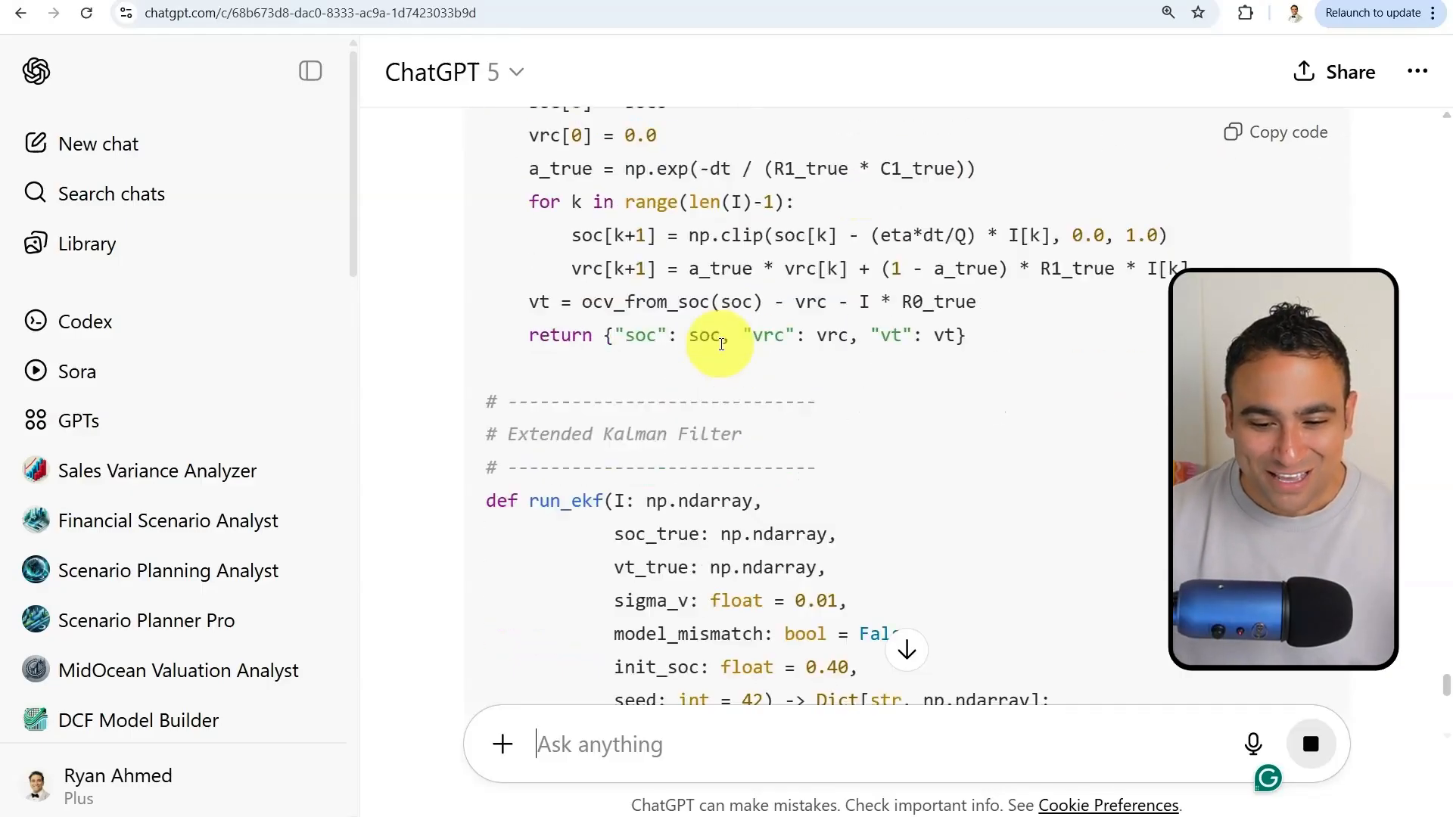
scroll(down, 3)
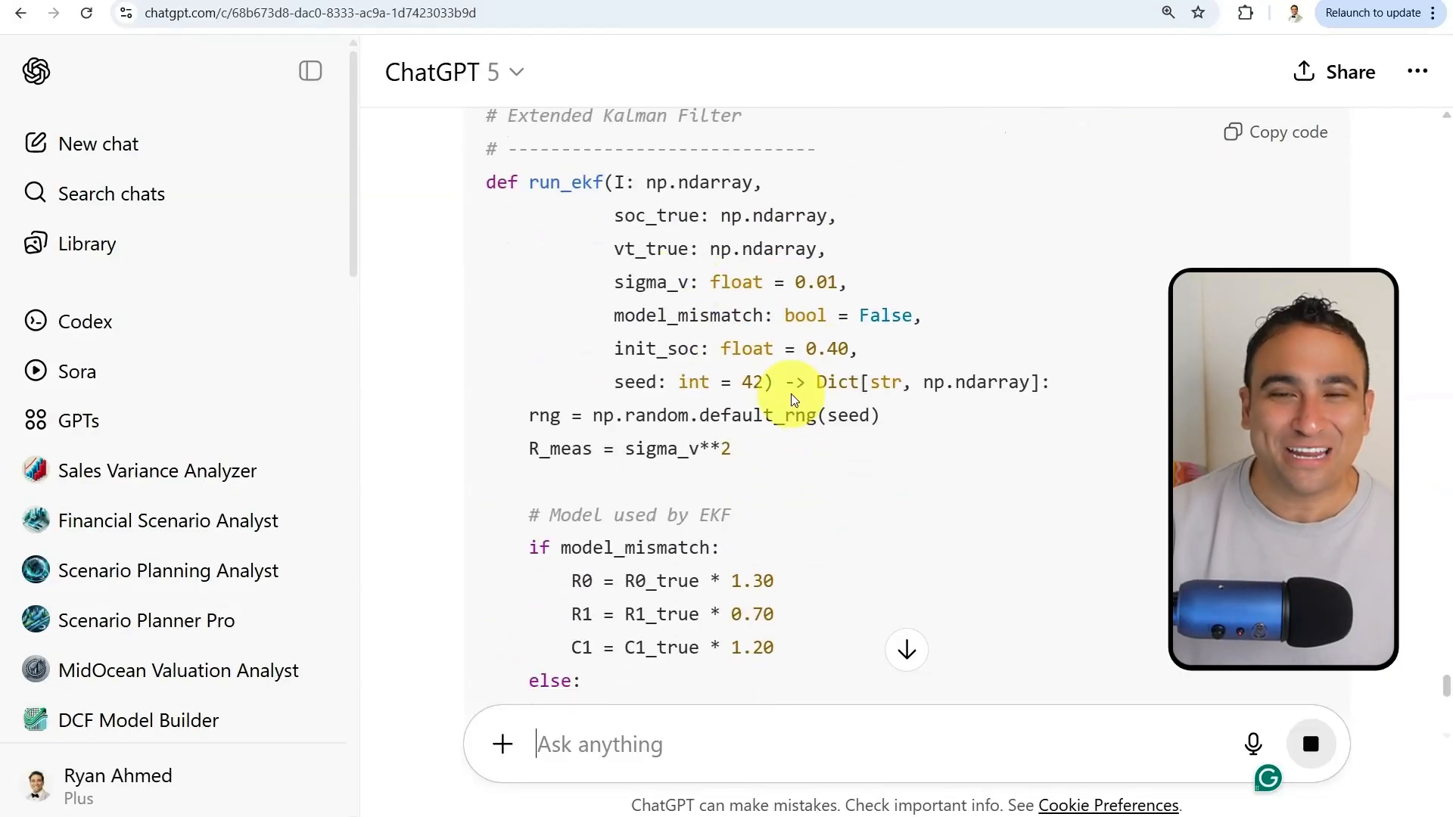
scroll(down, 3)
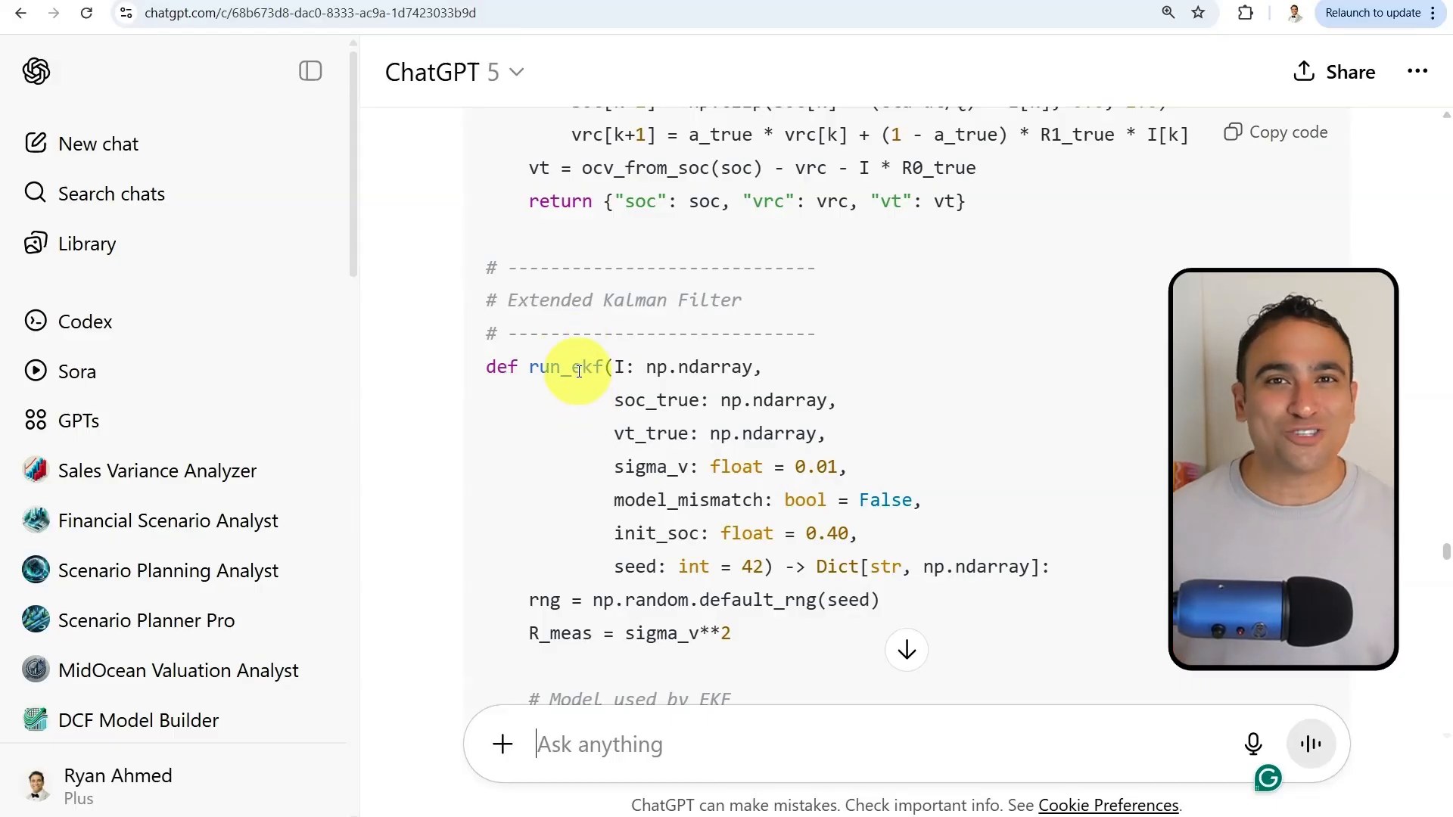
Step: View the Vellum leaderboard's Top models per task and Independent evals charts (tool use, adaptive reasoning)
click(100, 143)
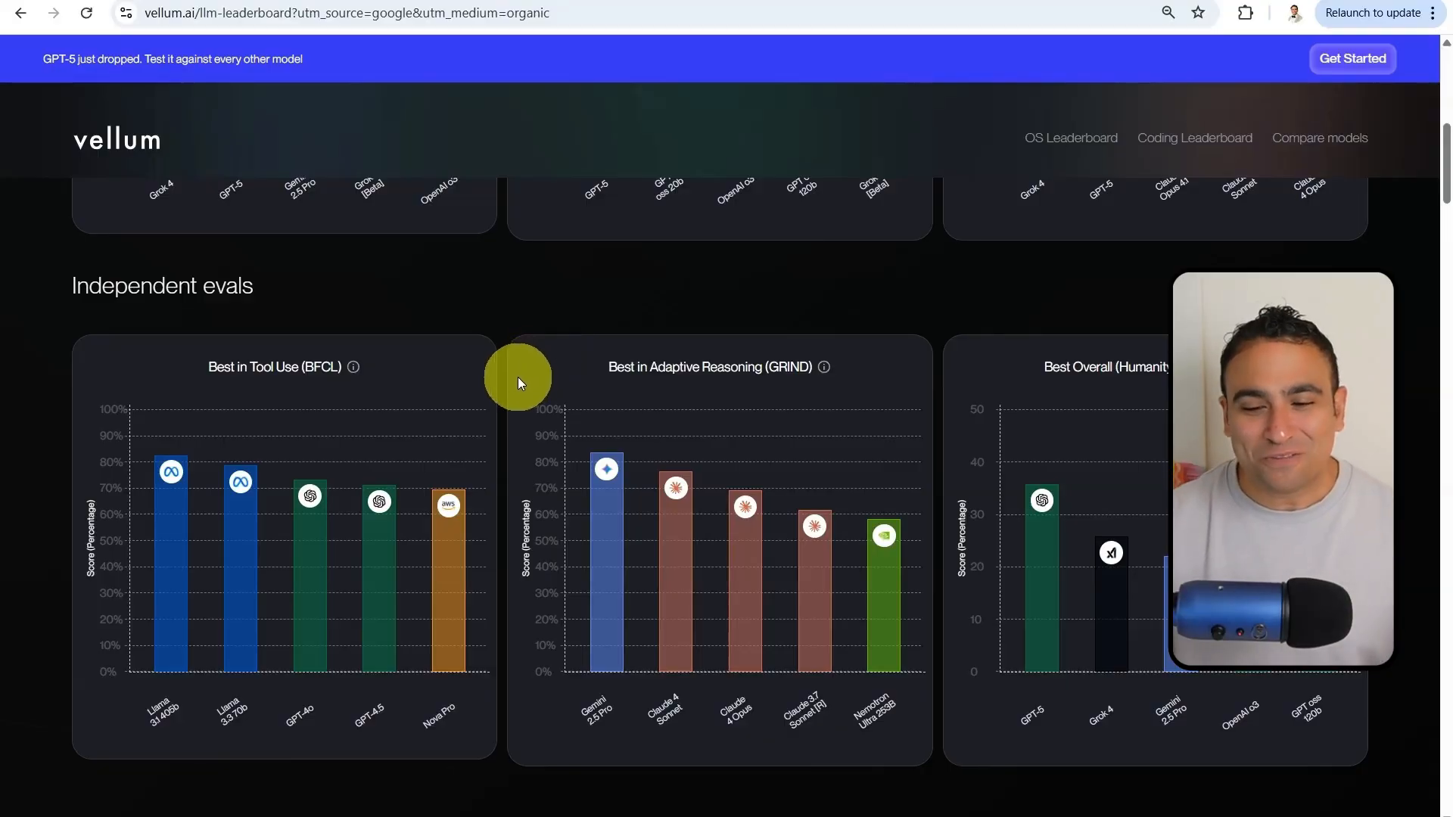
scroll(up, 3)
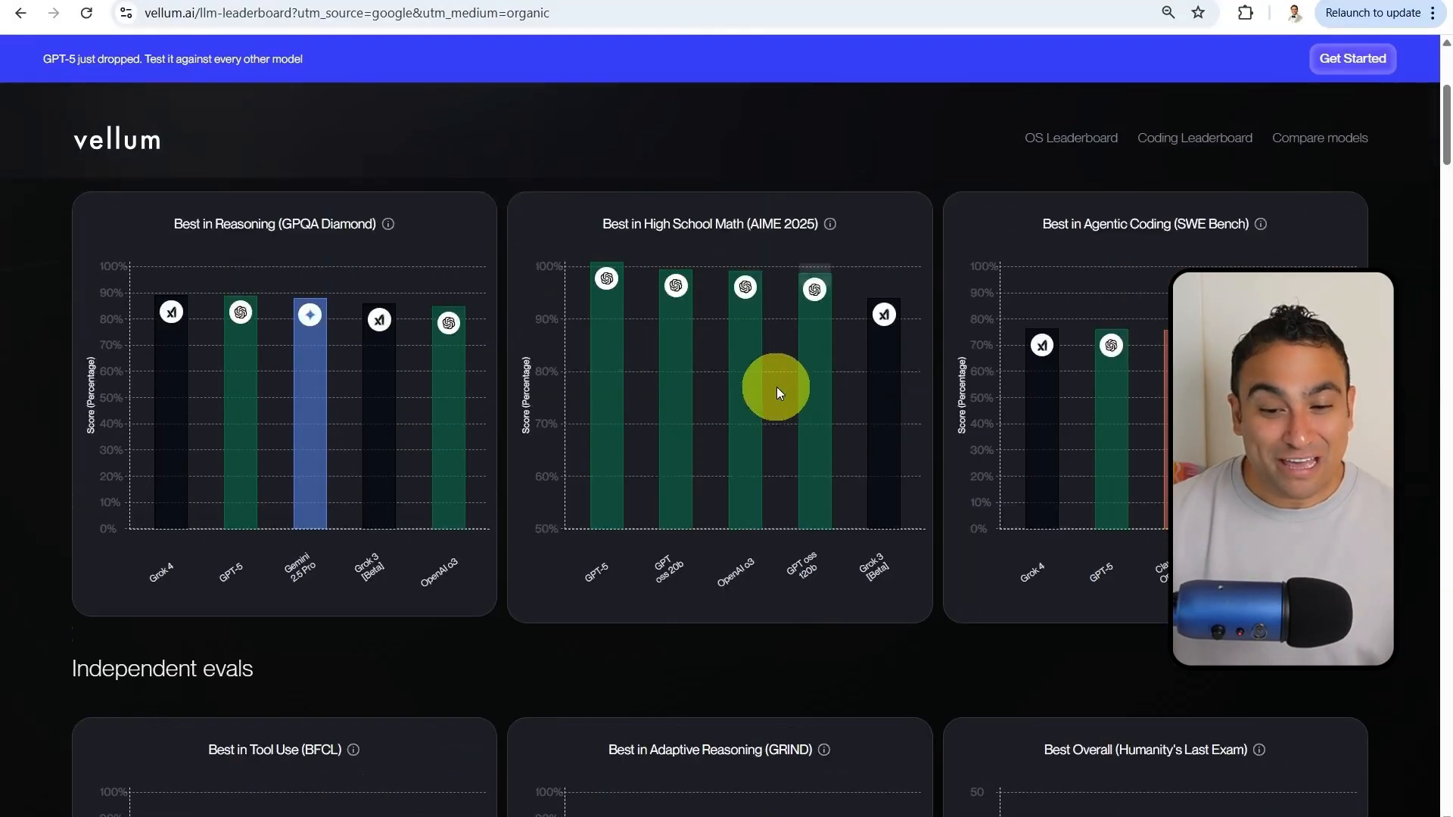
scroll(down, 3)
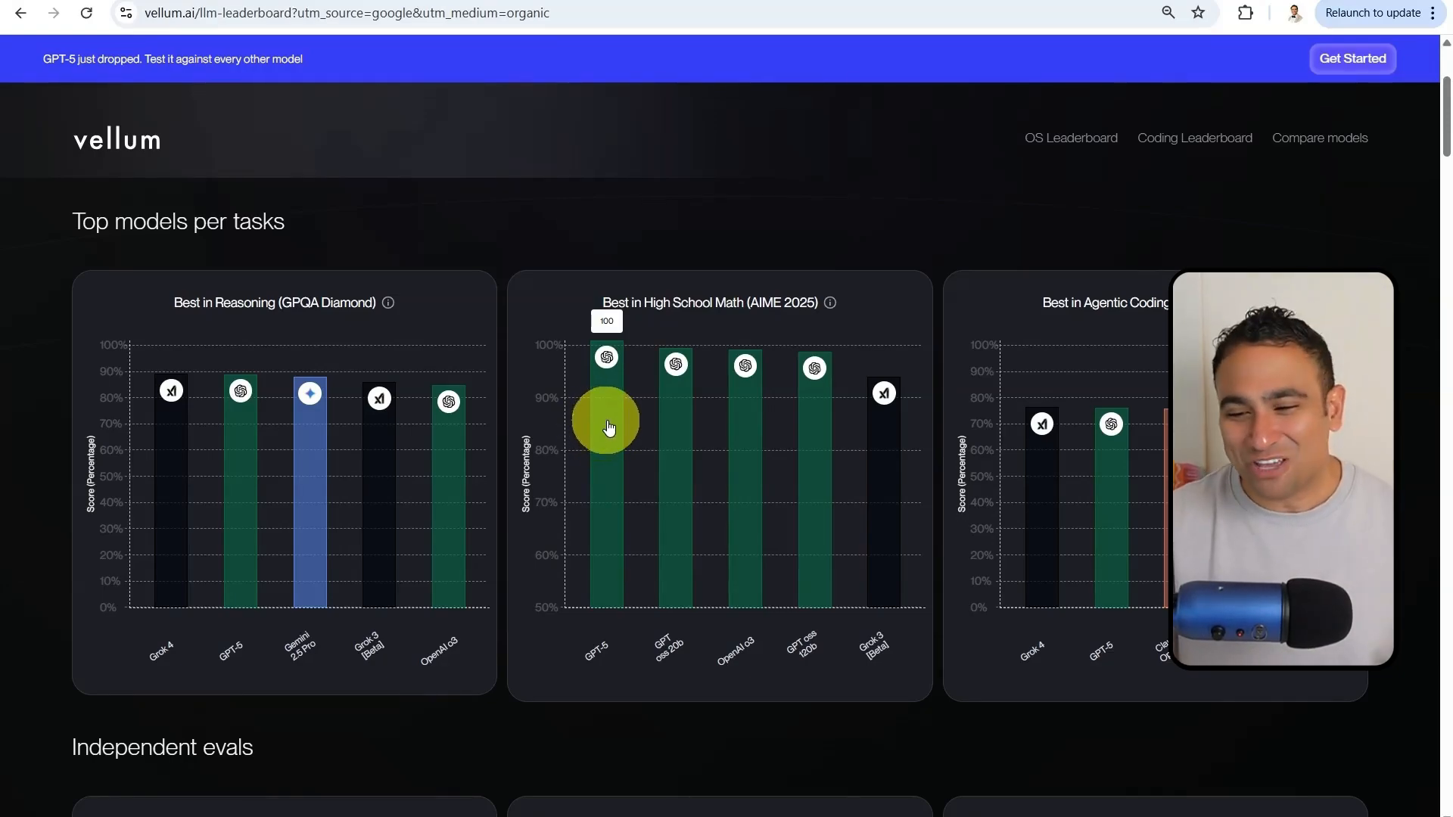
scroll(down, 3)
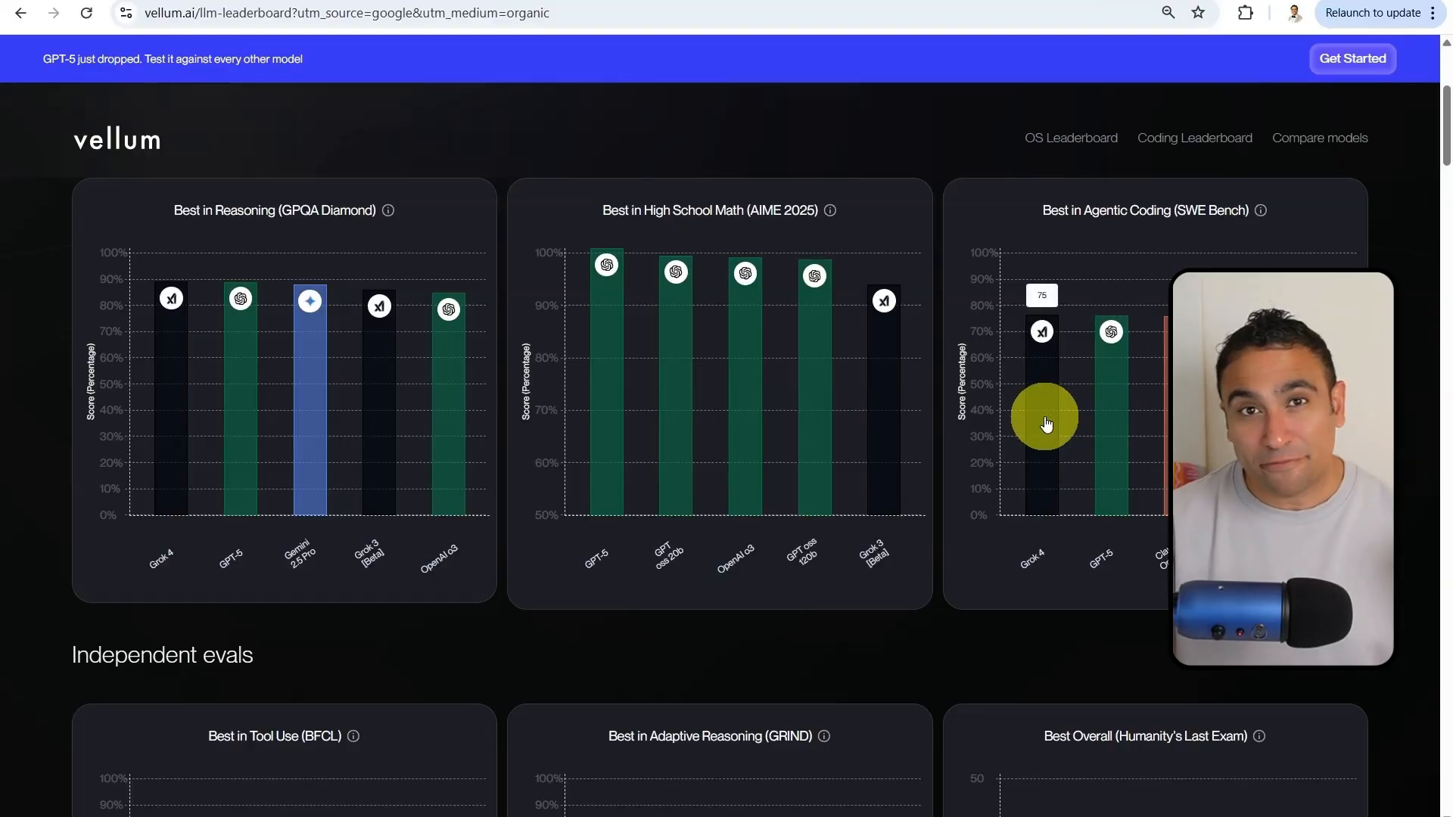
scroll(down, 3)
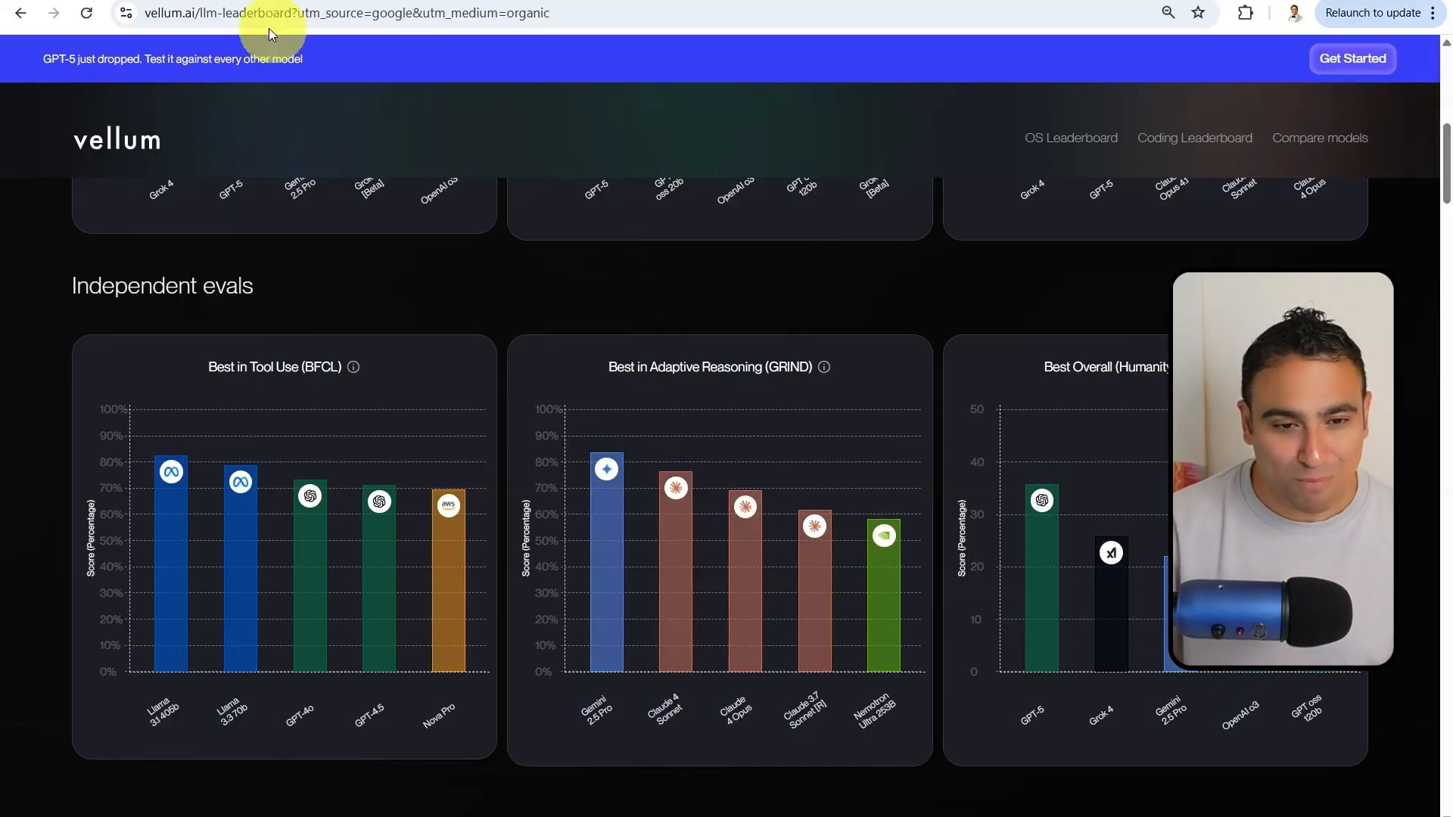
Step: Return to the French Learning App chat and scroll its TypeScript code down to the flashcards, quiz and game tabs
click(278, 14)
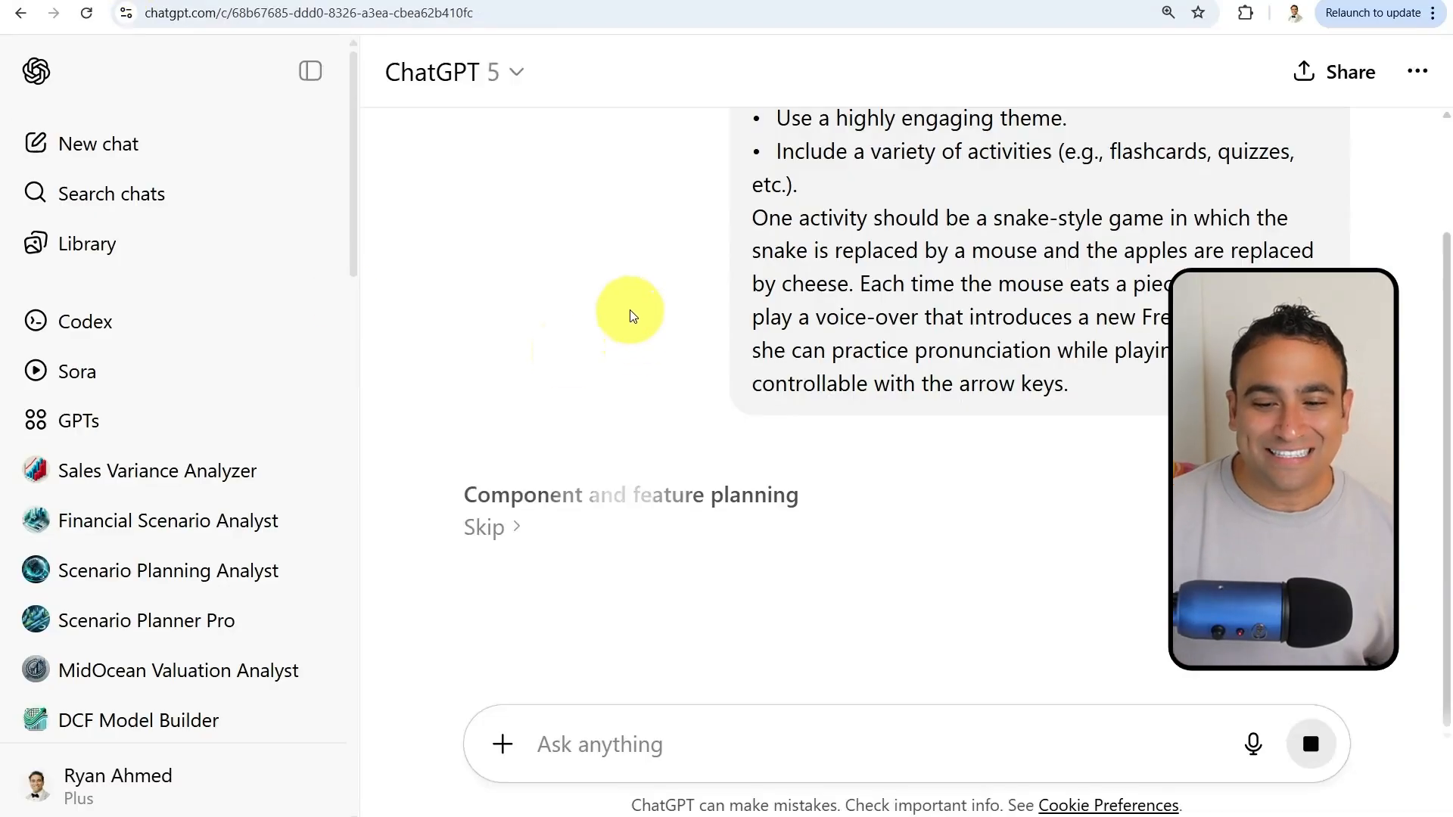
mouse_move(740, 461)
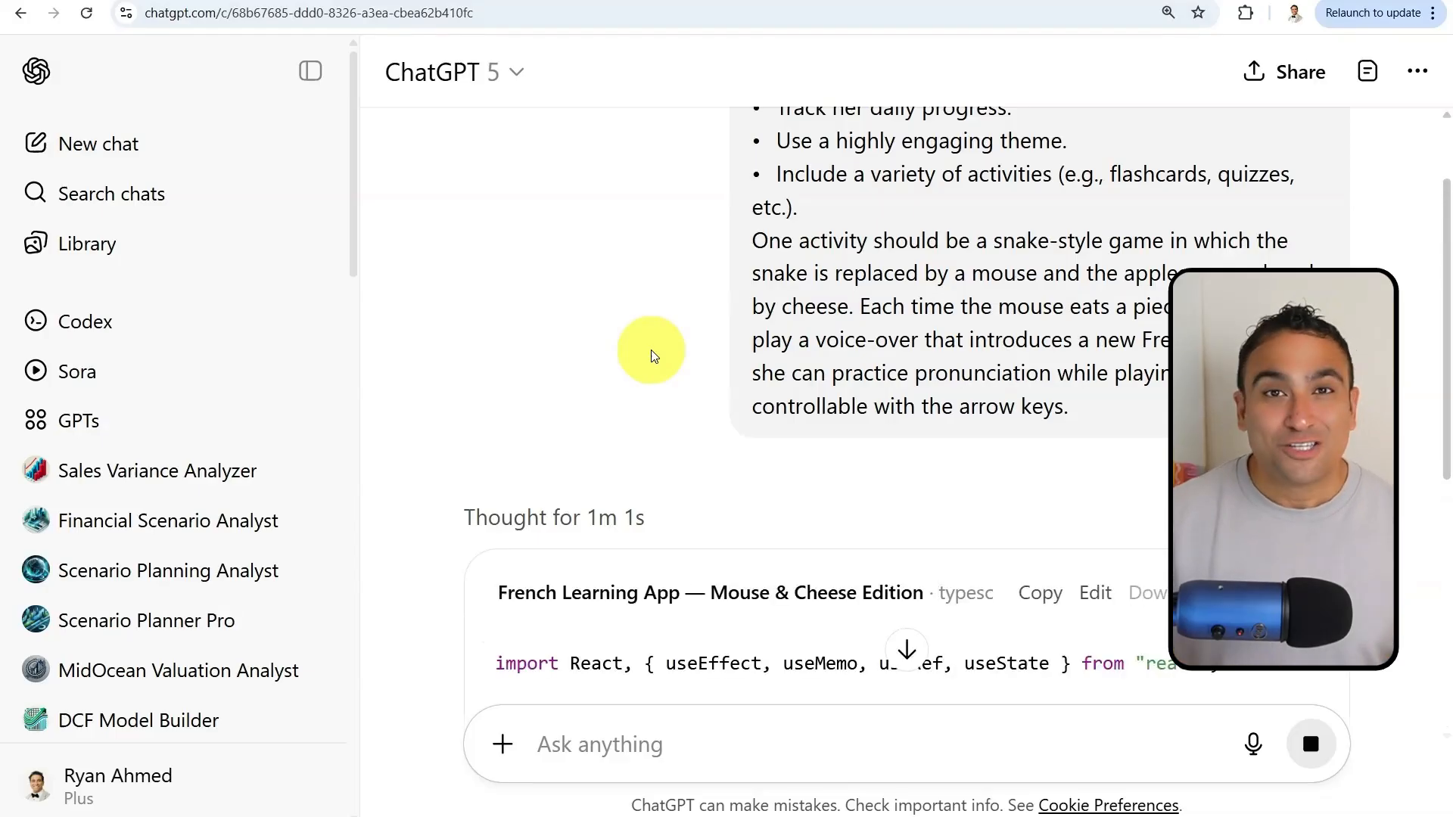
scroll(down, 3)
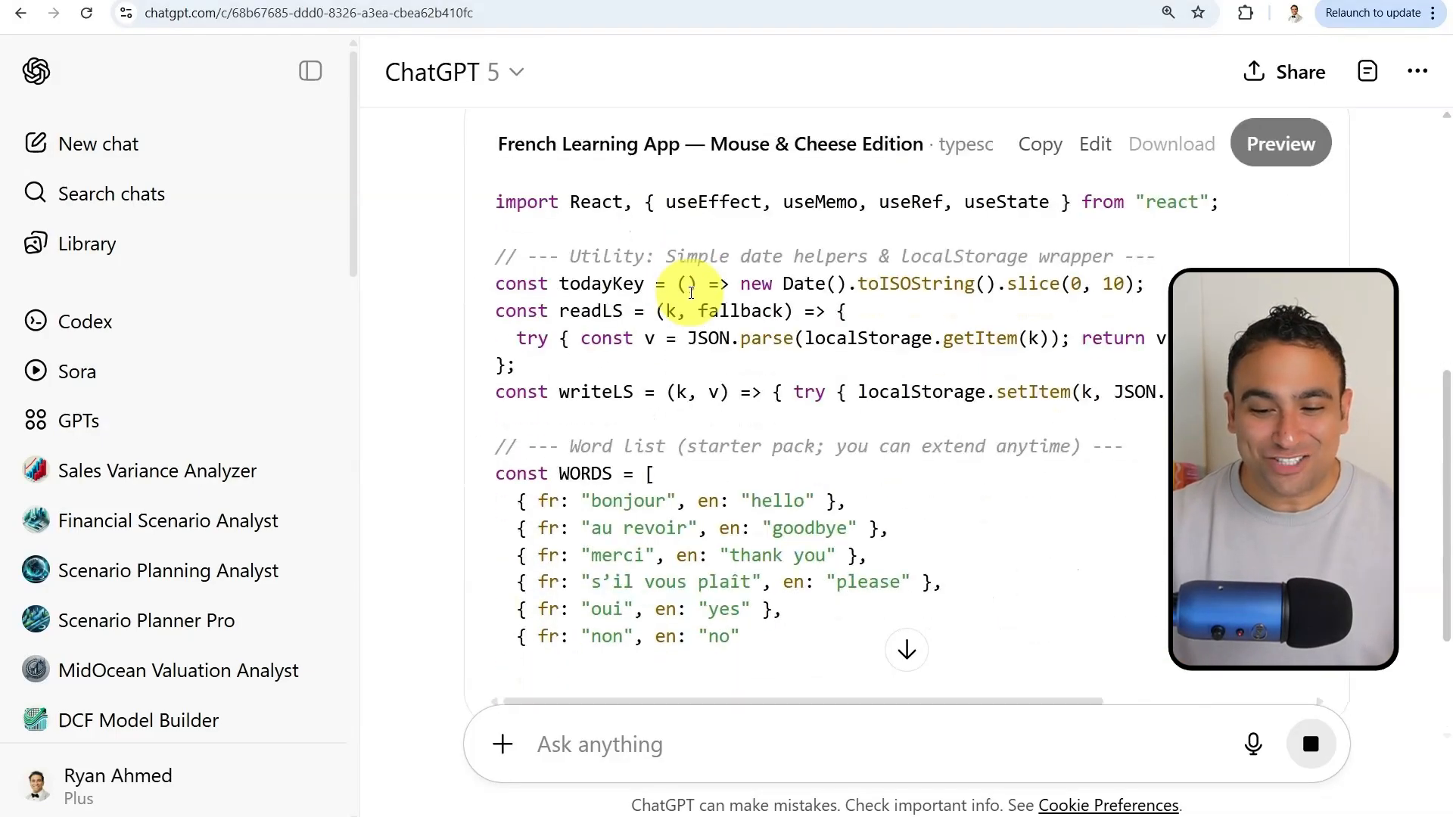
scroll(down, 3)
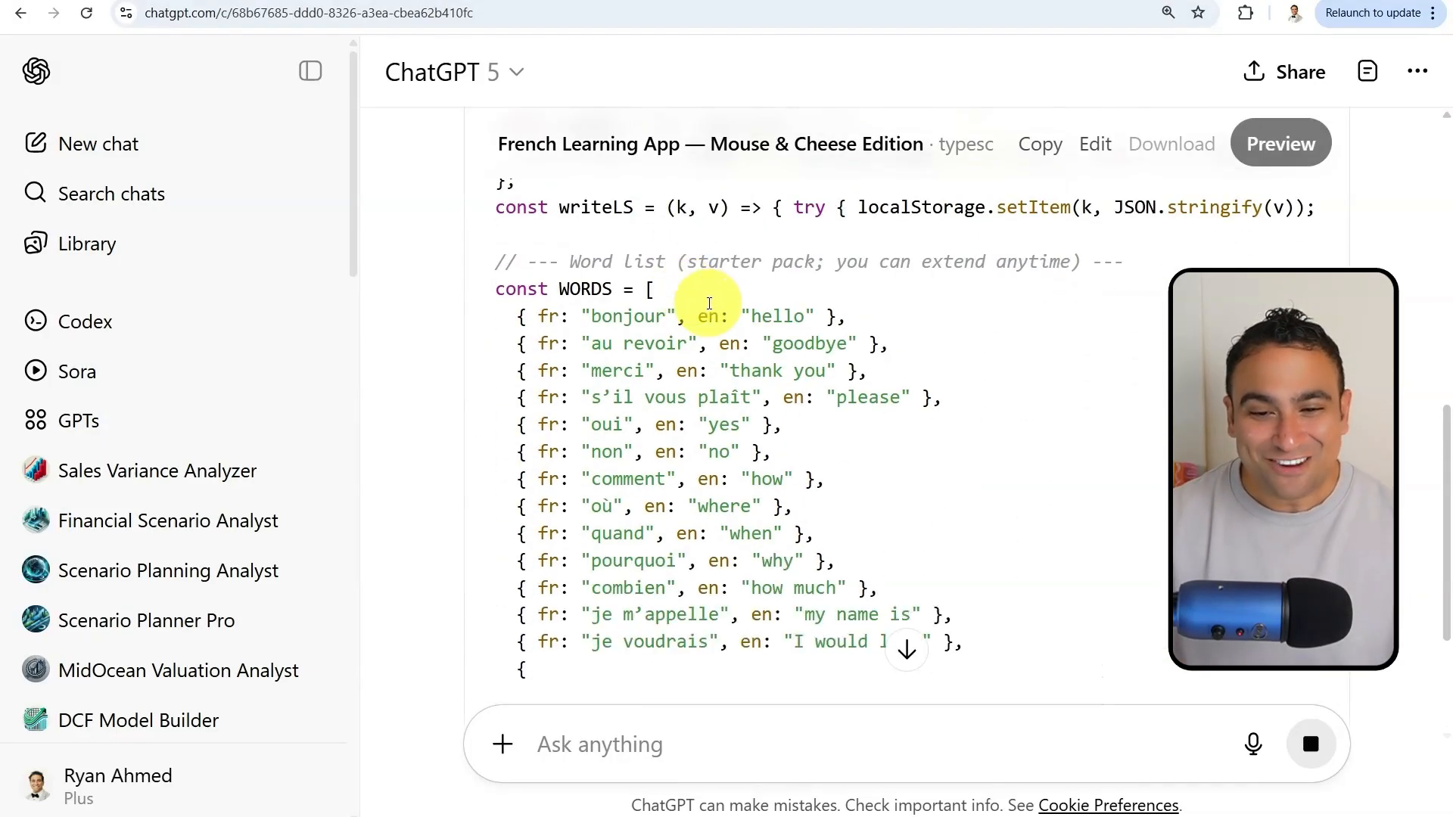
scroll(down, 3)
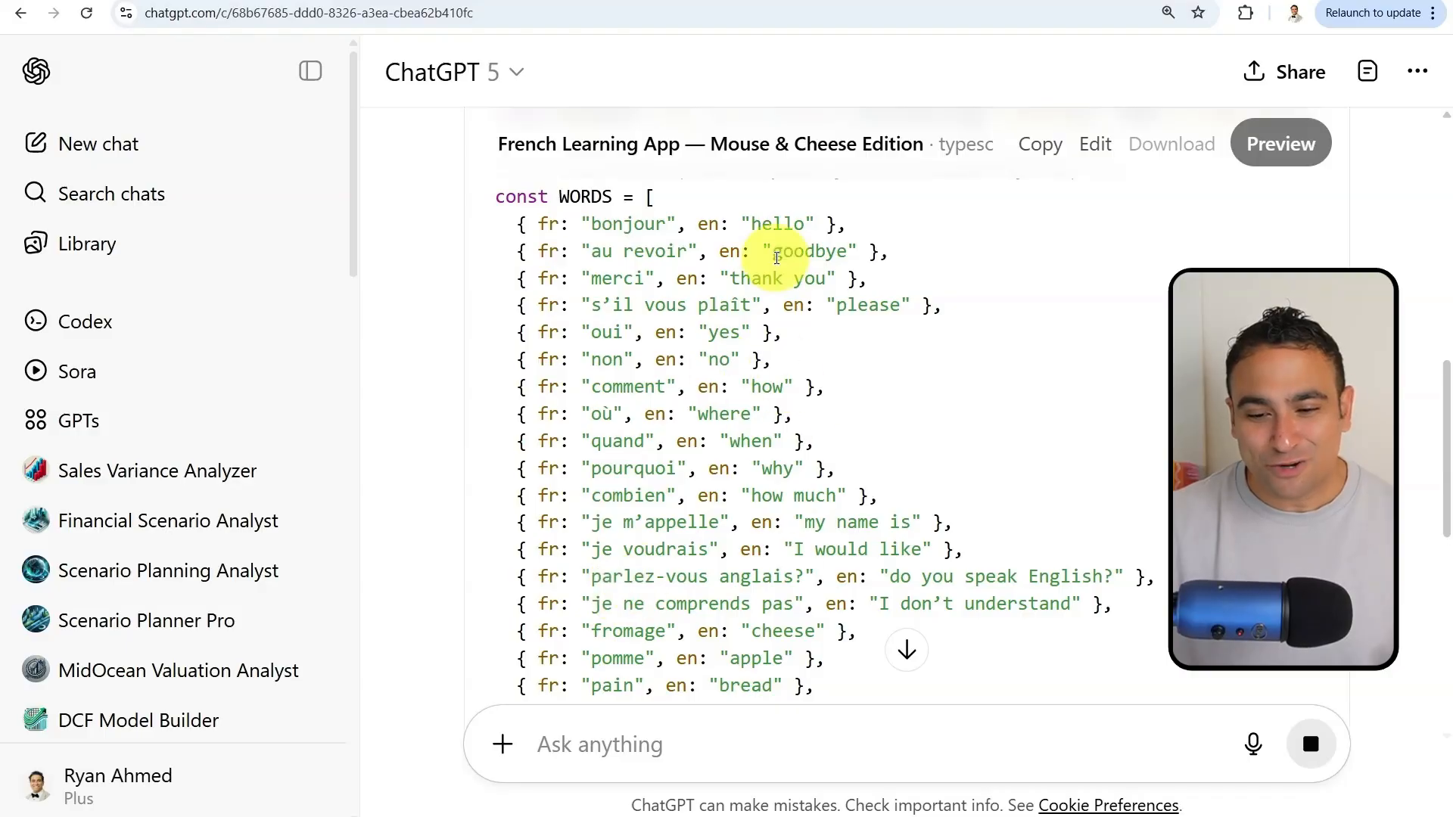
scroll(down, 3)
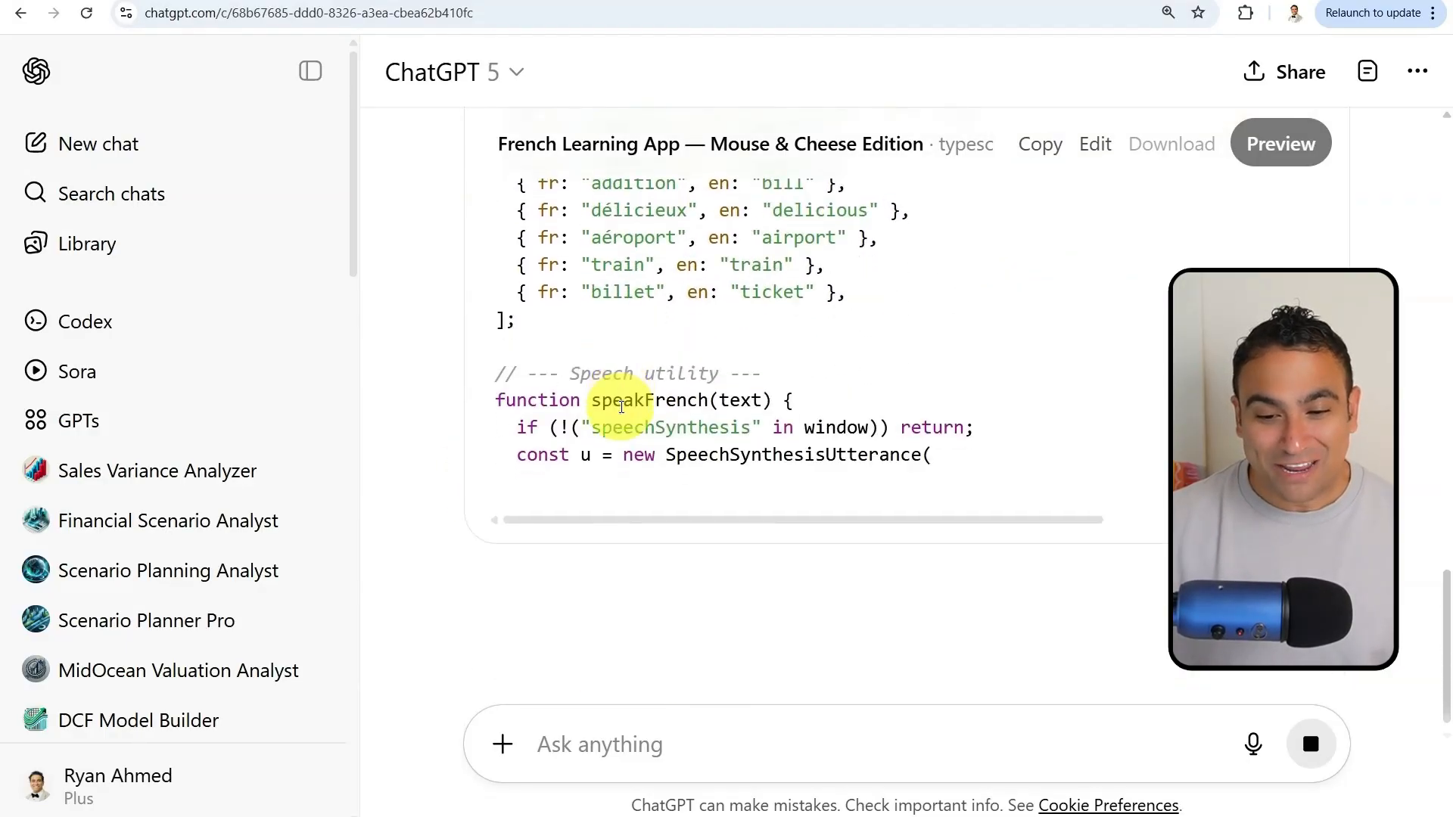
scroll(down, 3)
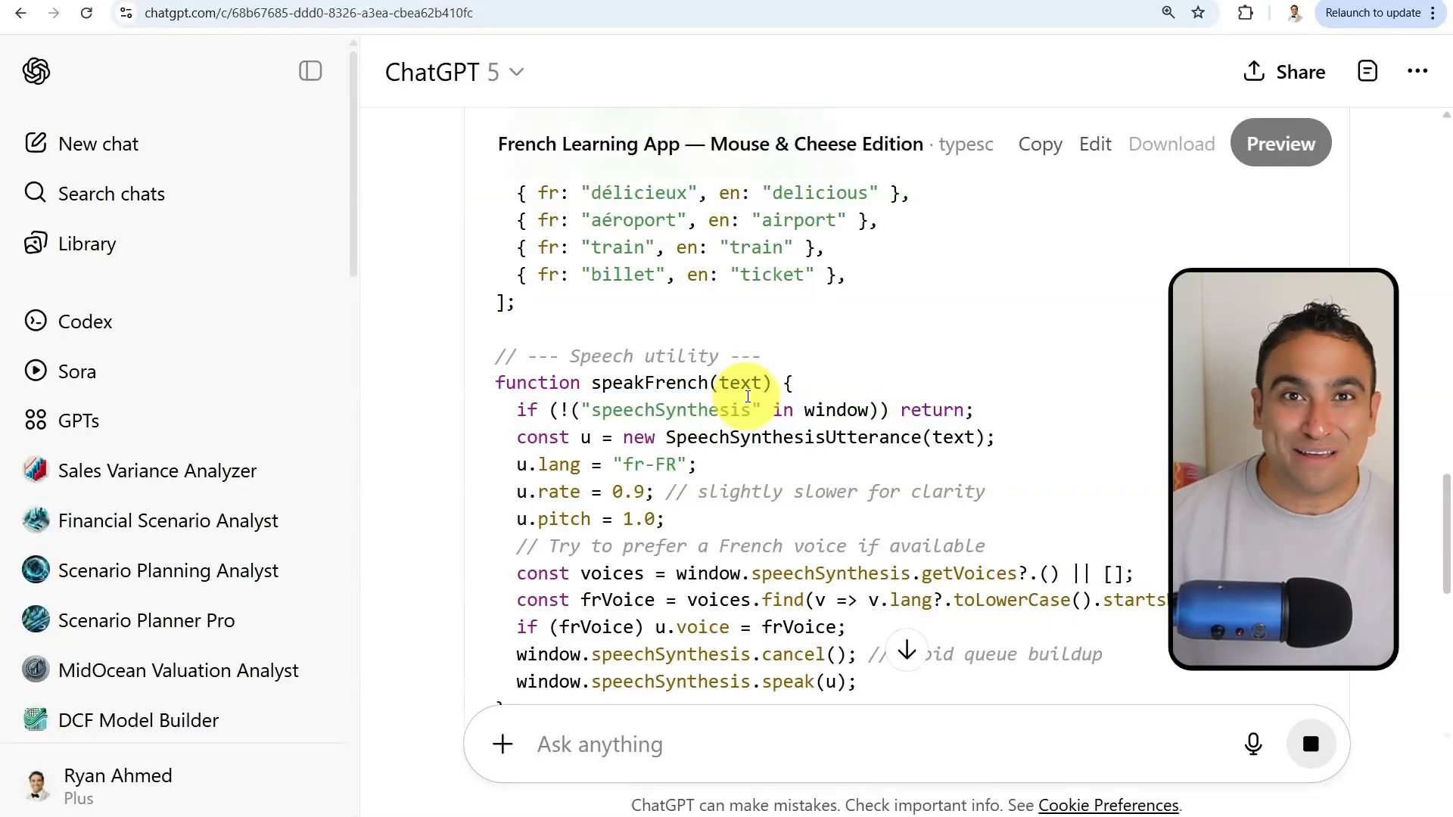
scroll(down, 3)
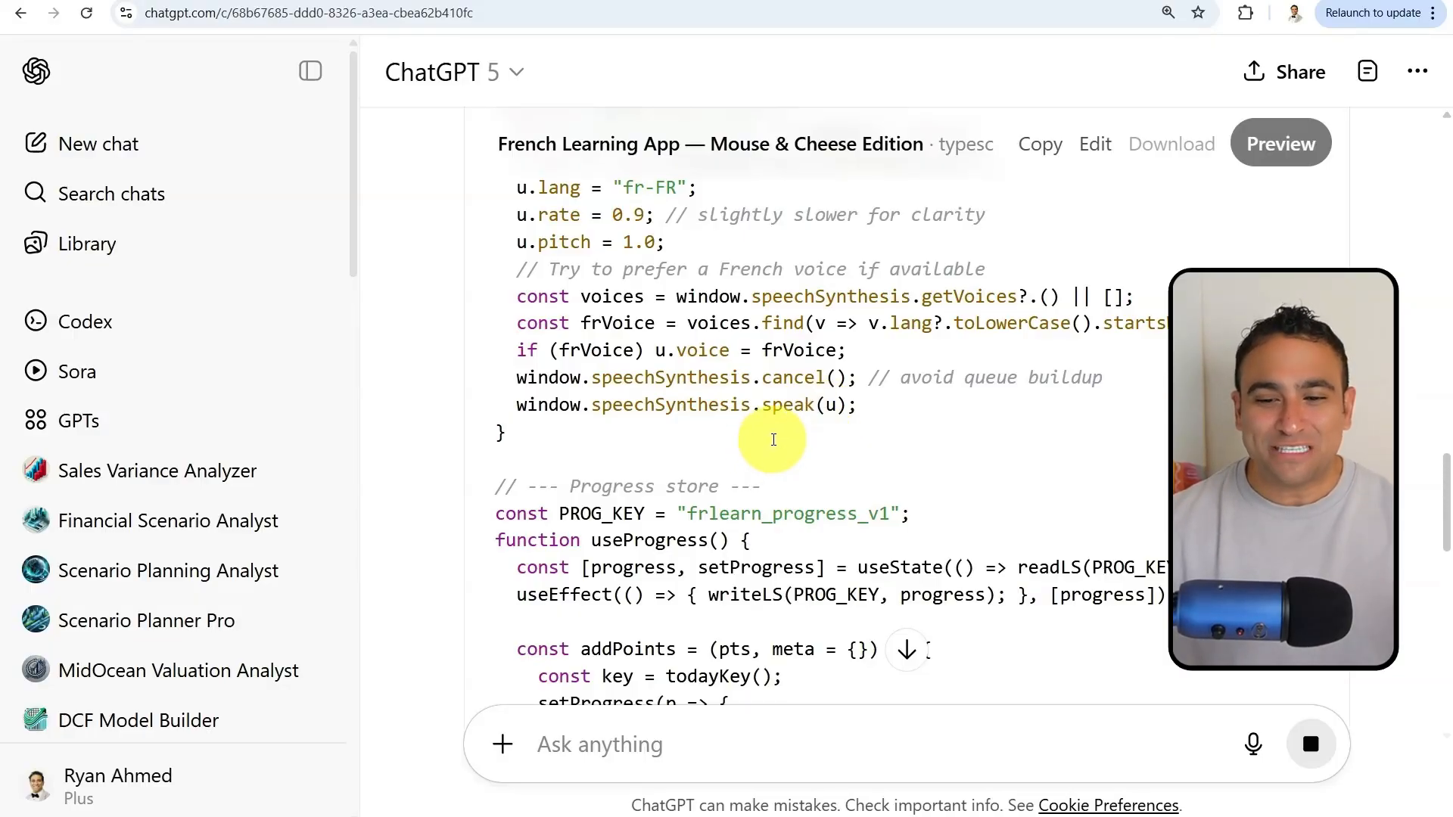
scroll(down, 3)
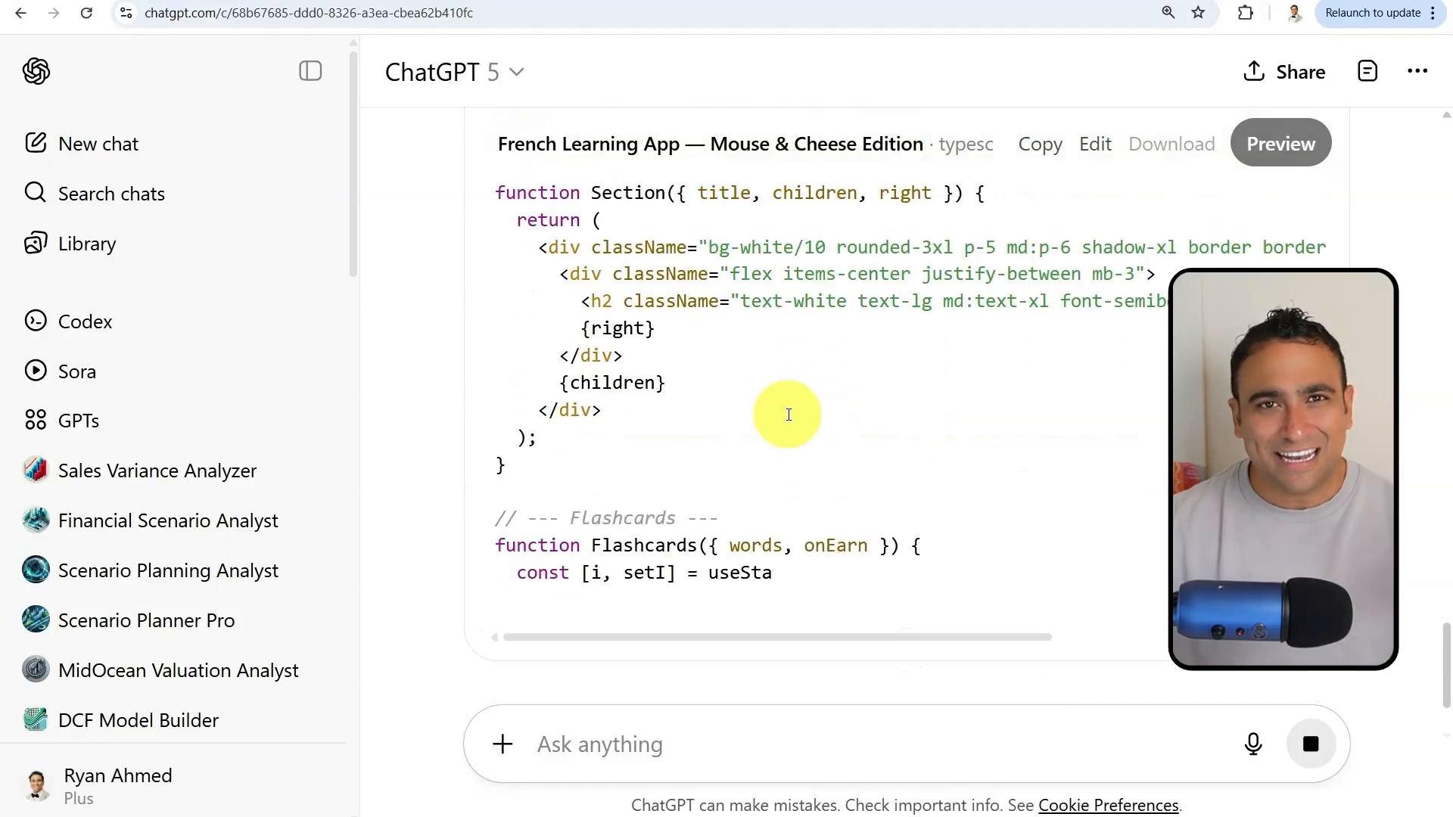
scroll(down, 3)
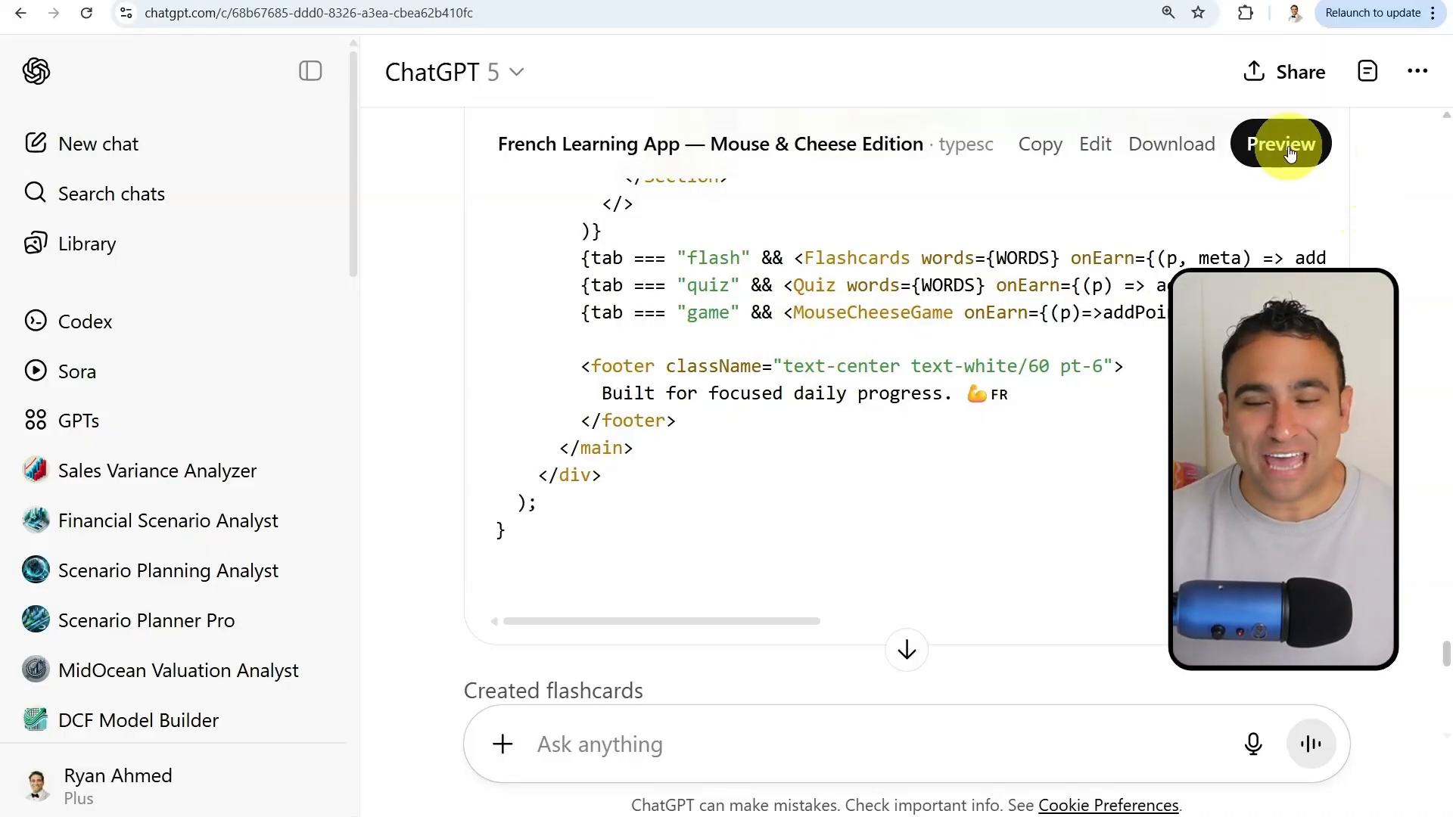
Step: Run the French app preview and try a flashcard, marking 'fromage' for practice and hearing it pronounced
click(1281, 143)
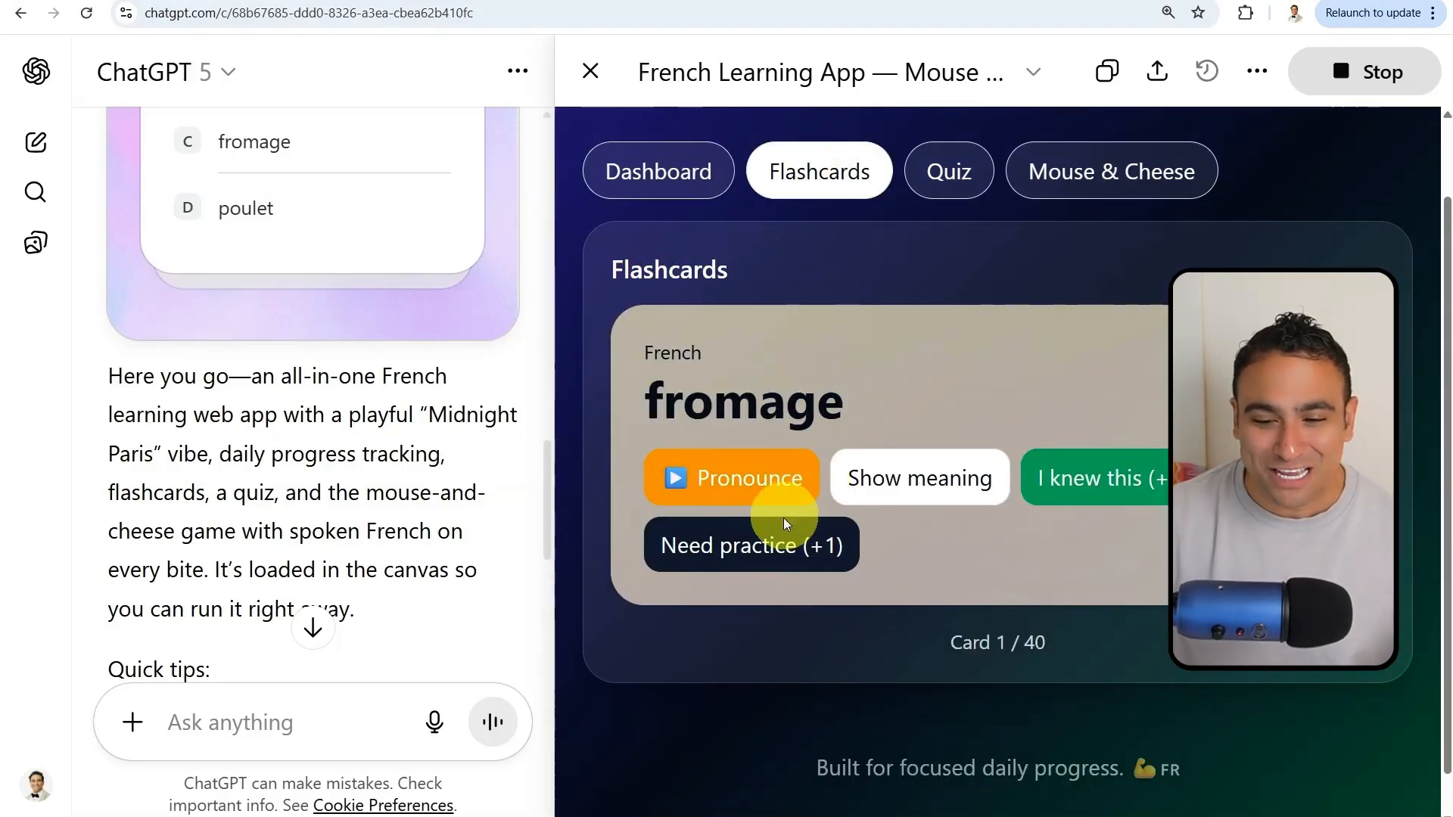
mouse_move(945, 621)
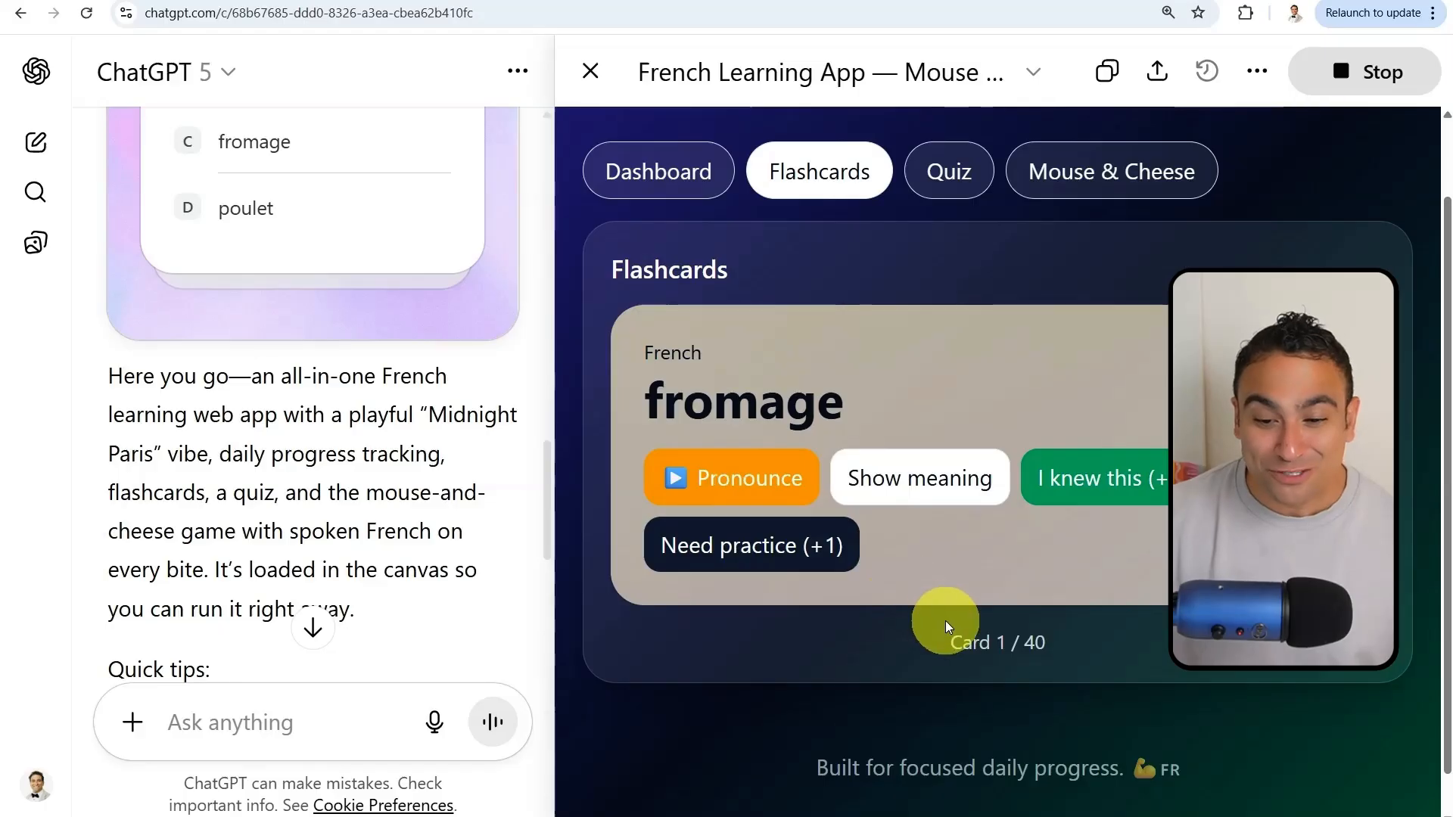
mouse_move(913, 588)
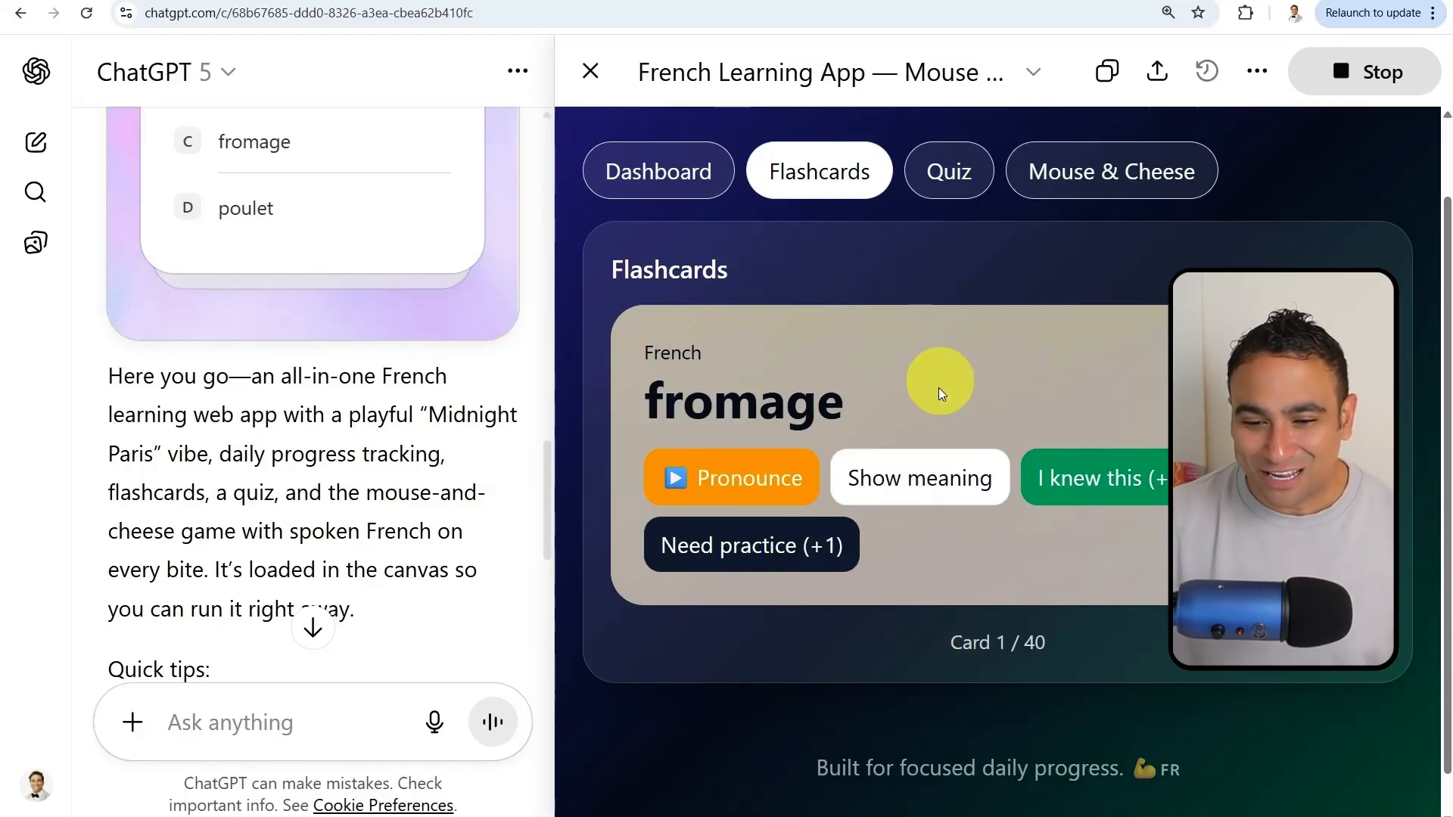
click(749, 545)
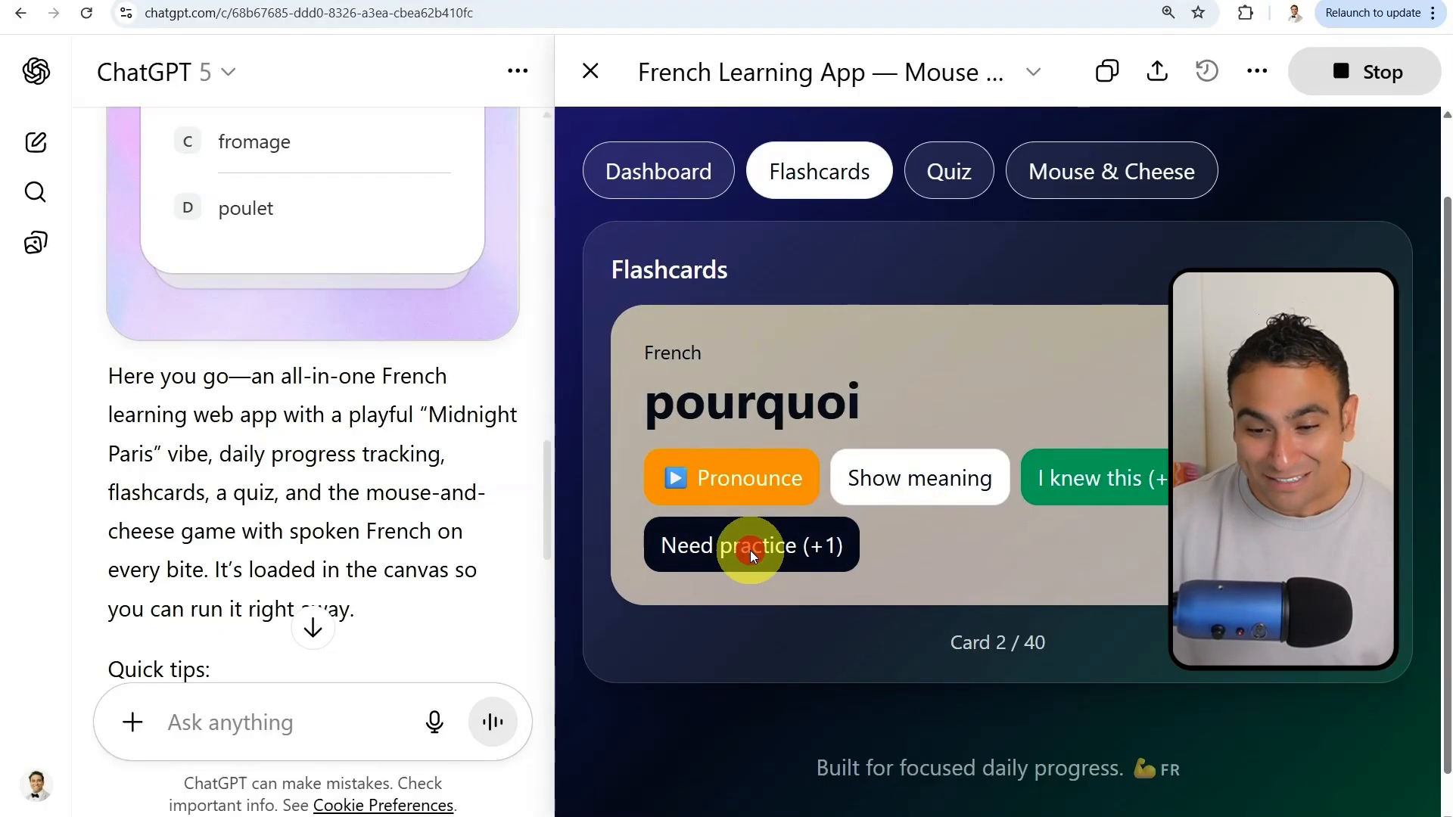
click(751, 545)
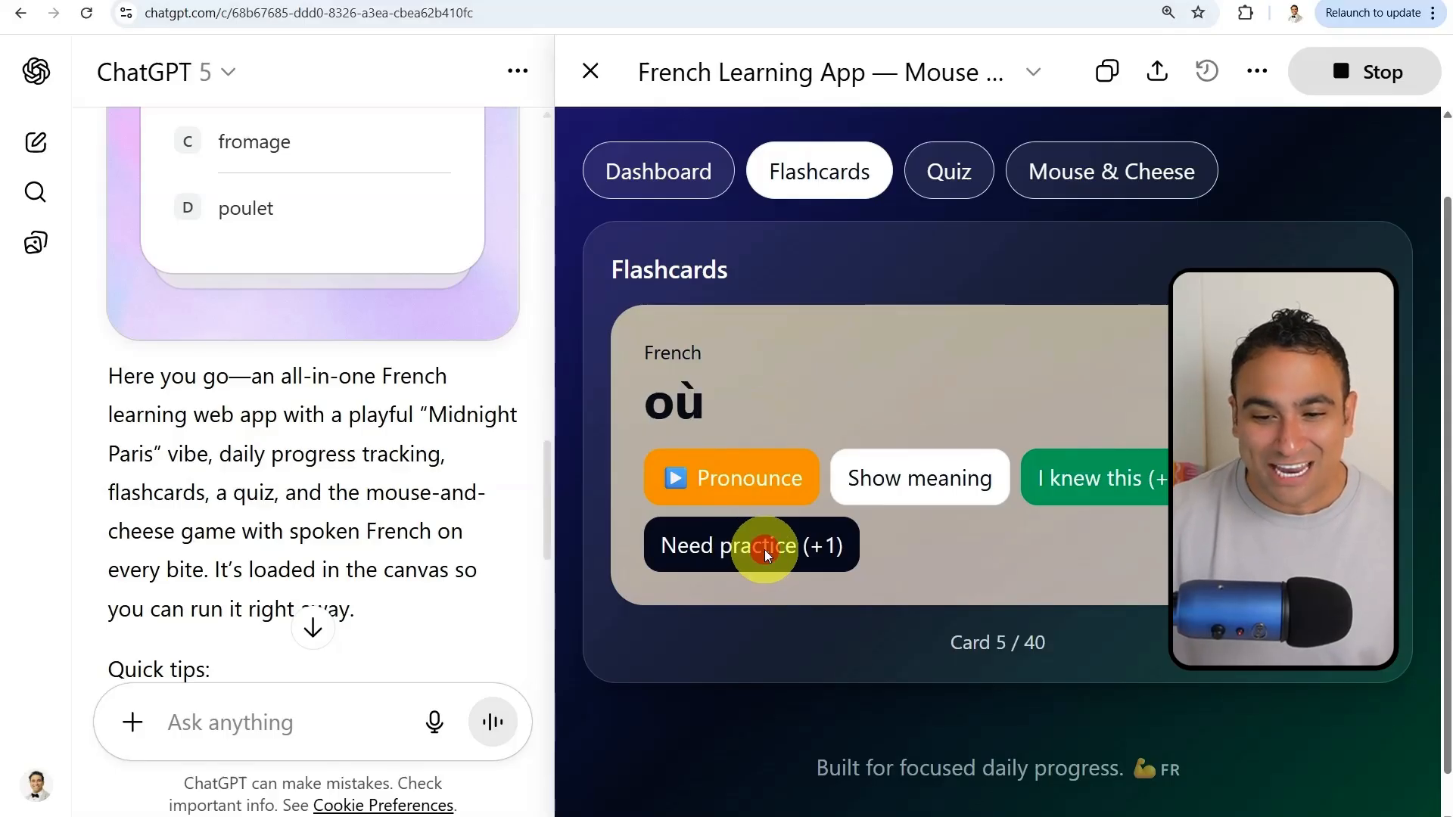
click(751, 545)
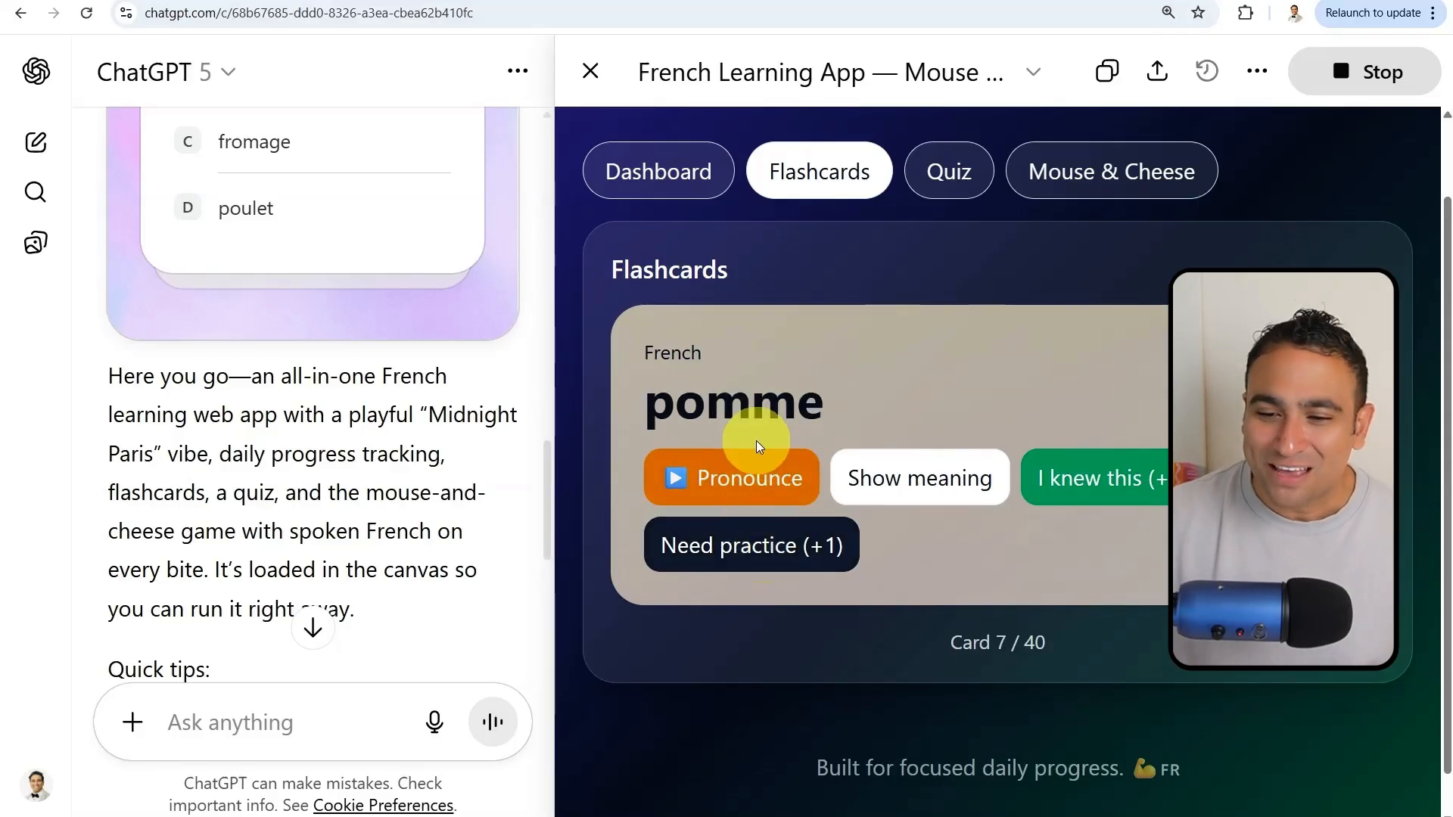
Step: Answer the quick quiz by choosing 'livre' for book, then bring up the Mouse & Cheese game
click(948, 171)
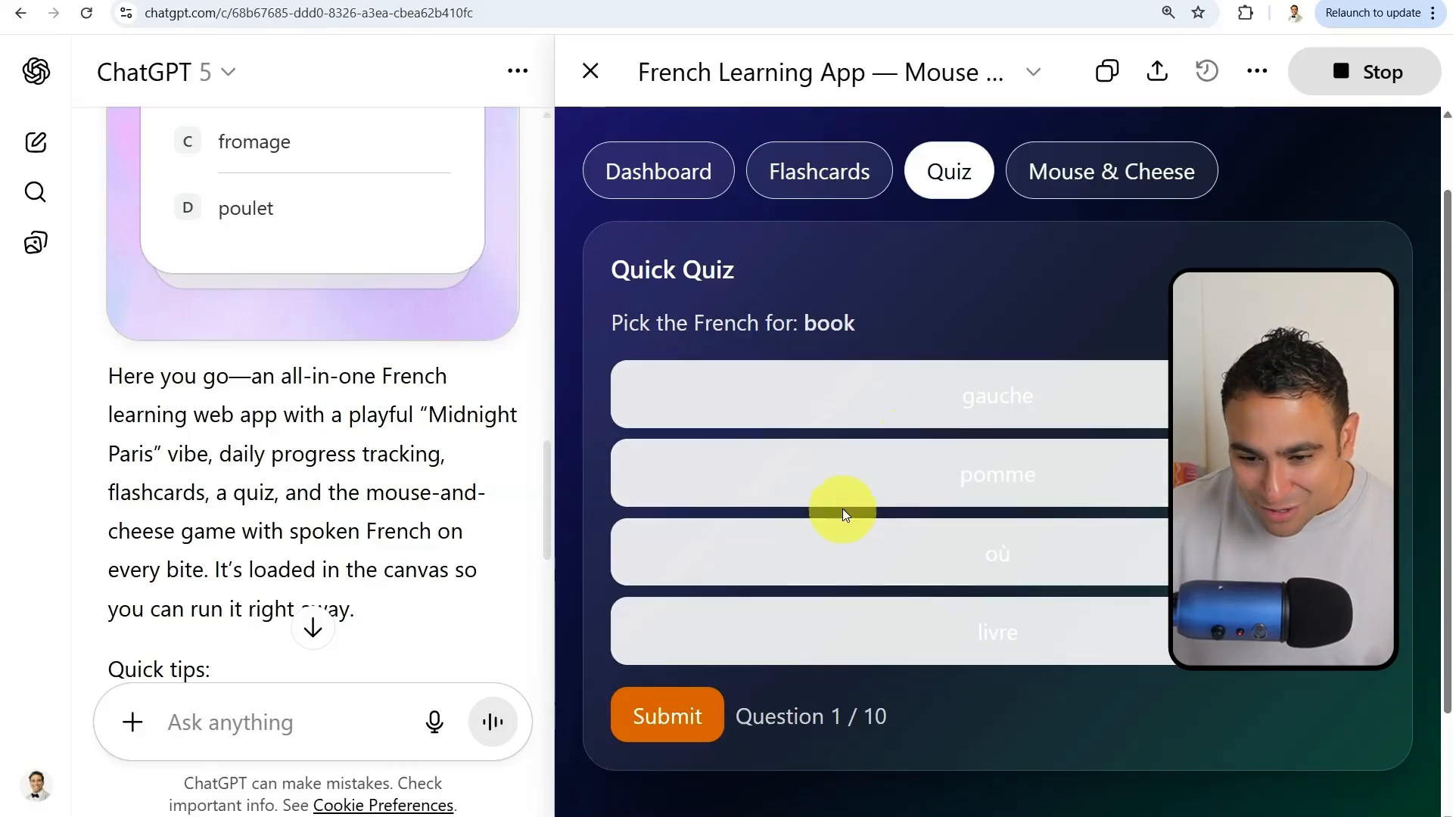
click(996, 554)
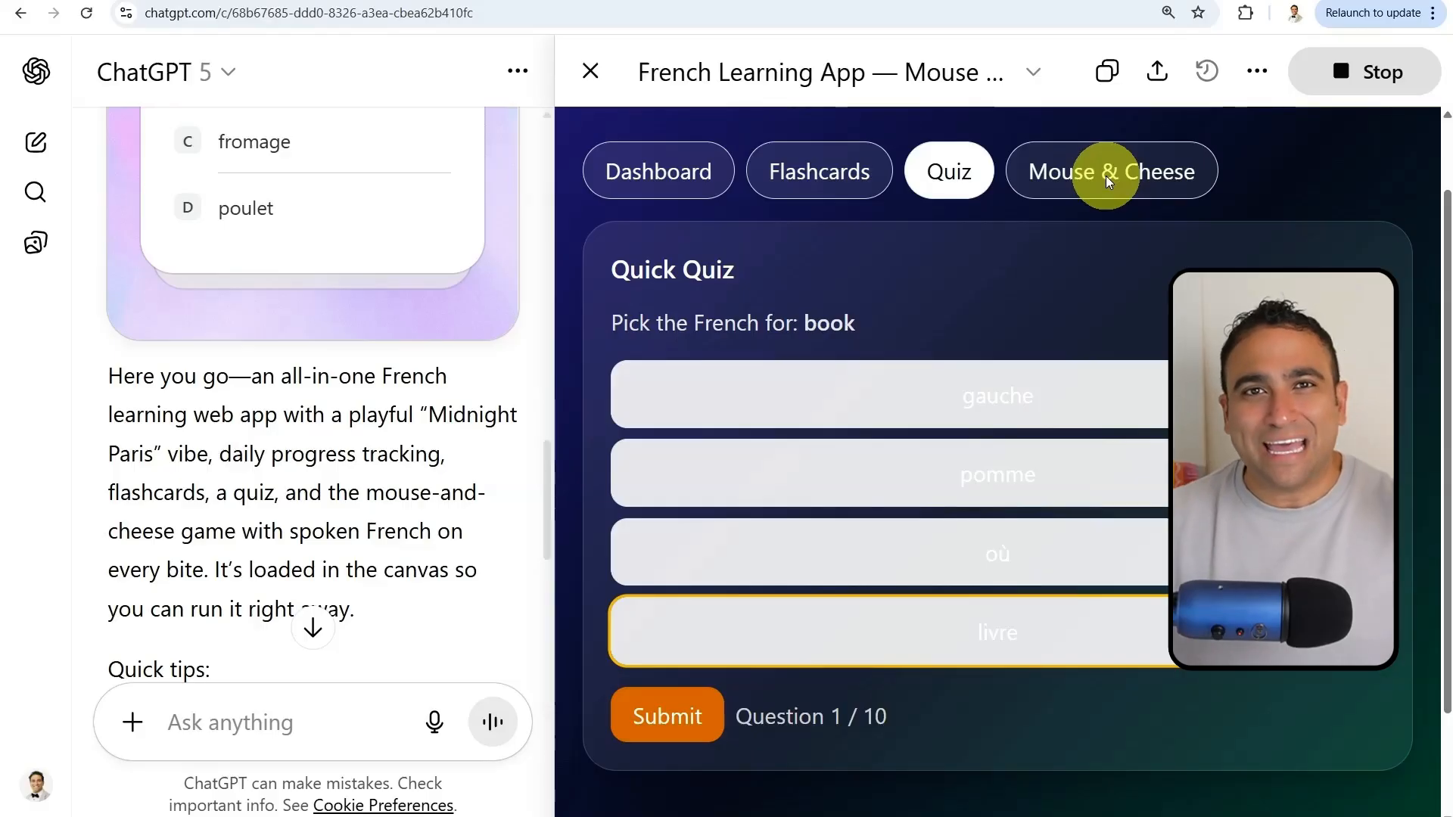
click(1110, 171)
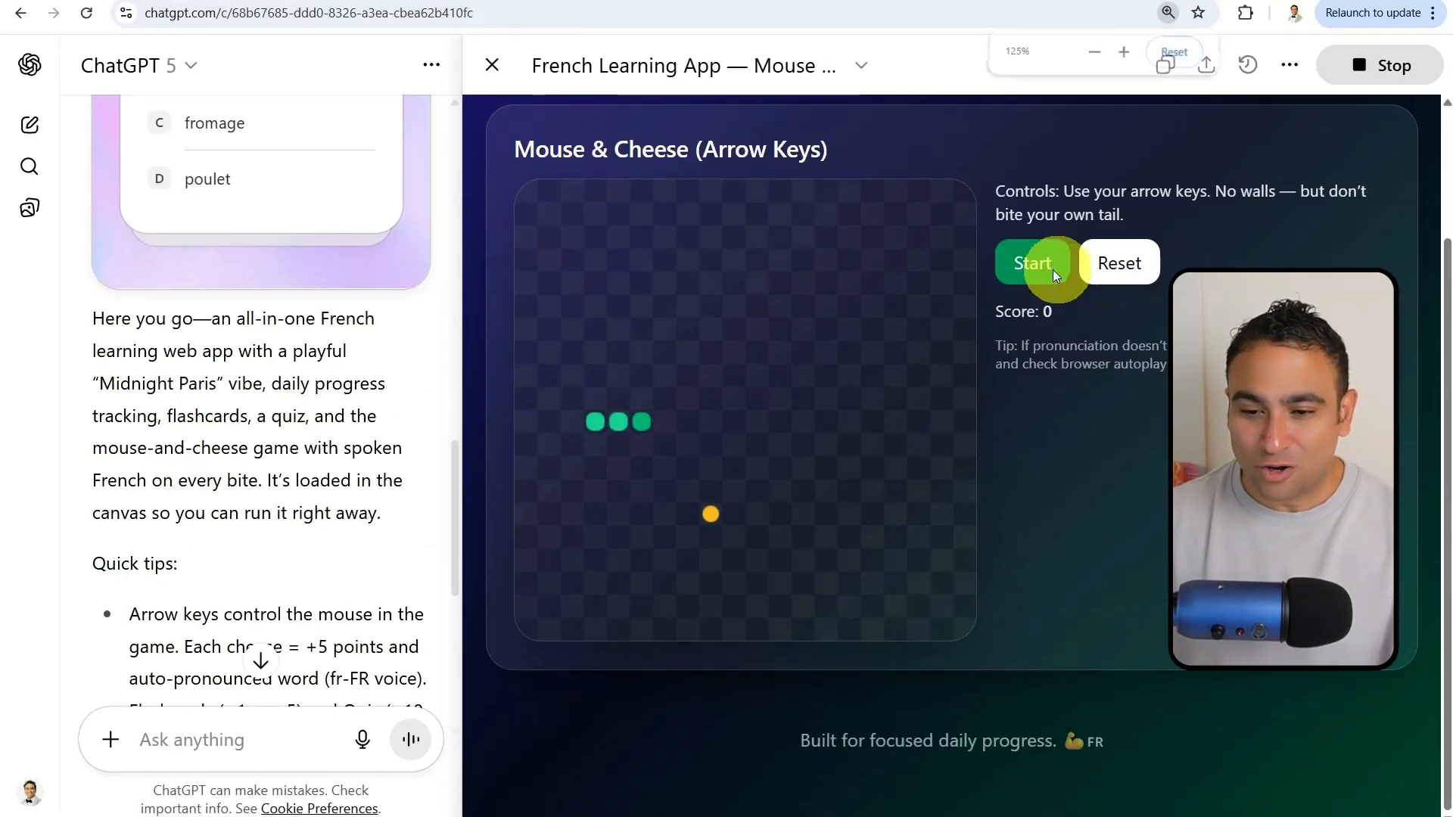
click(1032, 264)
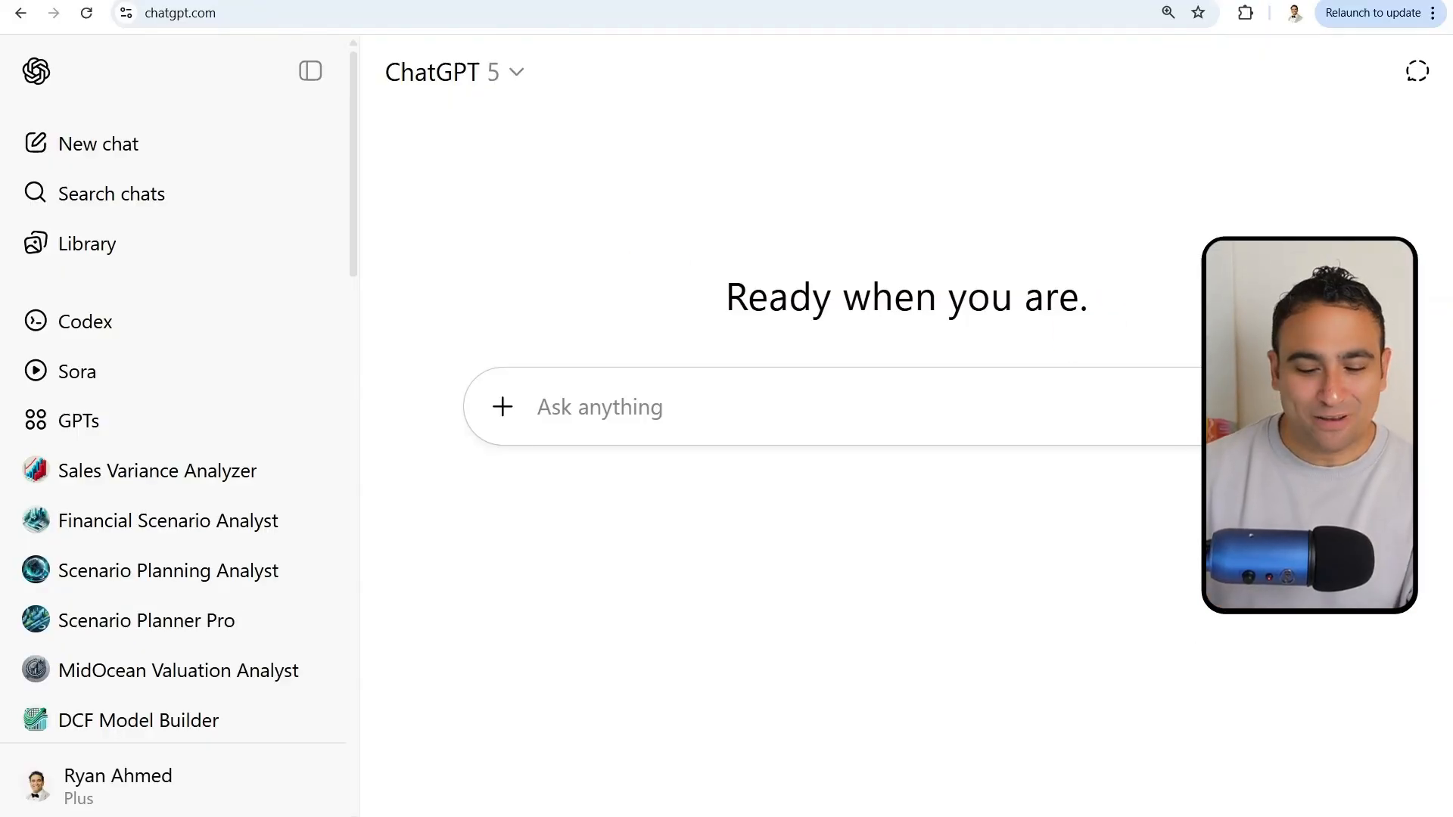
Step: Ask 'What is the weather in Toronto today?' and read the current conditions and hourly forecast
text(What is the weather in Toronto today?)
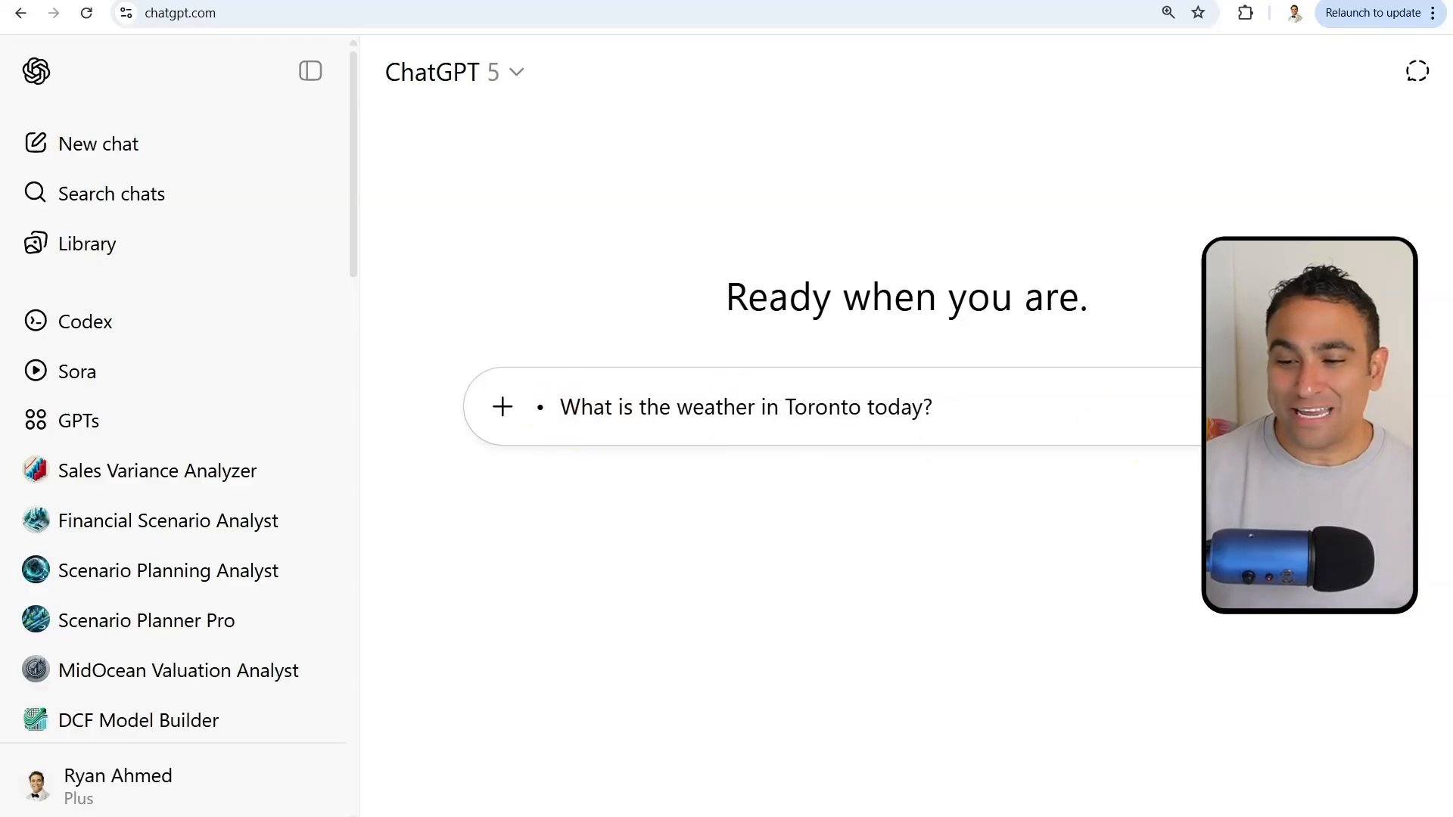
click(745, 407)
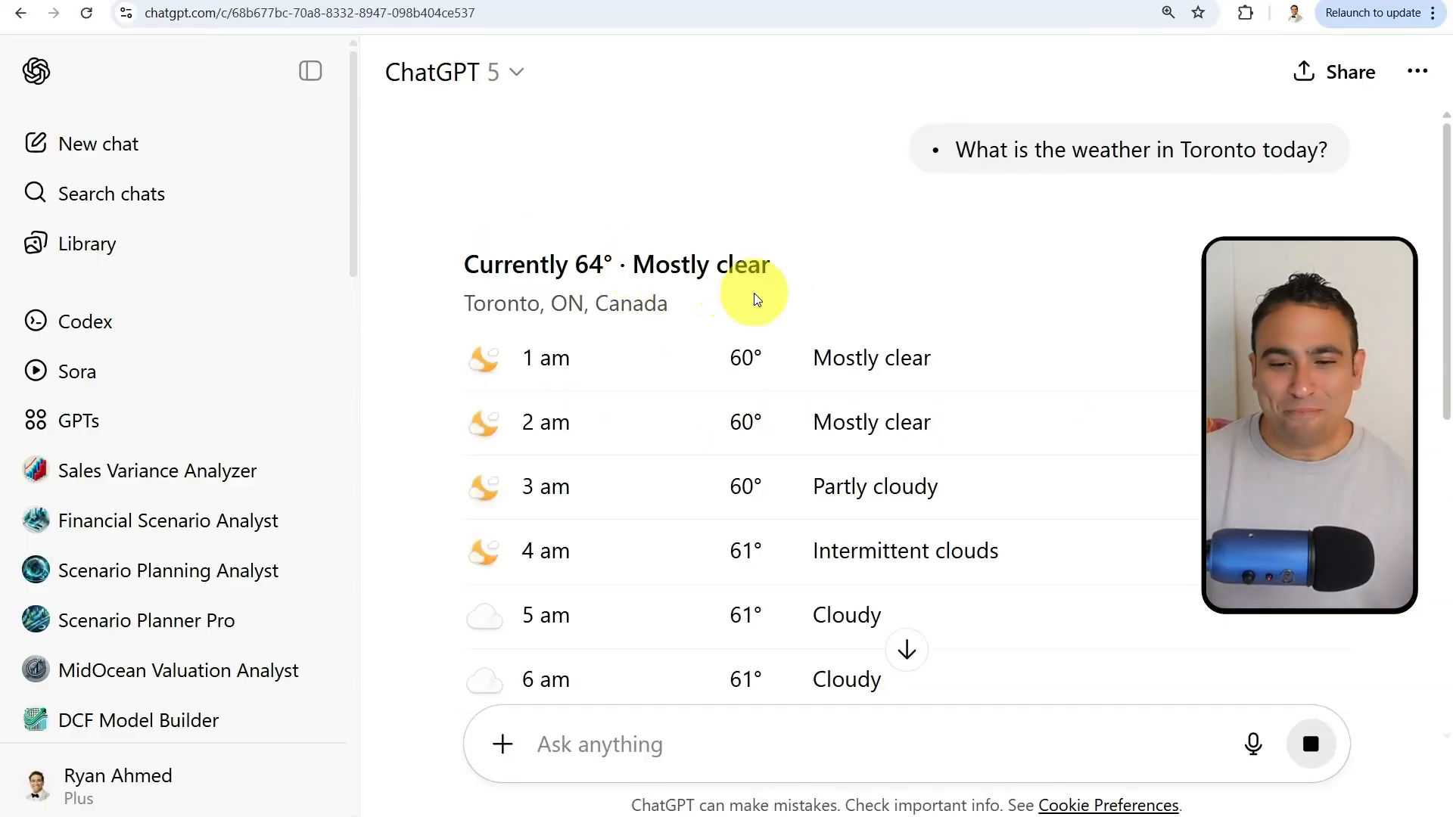
scroll(down, 3)
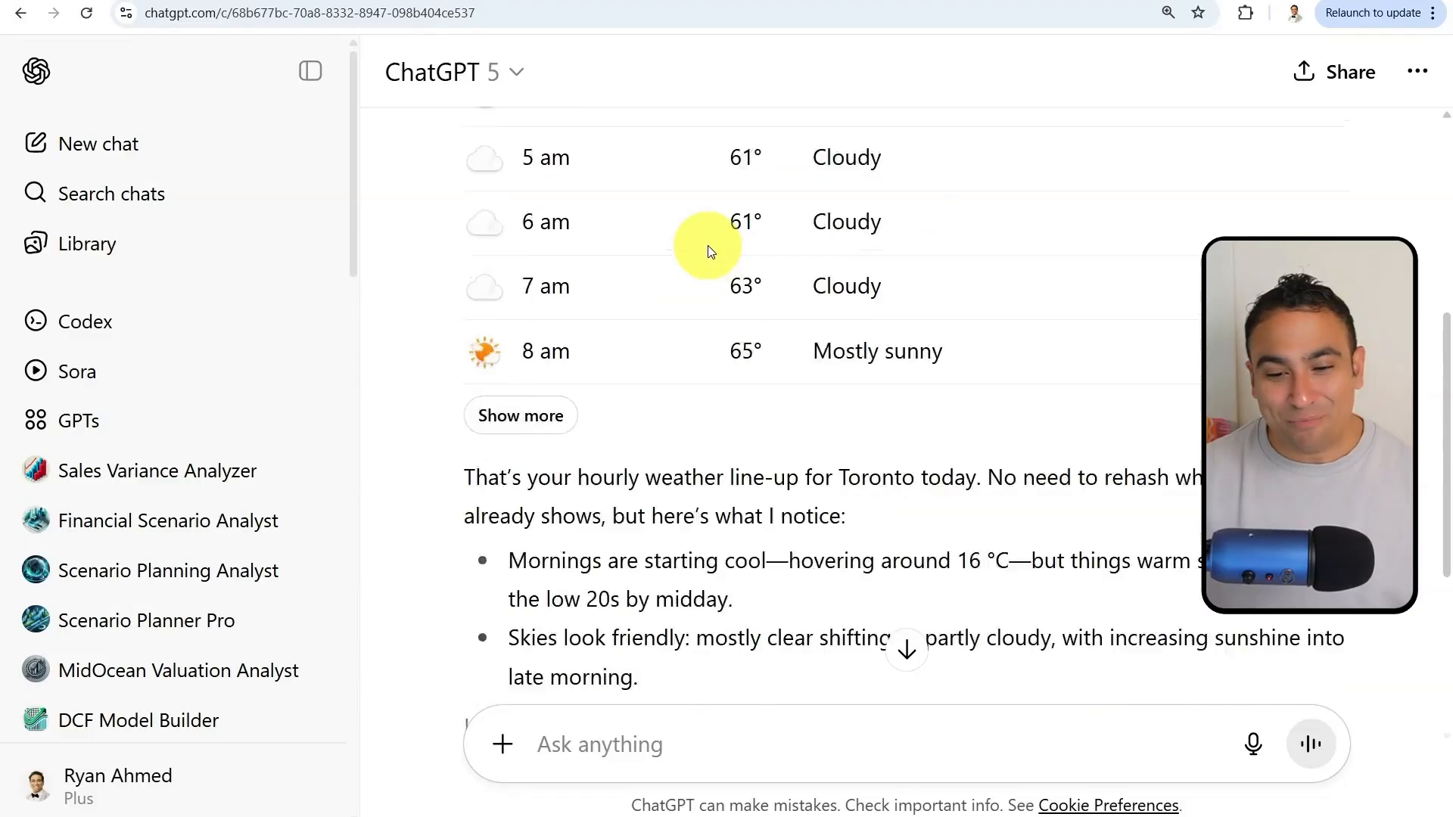
scroll(down, 3)
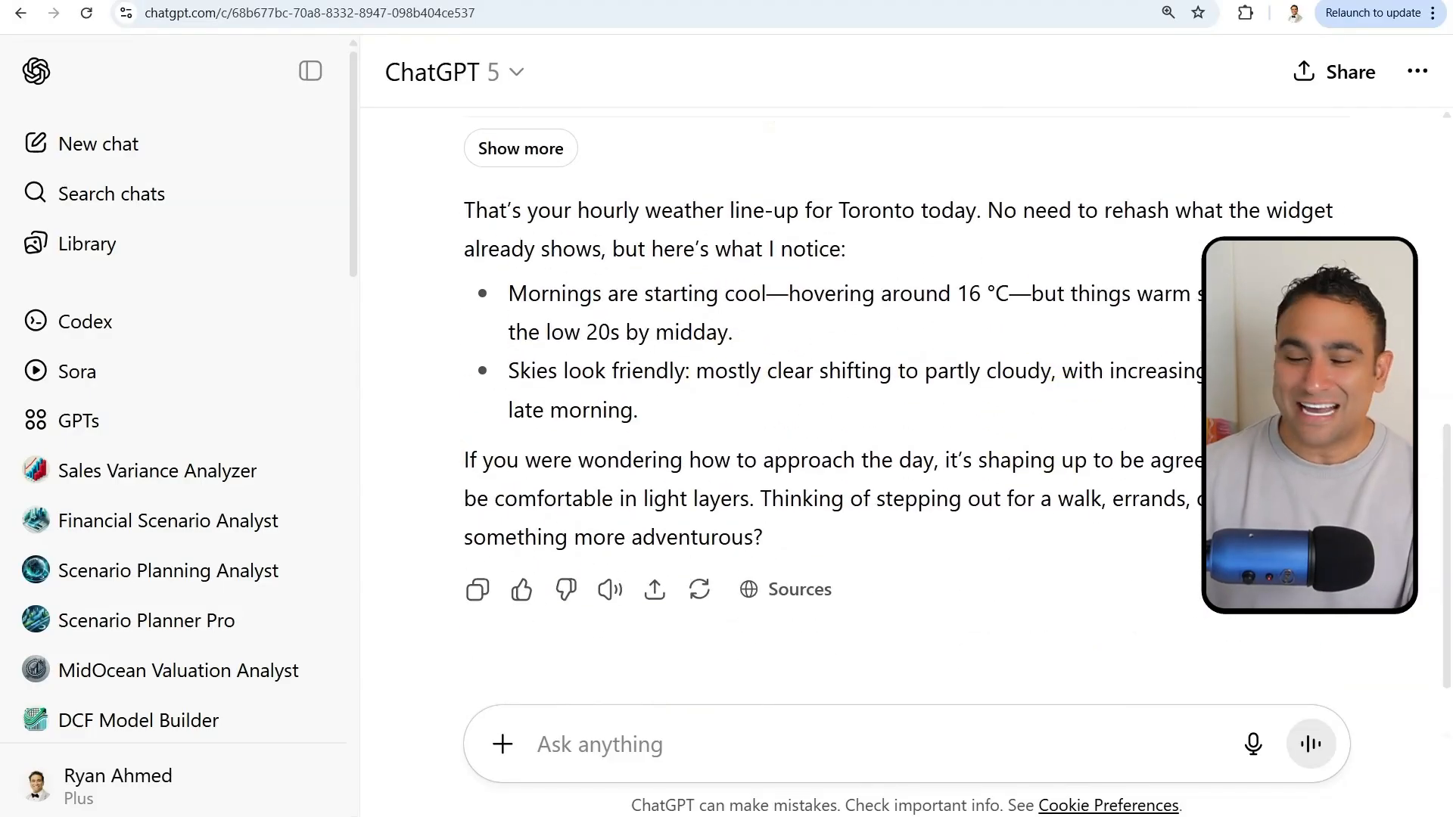
Step: Get real-time Bitcoin price information and view its 1M and 6M price charts with commentary
text(Provide me with real-time information about the price of Bitcoin)
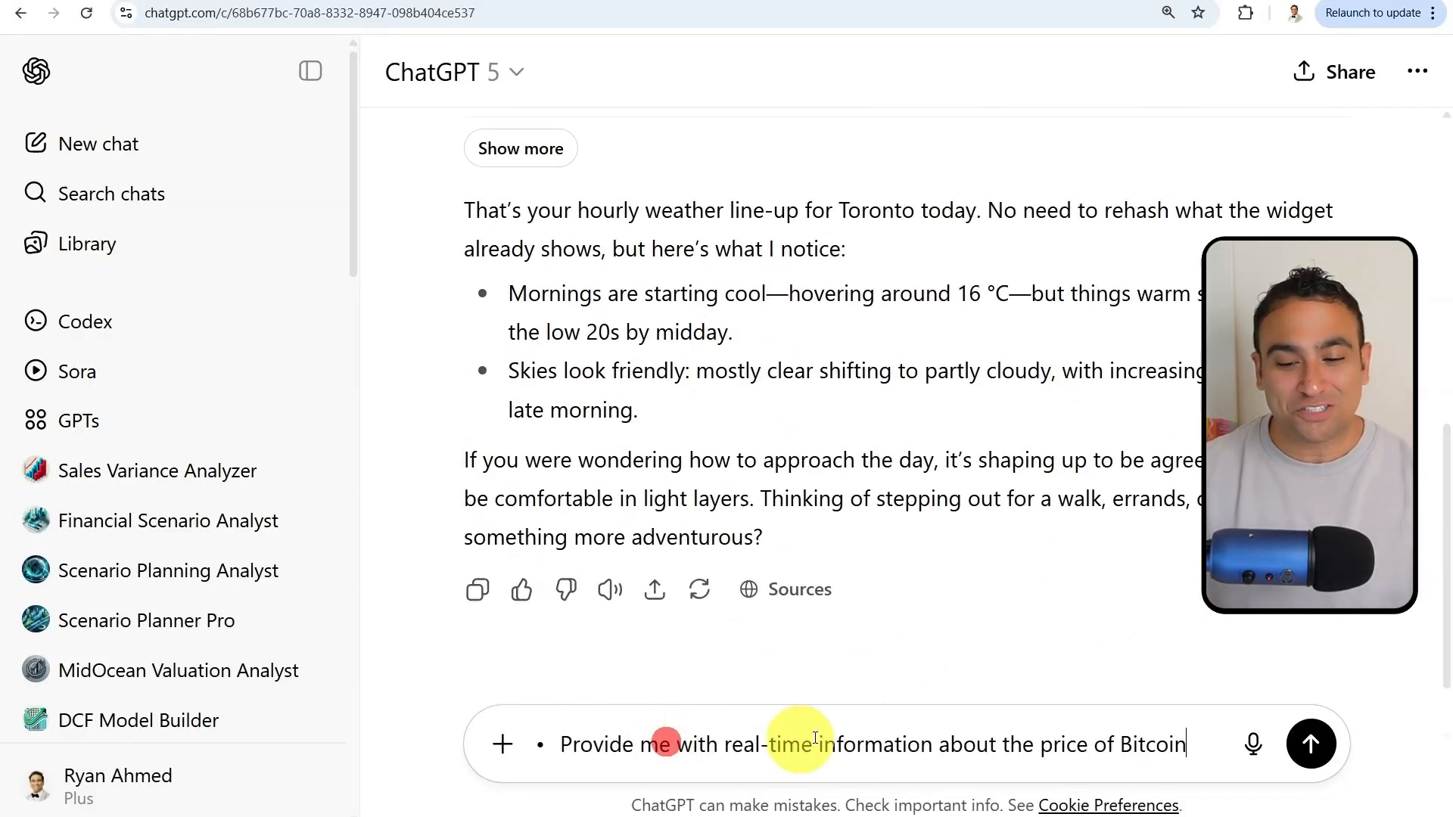
click(1311, 744)
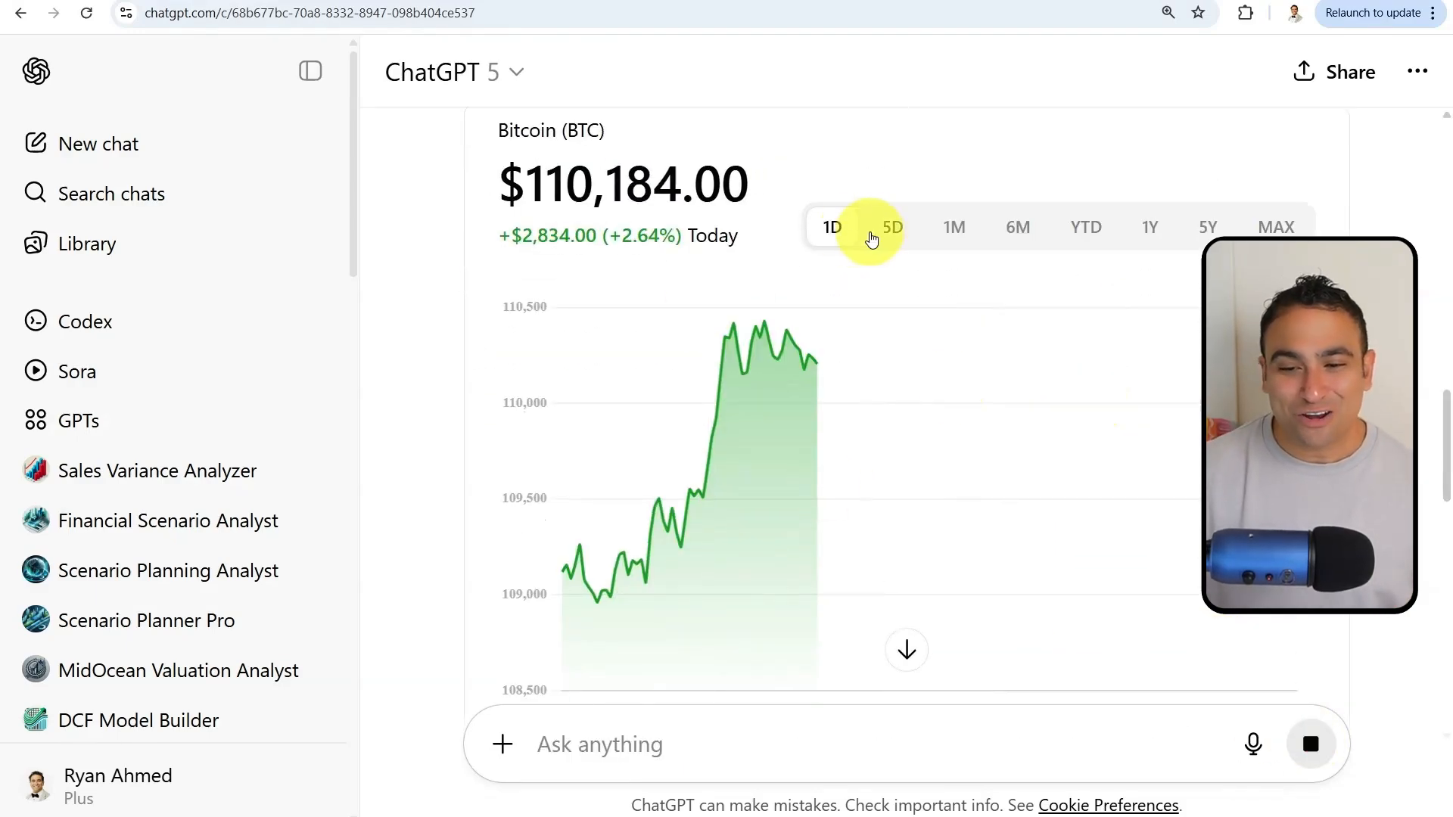
click(953, 227)
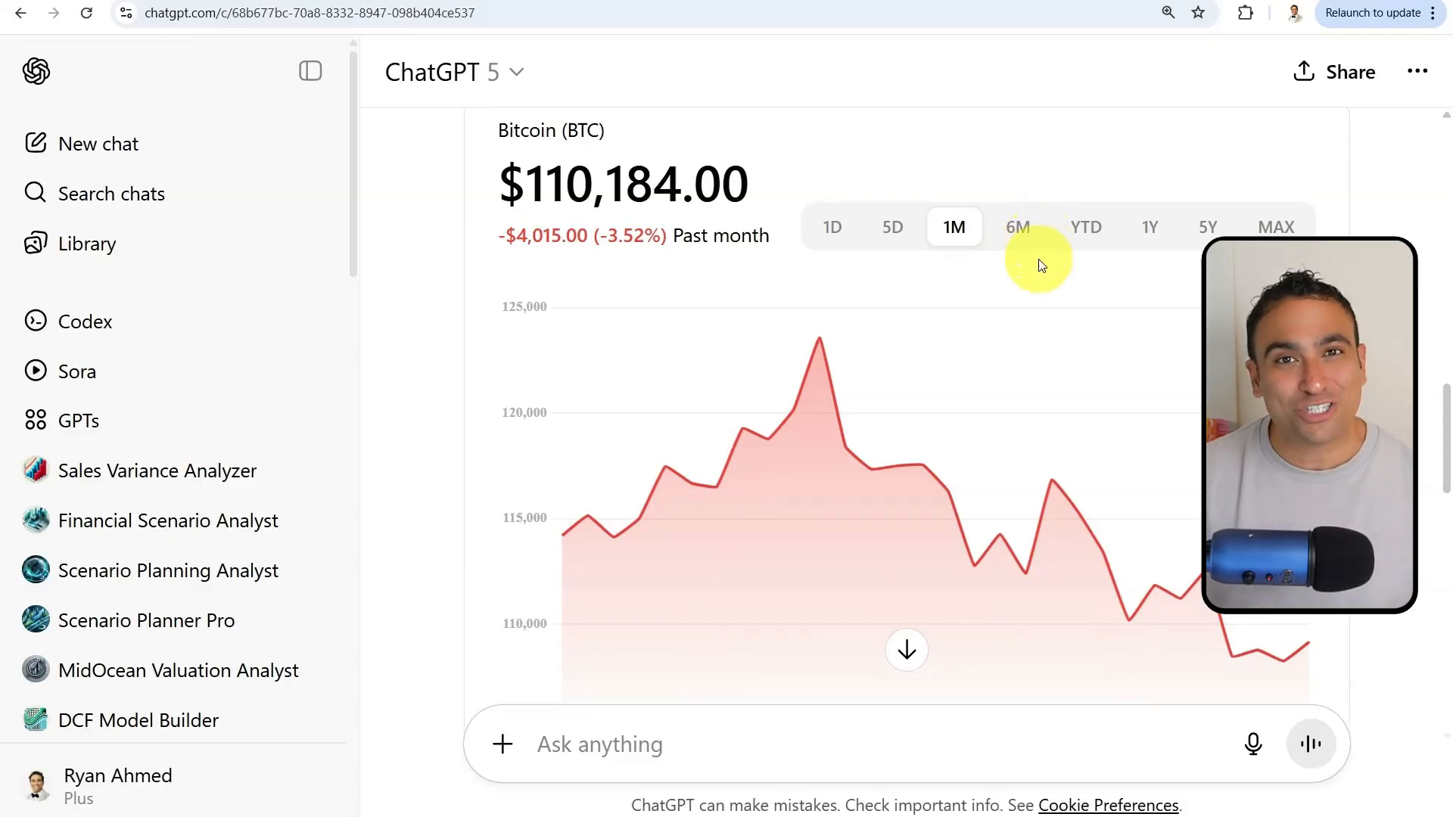
click(1017, 228)
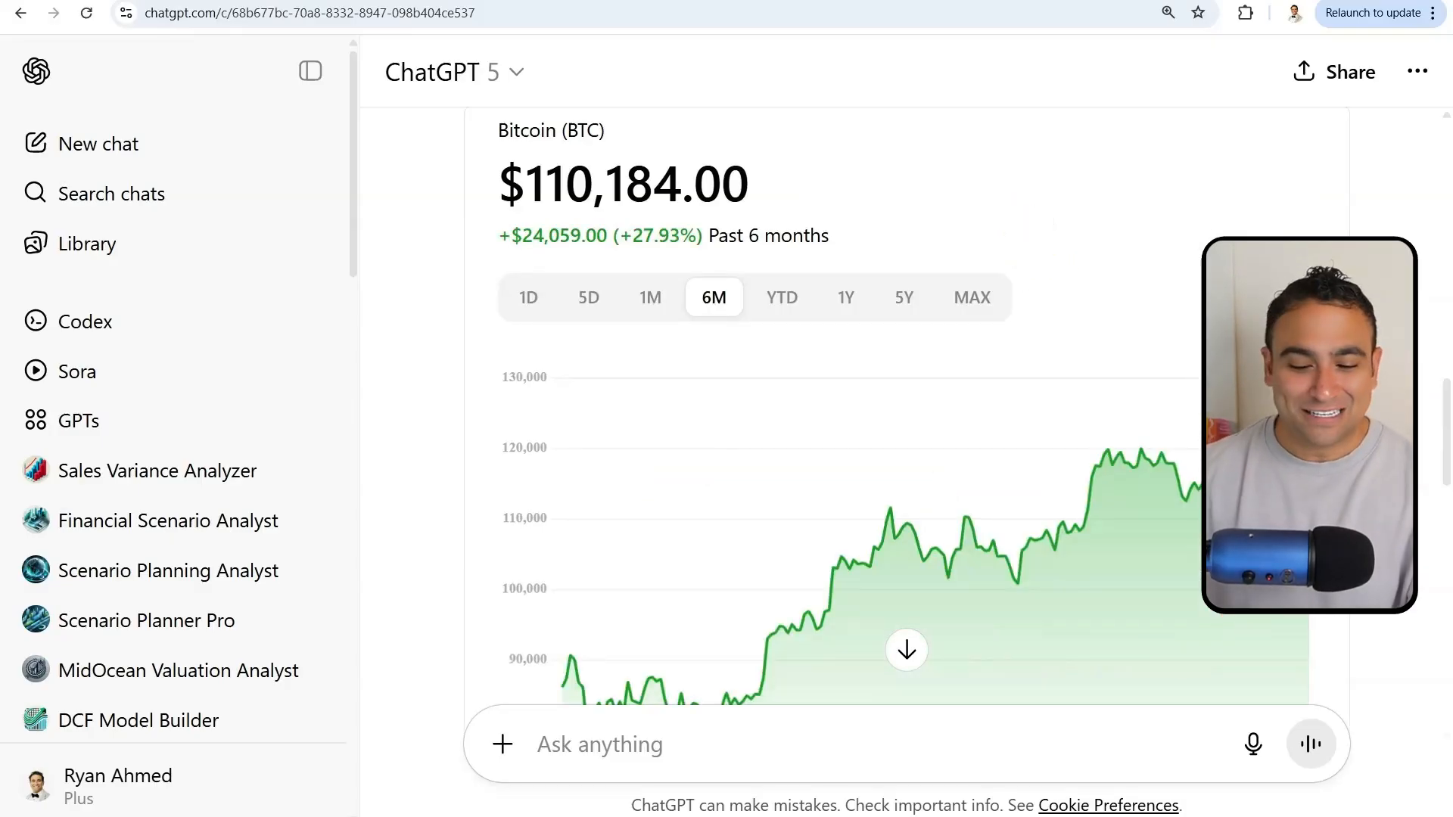
scroll(down, 3)
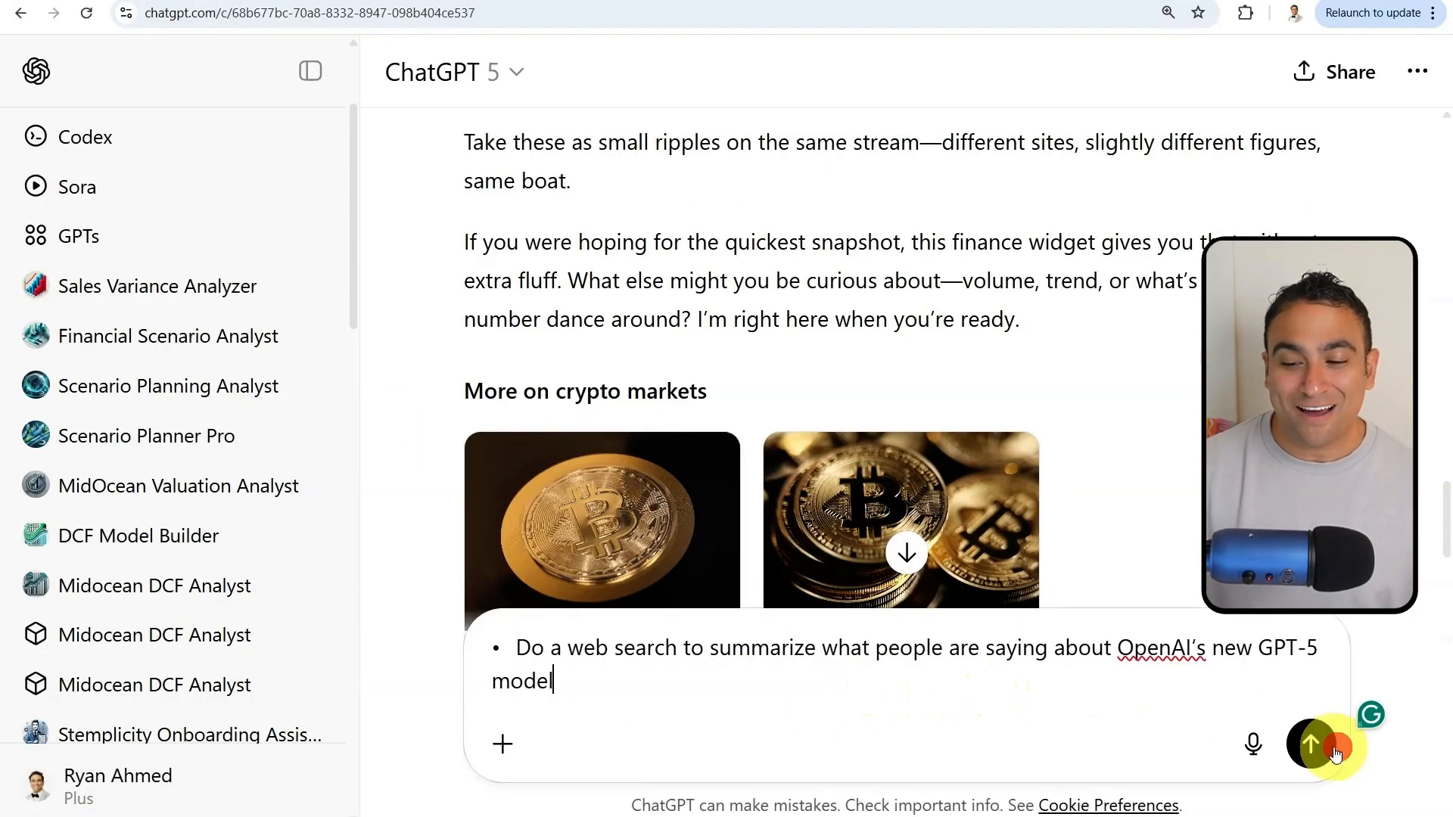
Step: Send the GPT-5 web search prompt and read the sourced summary of reactions
click(1311, 745)
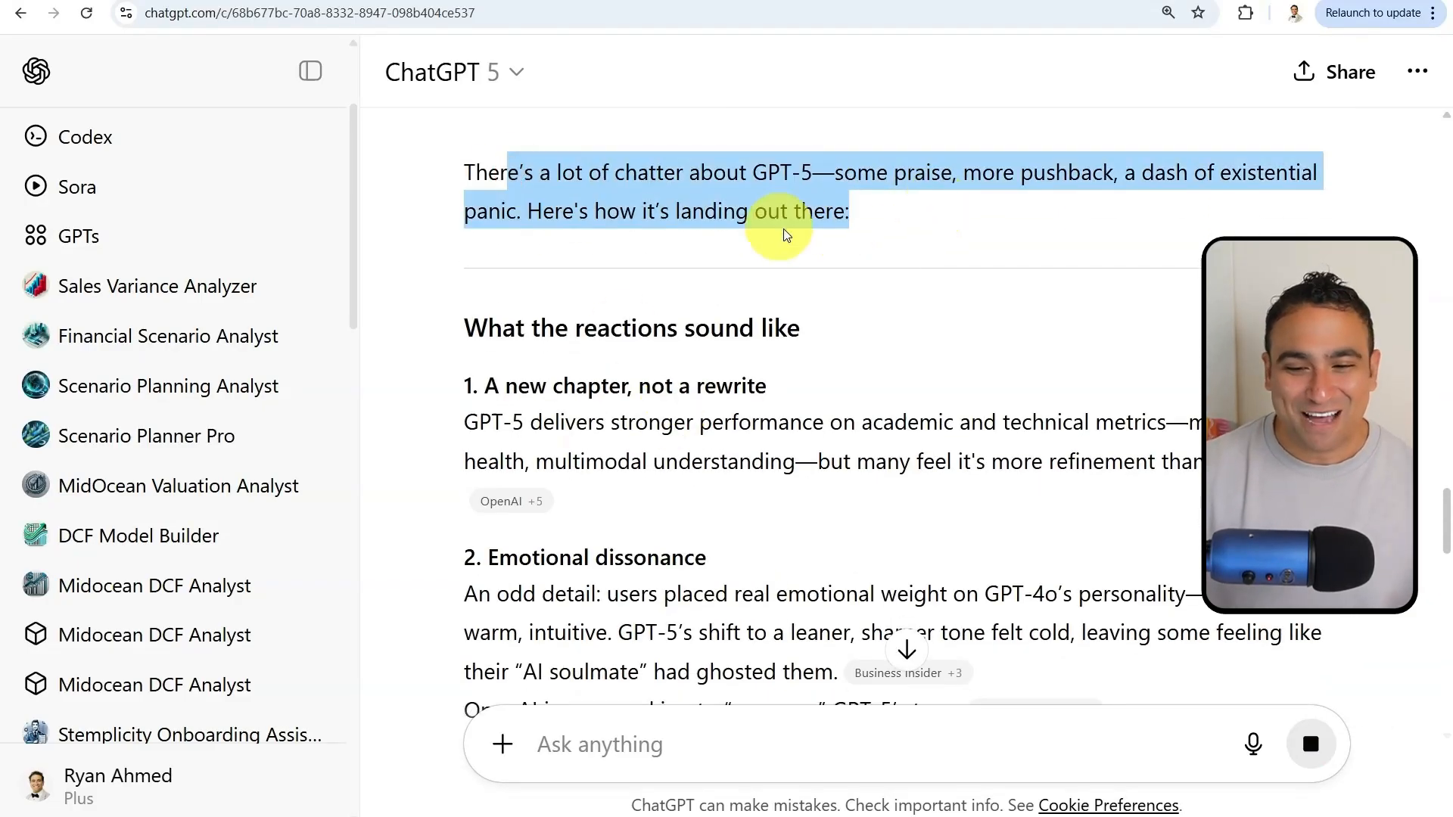
scroll(down, 3)
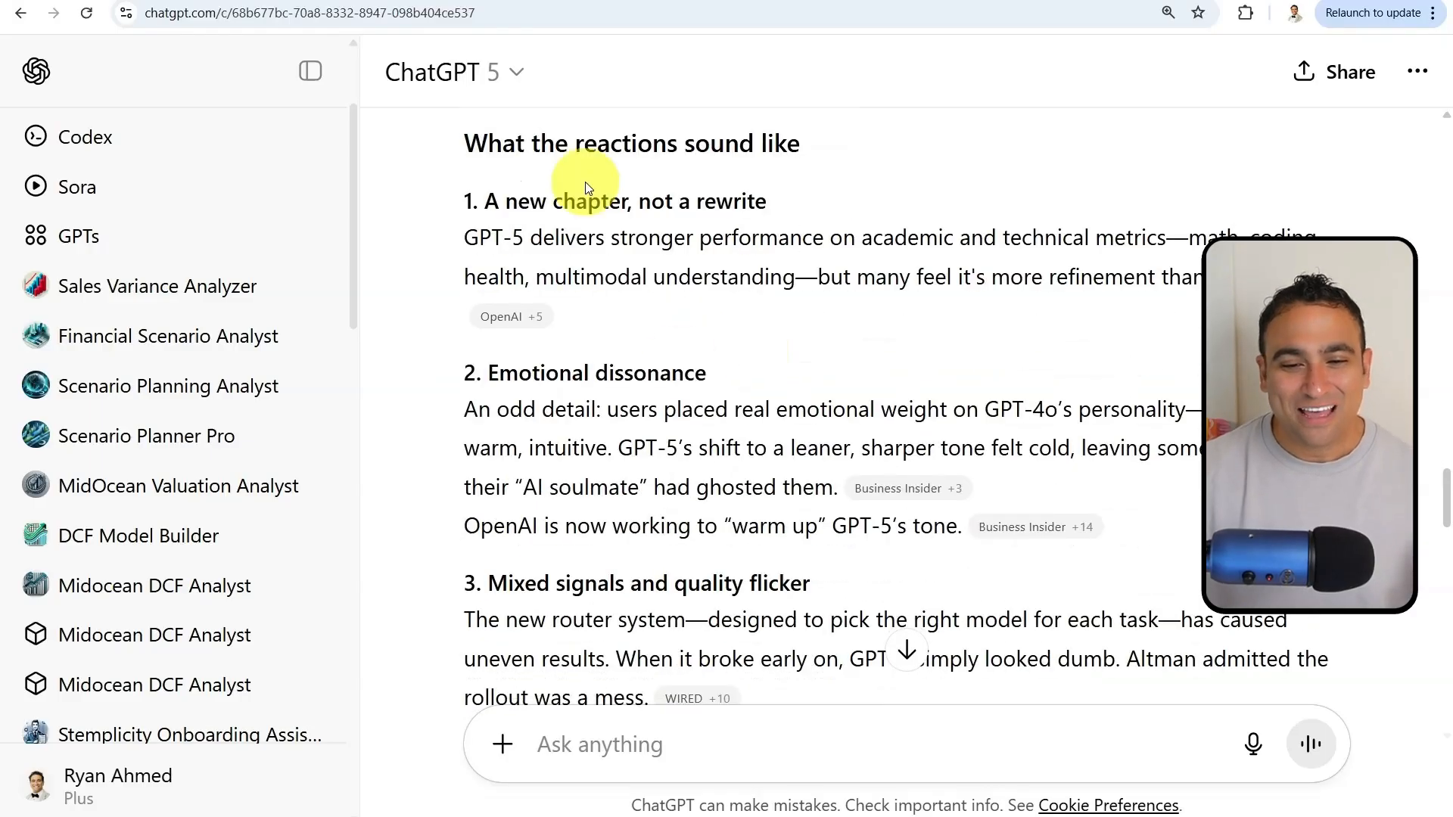
scroll(down, 3)
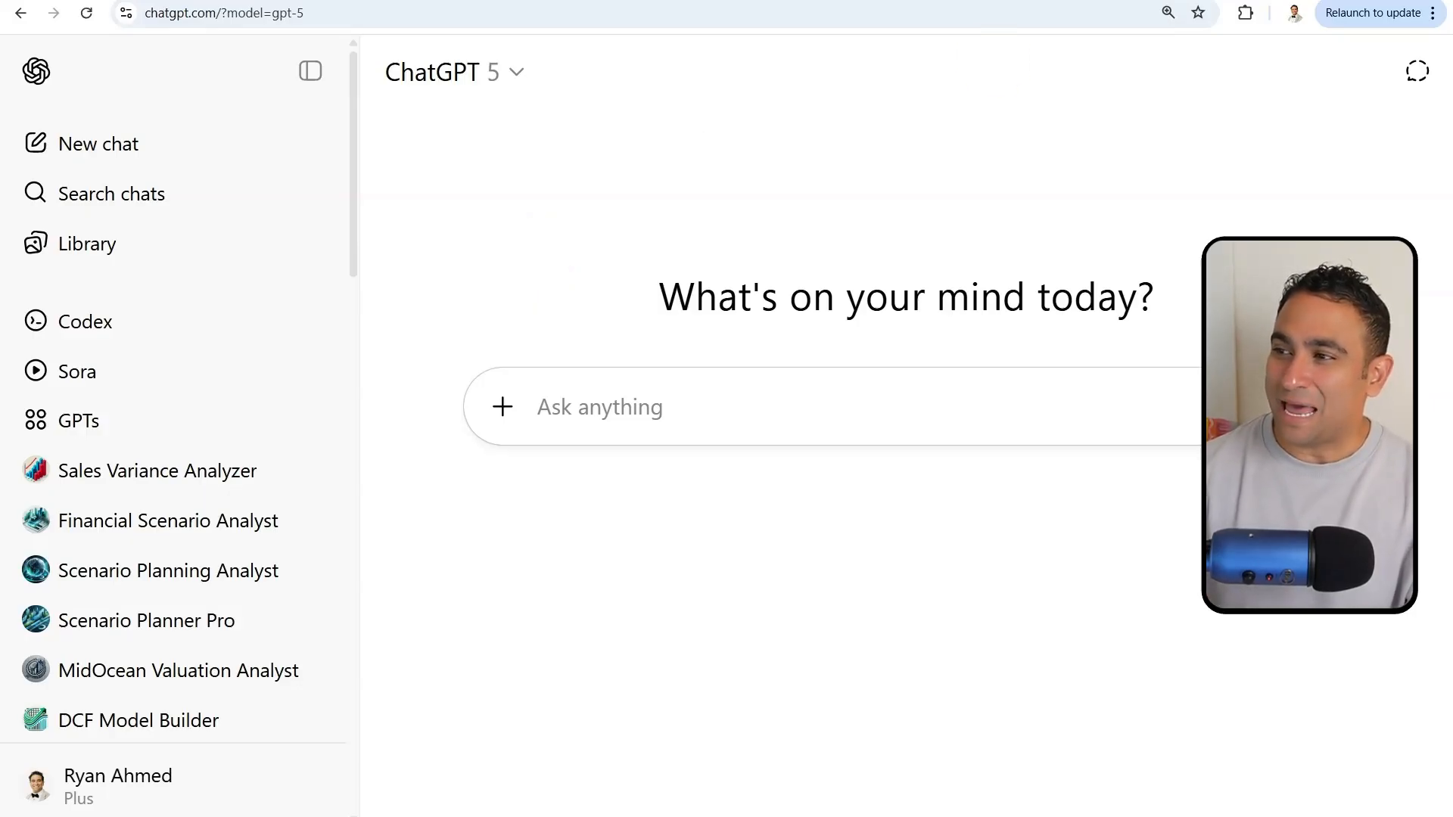
Step: Generate the panoramic New Seven Wonders painting from the pasted prompt, then close the image view
click(639, 407)
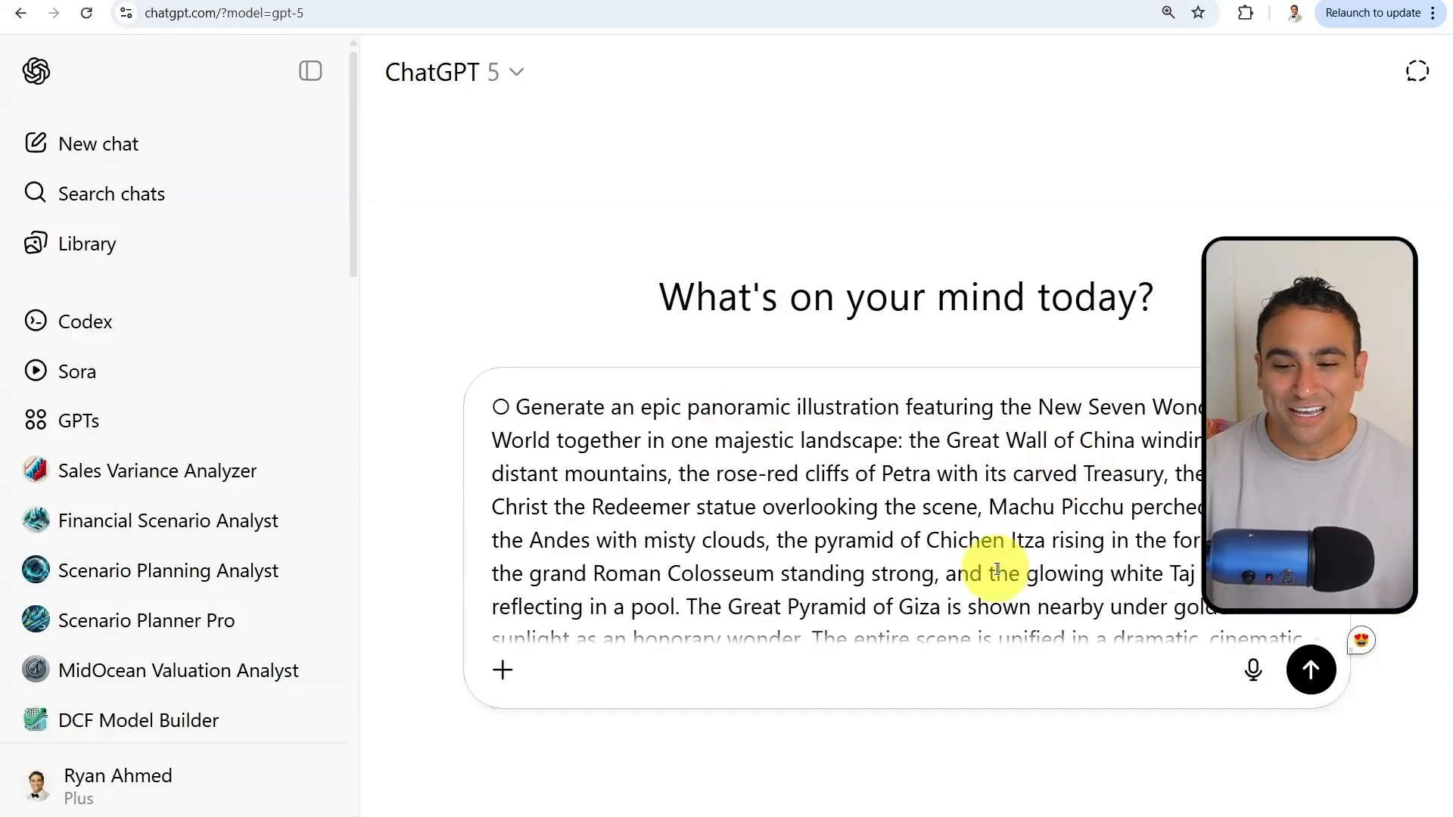
click(1311, 670)
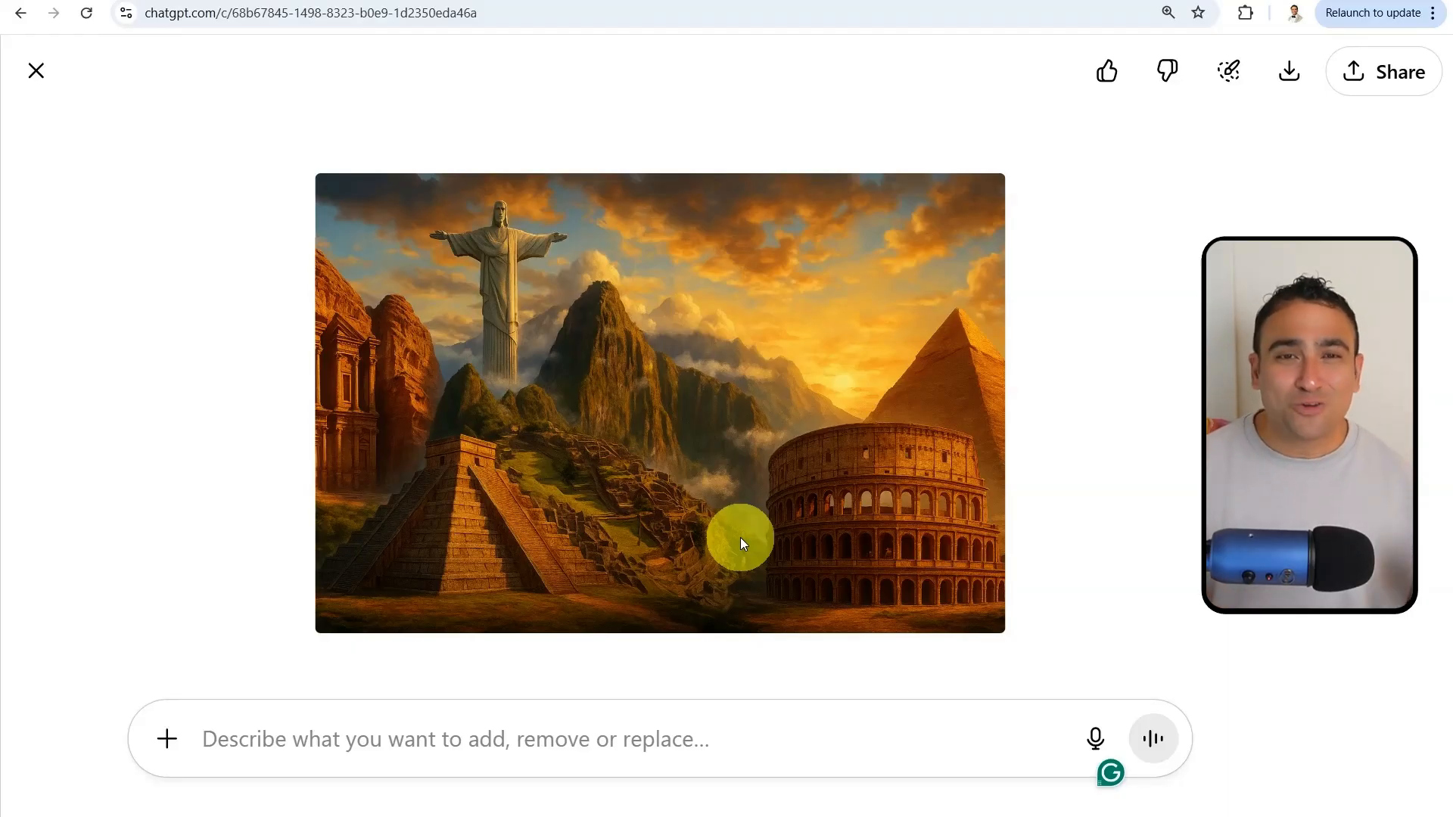
click(37, 71)
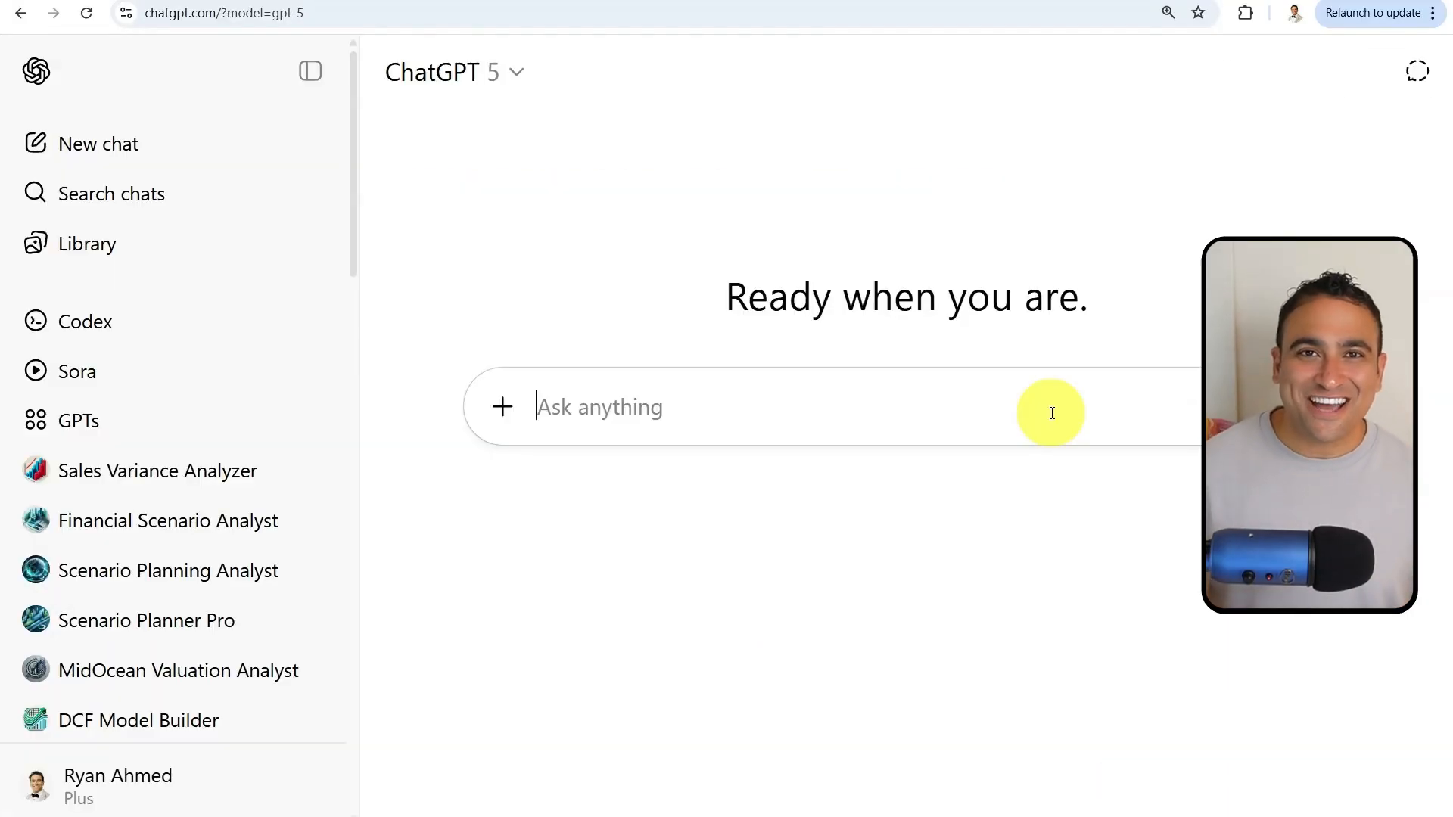
mouse_move(1019, 418)
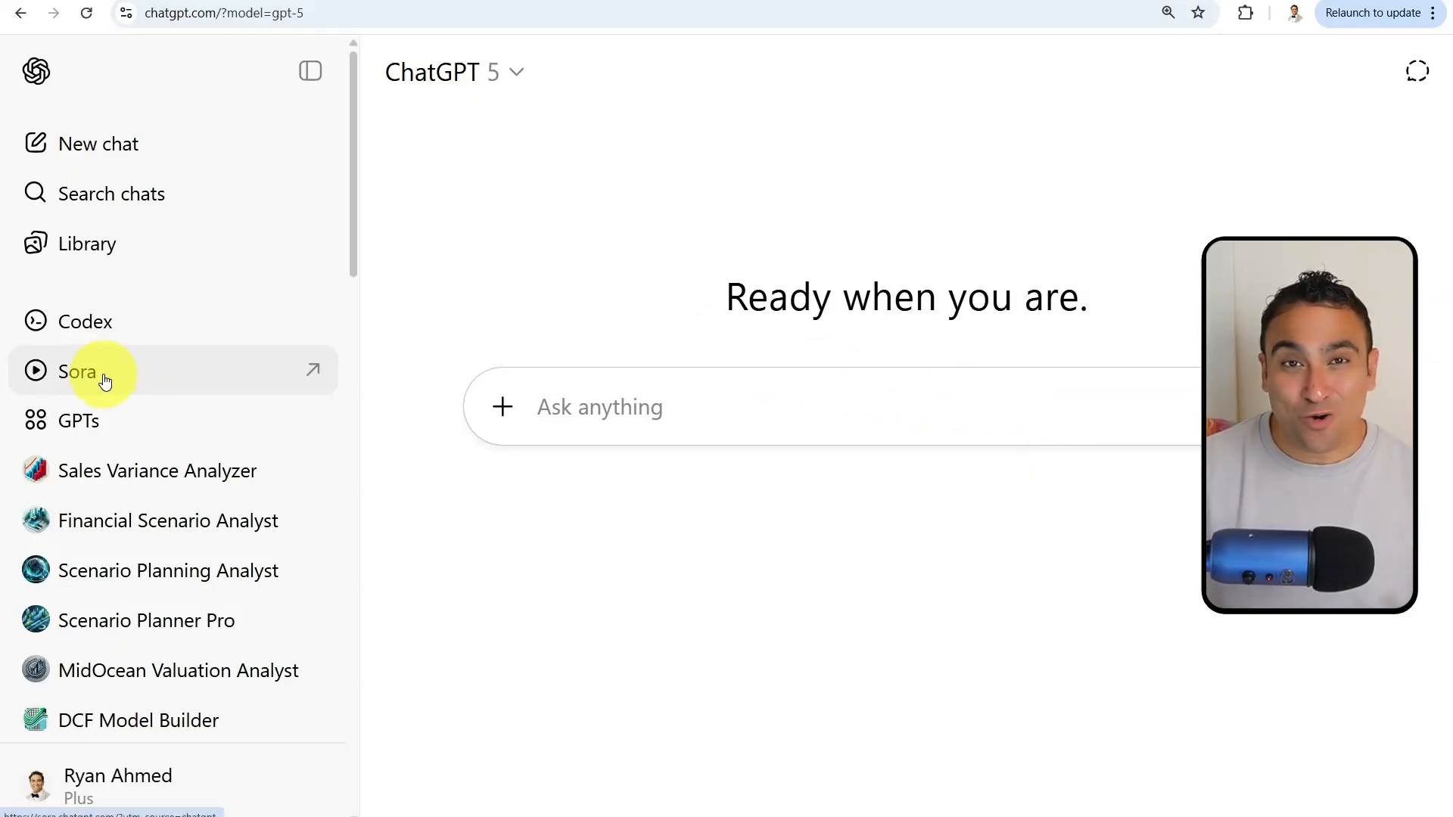
Step: Go to Sora's Explore gallery from the ChatGPT sidebar
click(82, 371)
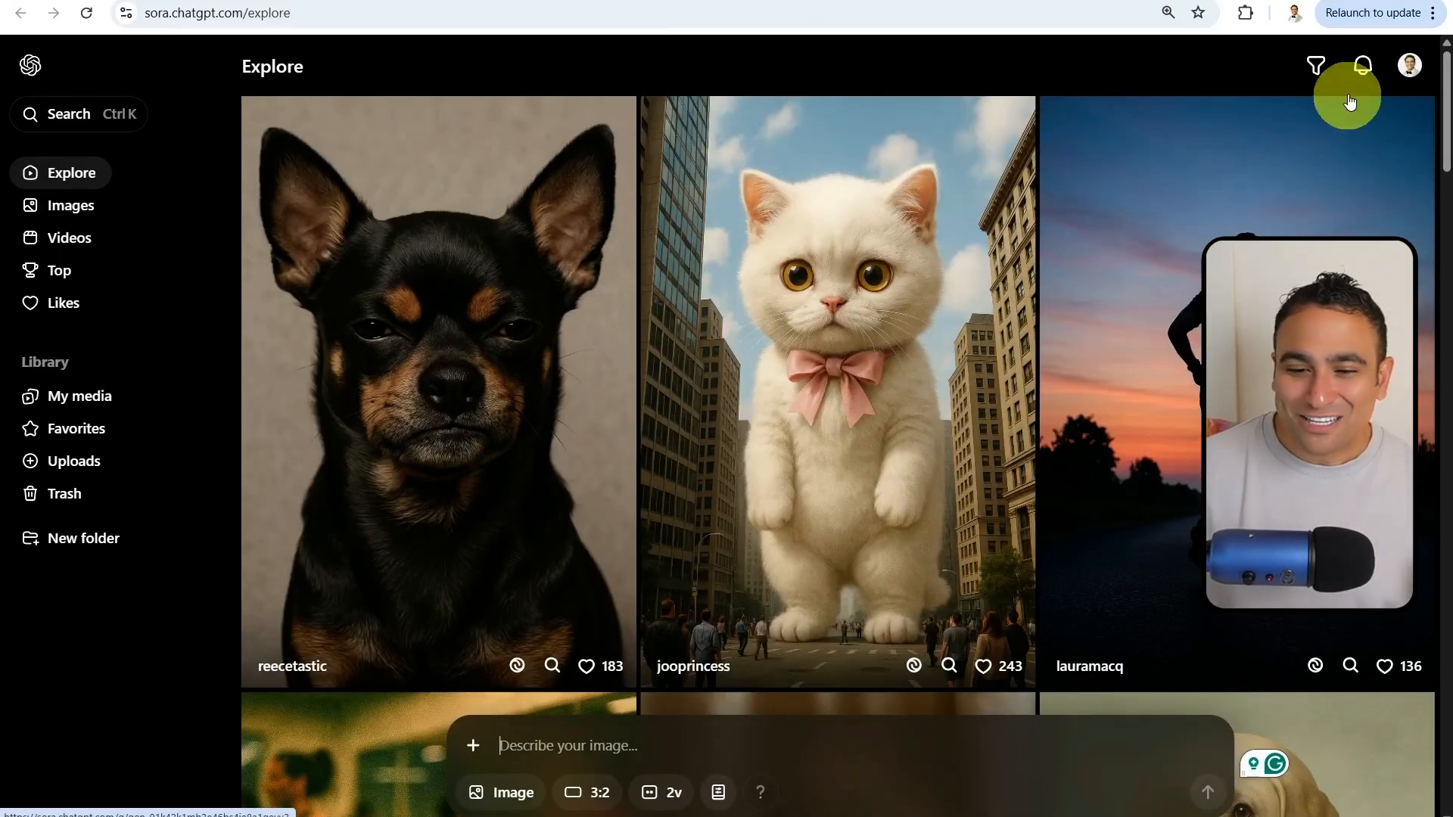
mouse_move(291, 333)
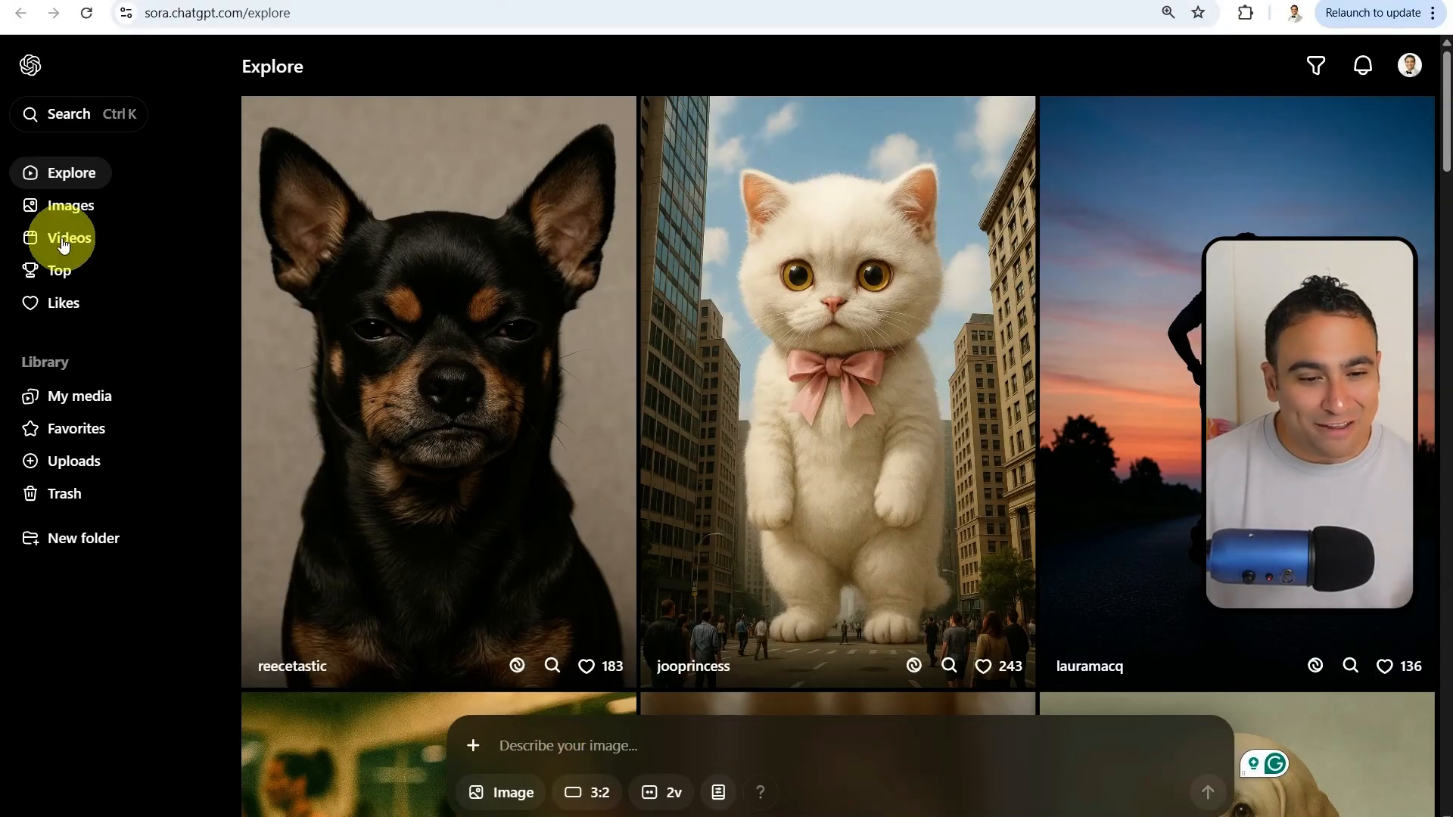
Step: Submit the golden retriever puppy with cardboard sign prompt in Sora and open the finished image
click(68, 238)
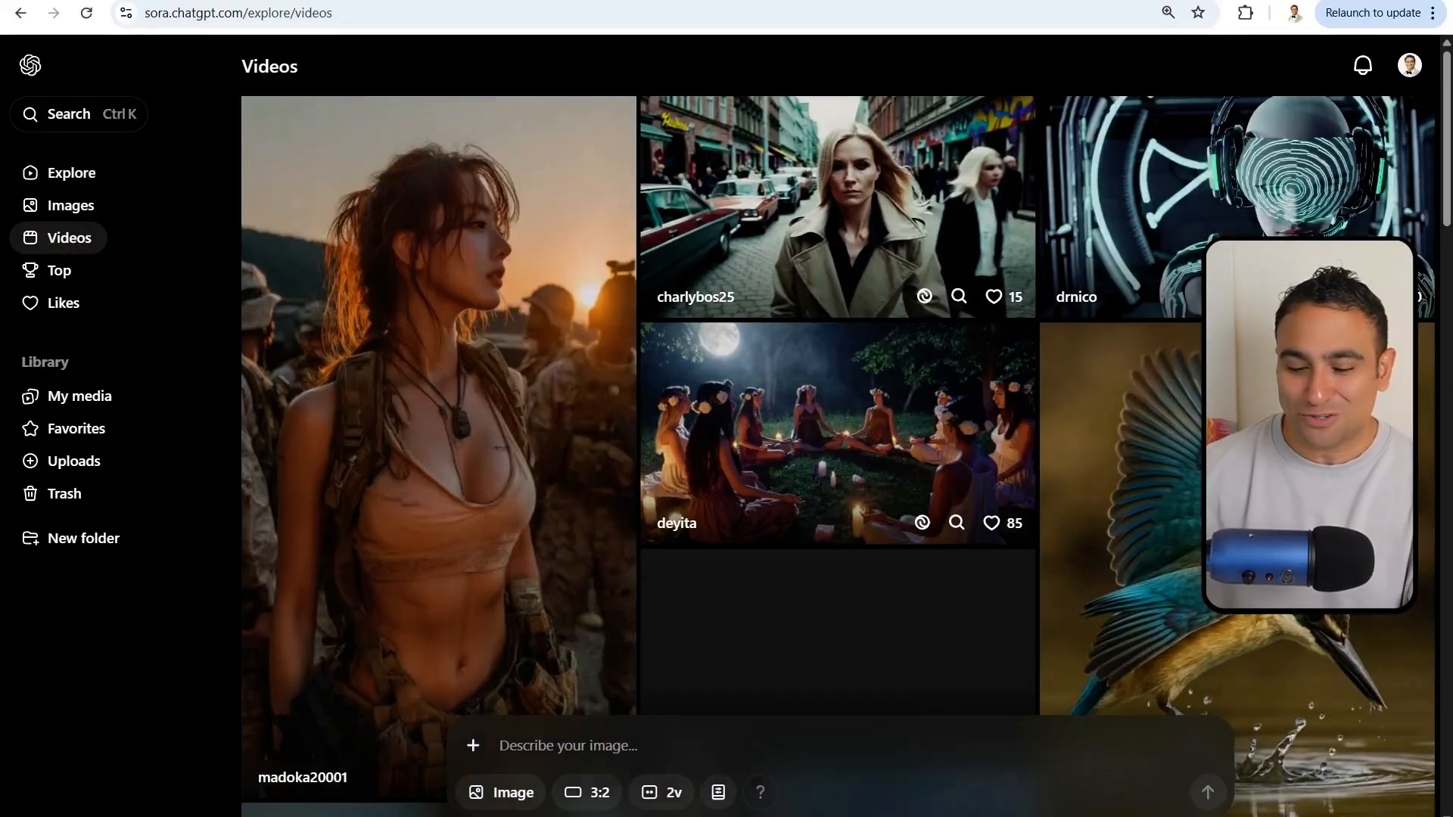
click(540, 745)
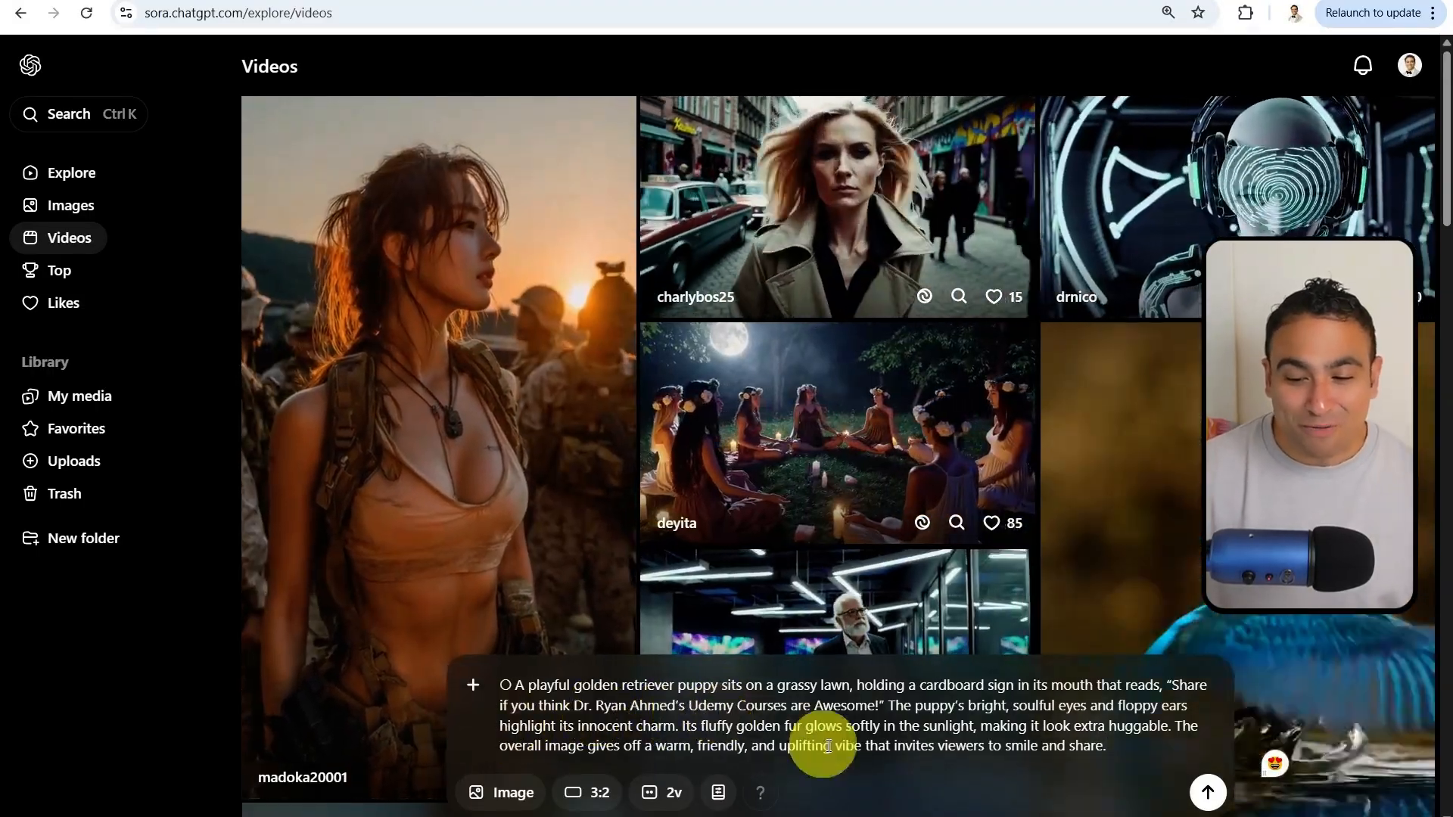
click(1208, 792)
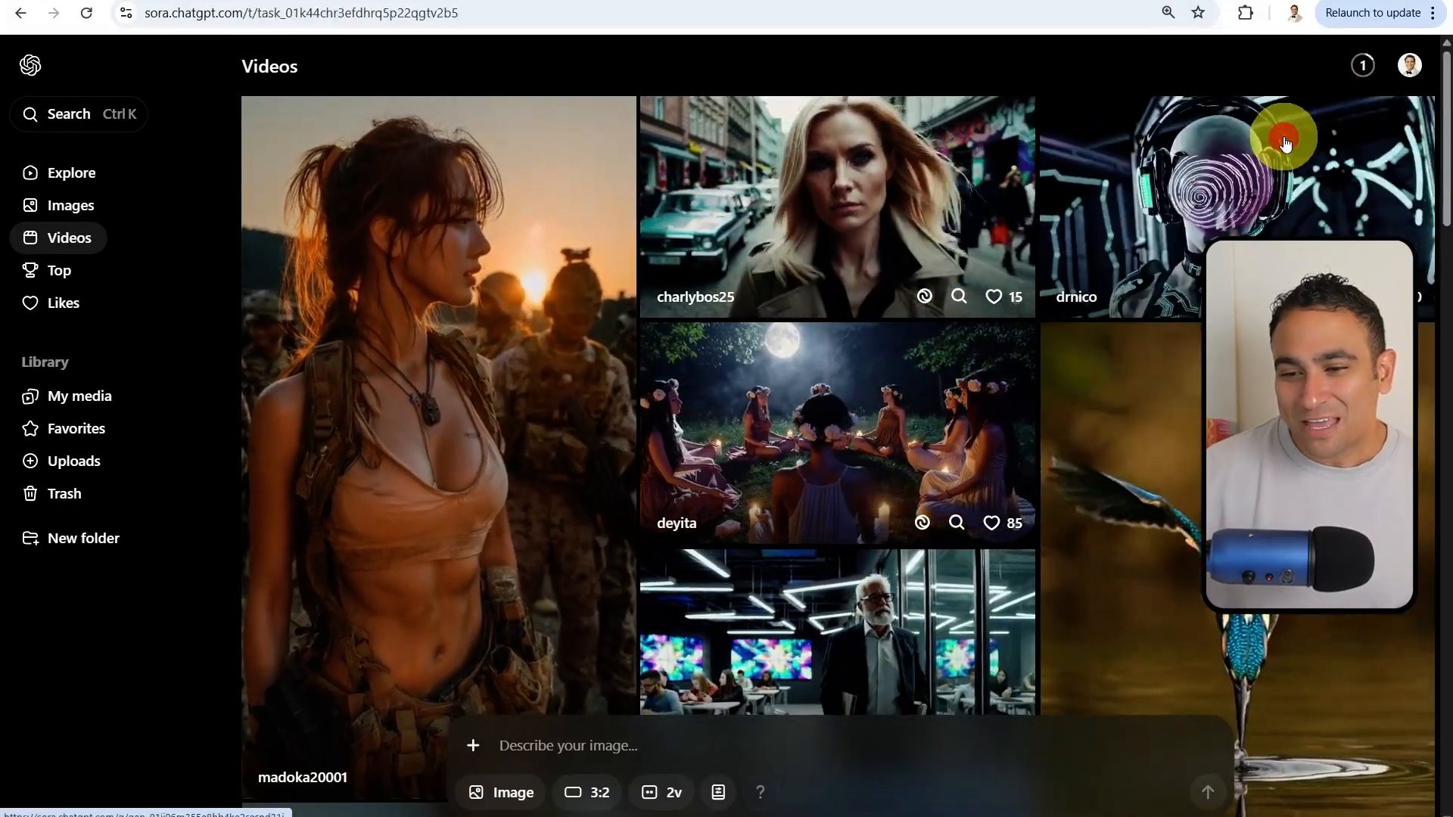
click(1286, 139)
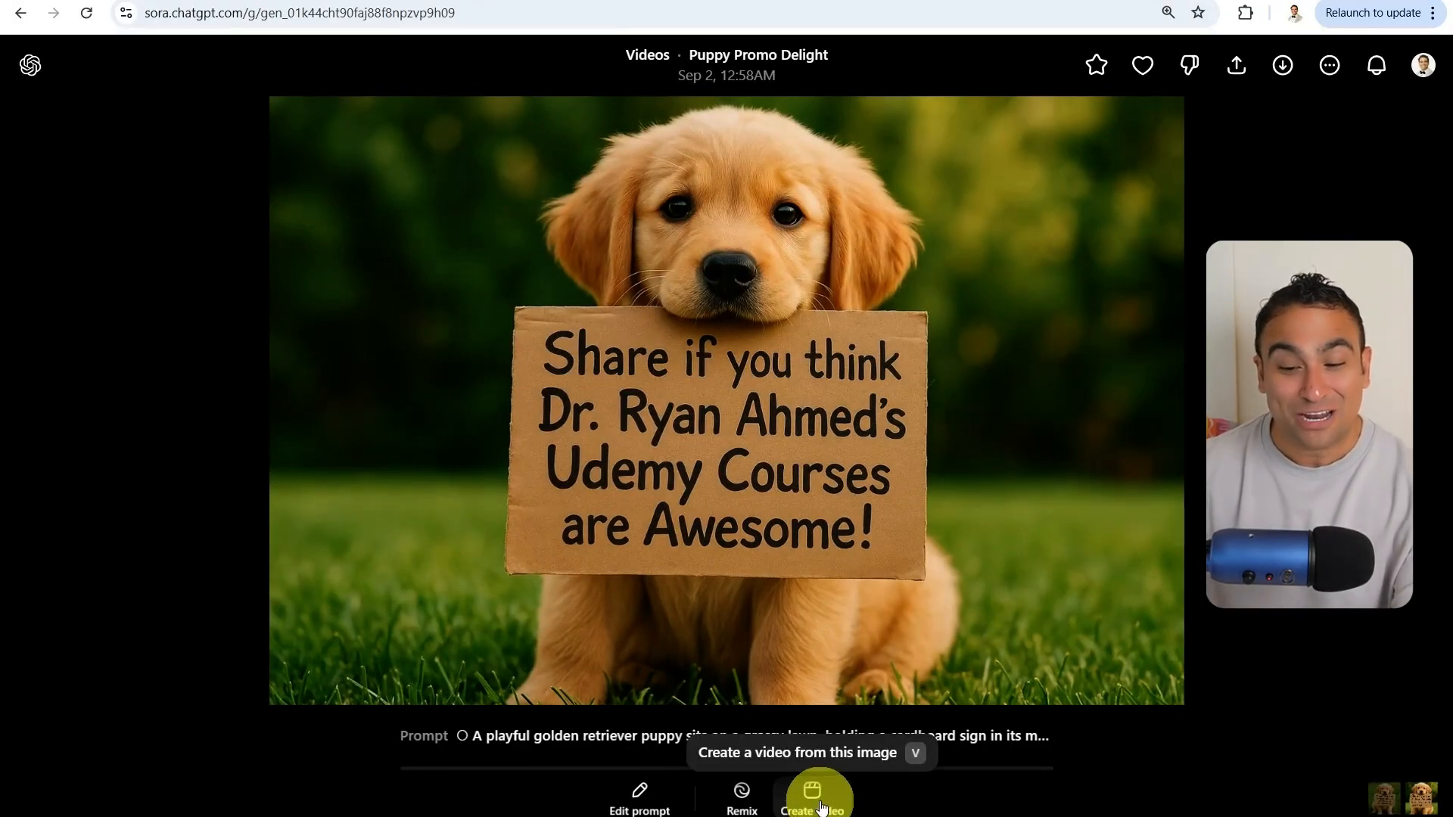
Step: Request a video where the dog runs and smiles with happiness and laughter
click(811, 795)
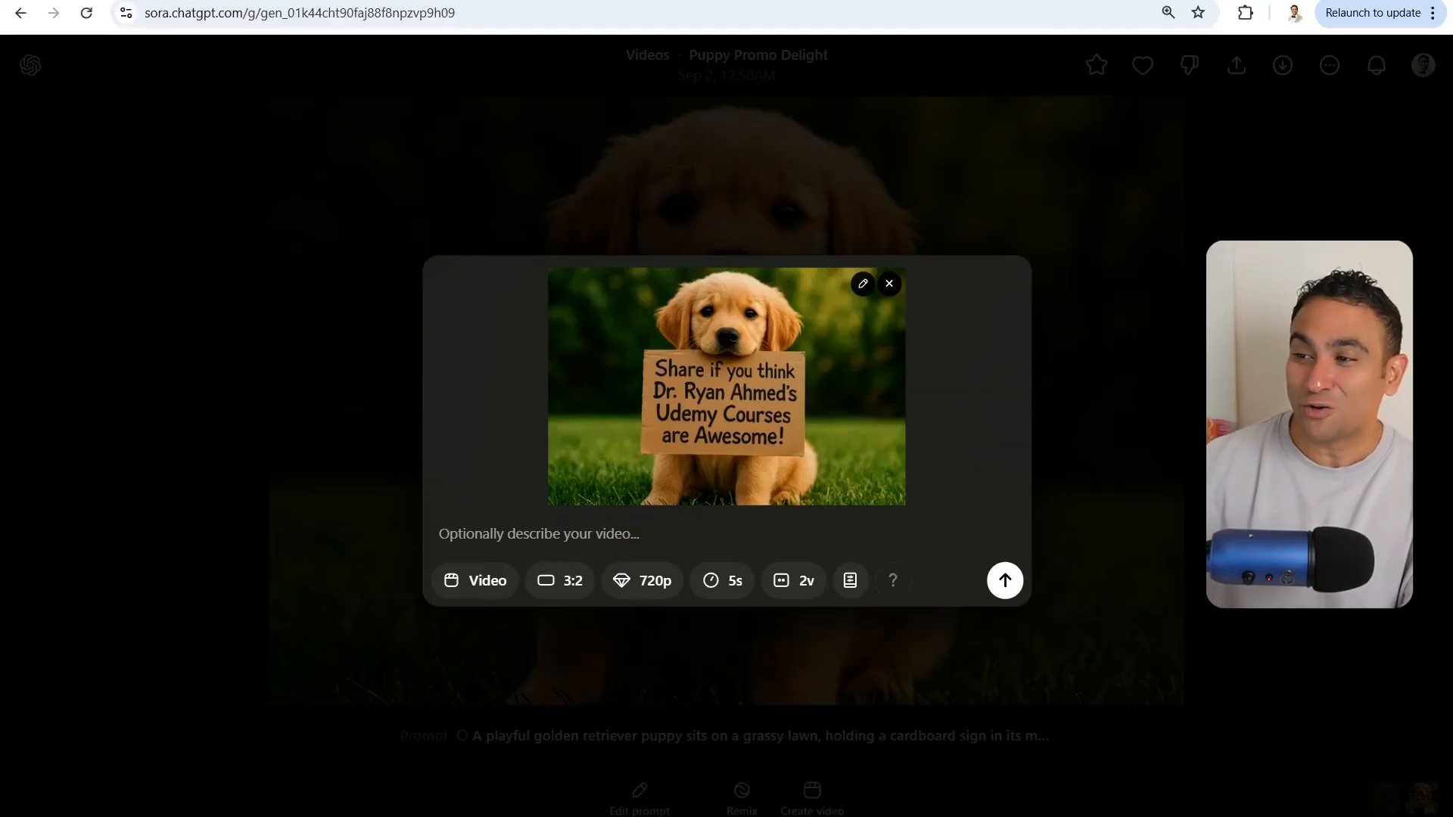
click(528, 533)
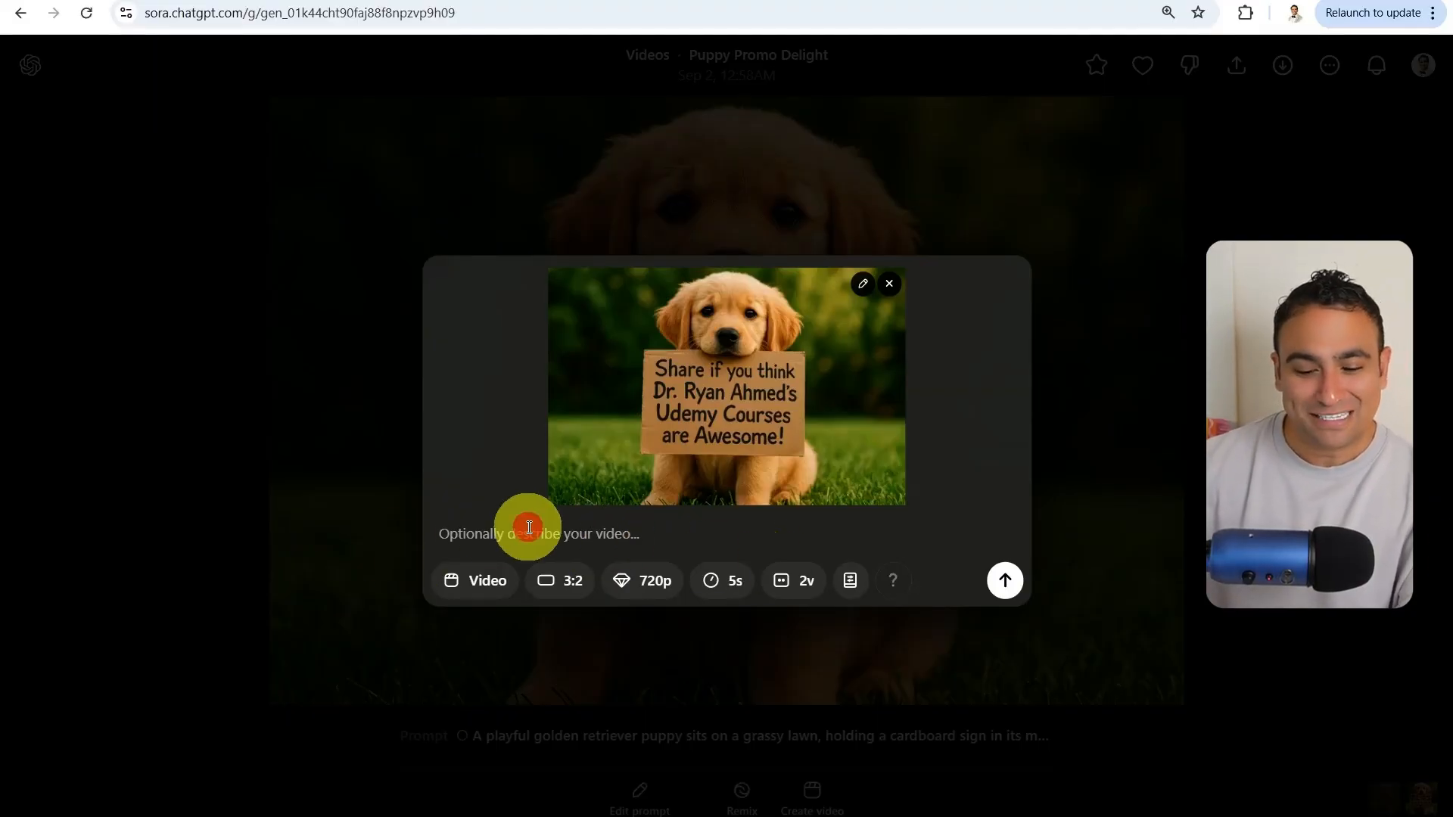
text(Make the dog run and smile with happiness and laughter)
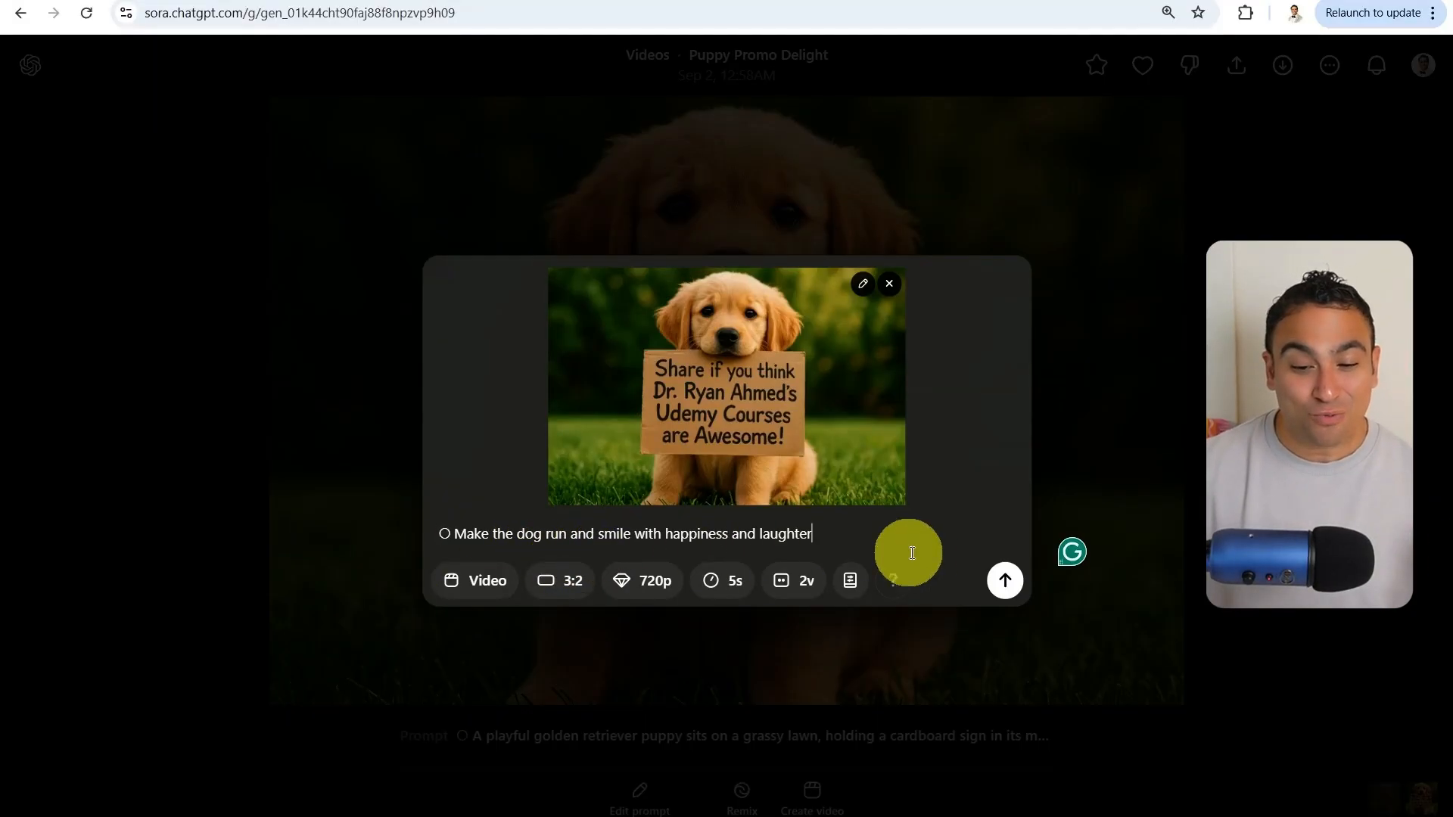
click(1006, 581)
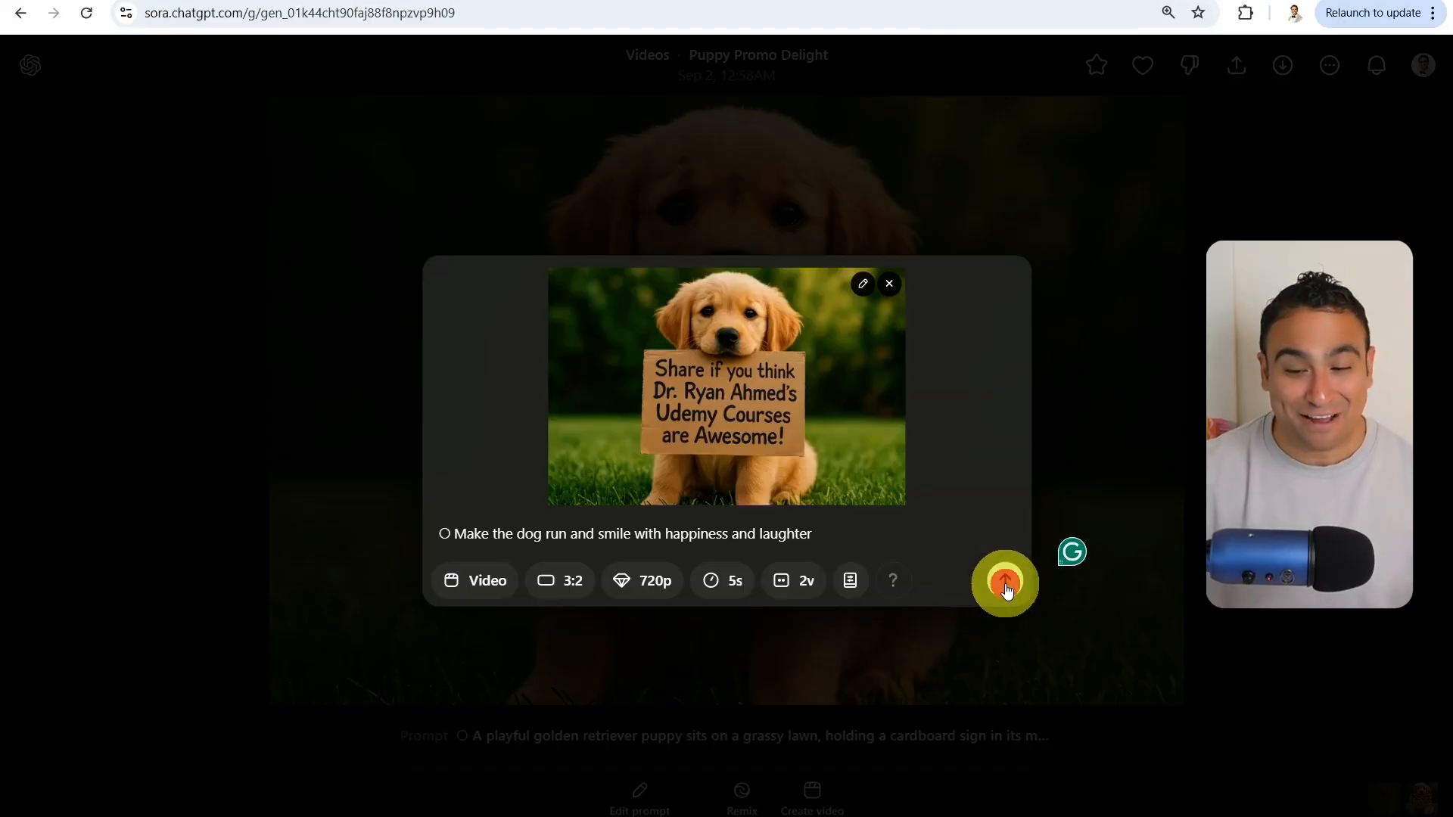
click(1005, 584)
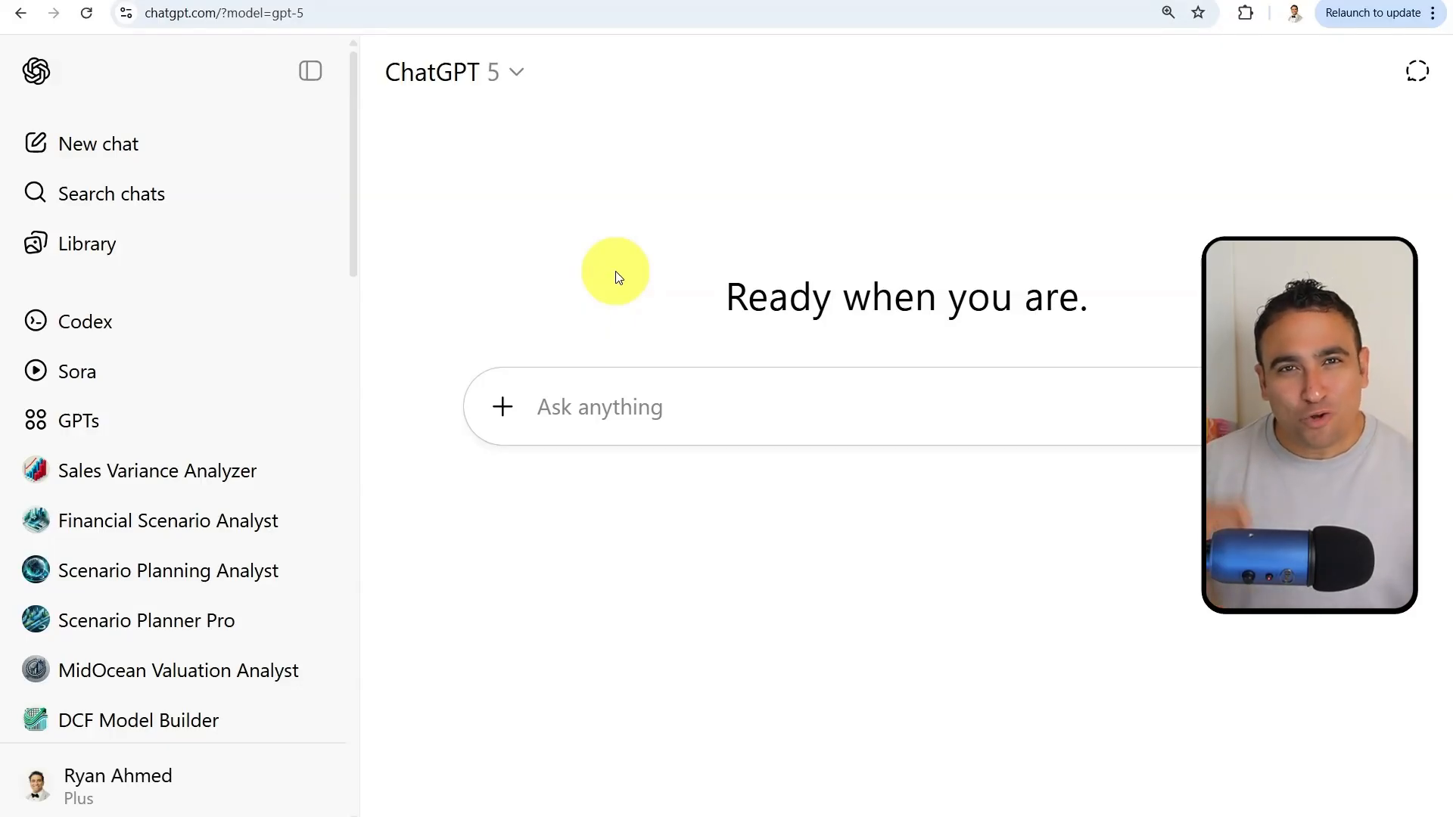
mouse_move(501, 408)
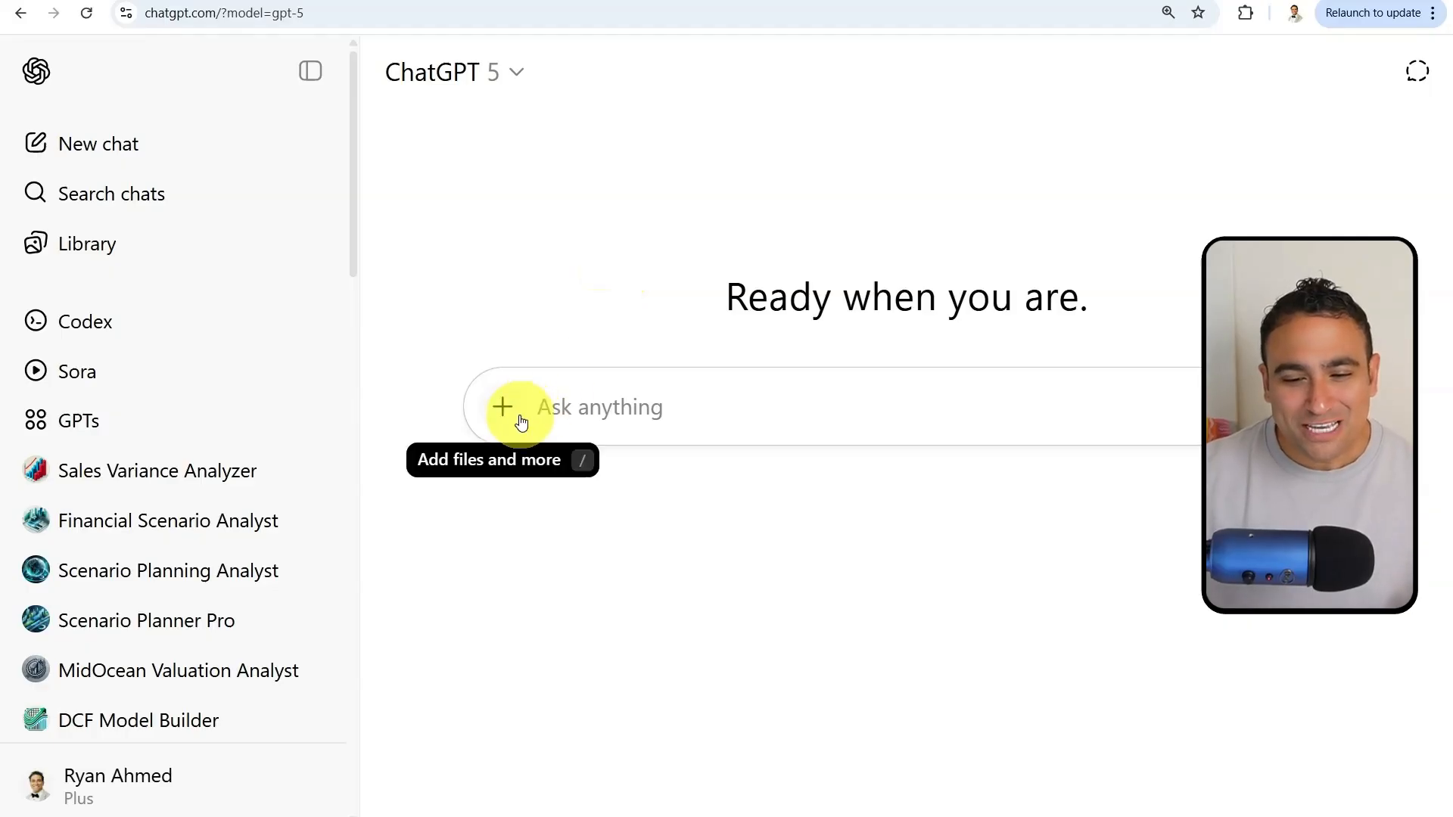
Step: Choose Deep research from the + menu and place the EV battery research prompt
click(502, 407)
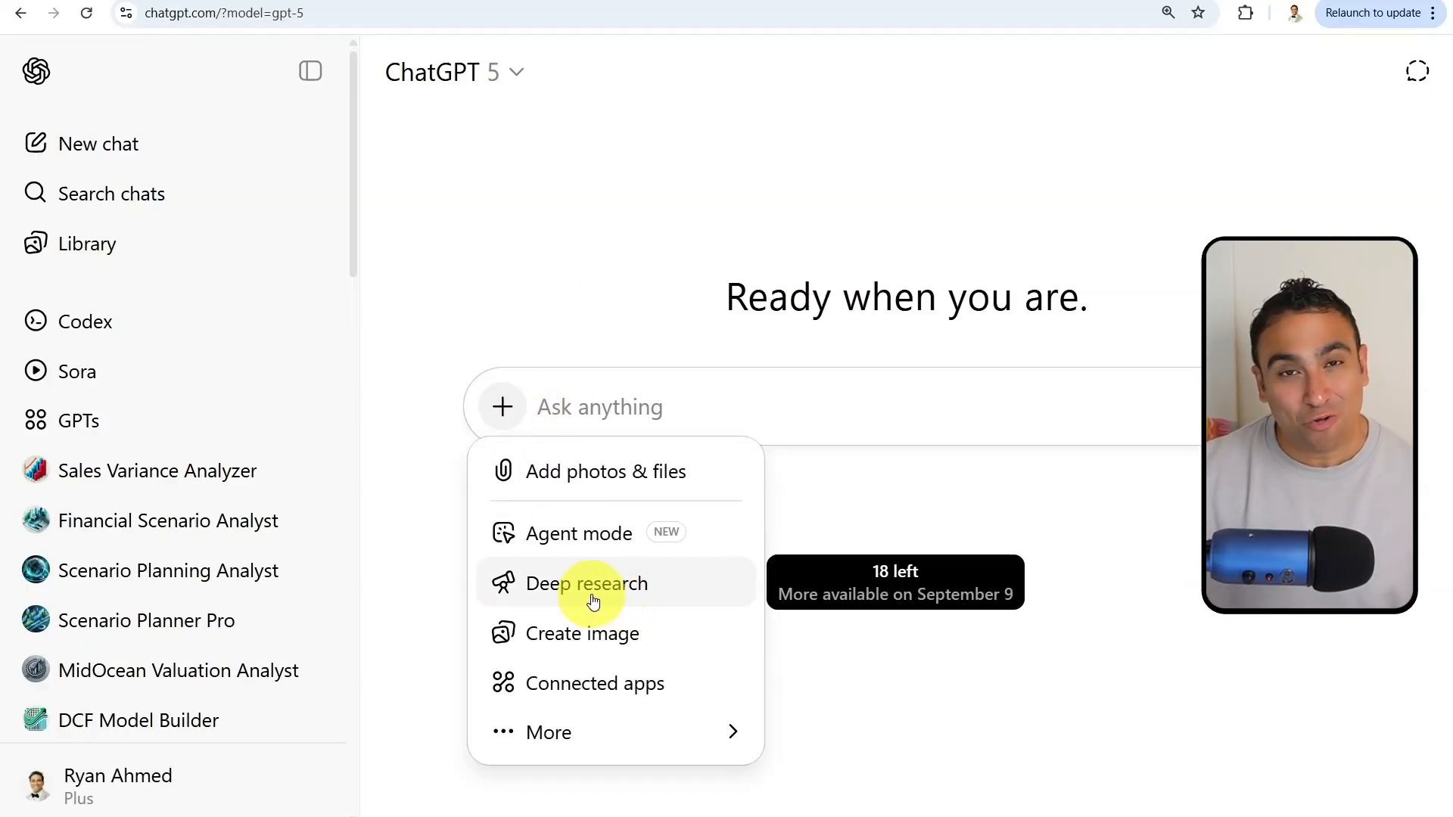
click(592, 582)
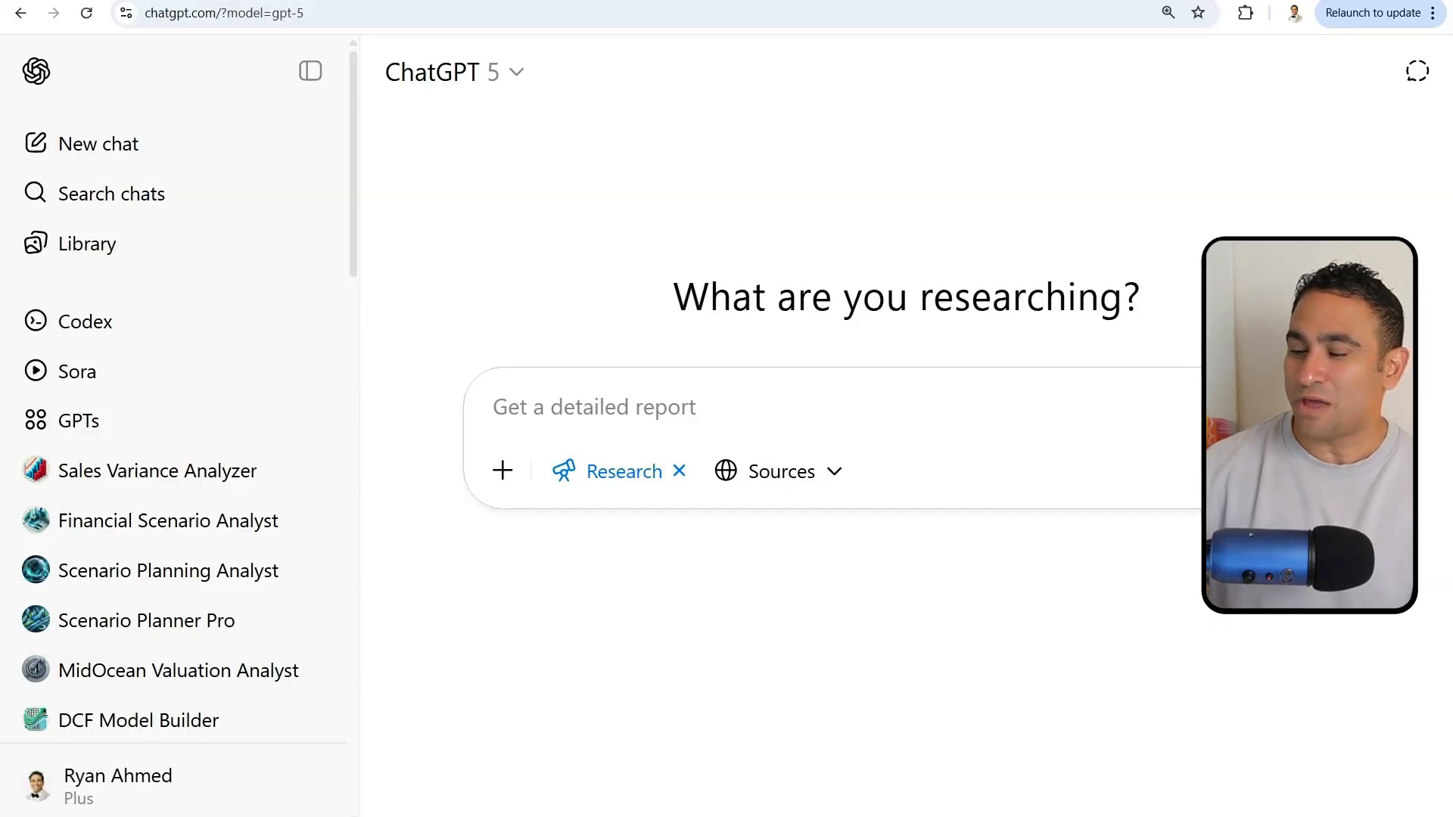
click(536, 407)
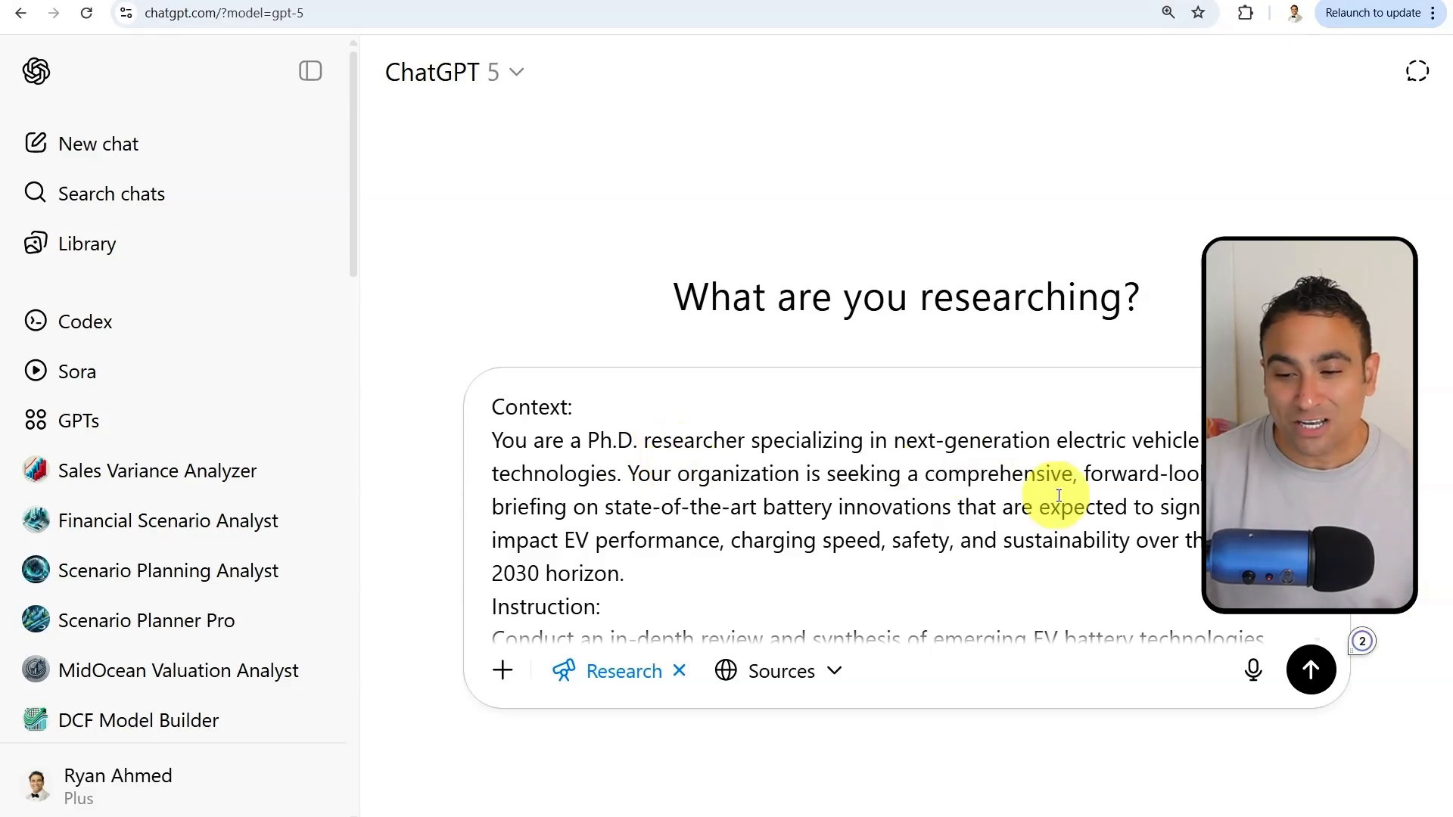
Step: Review and send the EV battery technologies briefing request up to 2030
scroll(down, 3)
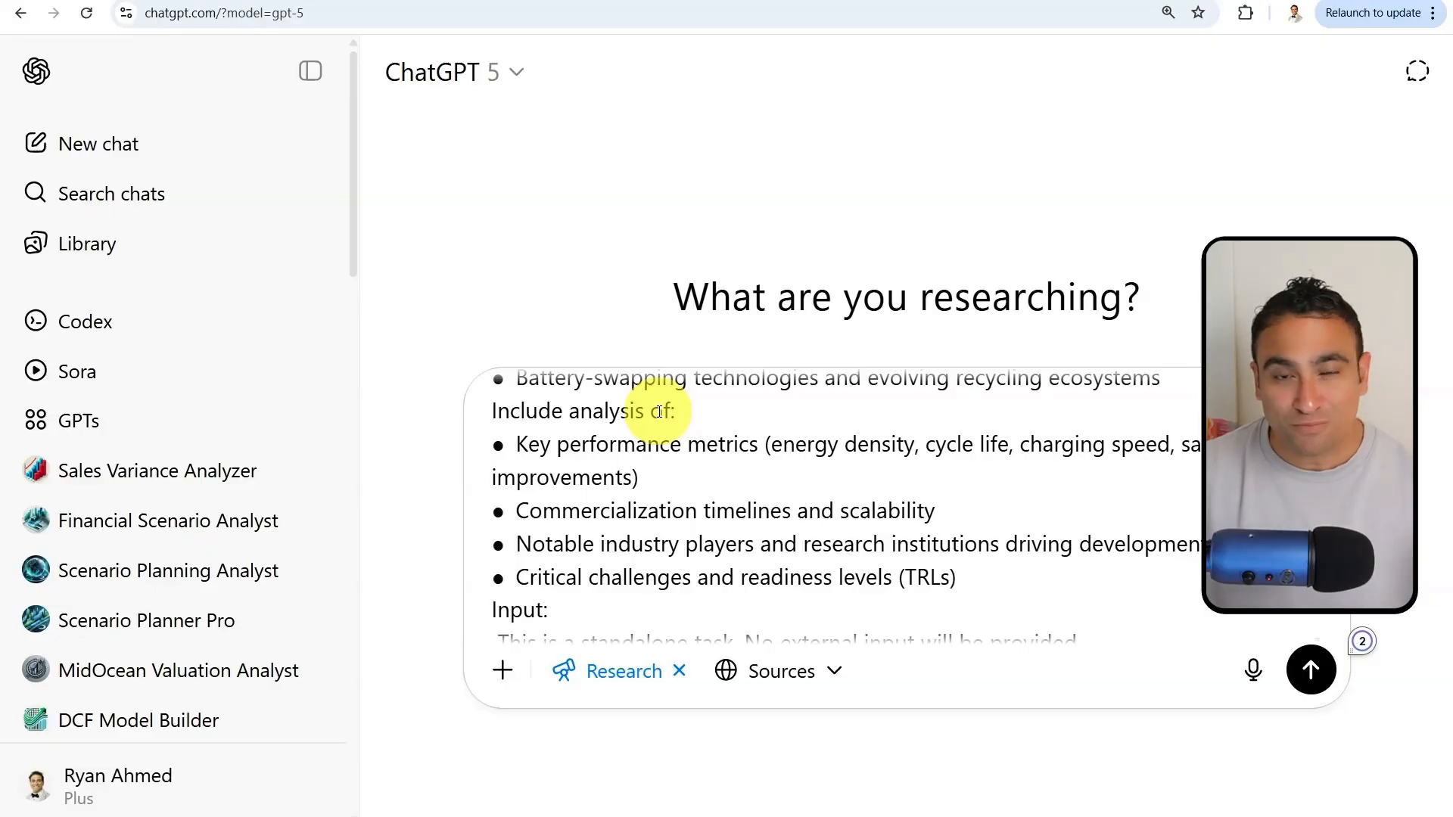
scroll(down, 3)
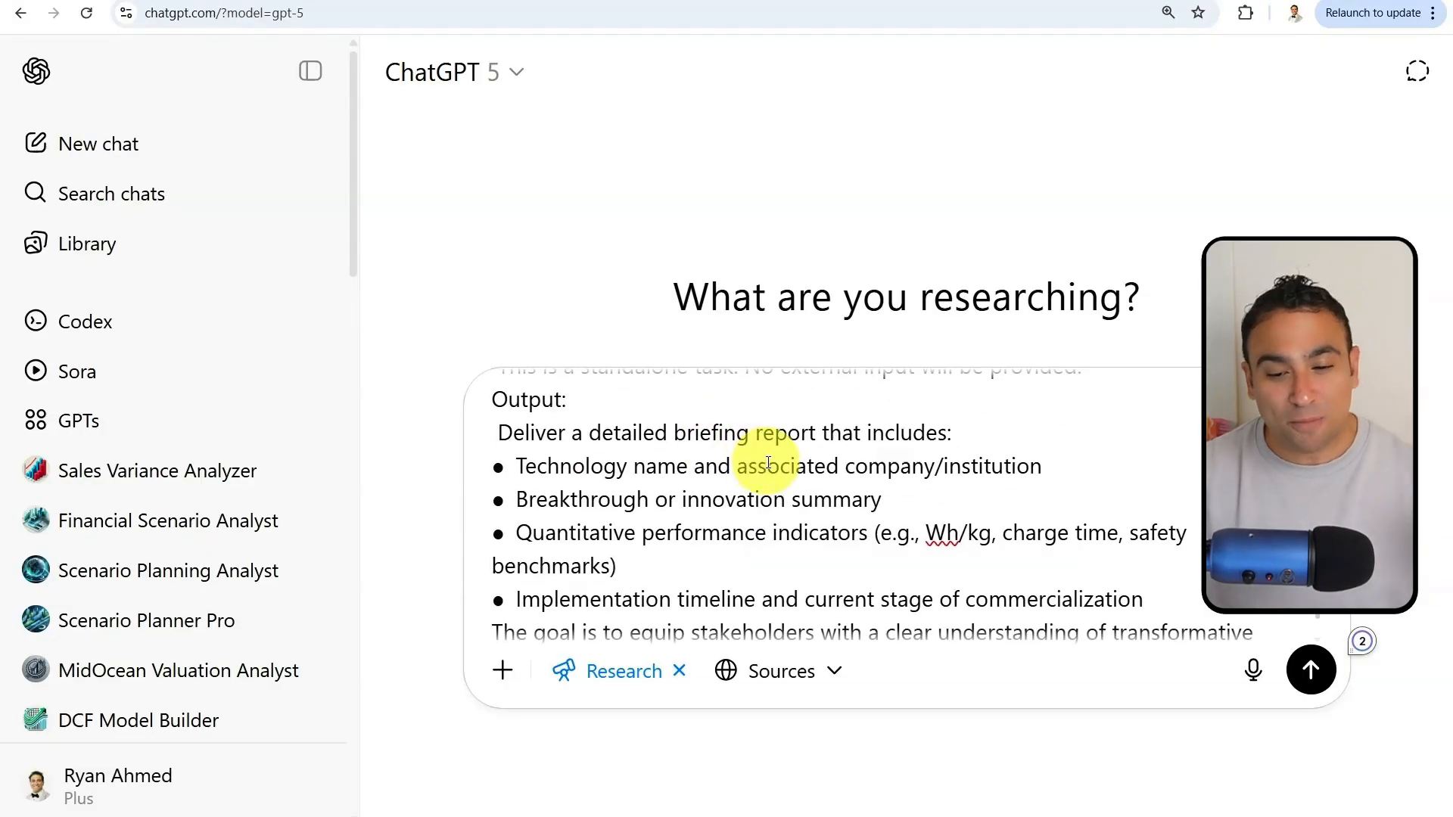
click(1311, 670)
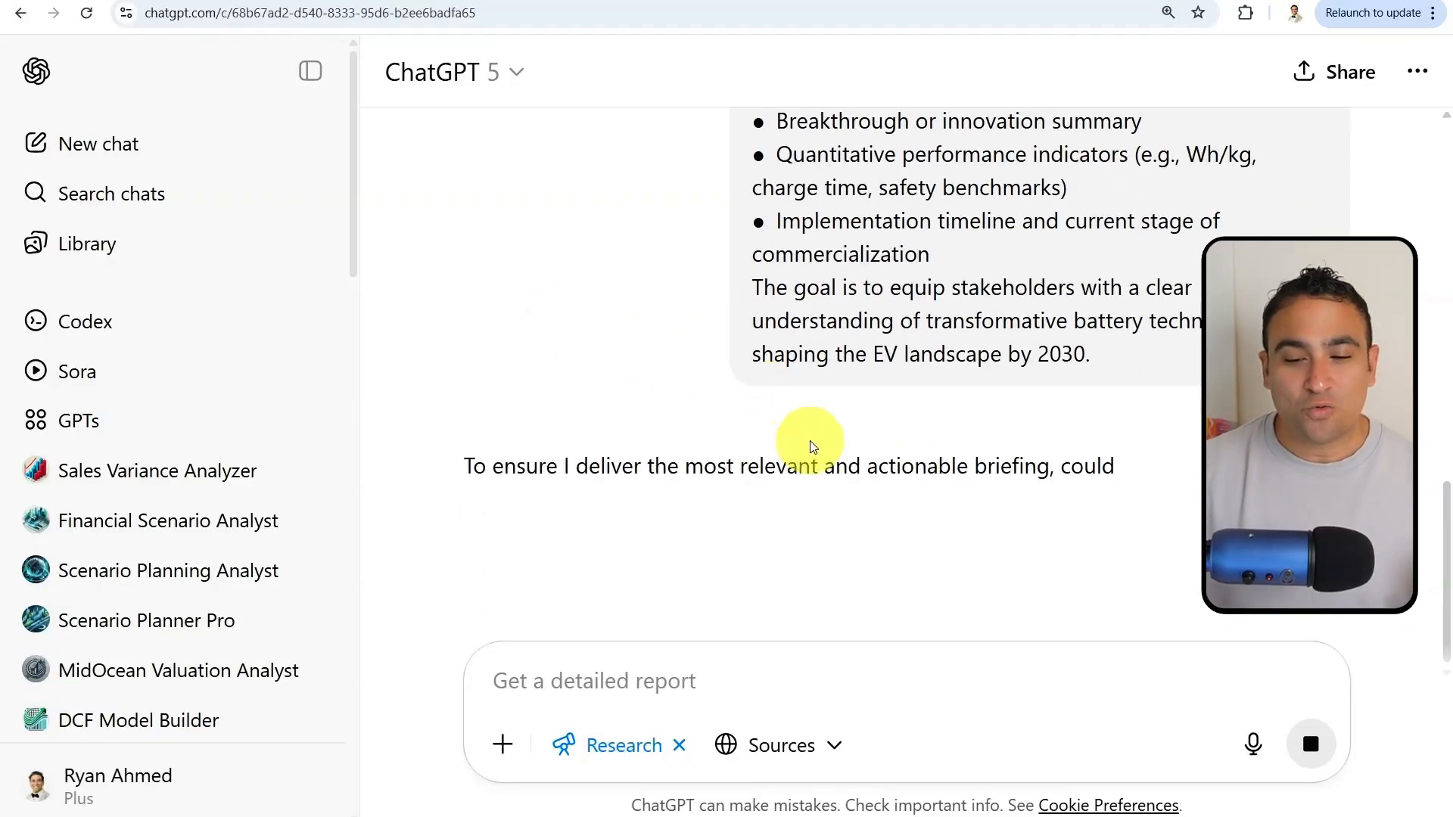
Step: Reply 'flexible' to the research assistant's clarifying questions
scroll(down, 3)
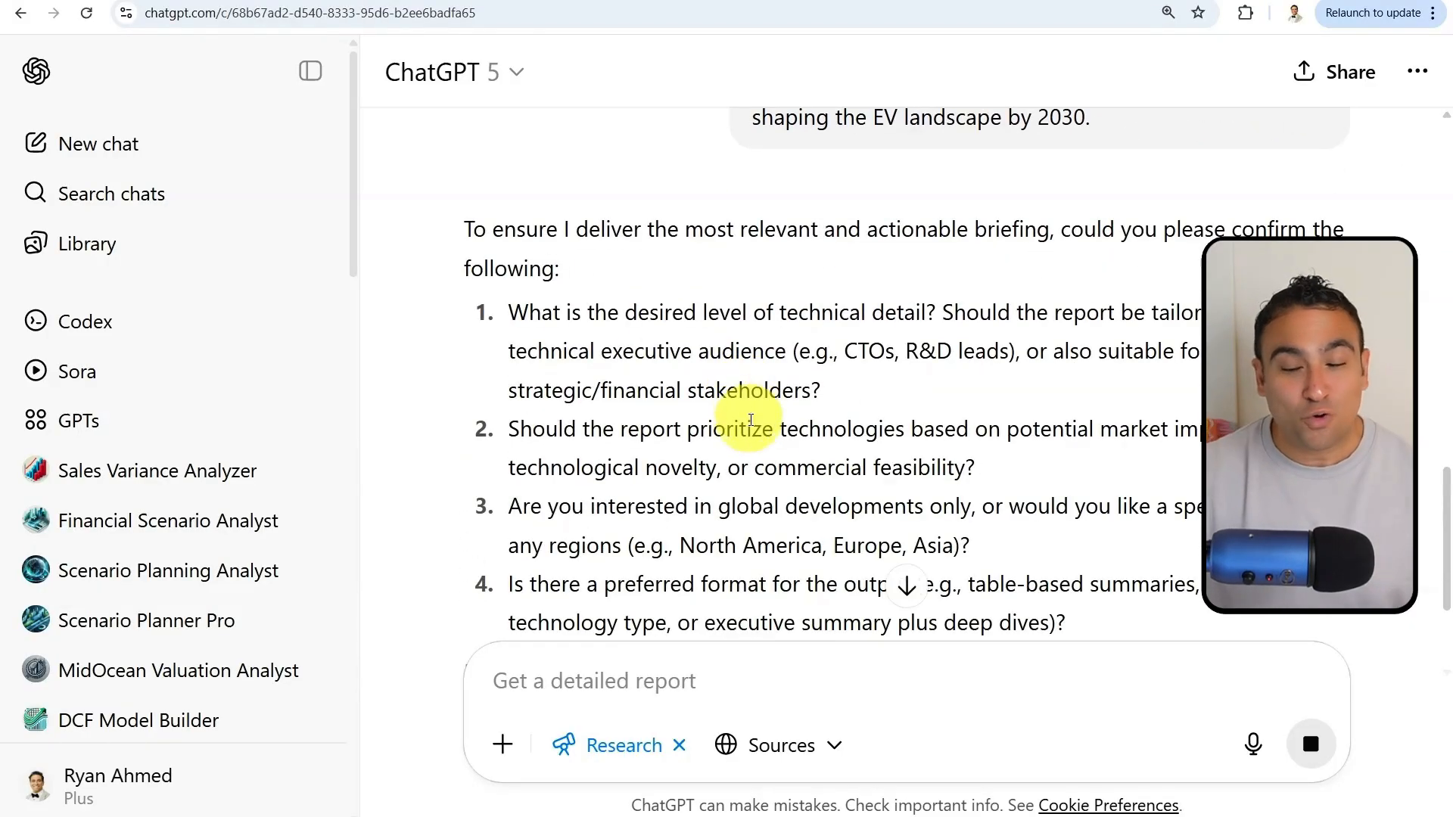
scroll(down, 3)
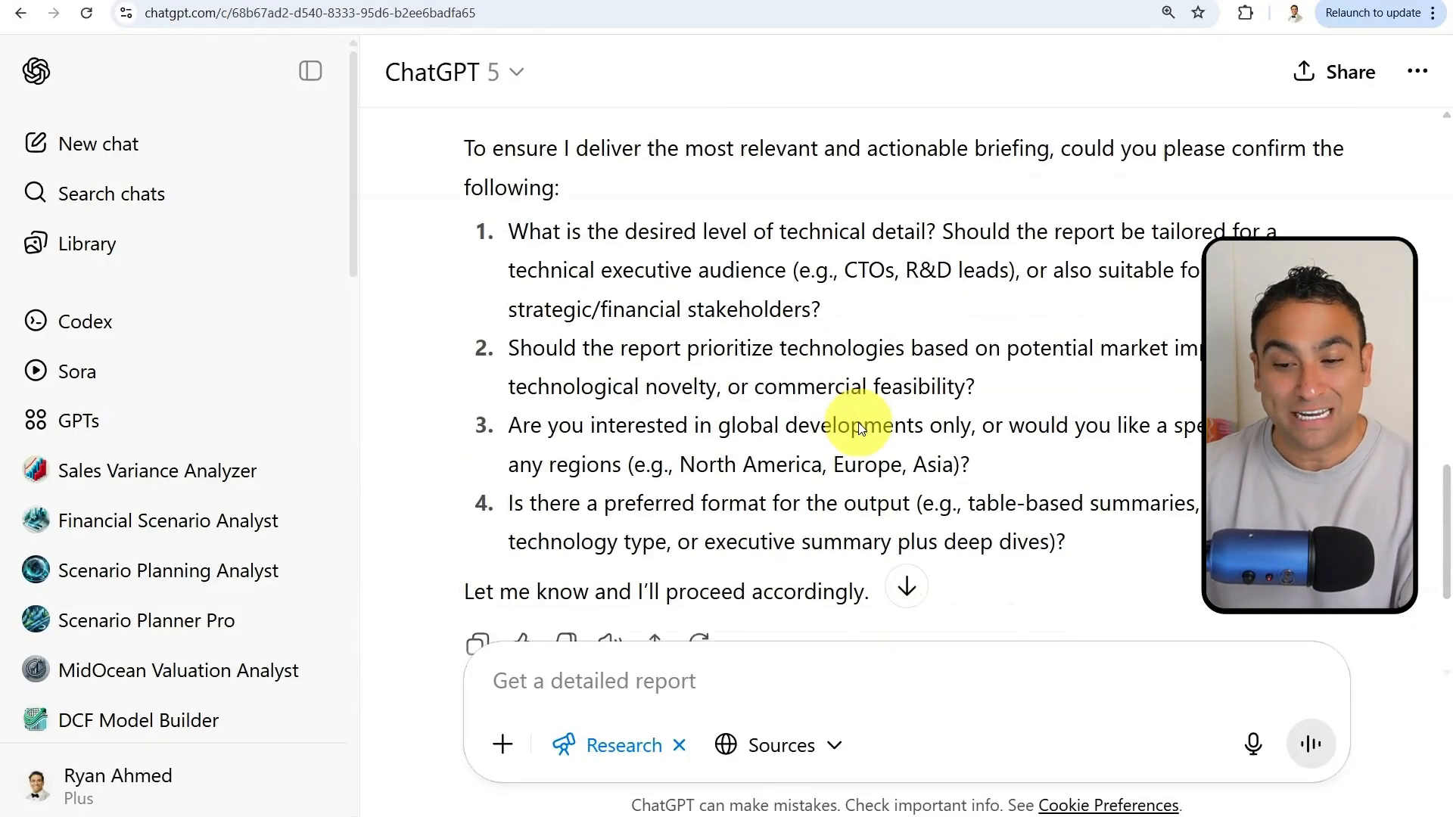
click(666, 681)
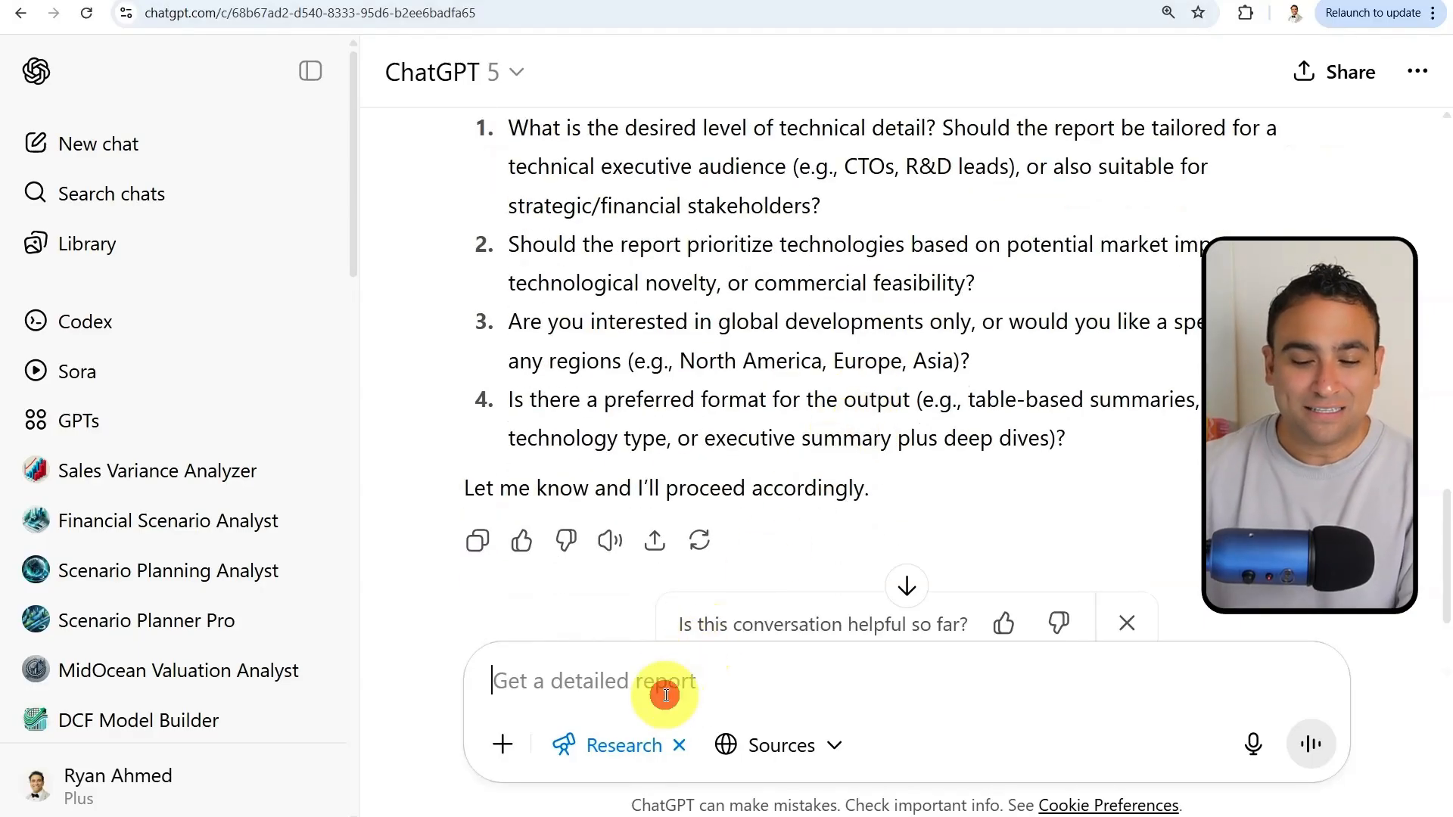
text(flexible)
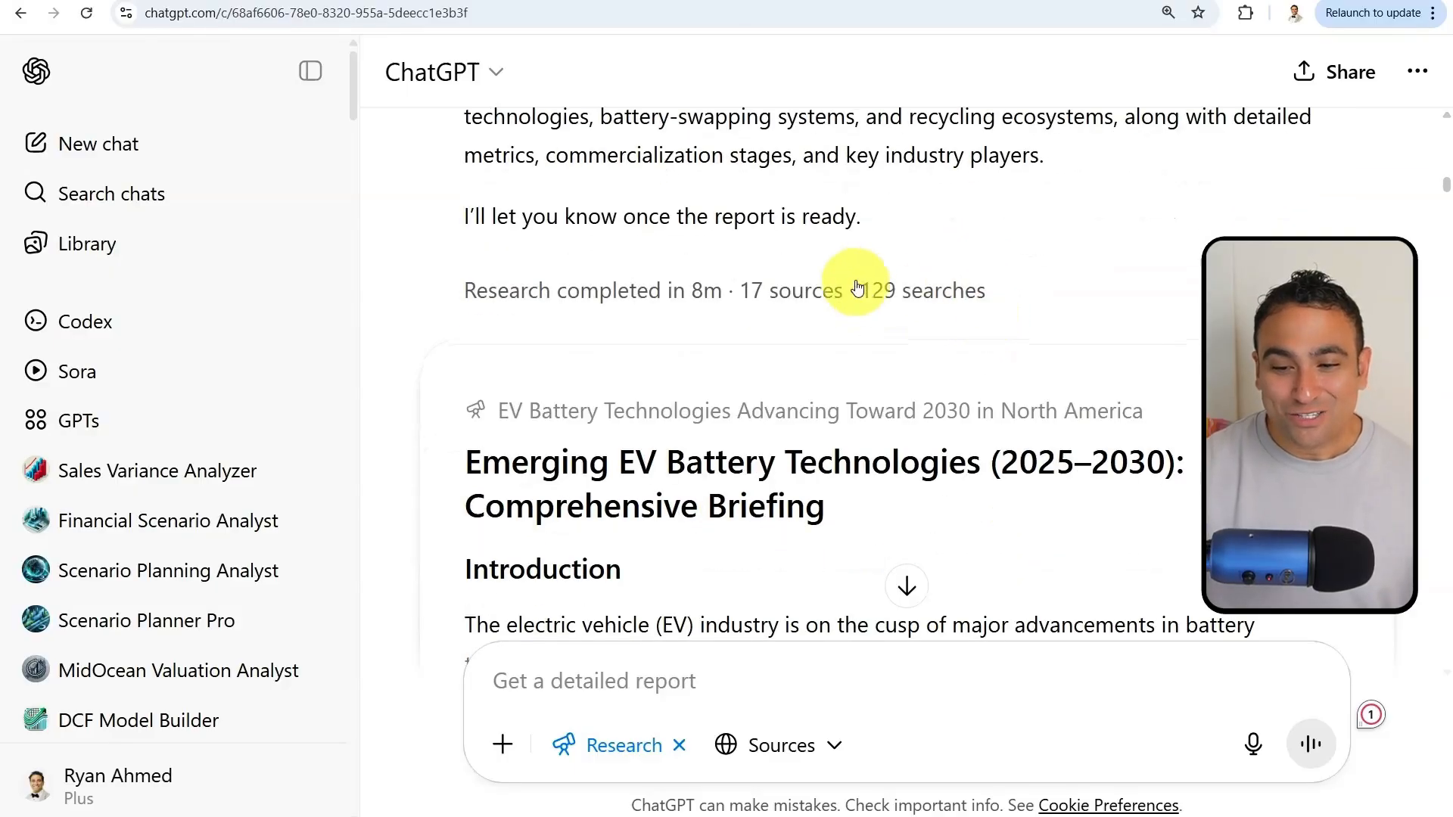
mouse_move(954, 315)
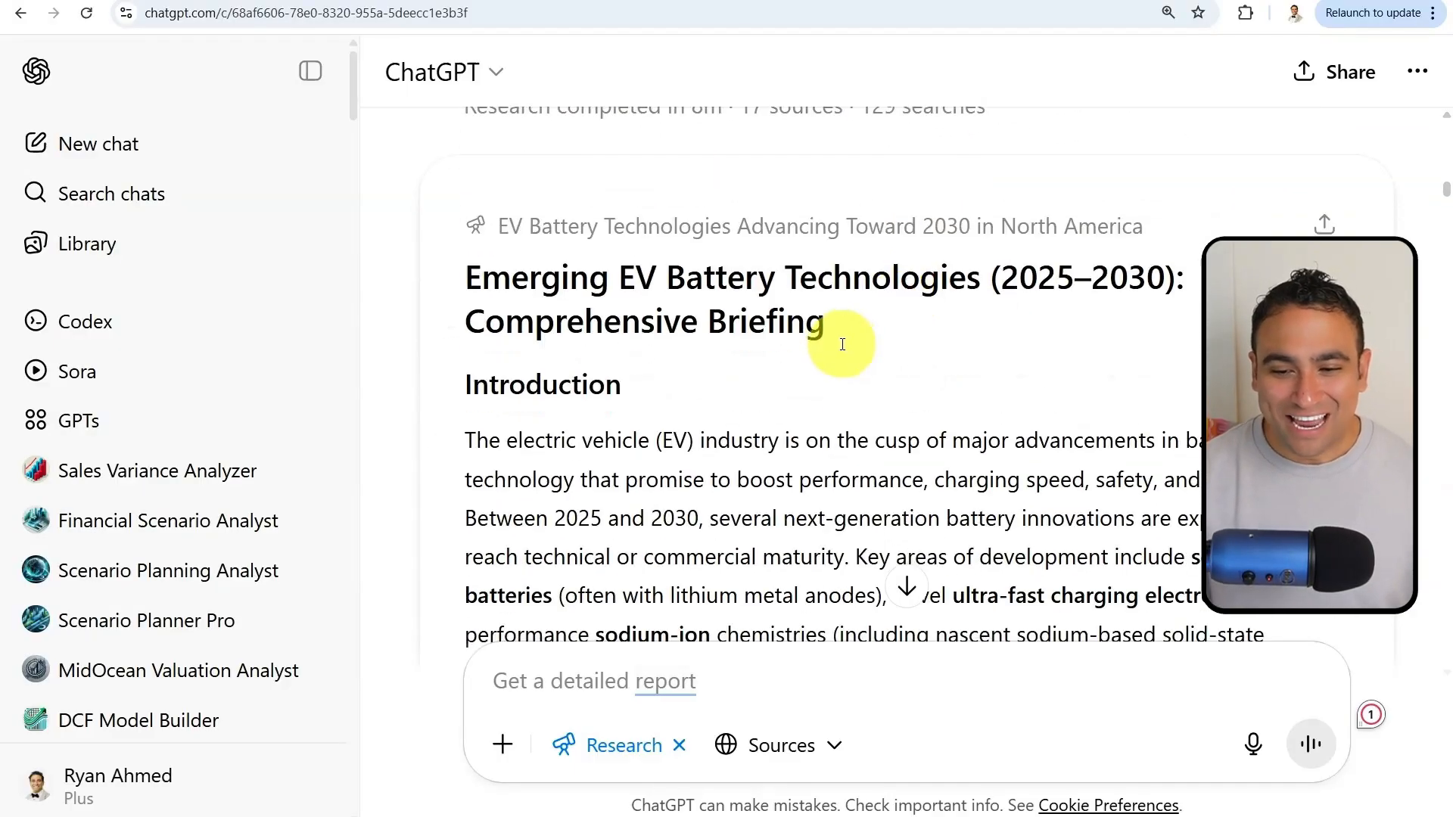
scroll(down, 3)
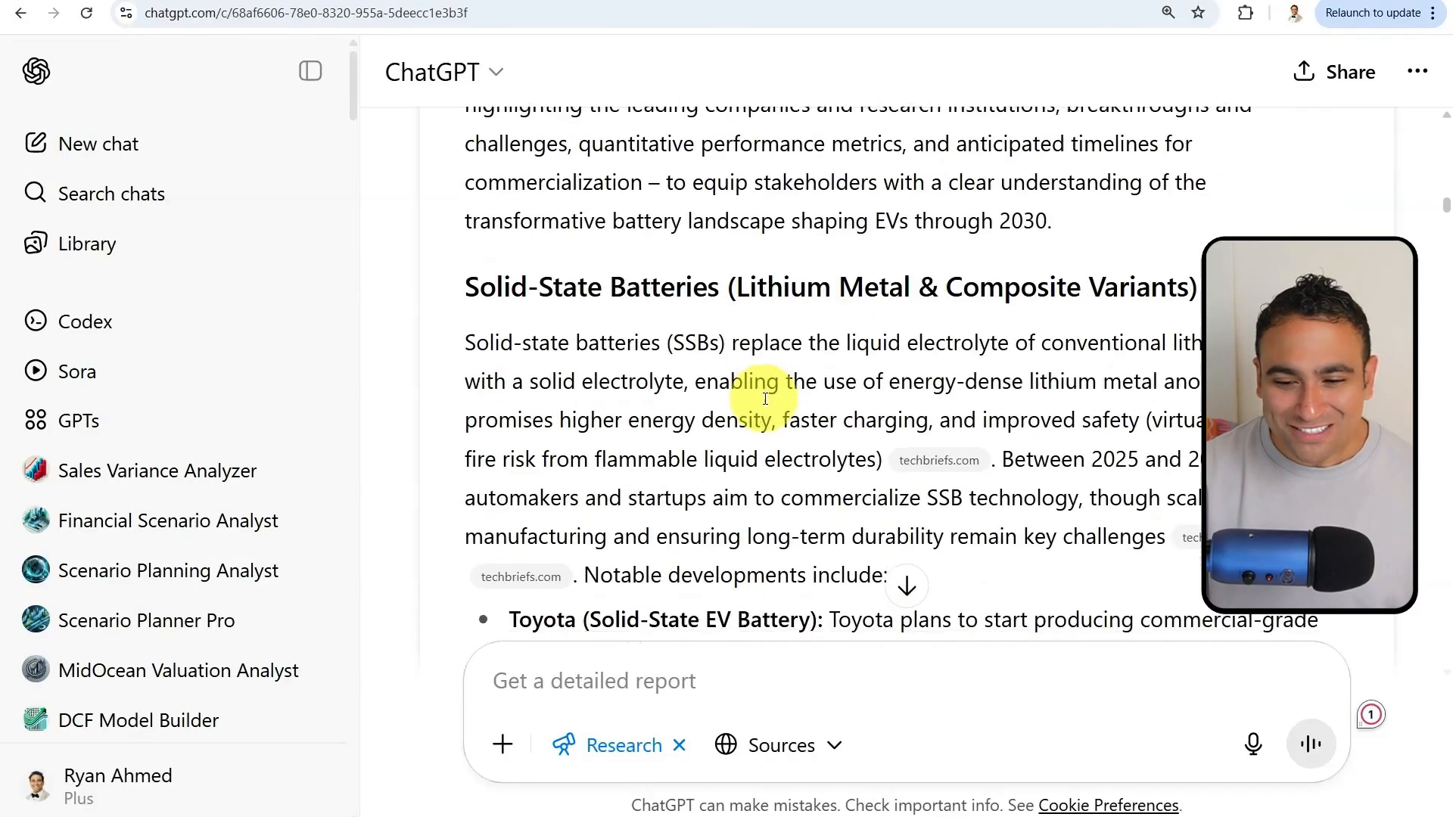
scroll(down, 3)
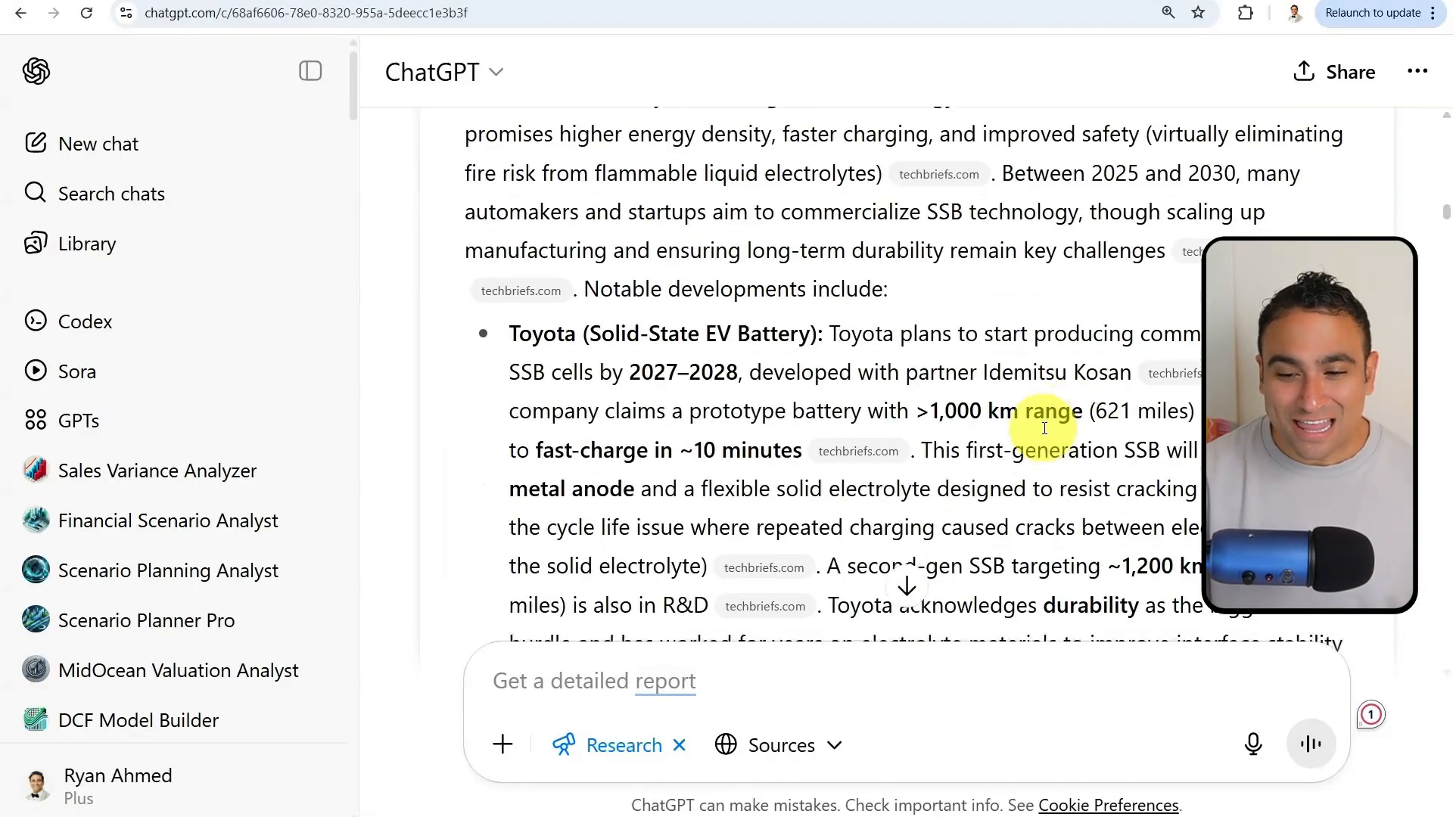
scroll(down, 3)
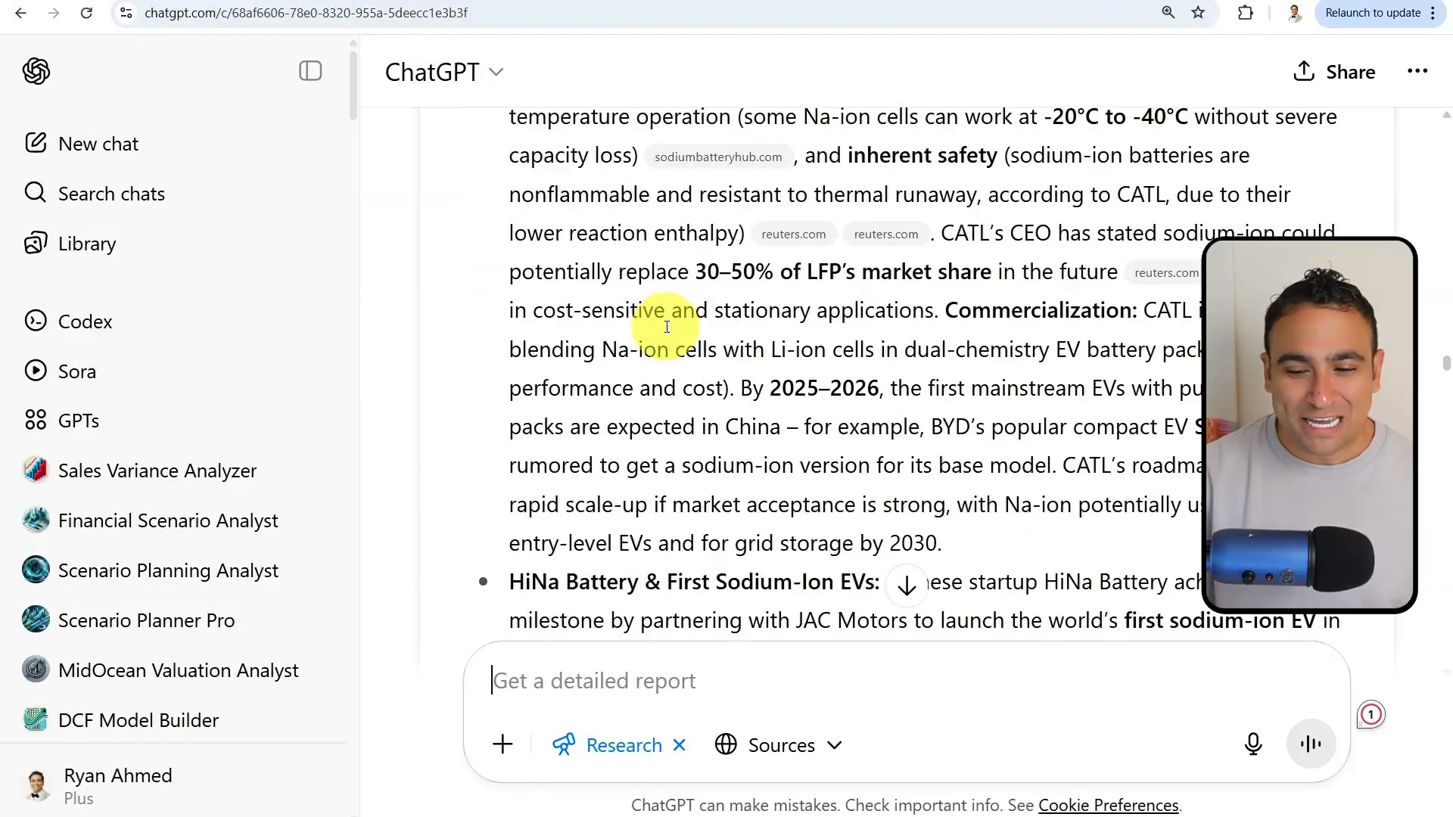
scroll(down, 3)
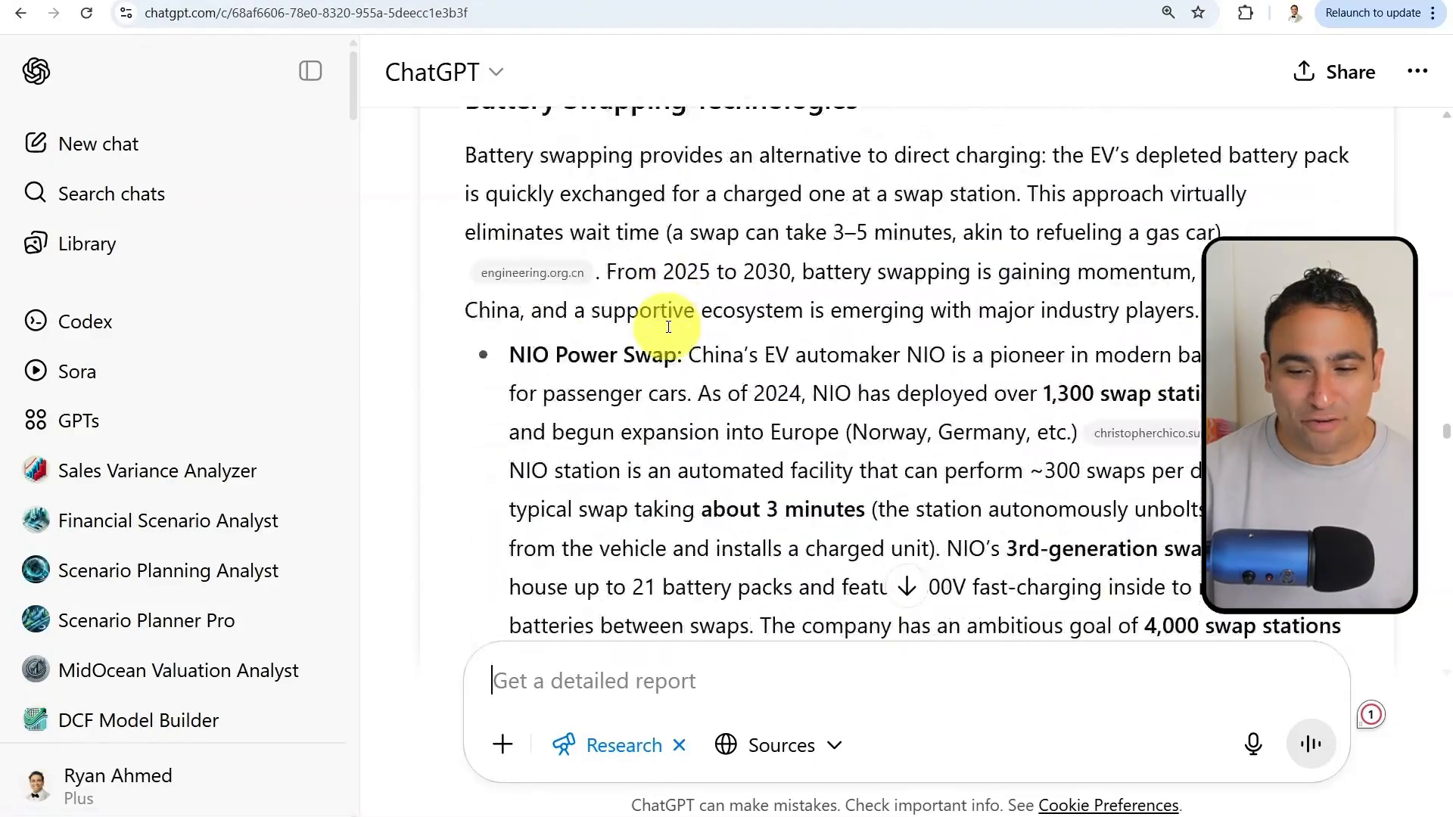
scroll(down, 3)
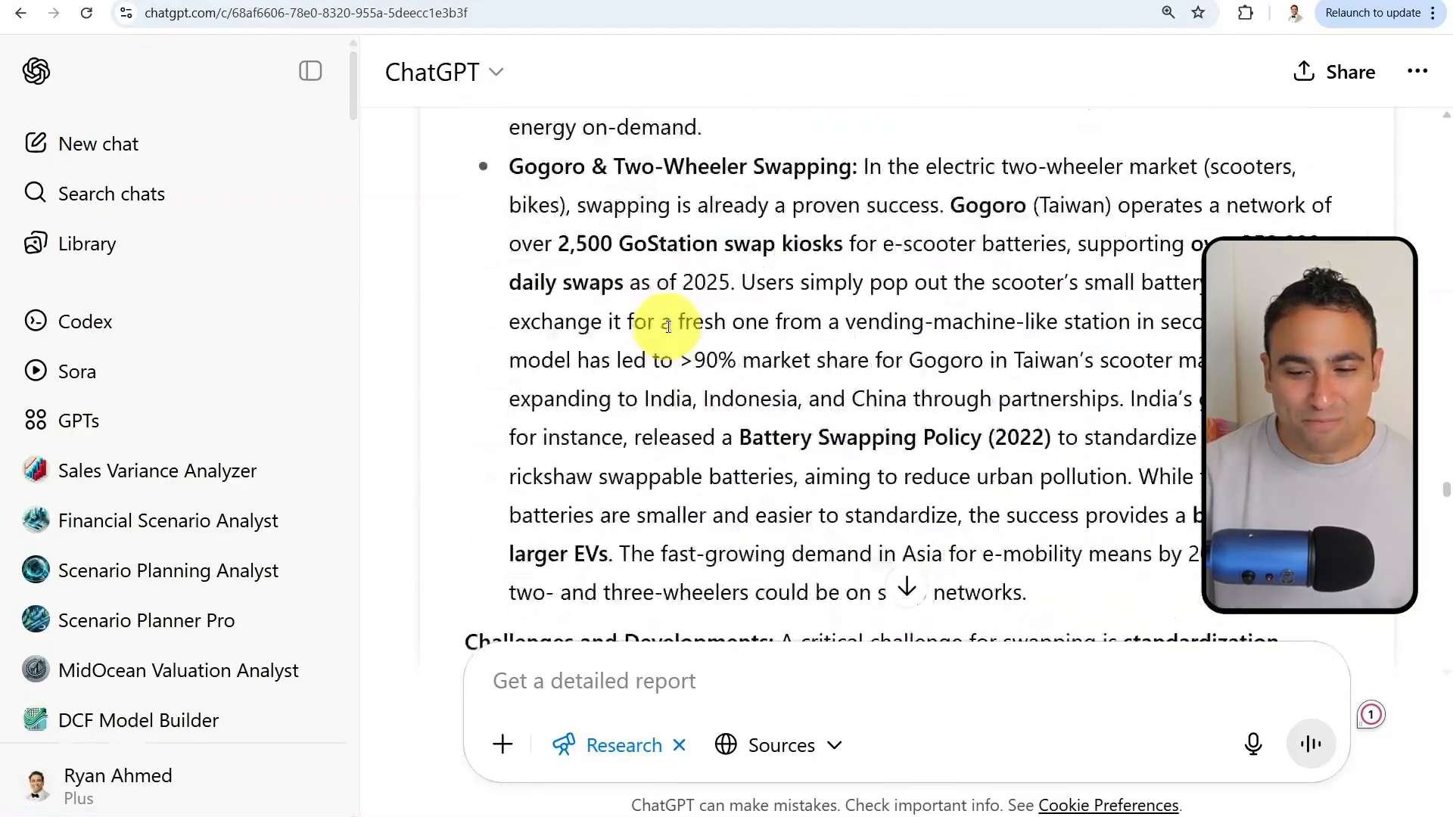
scroll(down, 3)
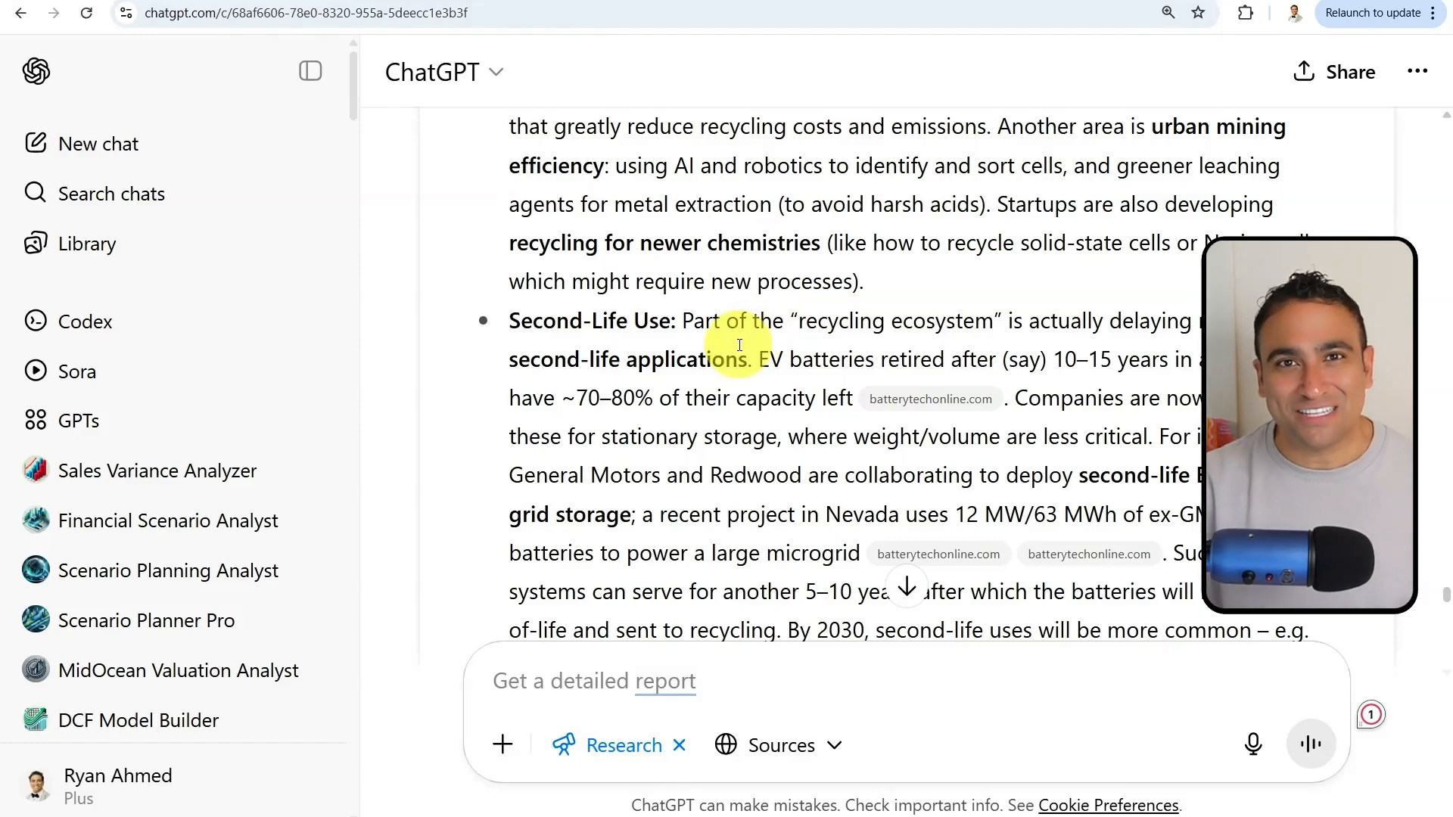
click(100, 144)
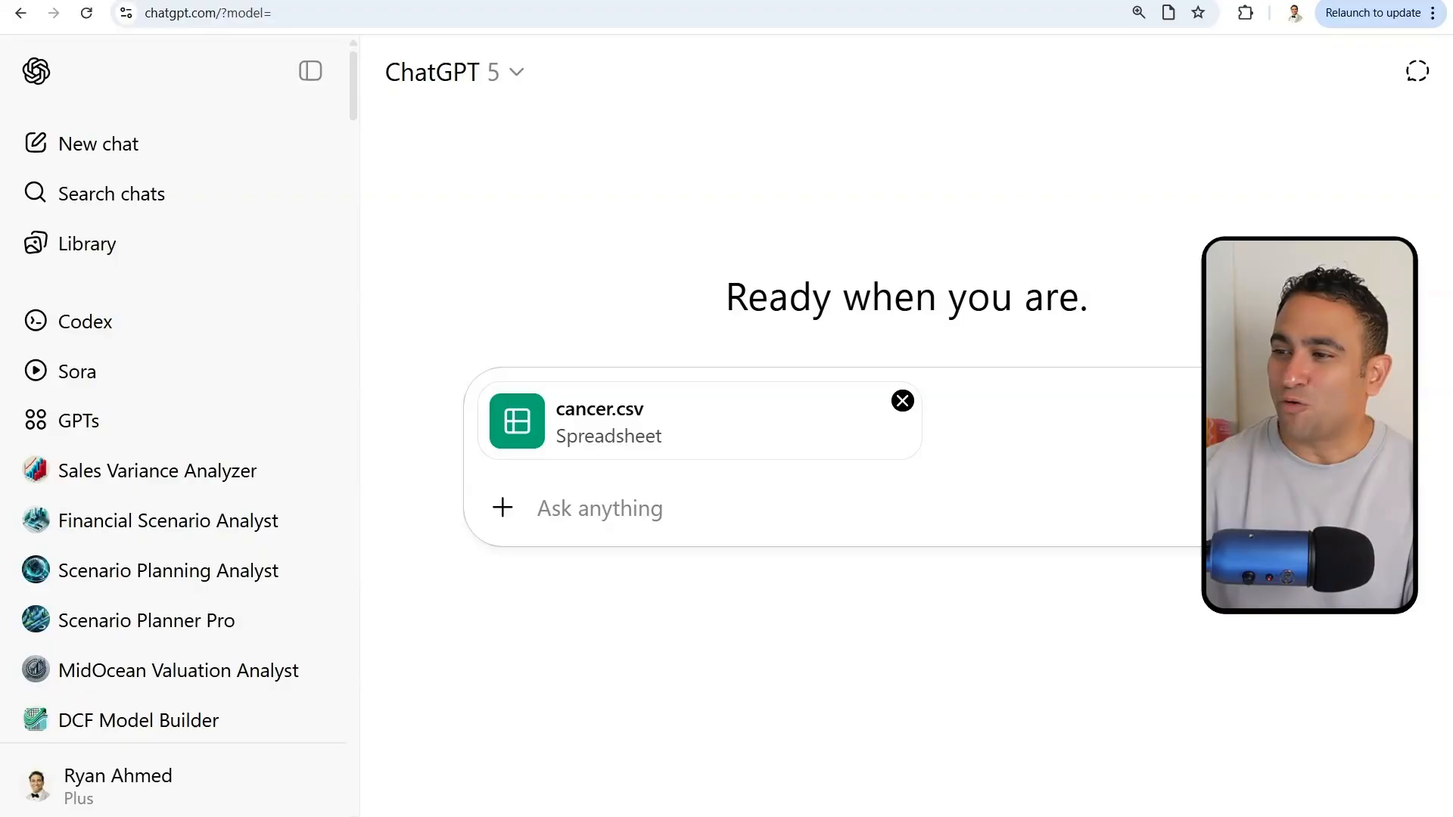
Step: Ask for 10 different data visualizations highlighting aspects of the cancer dataset
click(615, 509)
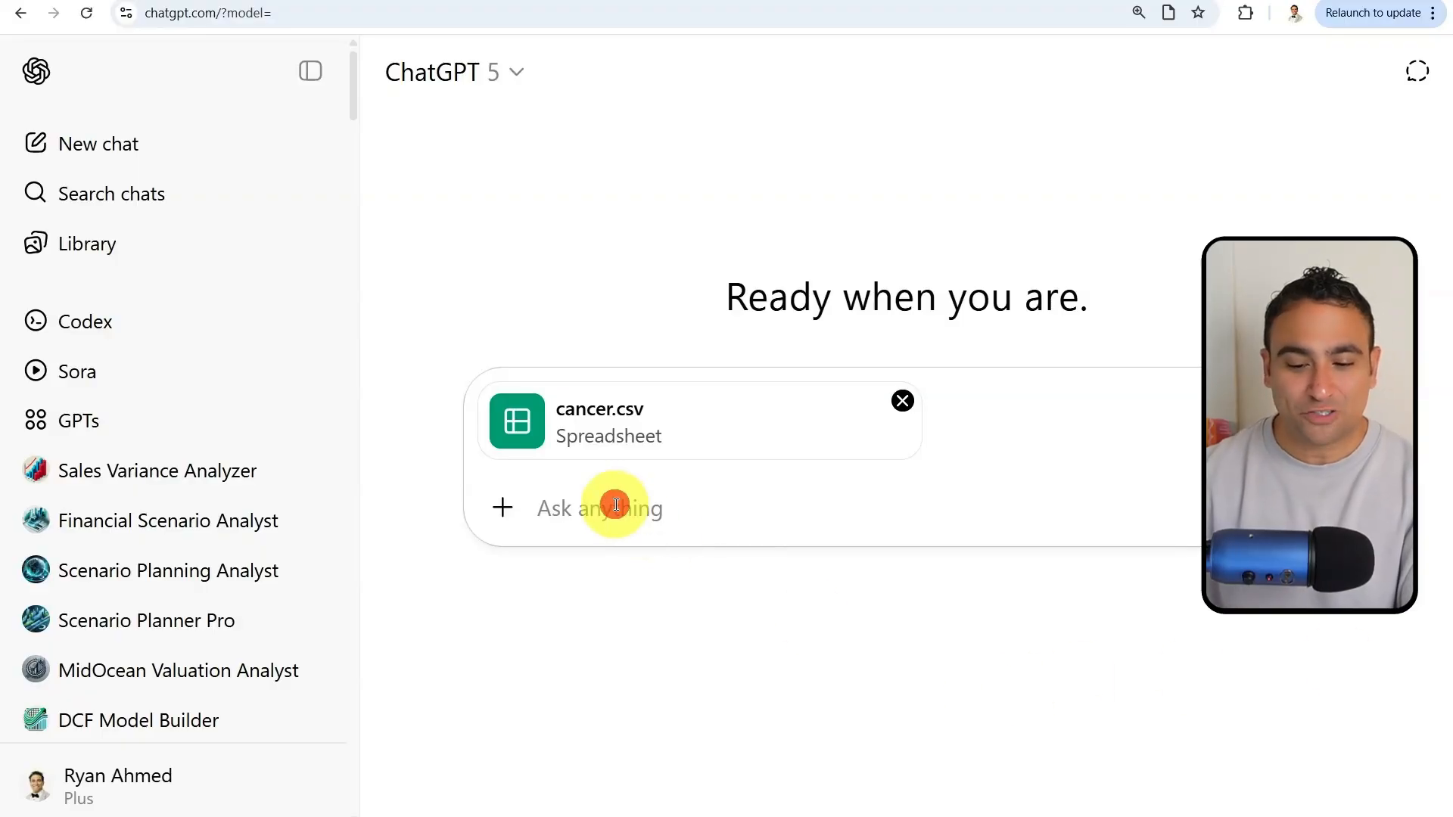
text(Create 10 different data visualizations to highlight various aspects of the data. Include interactive charts. "Upload Cancer datasets")
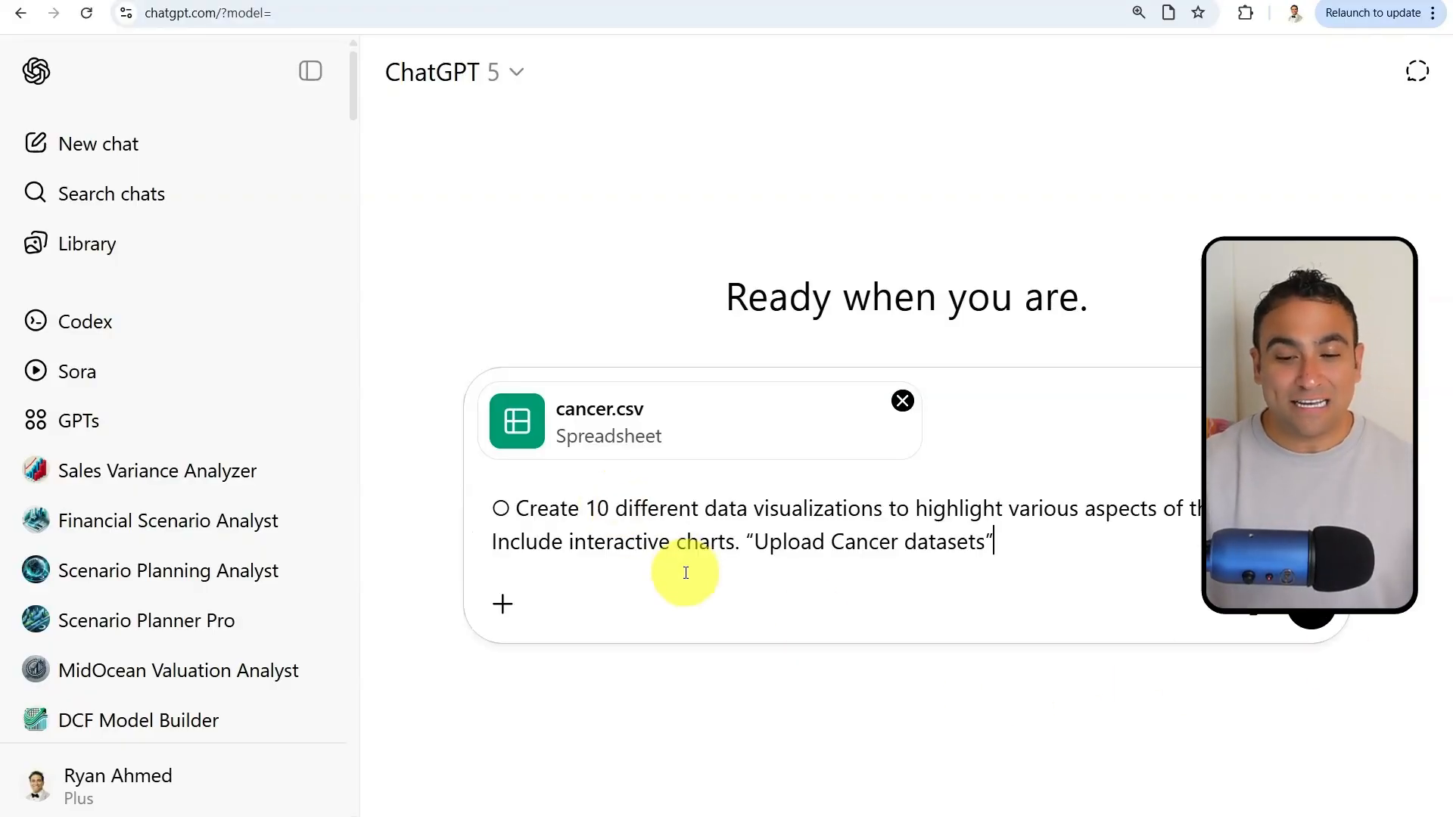
key(Enter)
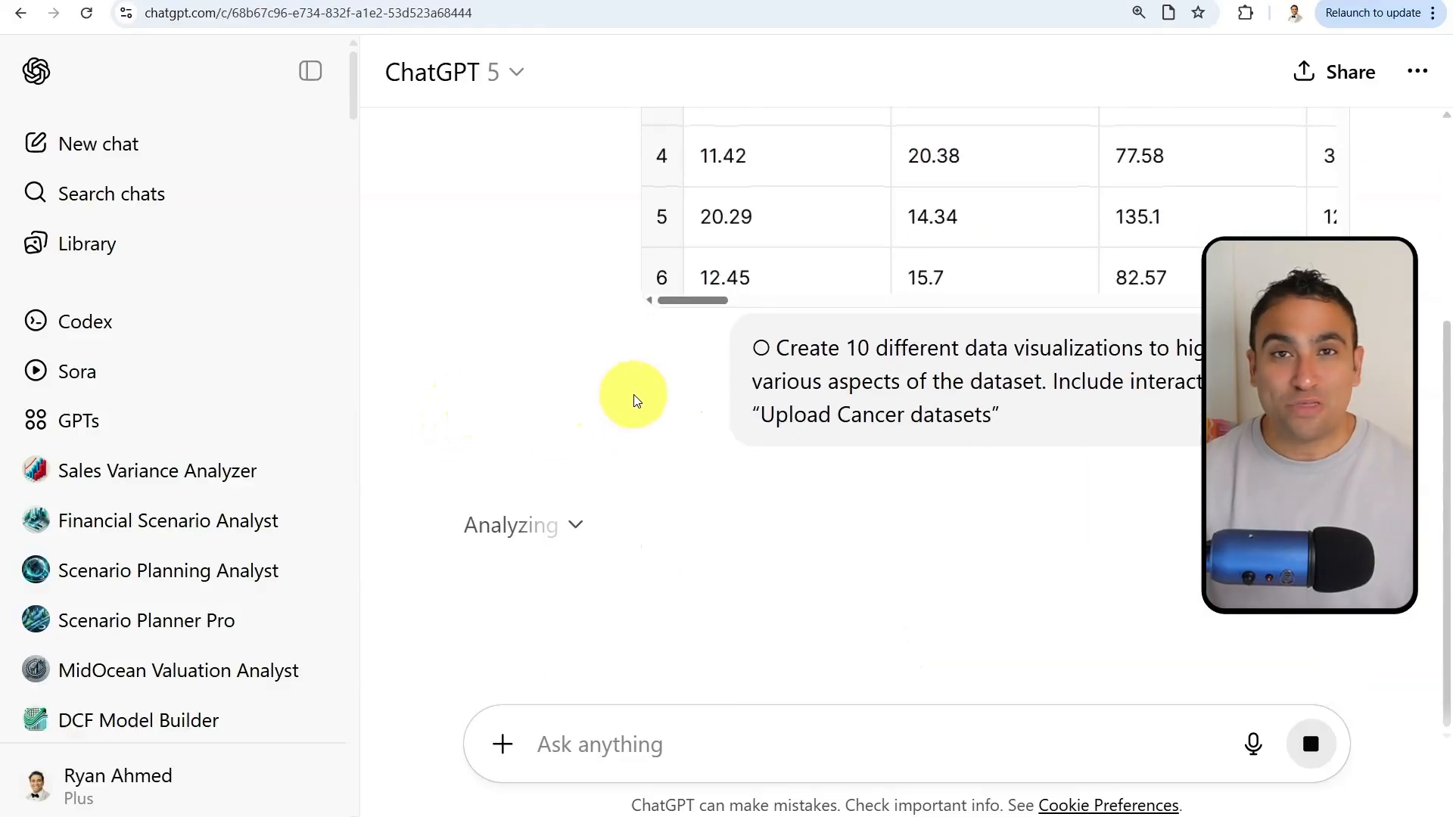
mouse_move(506, 393)
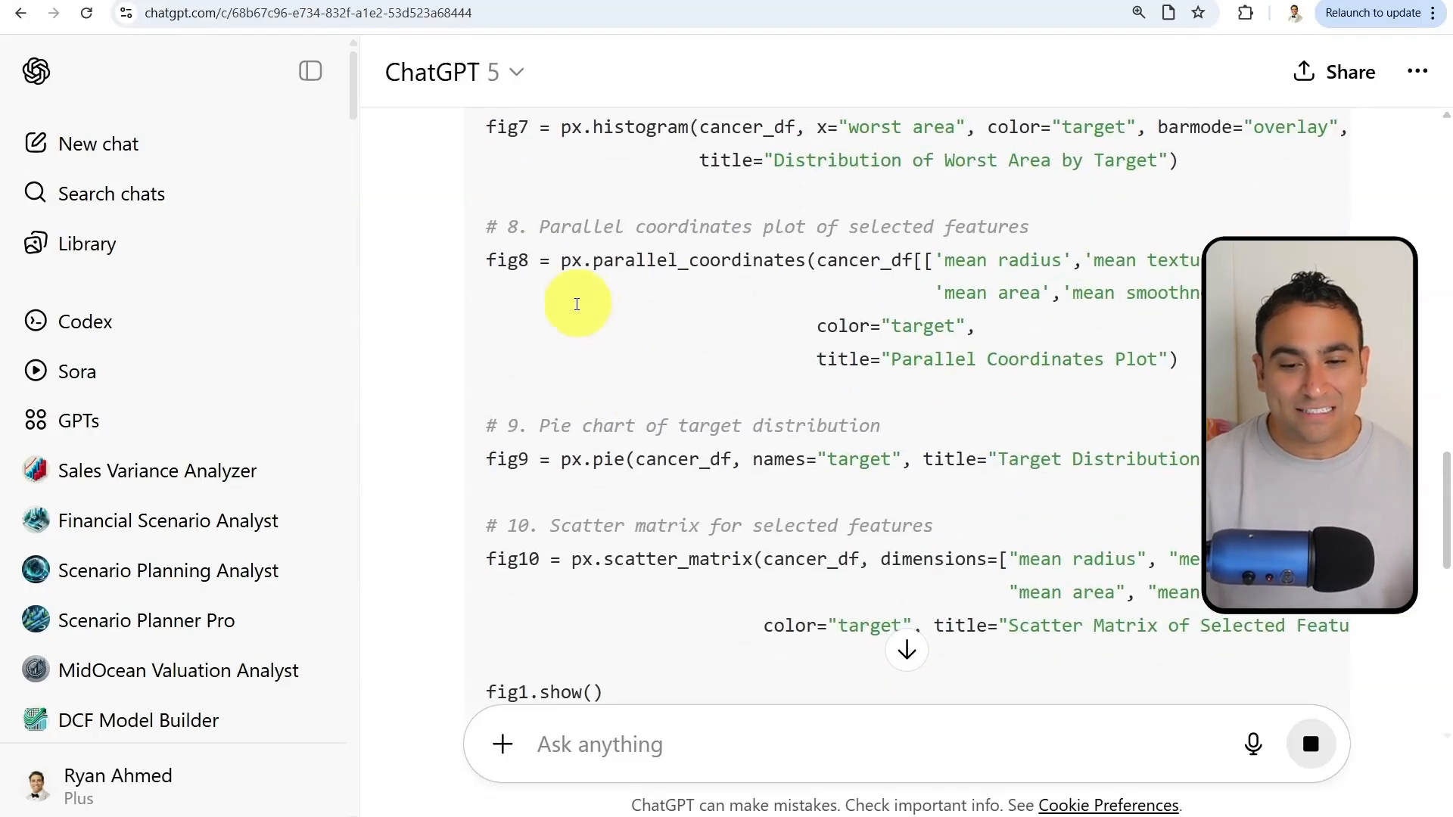
scroll(down, 3)
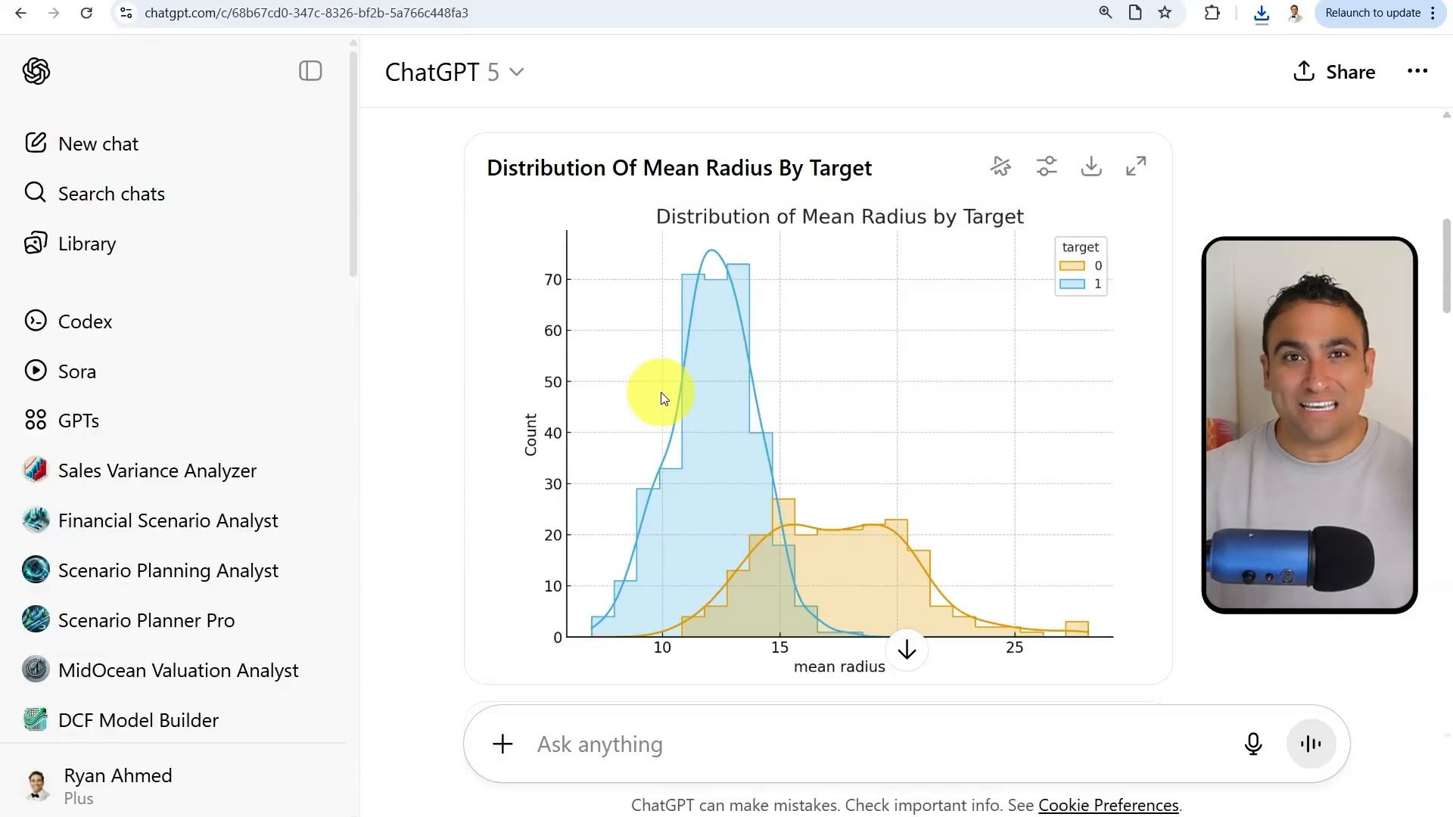
Step: Scroll through the histogram, box plot, heatmap and scatter charts to the summary
scroll(down, 3)
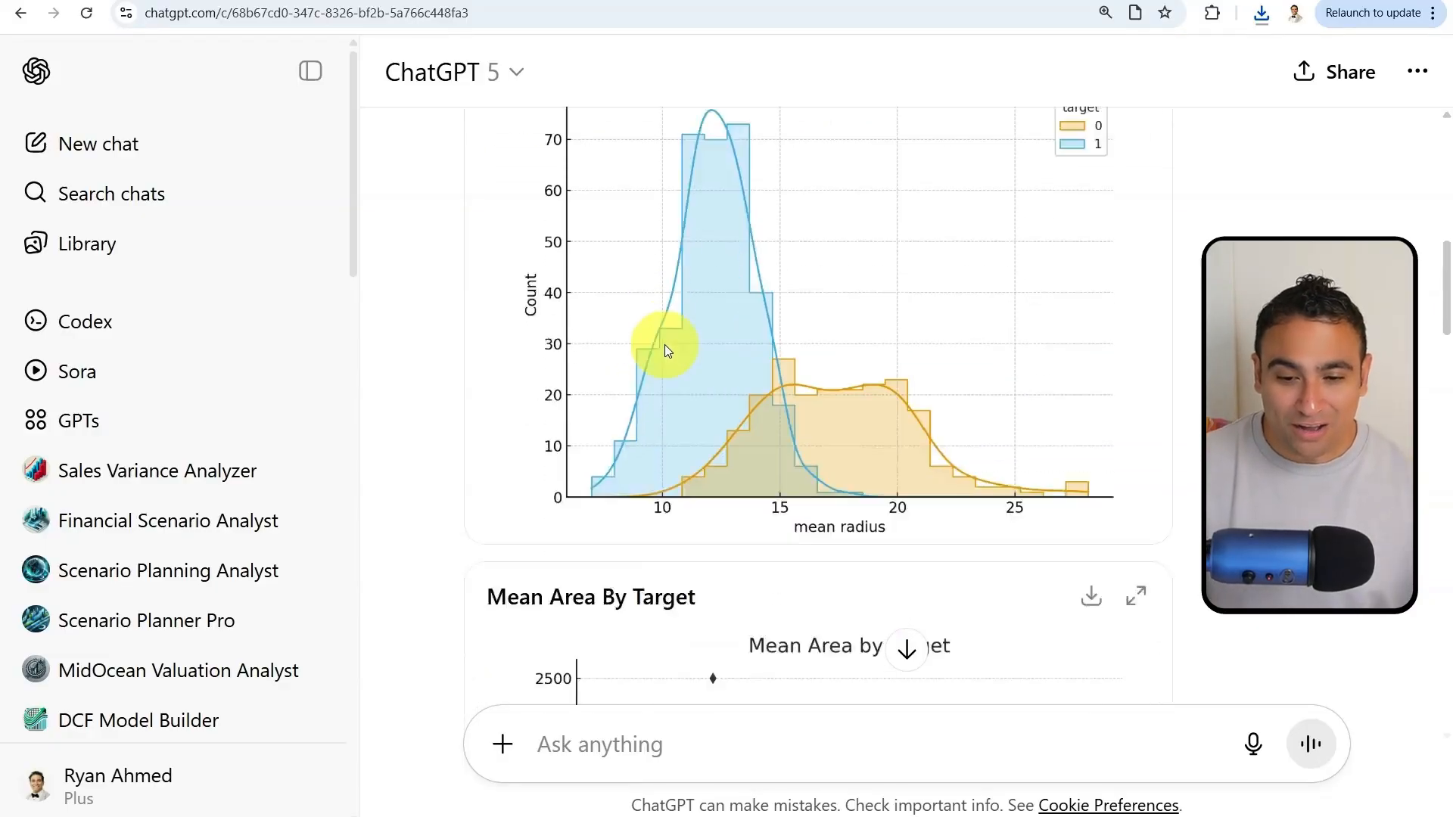
scroll(down, 3)
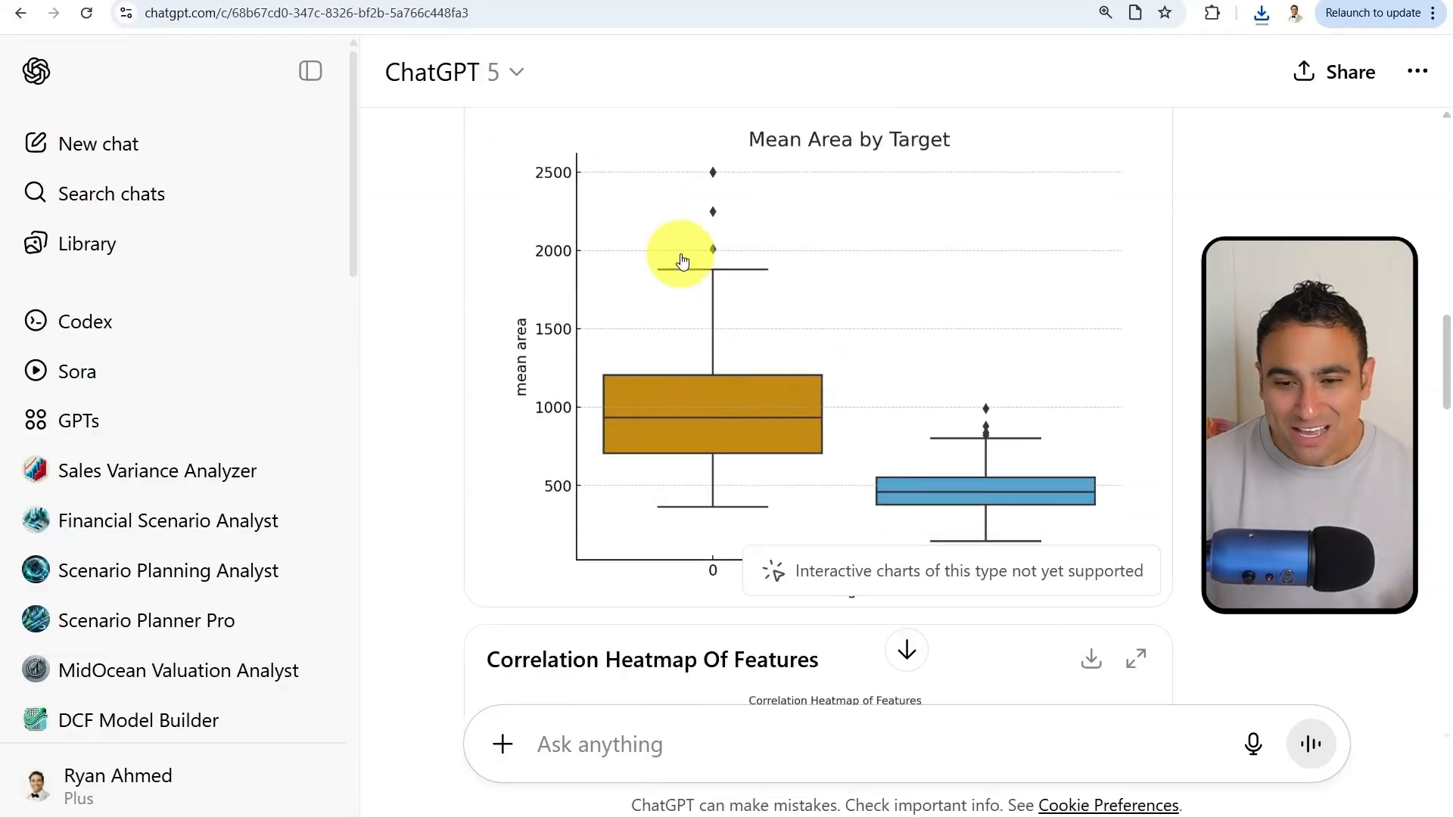
scroll(down, 3)
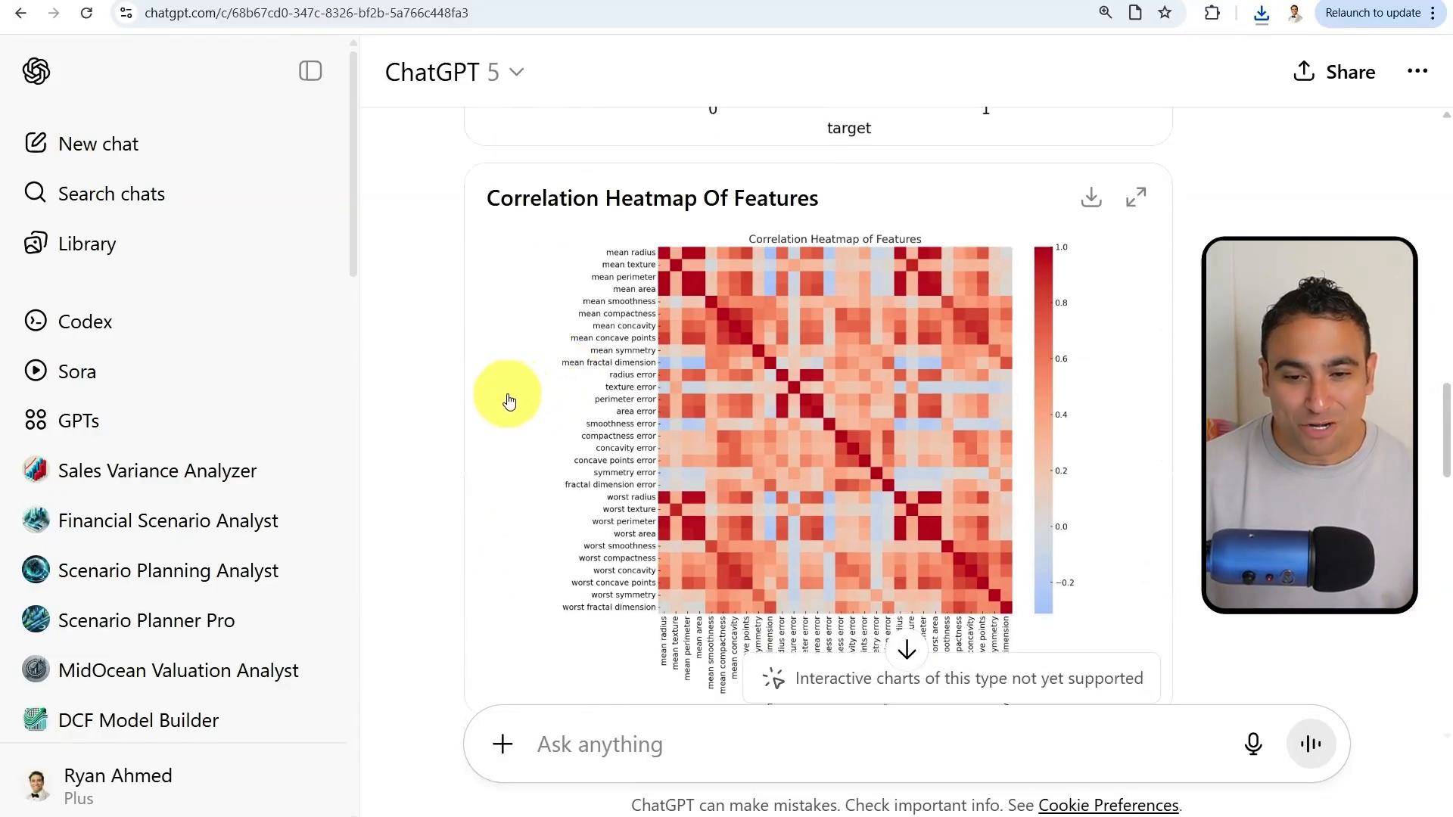
scroll(down, 3)
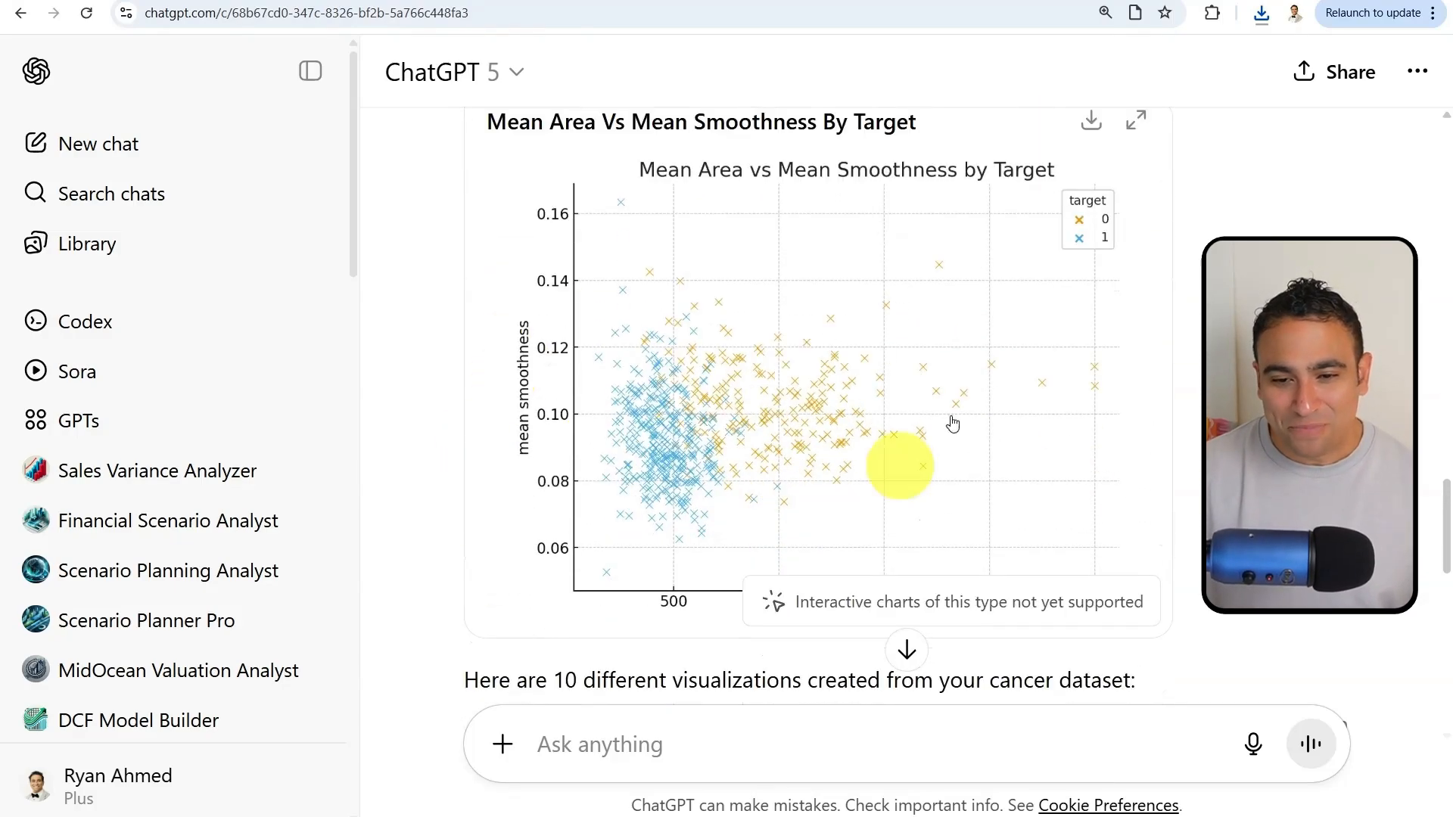
scroll(down, 3)
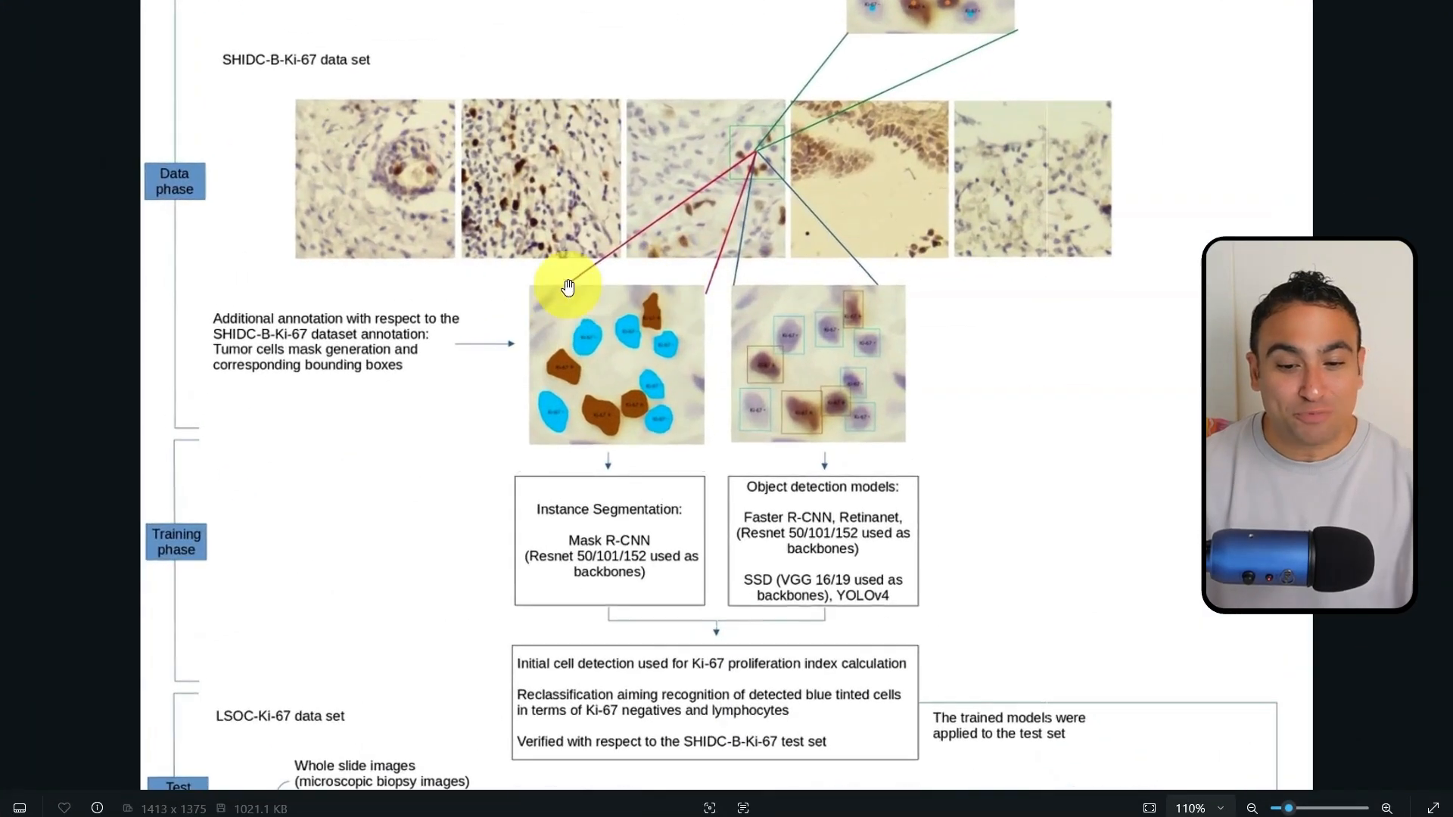
Step: Zoom out on the Ki-67 pipeline diagram to reveal its test phase
scroll(down, 3)
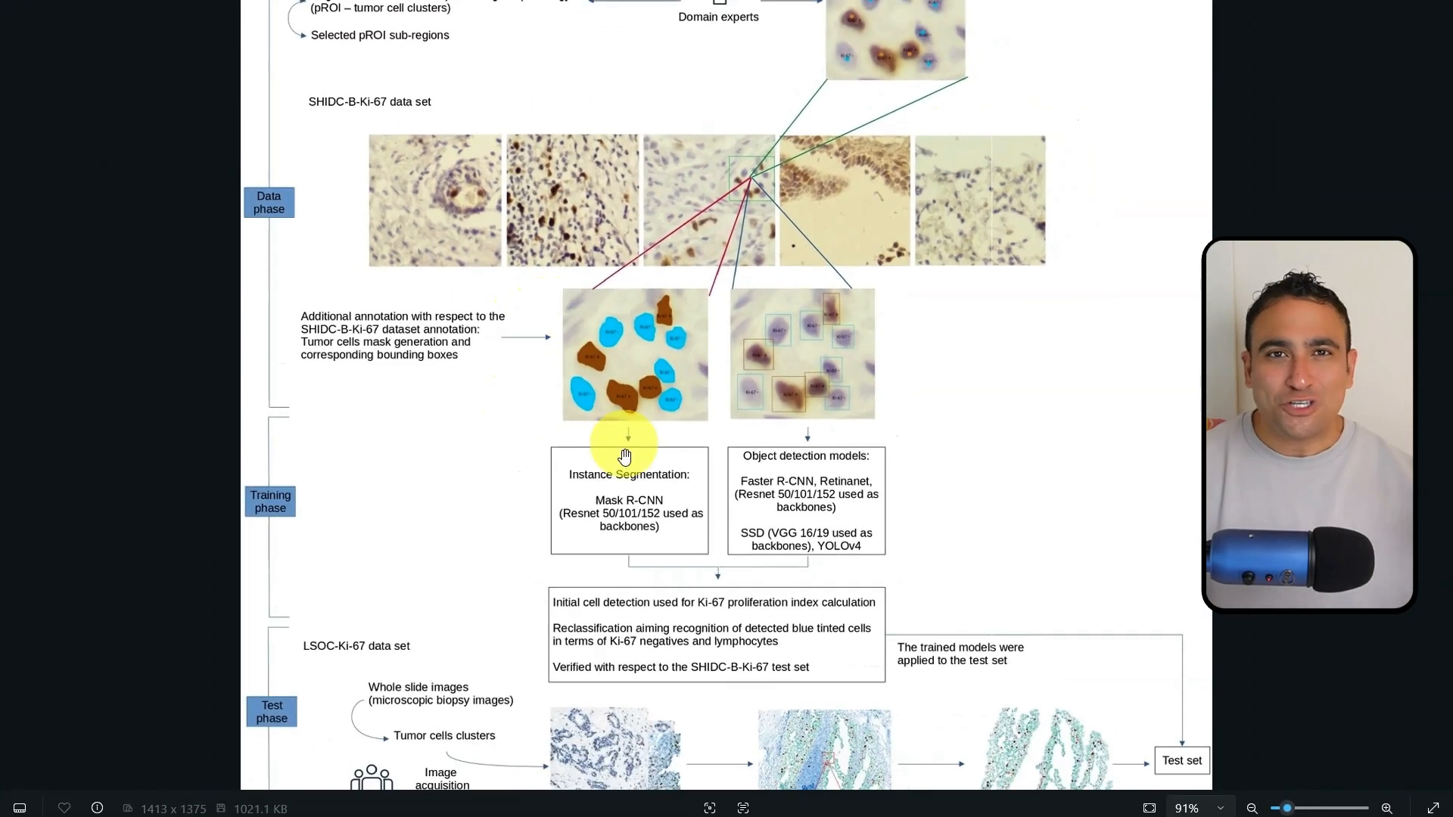
mouse_move(515, 365)
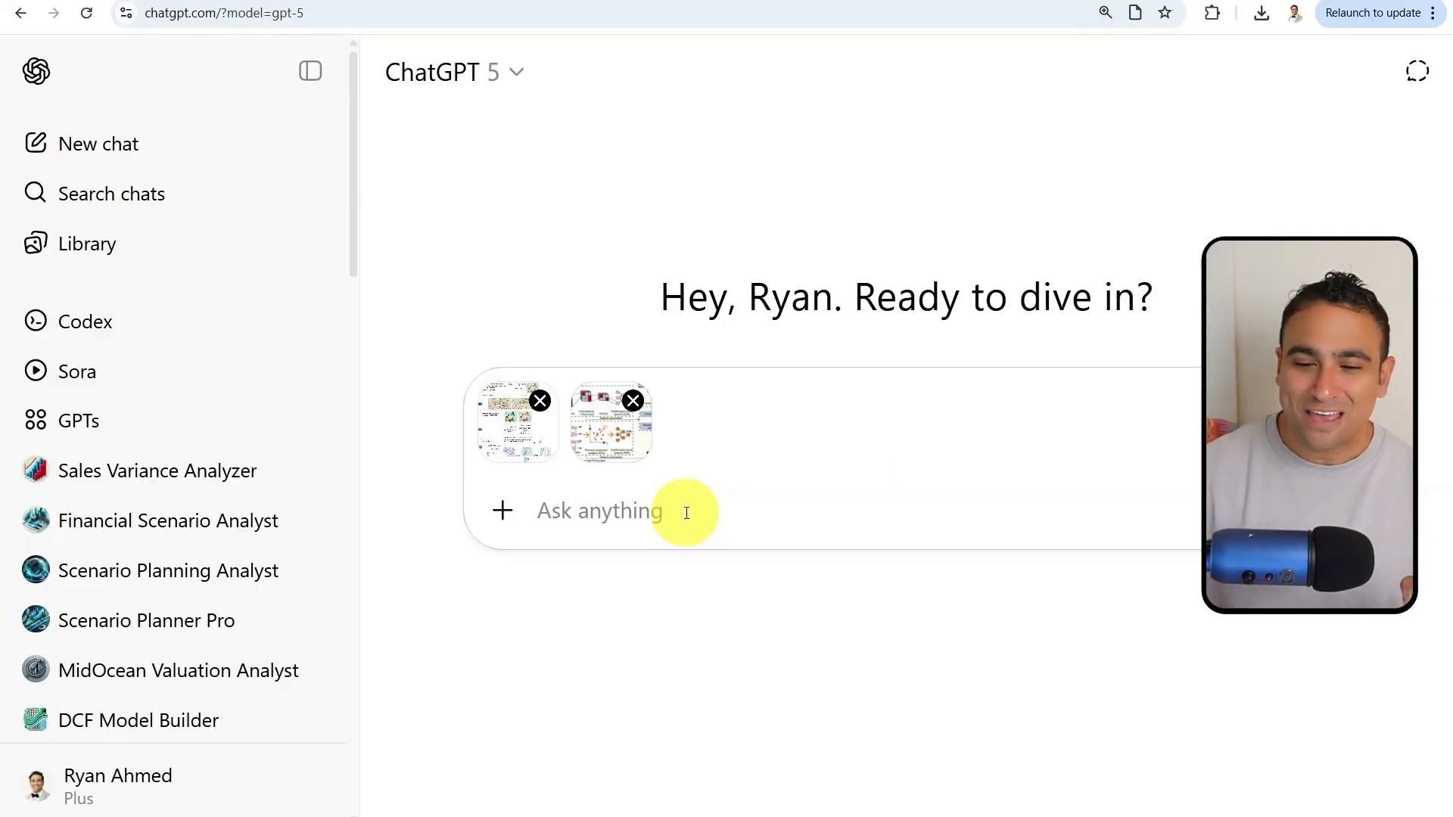
Step: Ask about the Ki-67 pipeline and battery SOH diagrams and read the explanation
click(599, 510)
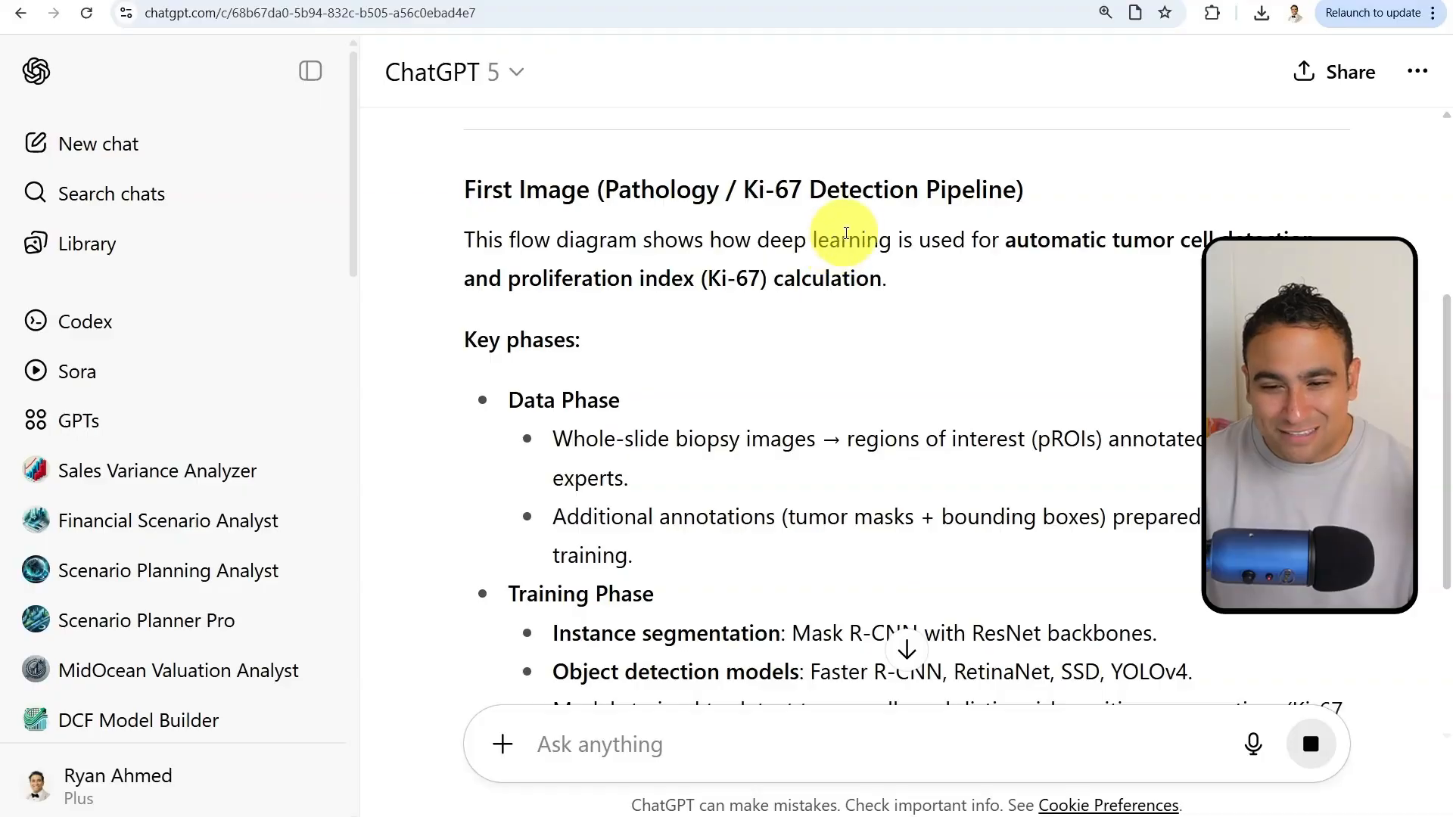
scroll(down, 3)
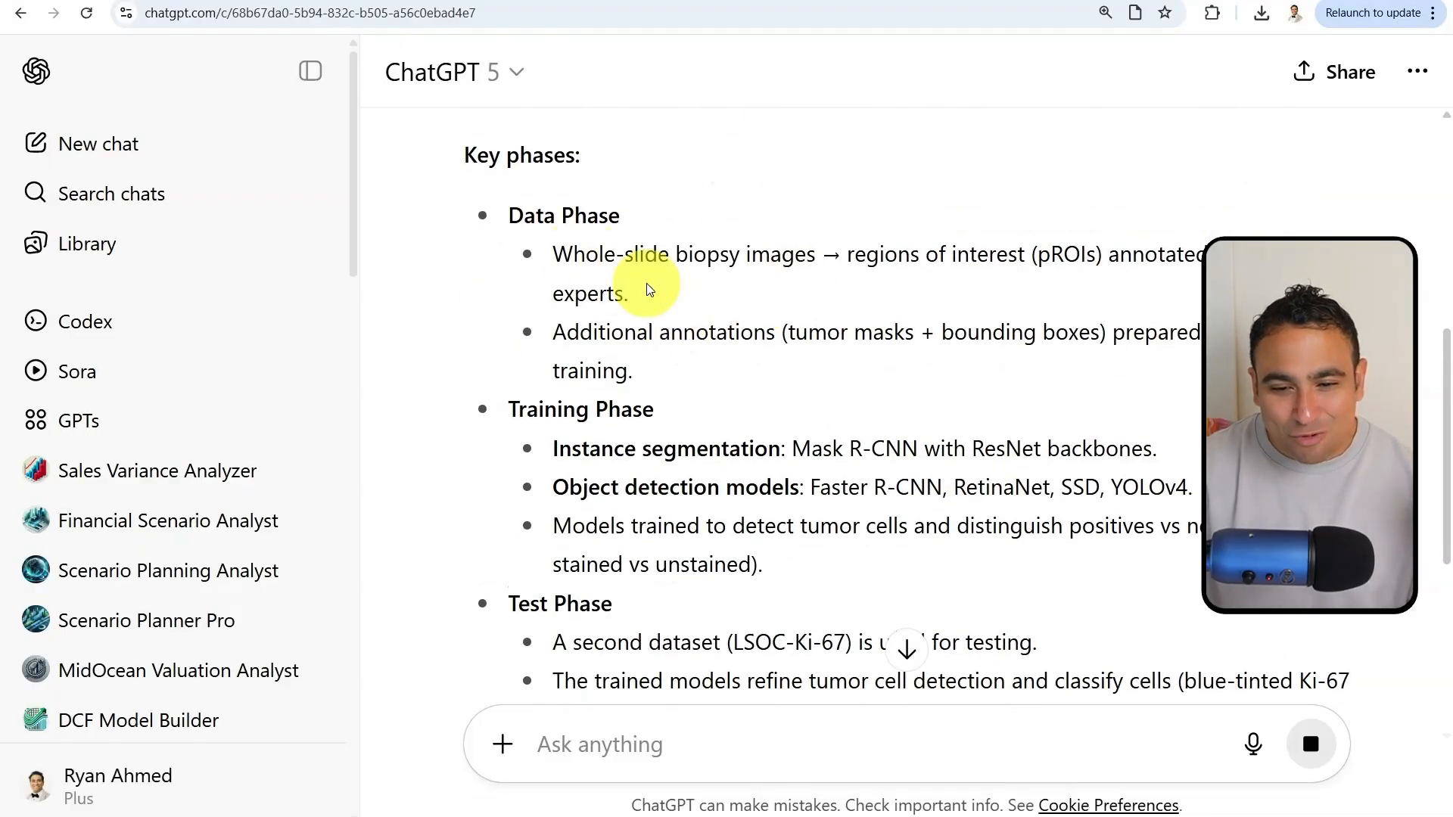
scroll(down, 3)
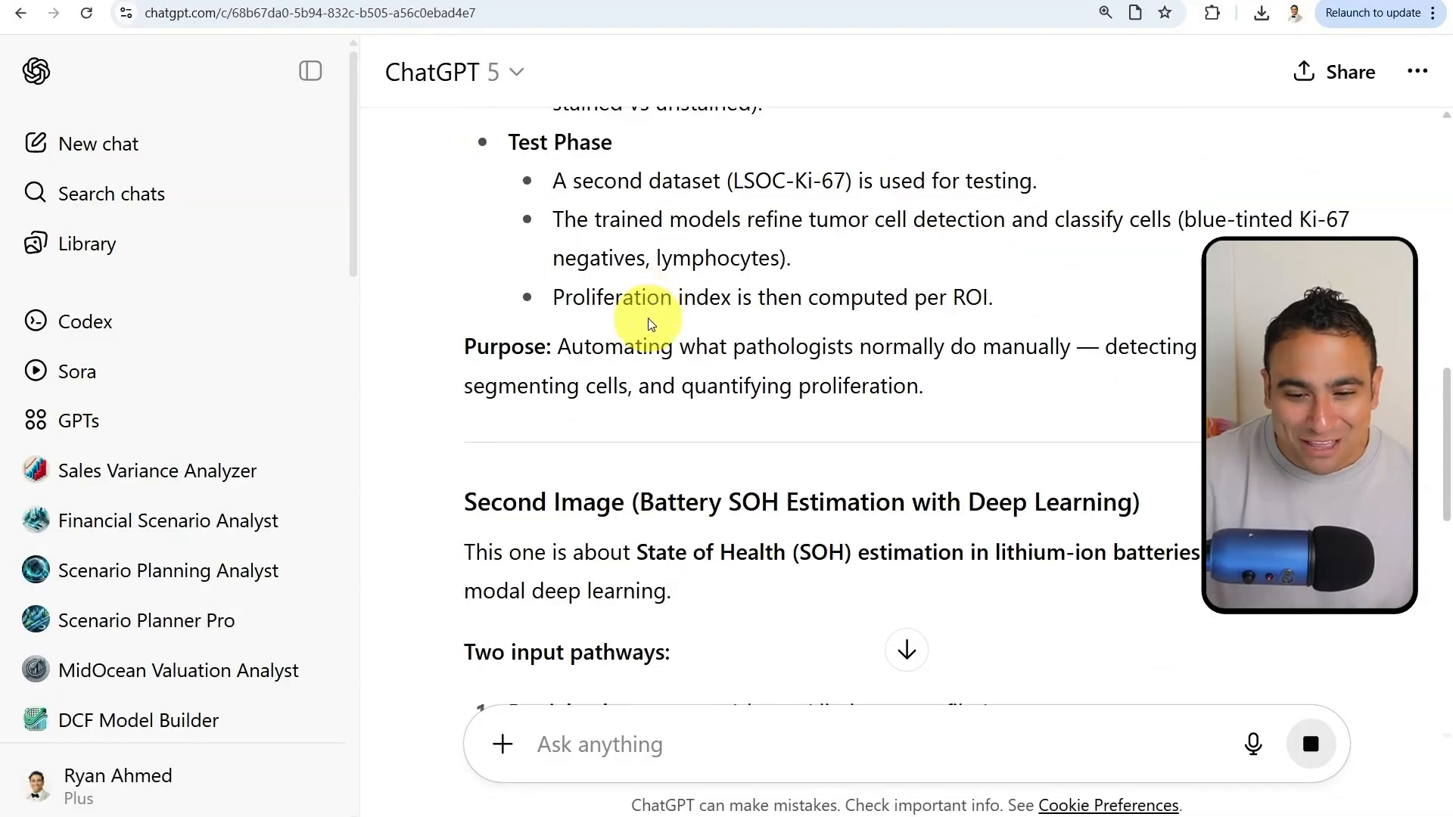
scroll(down, 3)
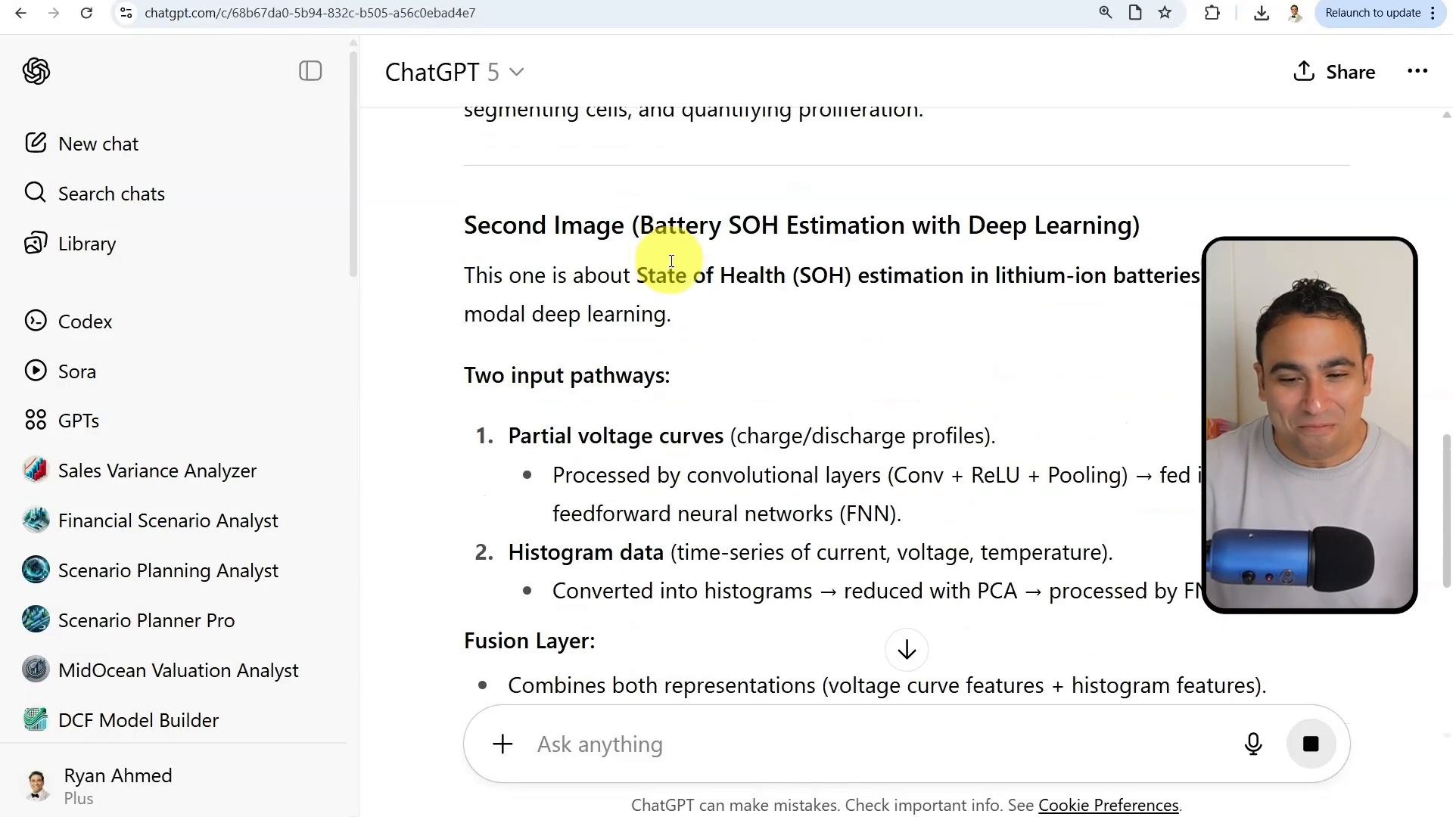
scroll(down, 3)
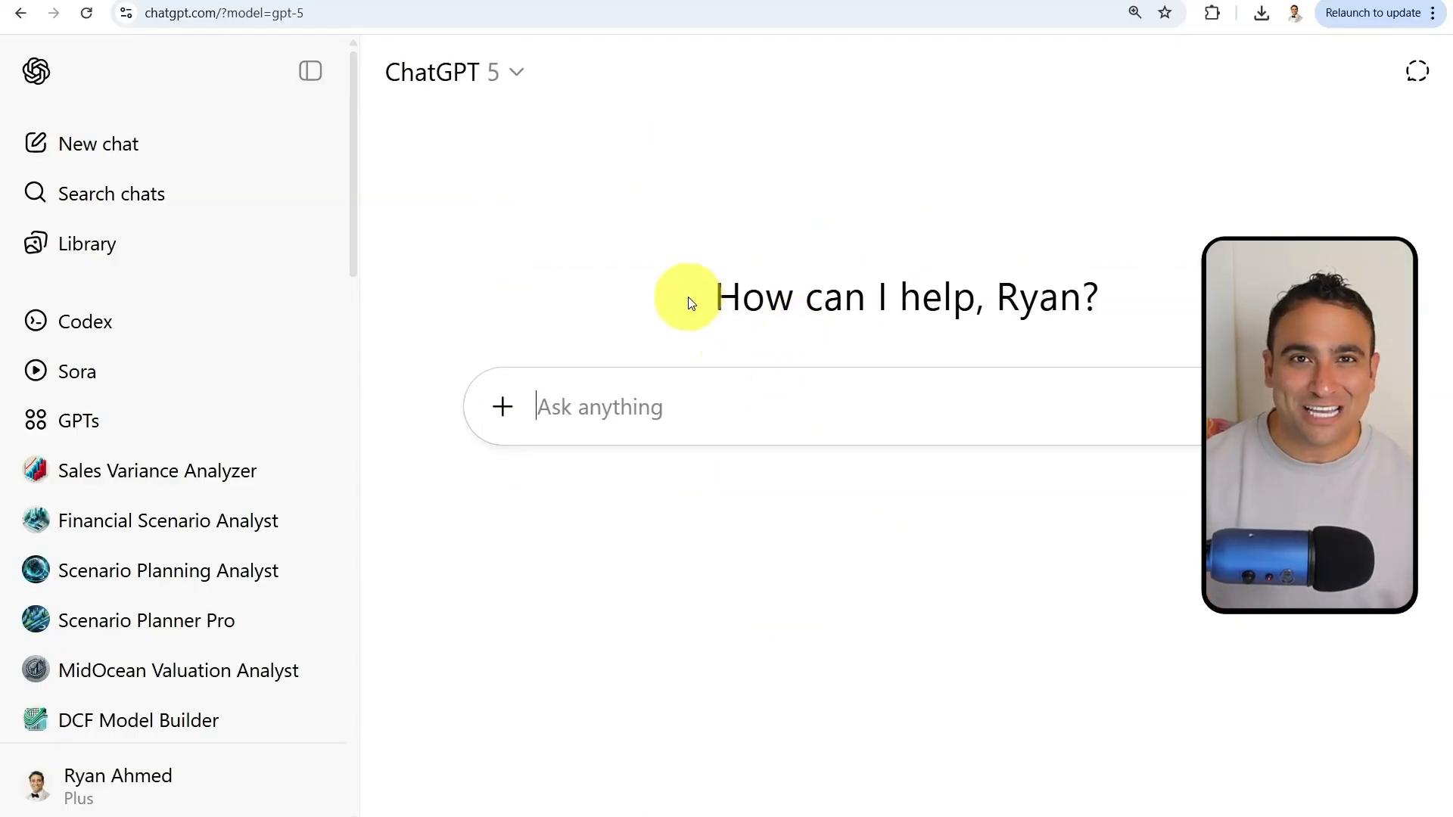
Step: Turn on Agent mode from the + menu in the new chat
click(502, 407)
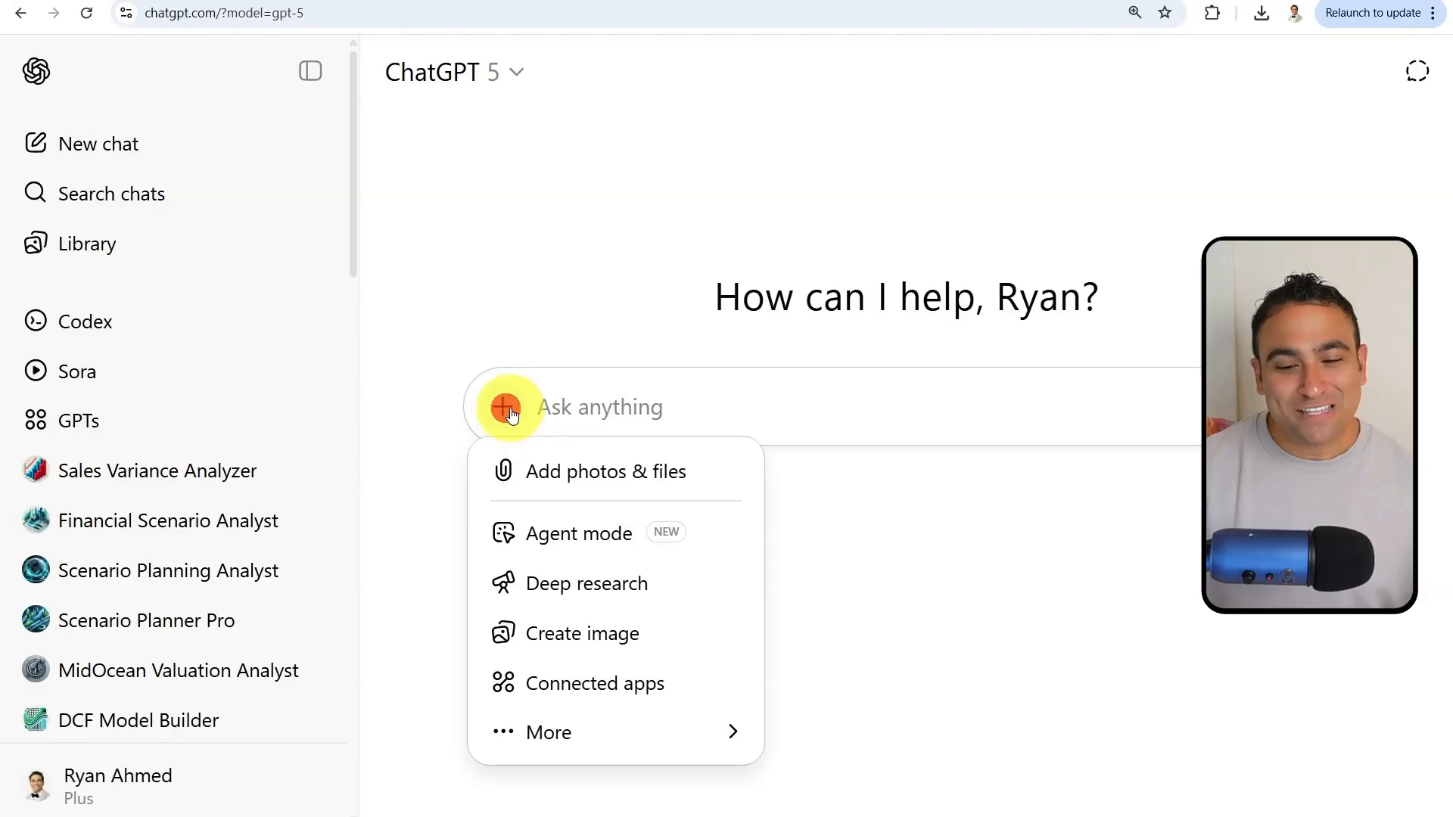
mouse_move(579, 533)
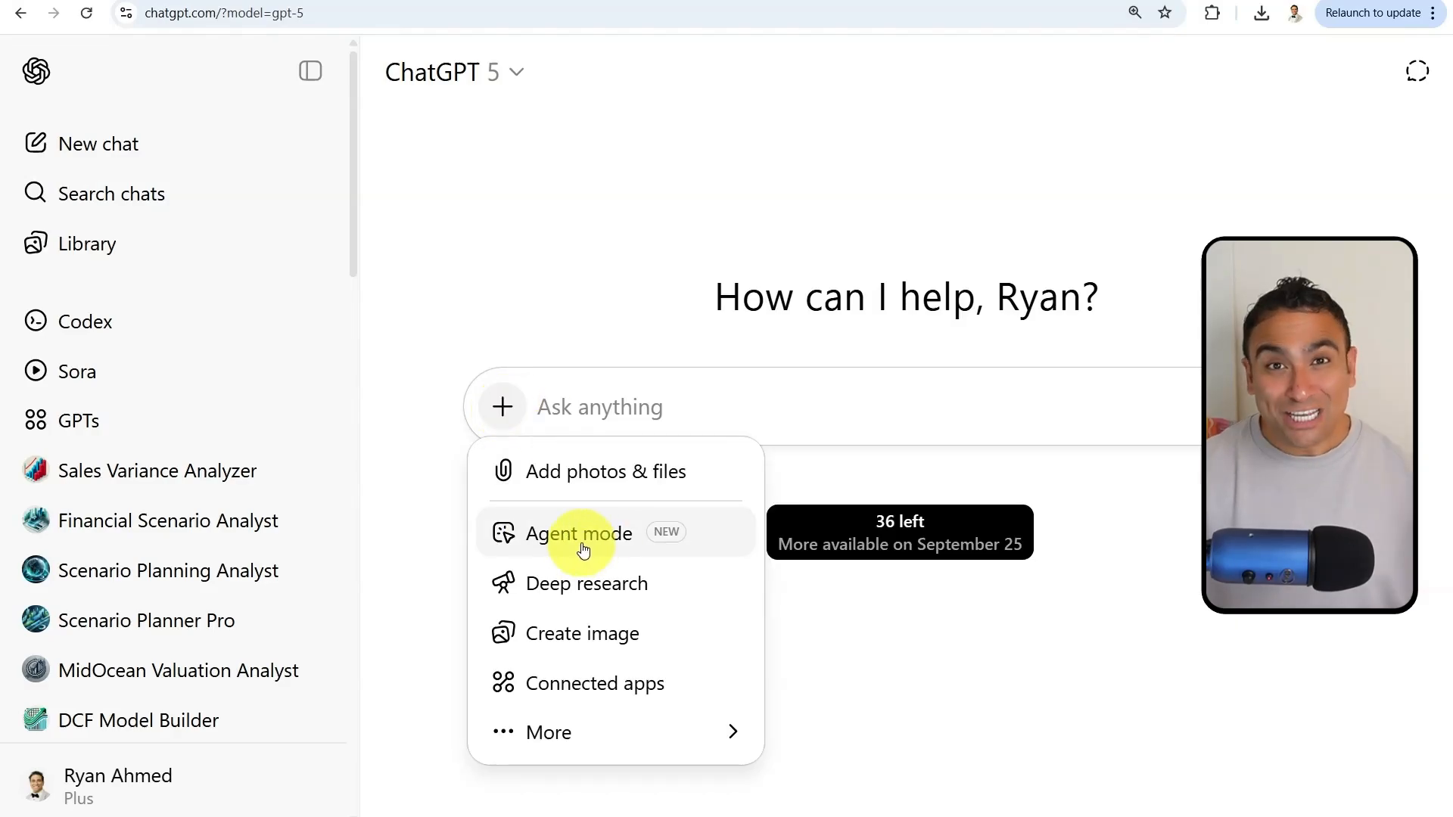
click(578, 532)
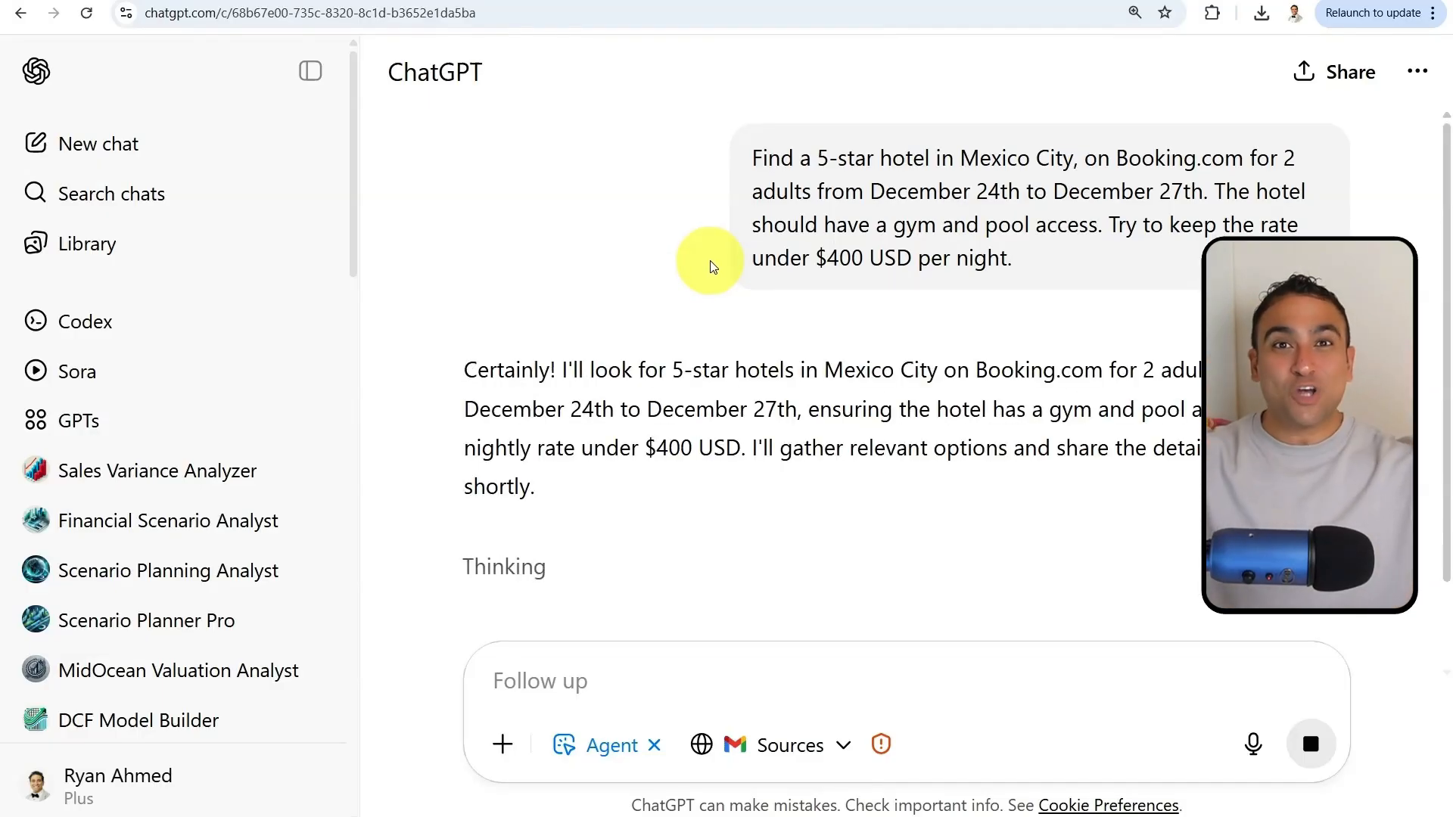
mouse_move(756, 296)
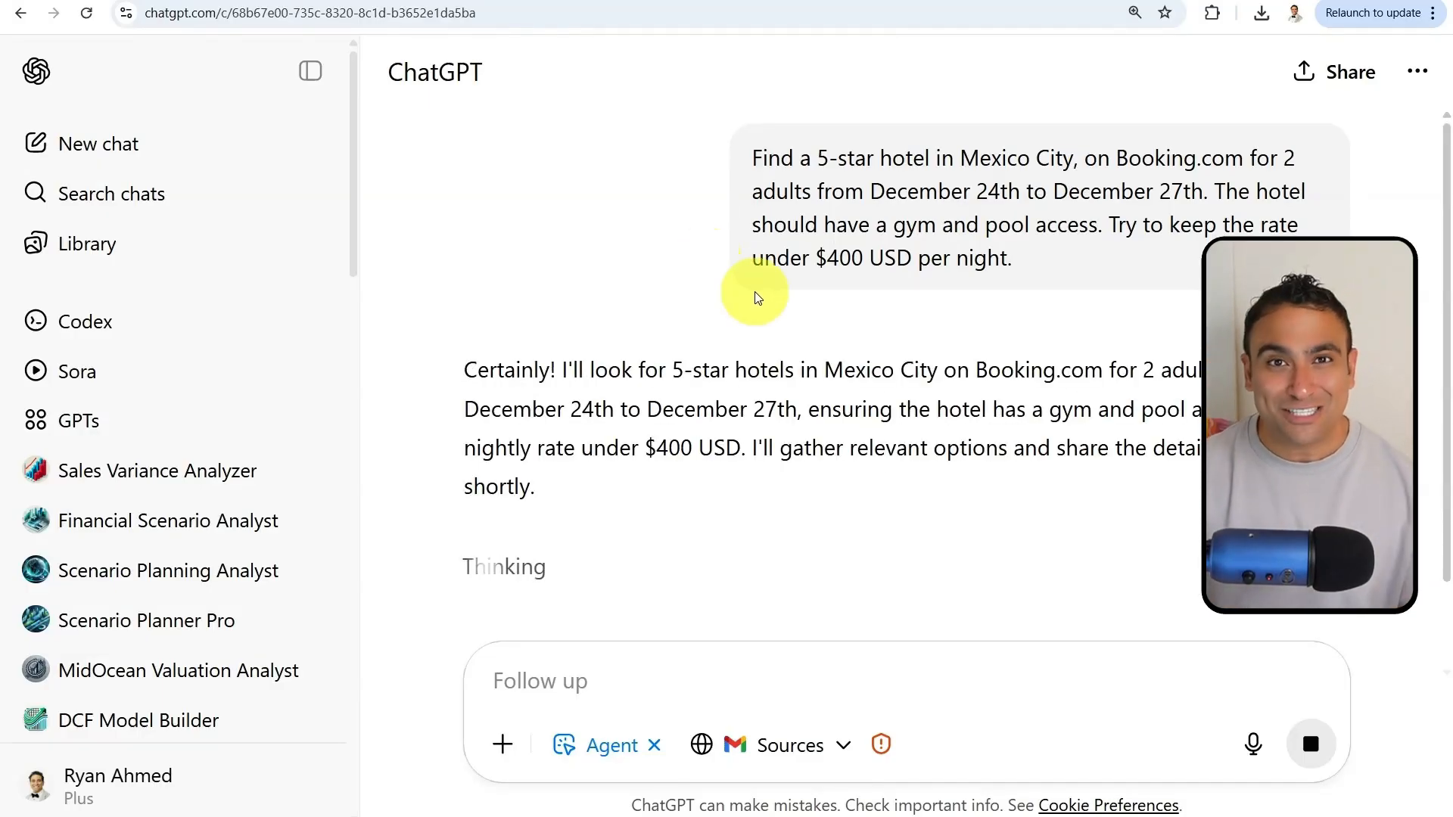
Step: Follow the agent's Booking.com hotel search log and take over its browser
scroll(down, 3)
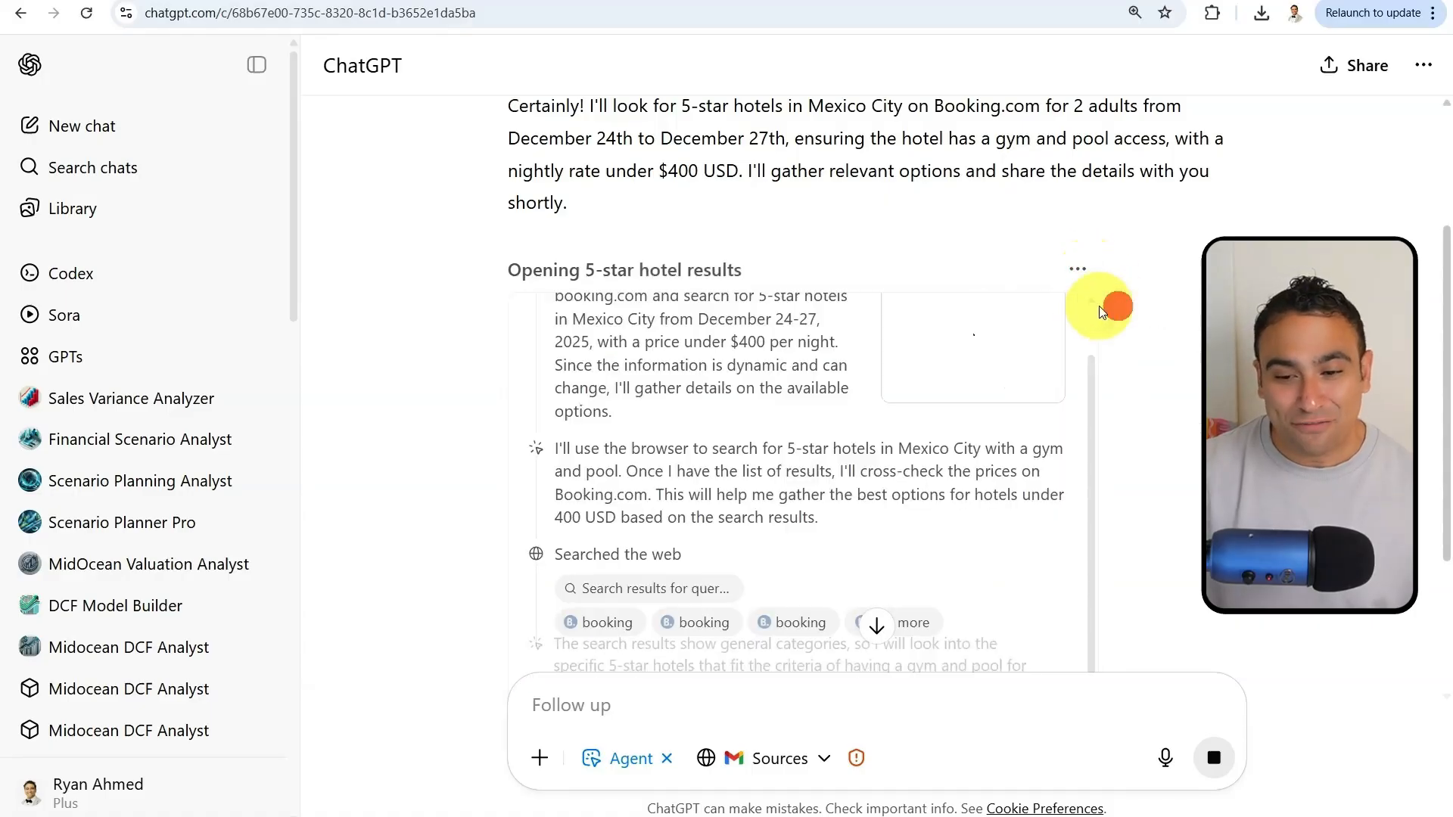
scroll(down, 3)
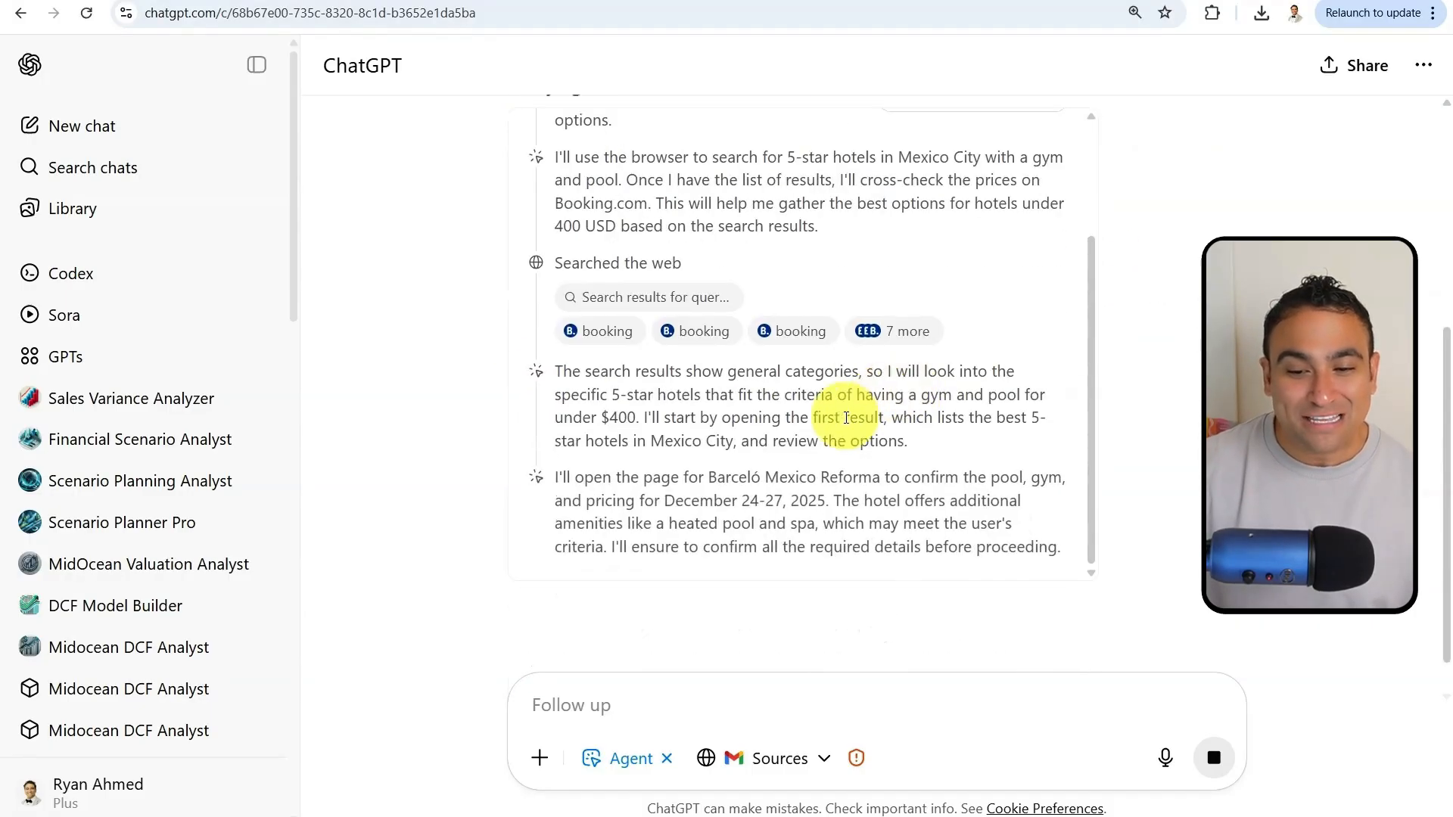
scroll(down, 3)
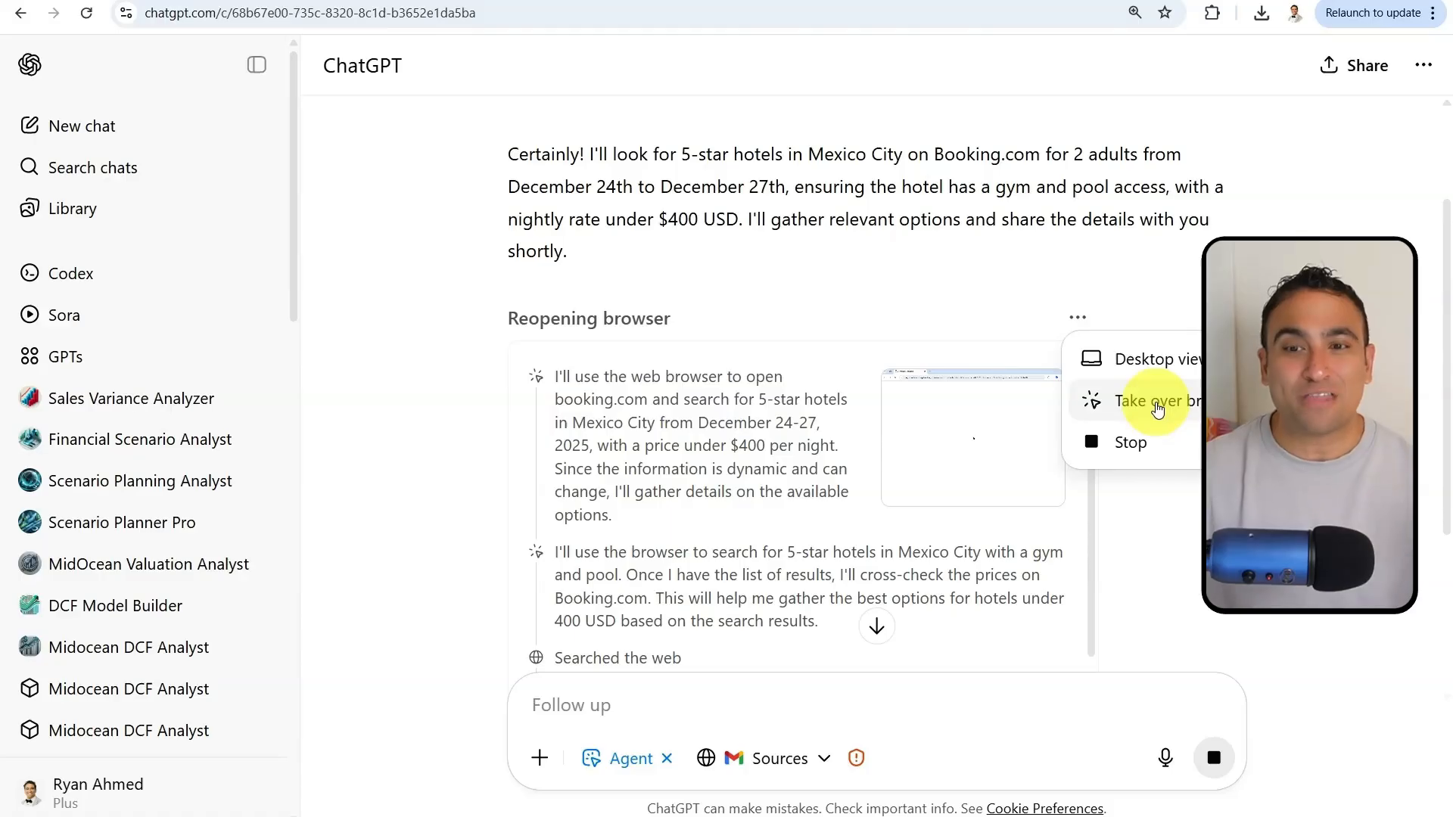
click(1157, 399)
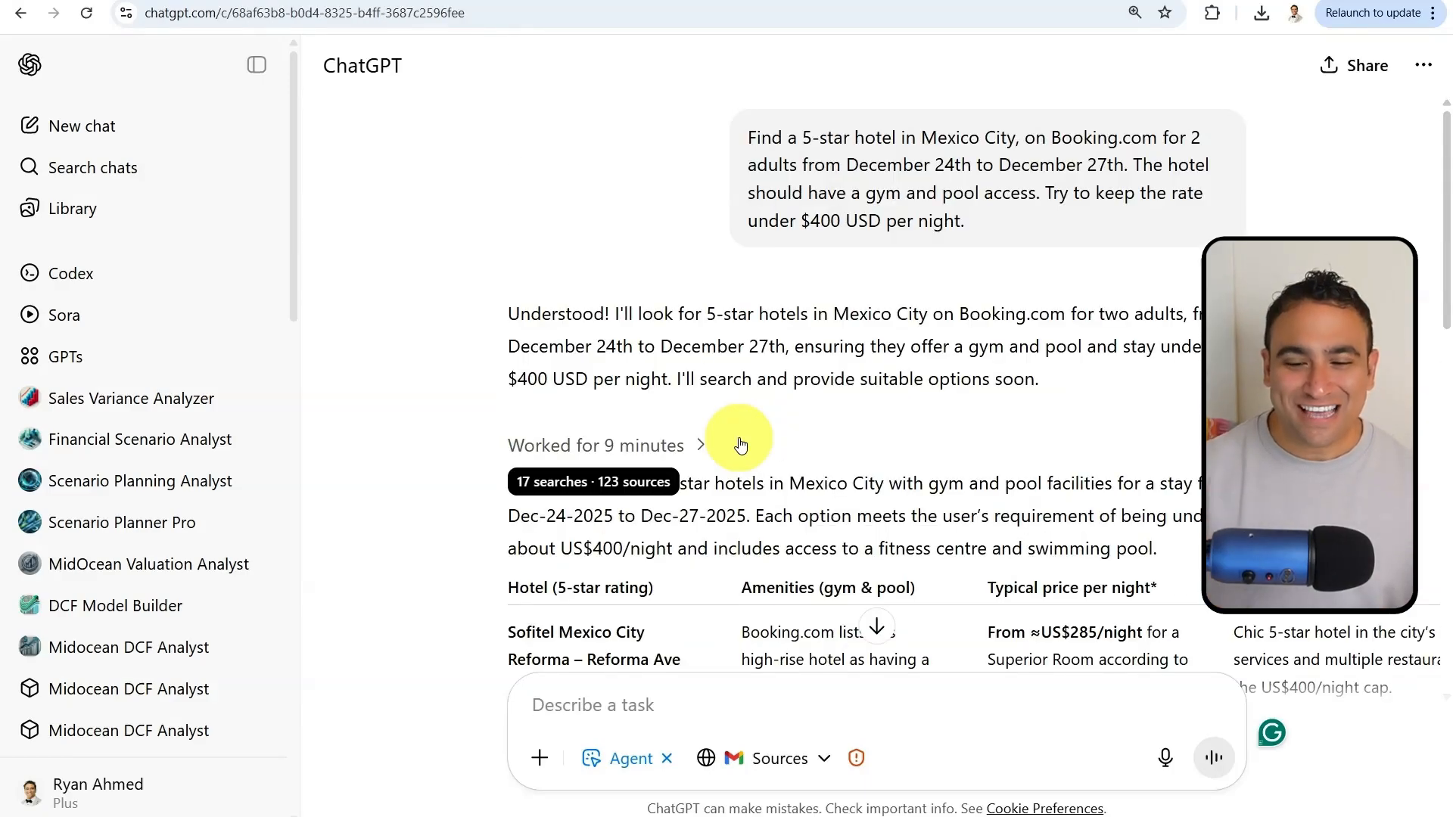
Step: Scroll through the hotel results table to the Hyatt Regency Polanco entry and the approximate-price footnote
scroll(down, 3)
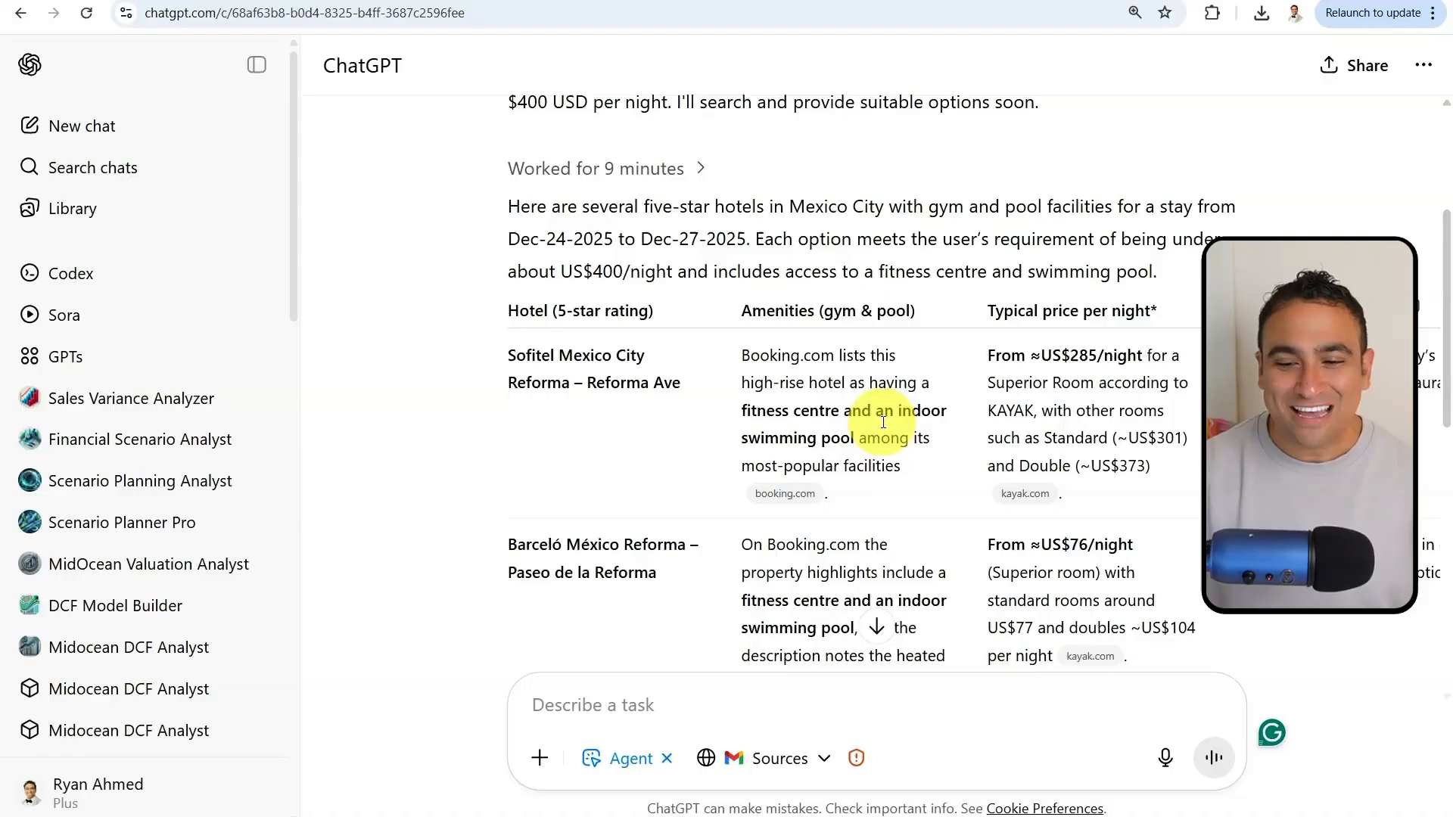
scroll(down, 3)
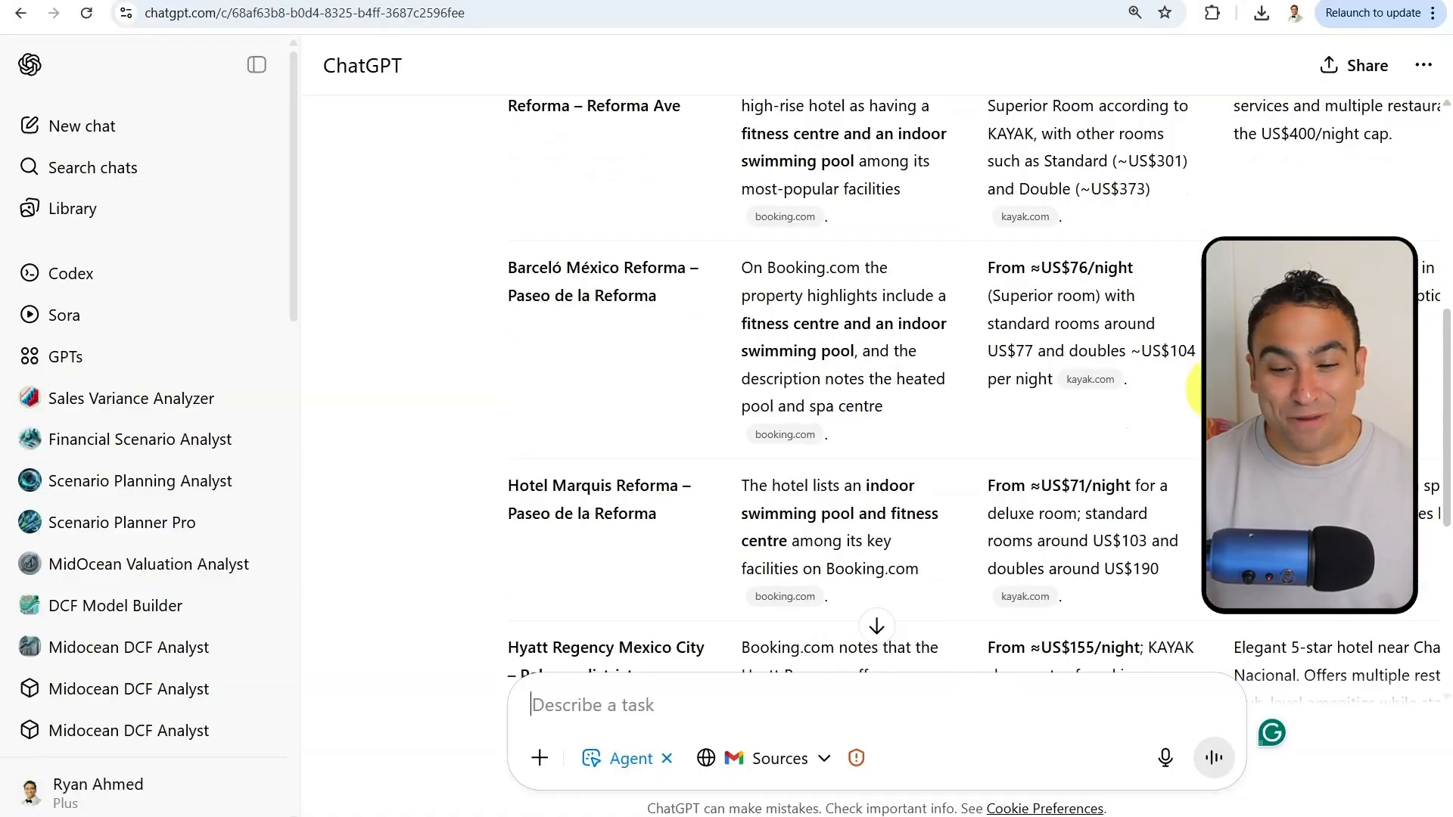
scroll(down, 3)
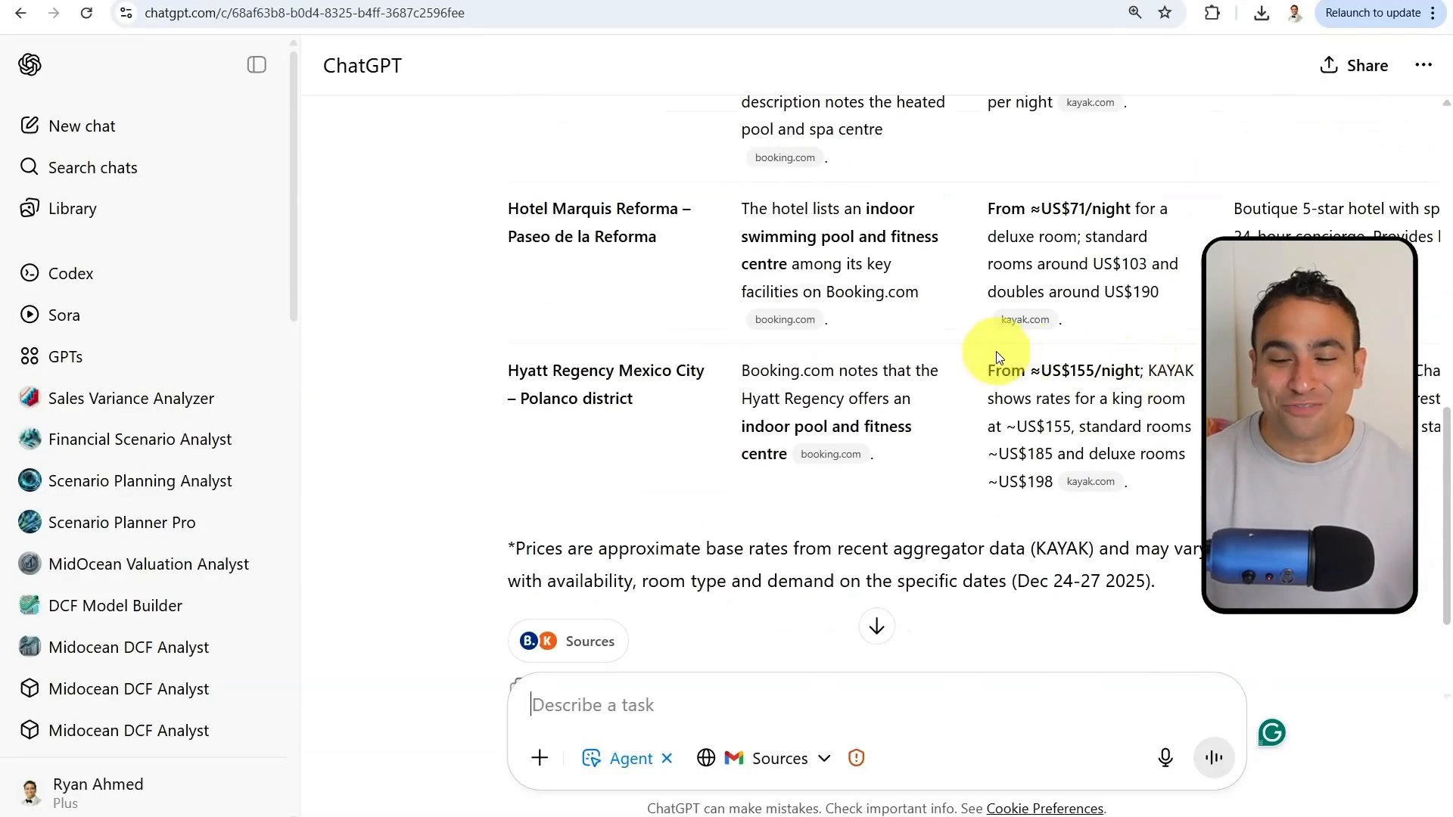